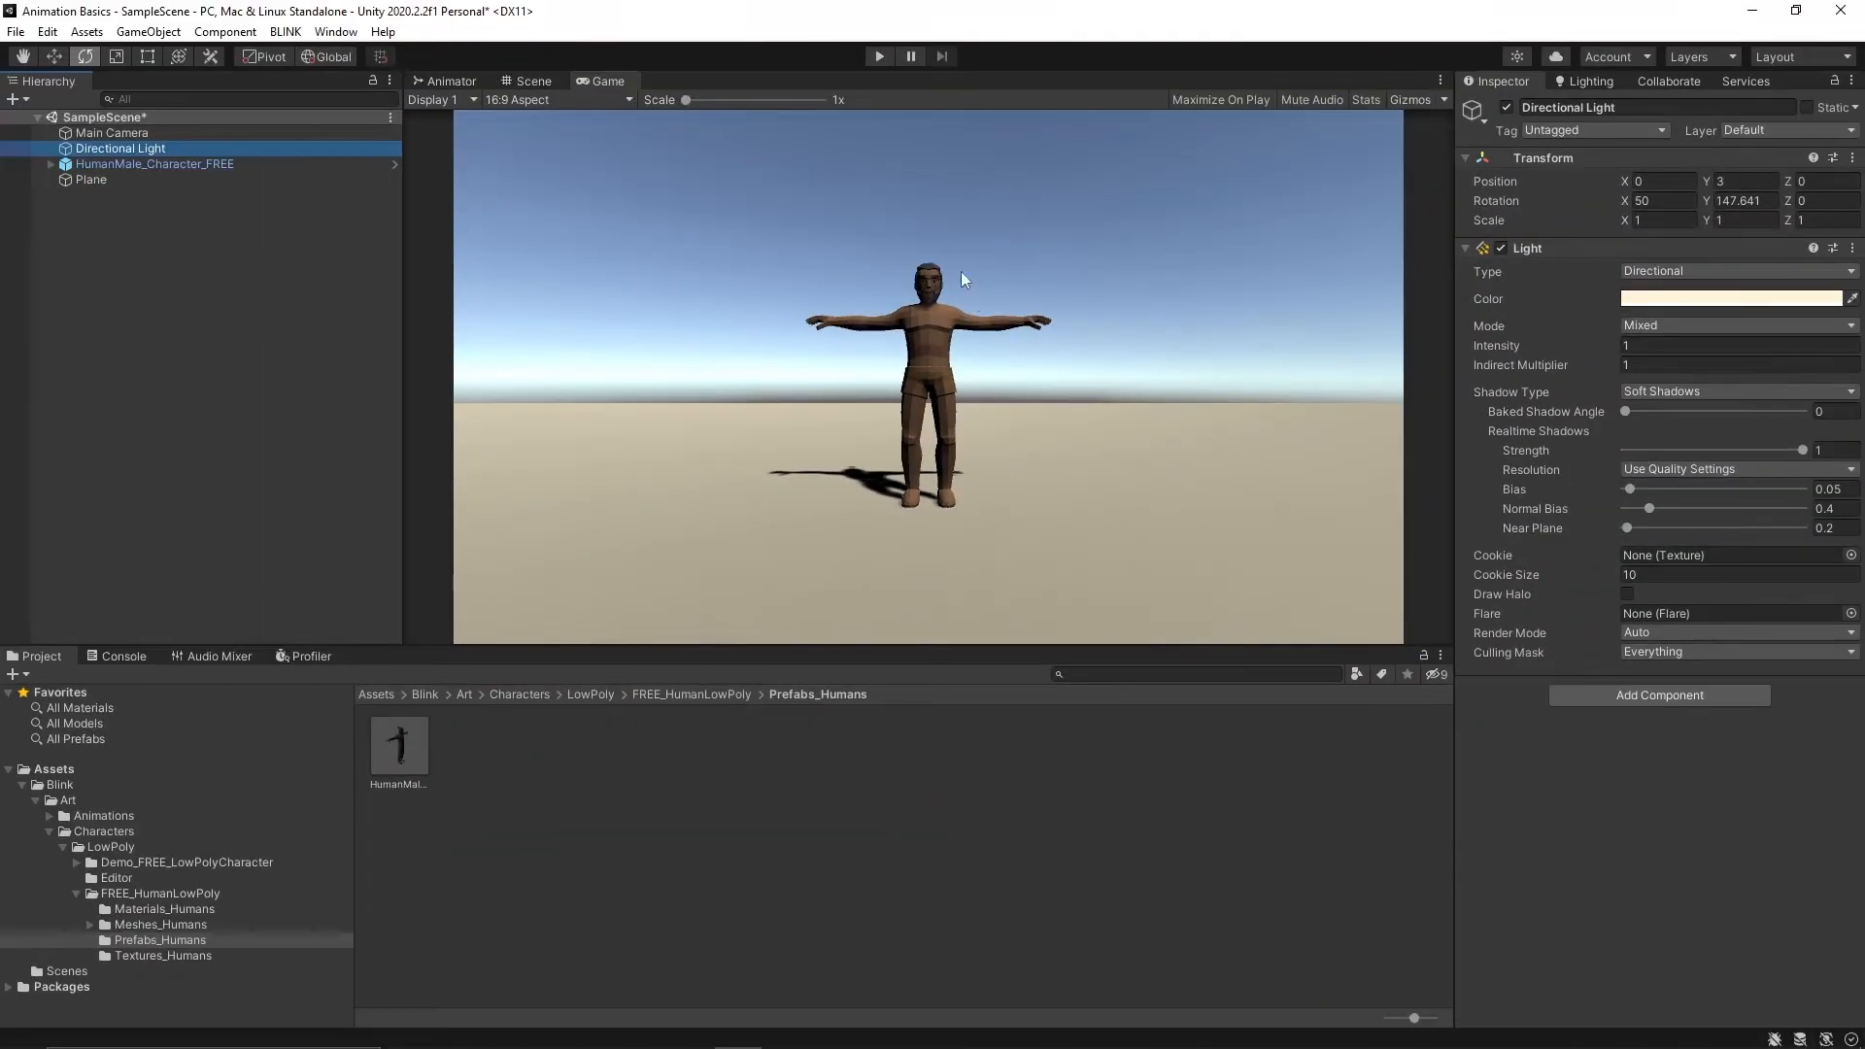
mouse_move(868, 334)
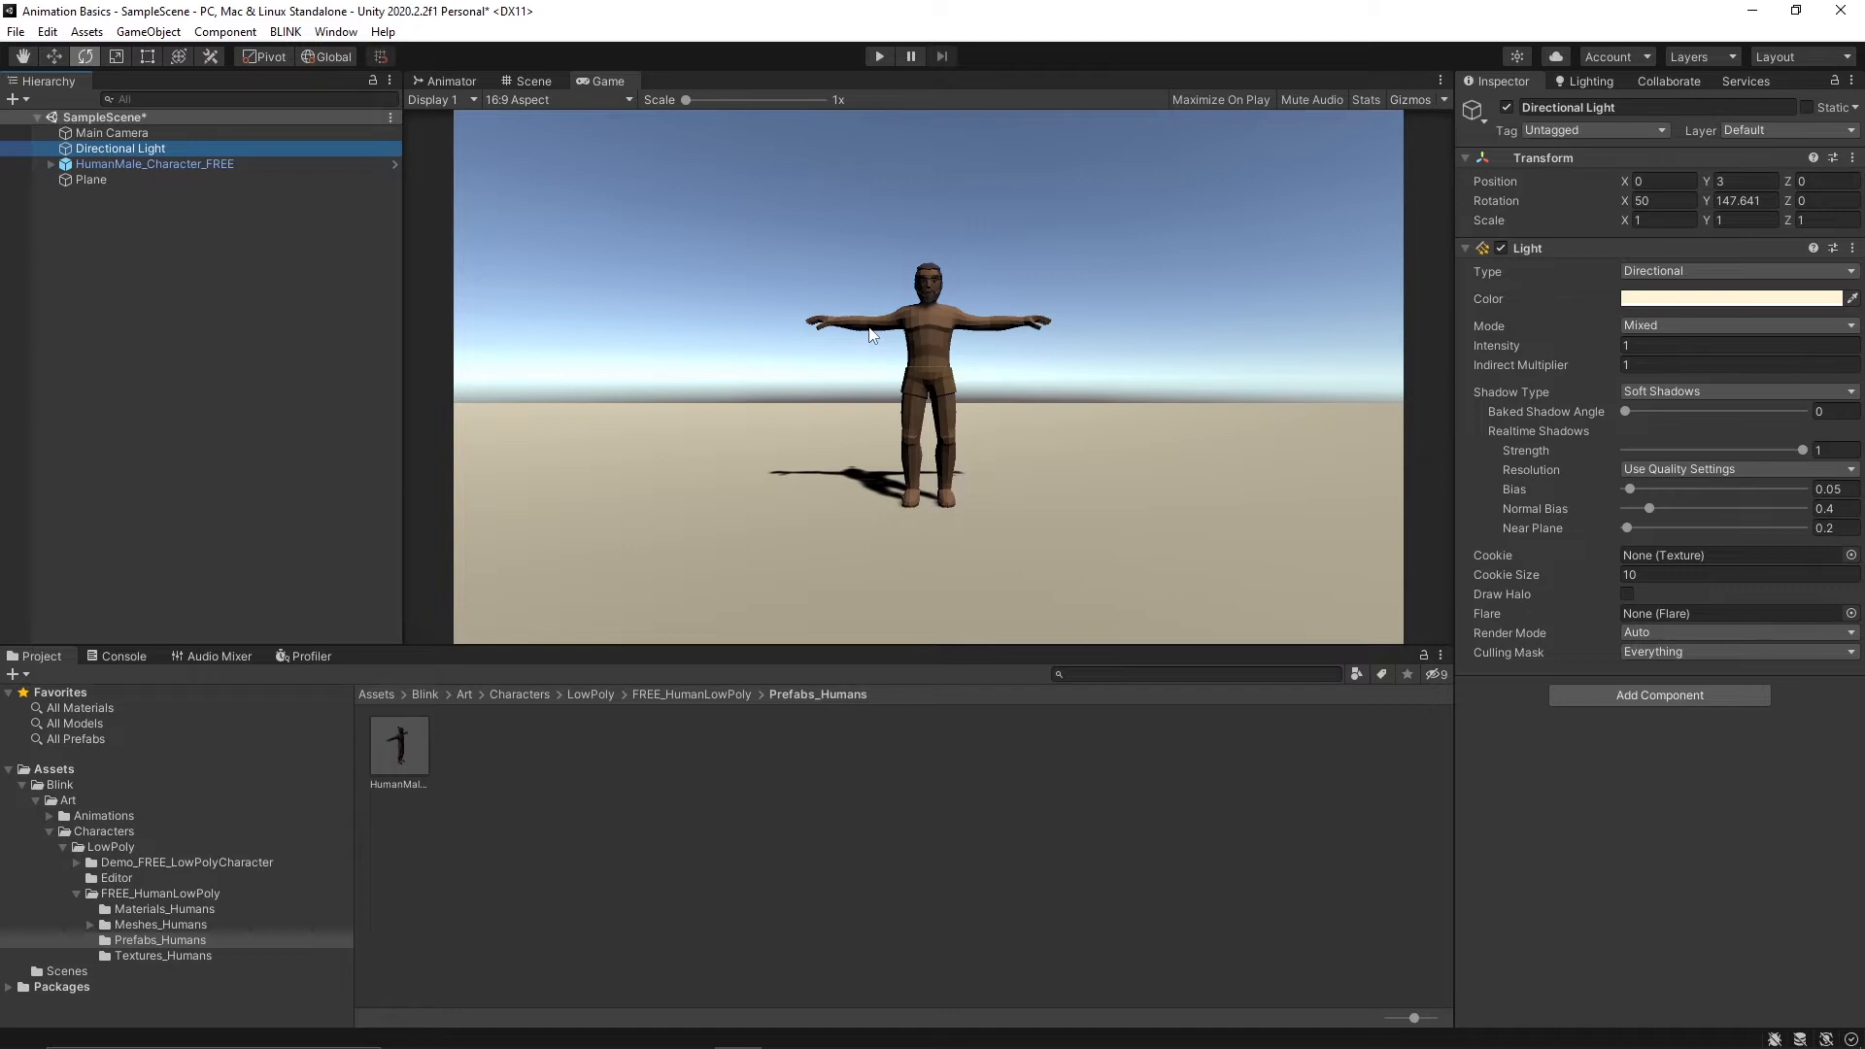
mouse_move(901, 345)
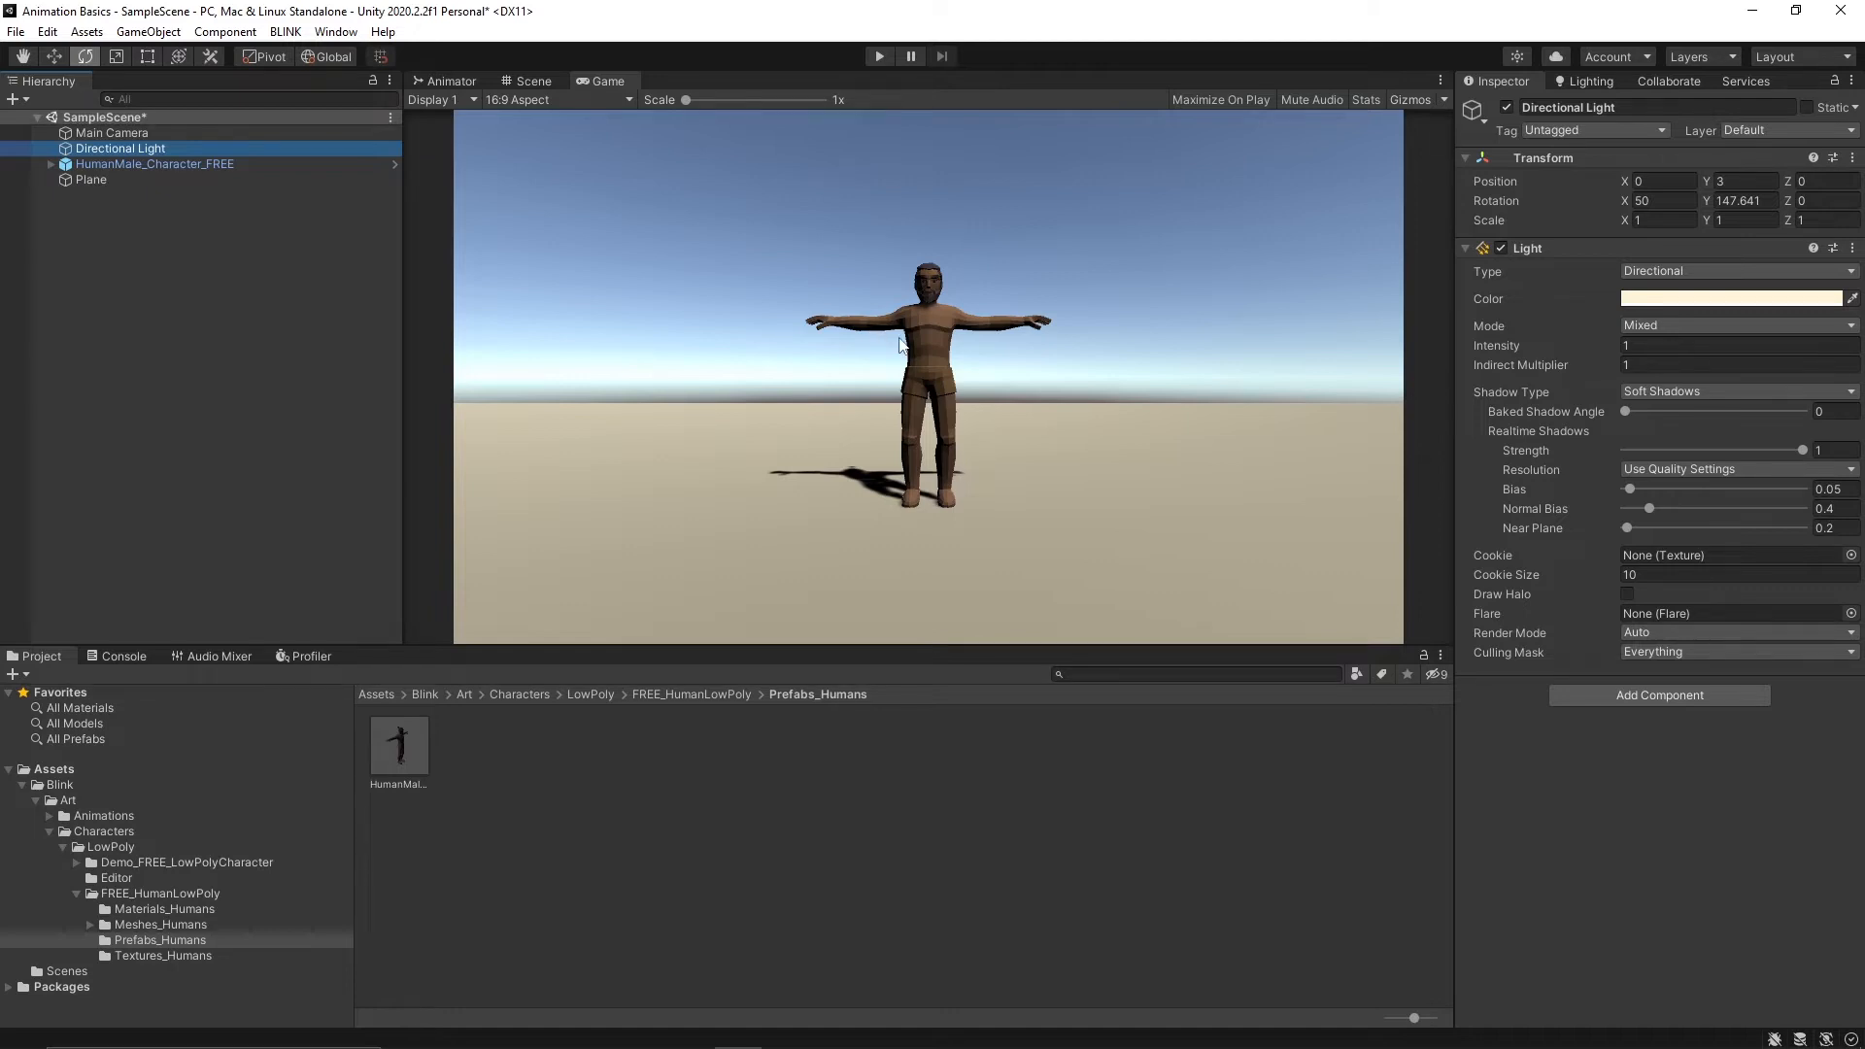
mouse_move(1092, 280)
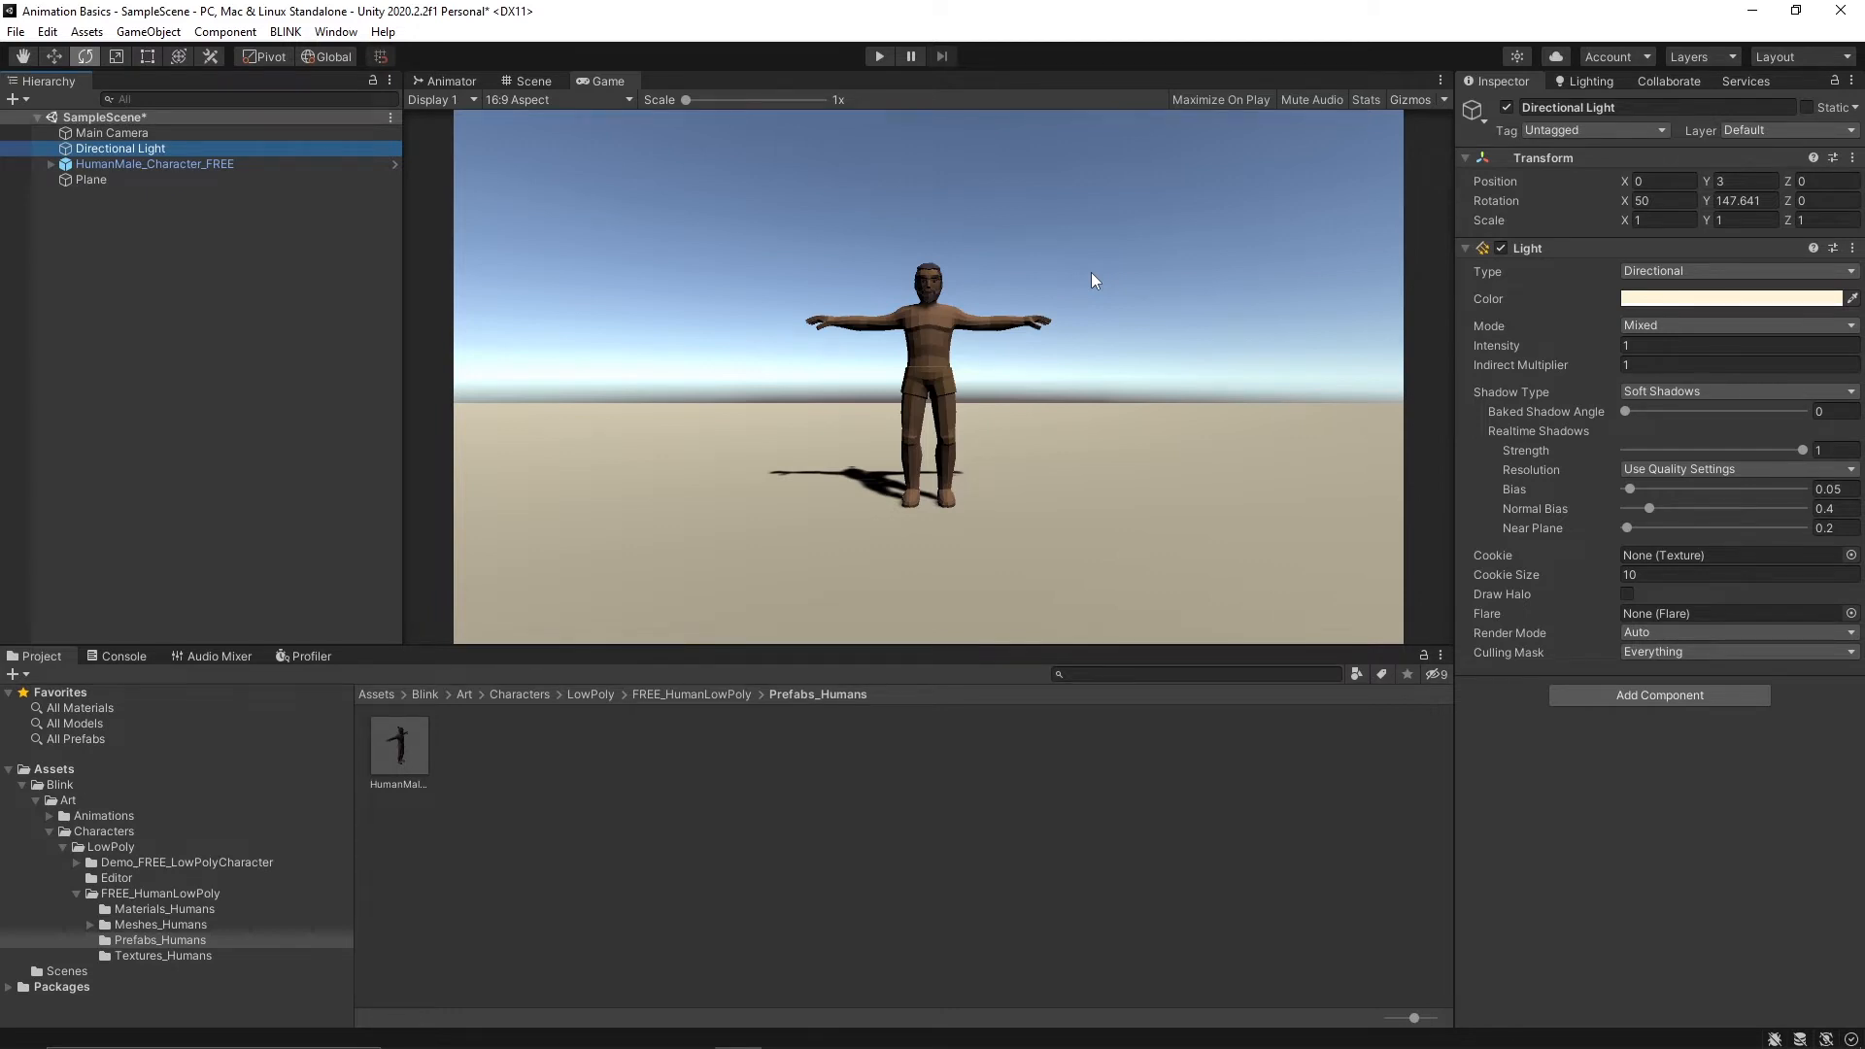
mouse_move(986, 165)
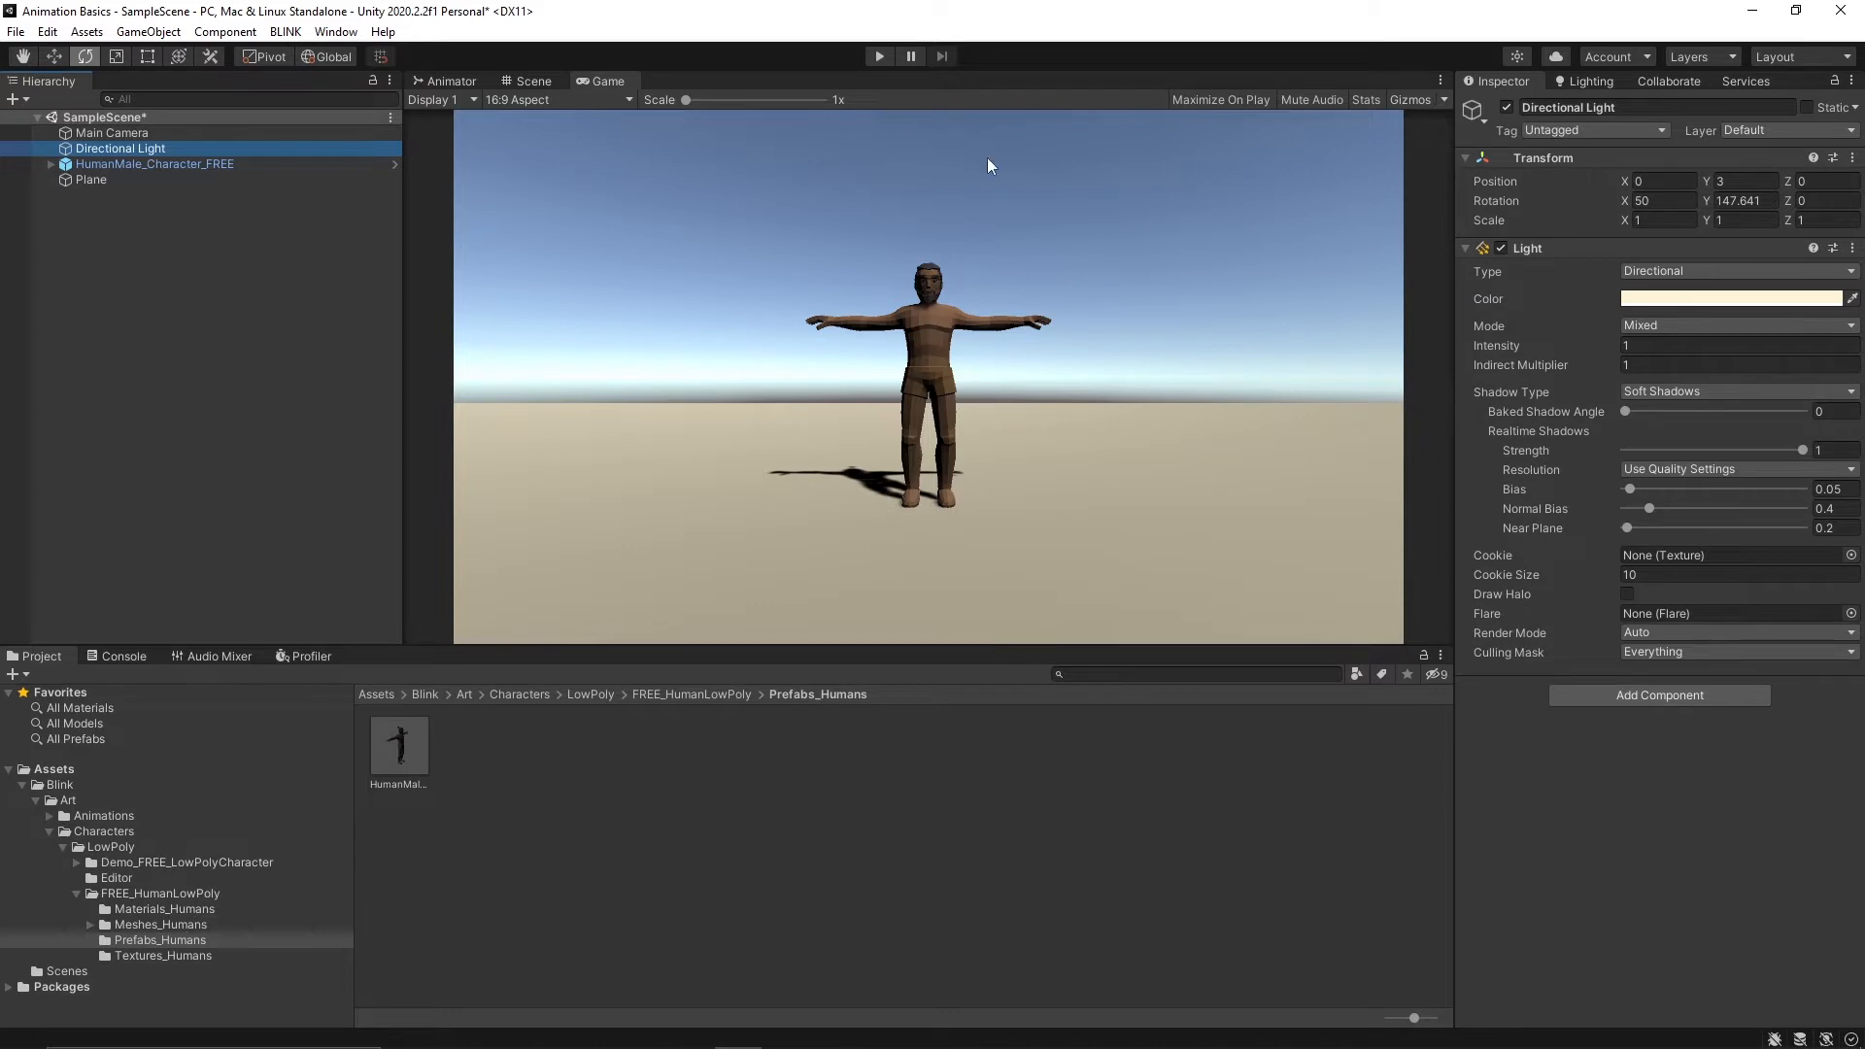
mouse_move(925, 258)
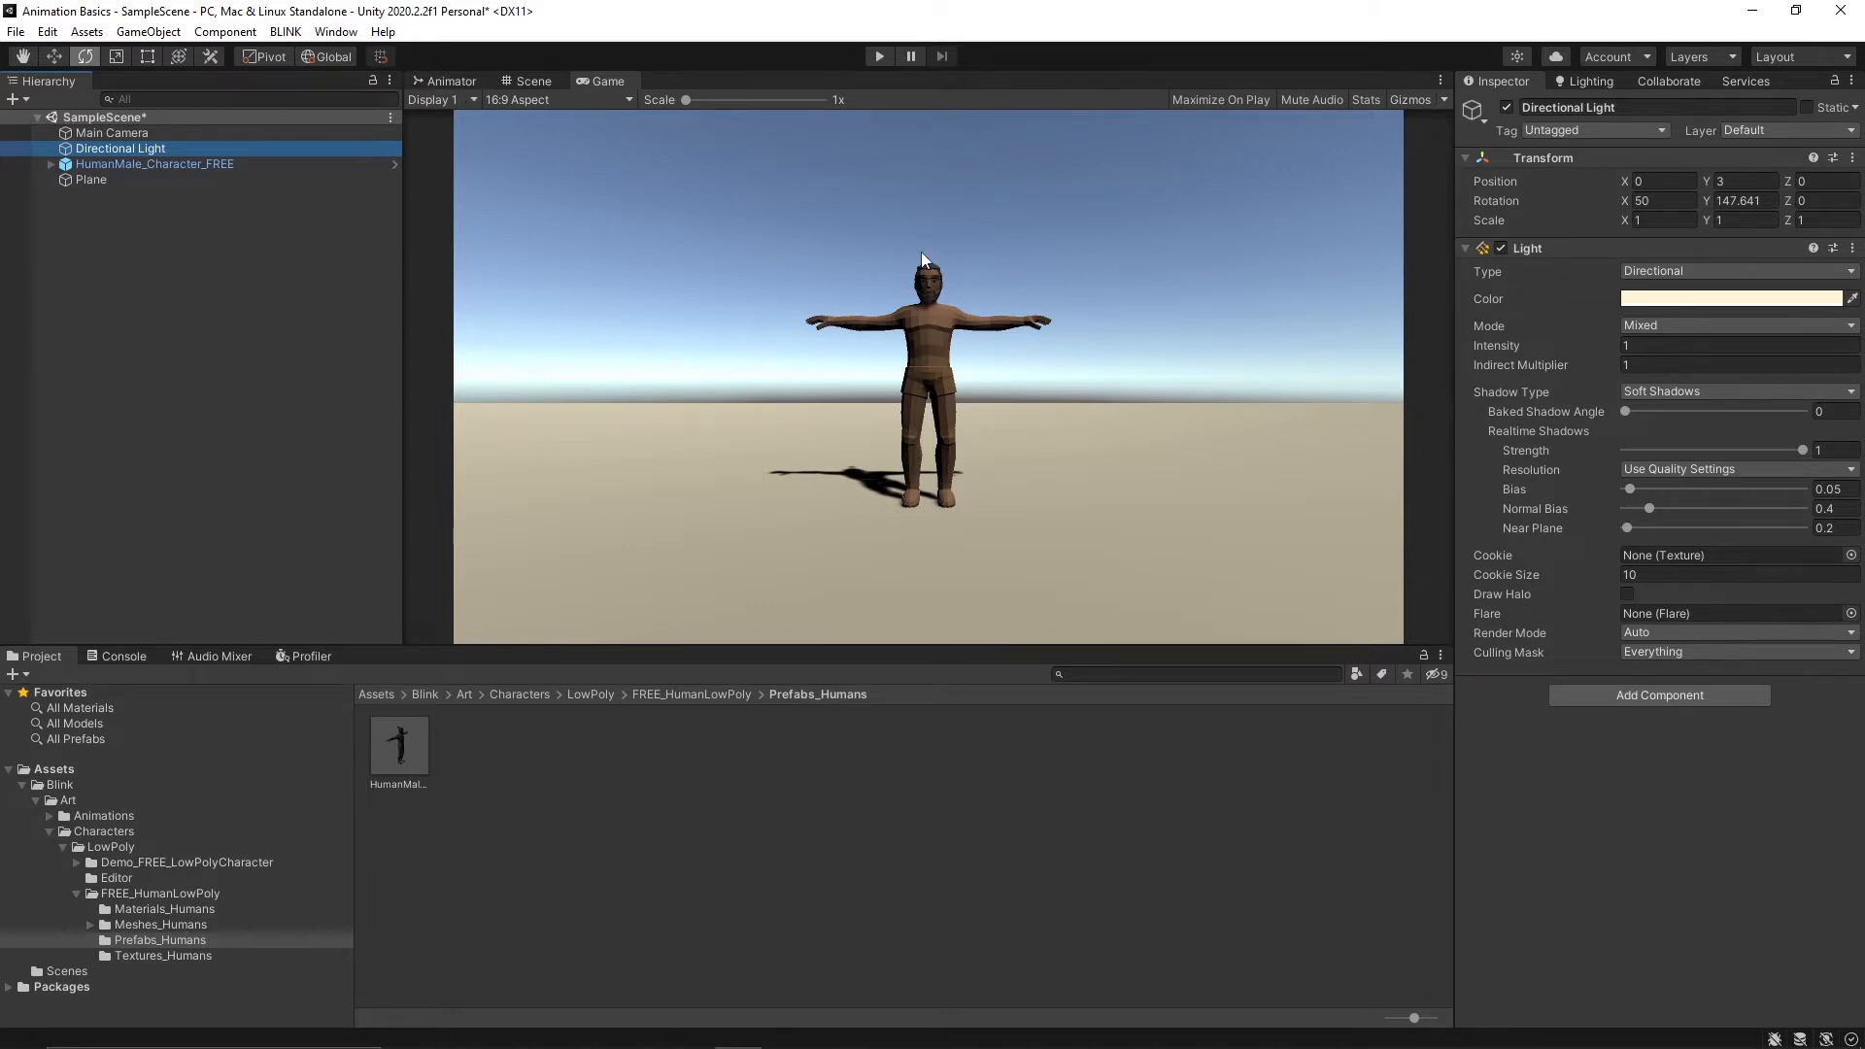
mouse_move(737, 190)
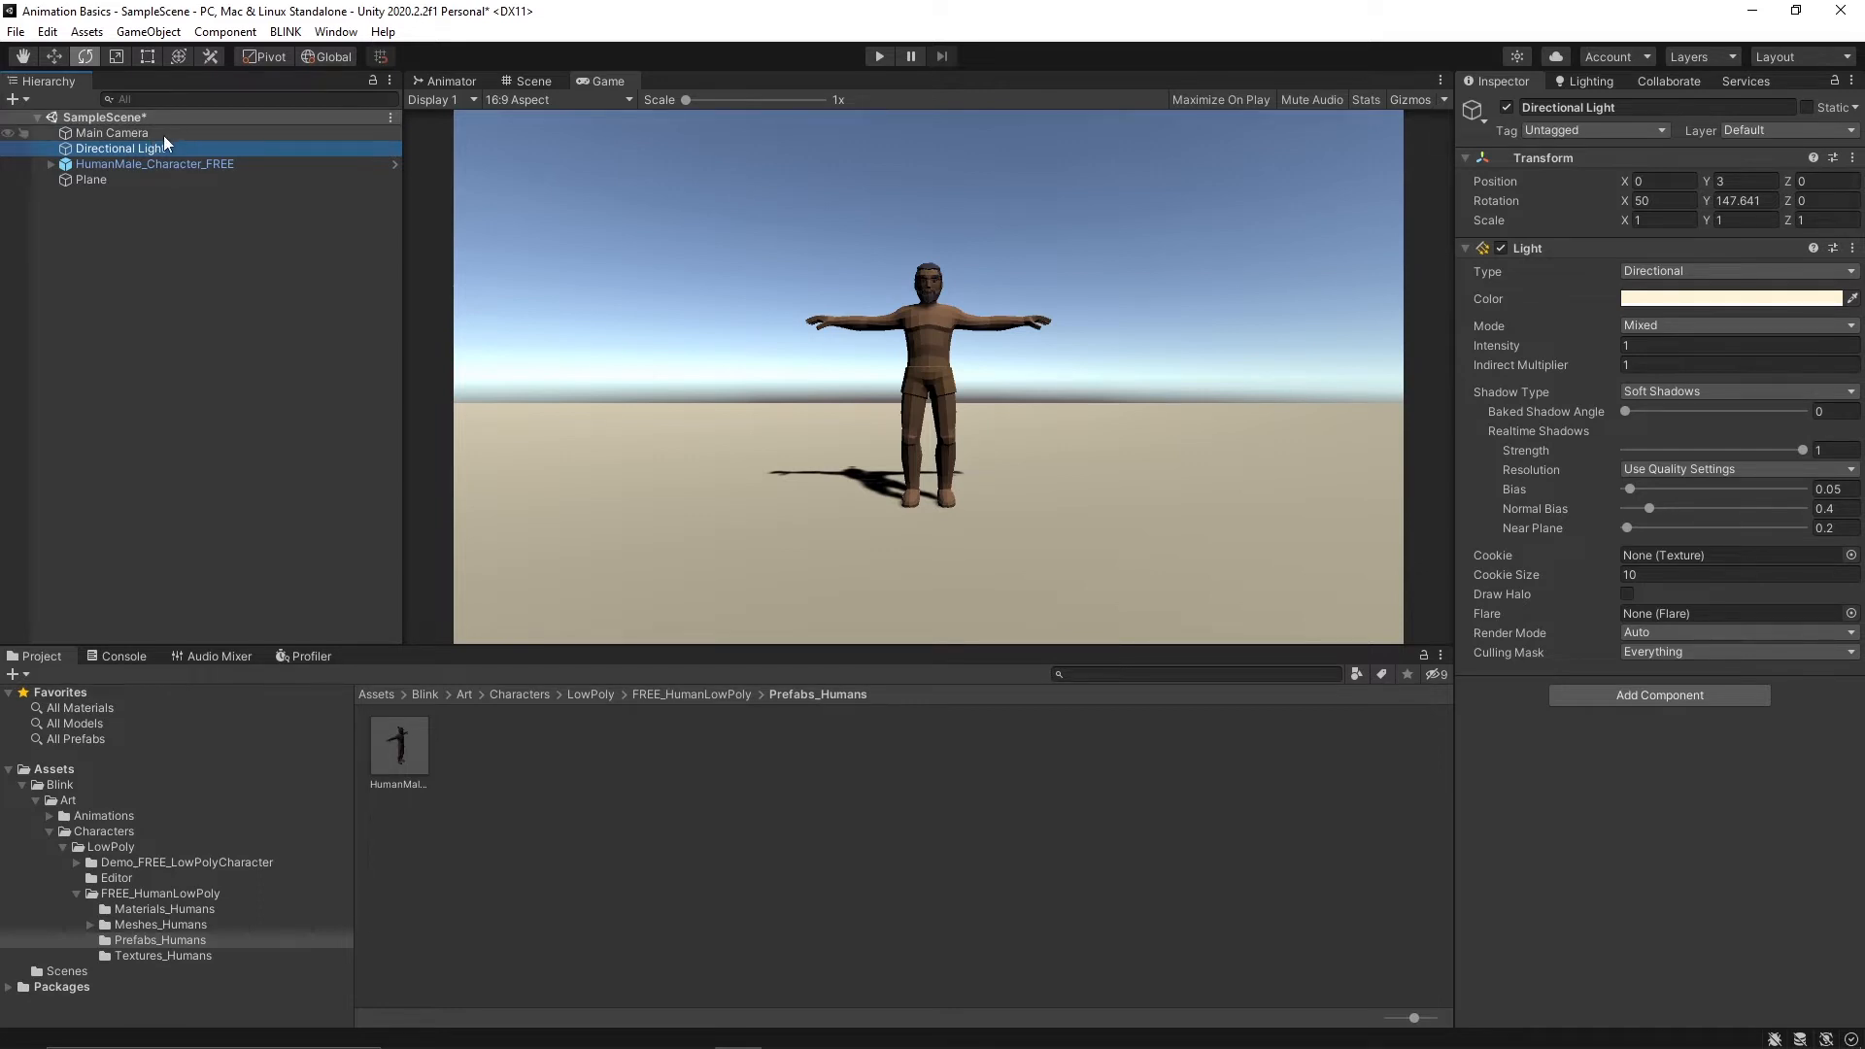
- Nest the Main Camera under HumanMale_Character_FREE and view it in the Scene to place it at head height
left_click(53, 163)
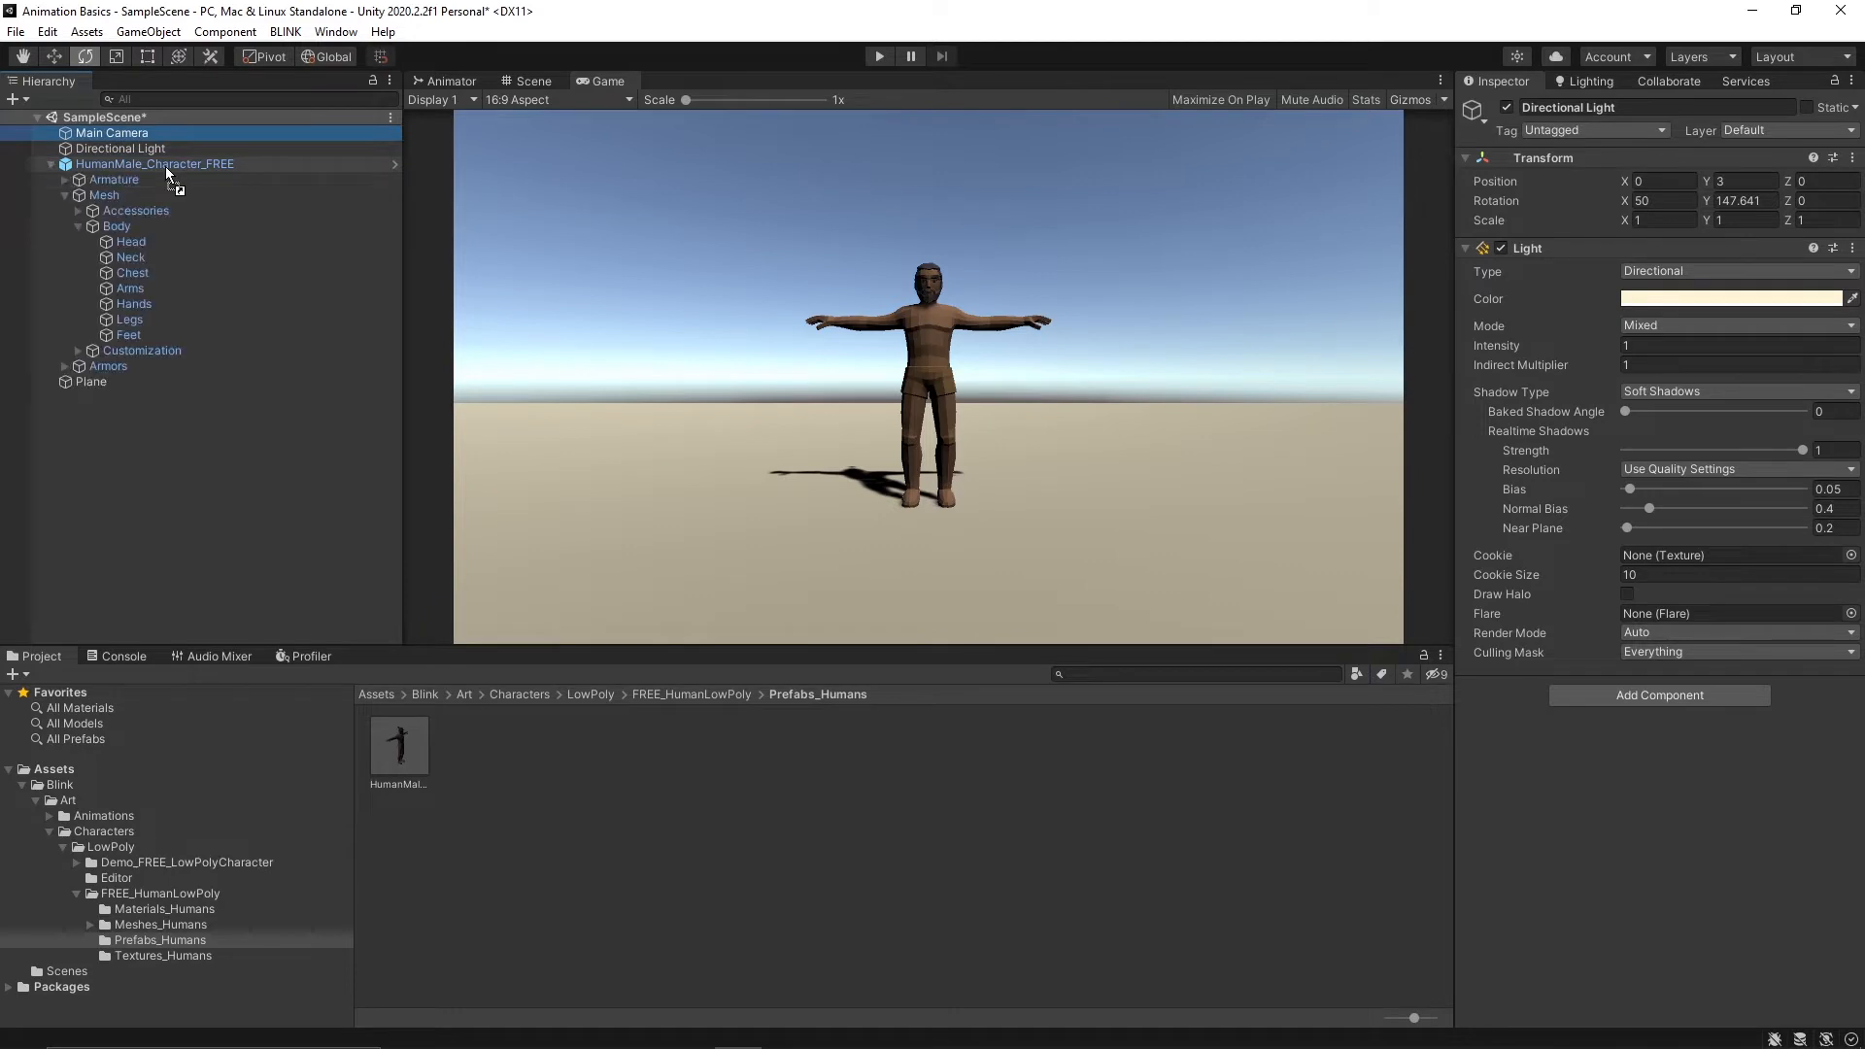
left_click(124, 210)
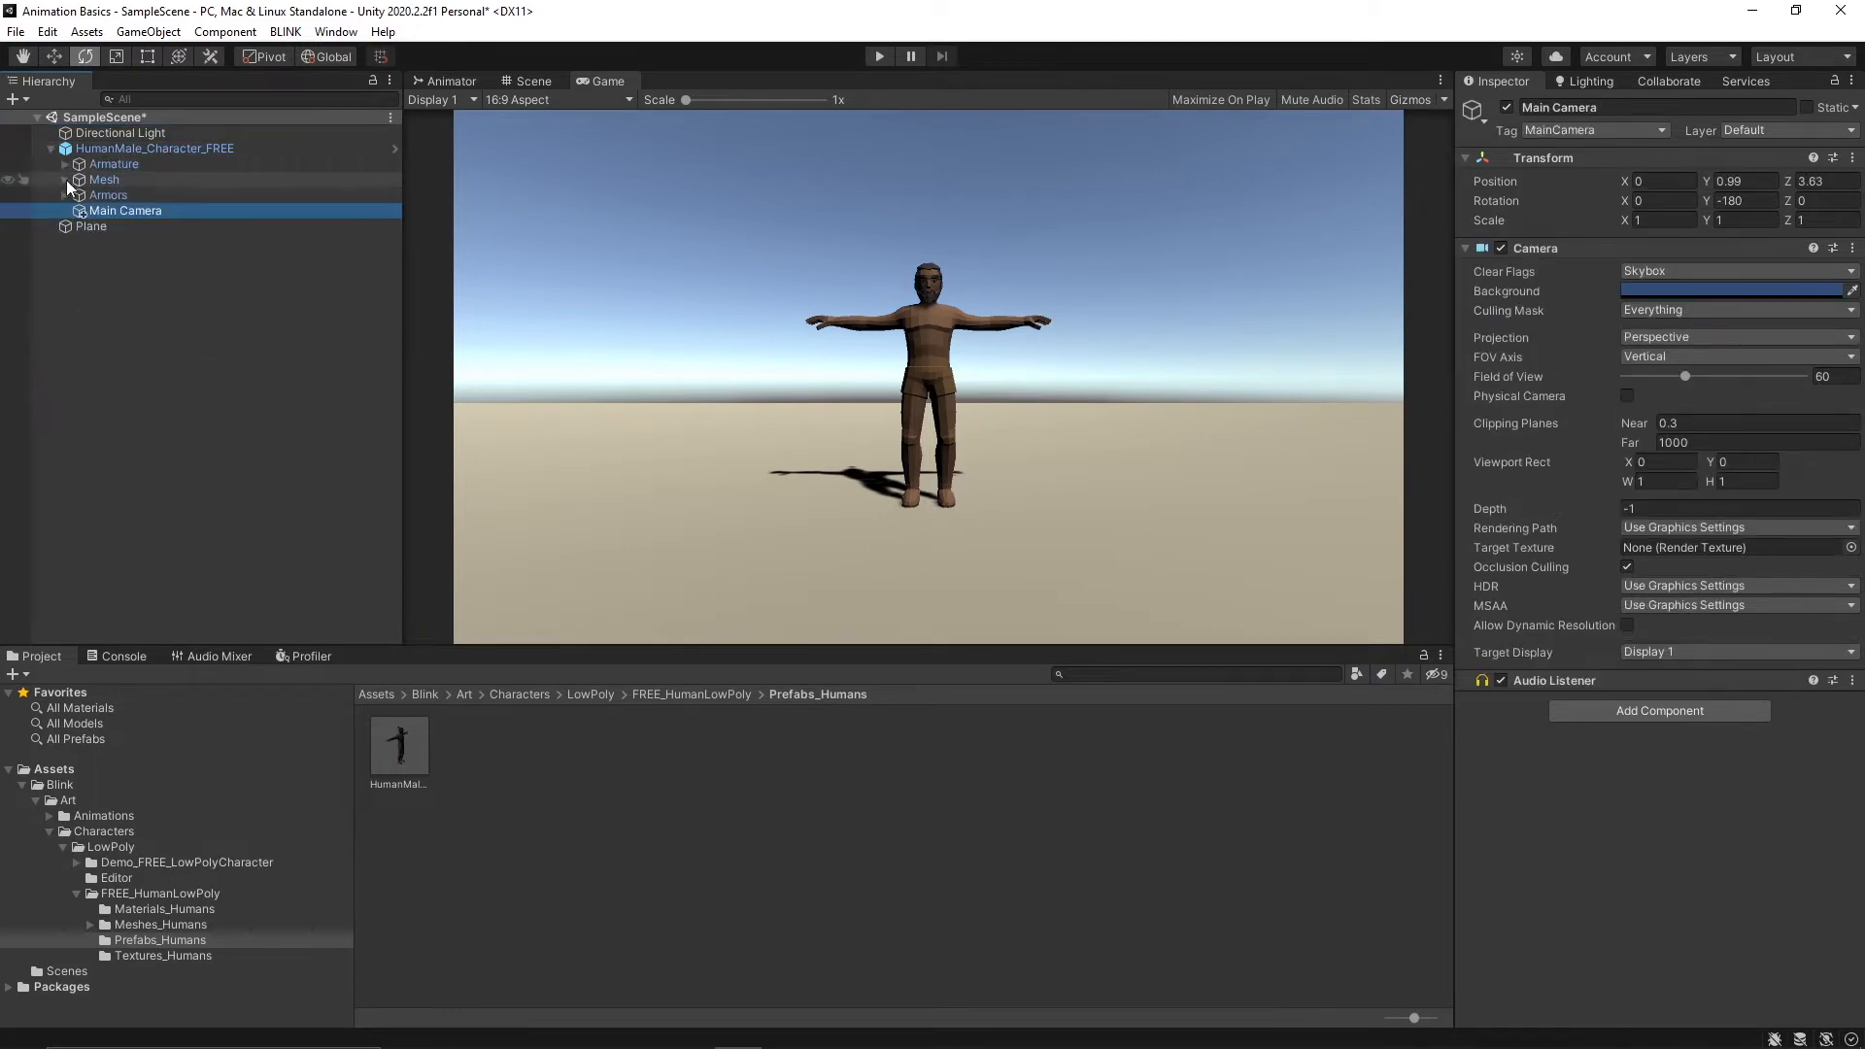
left_click(532, 82)
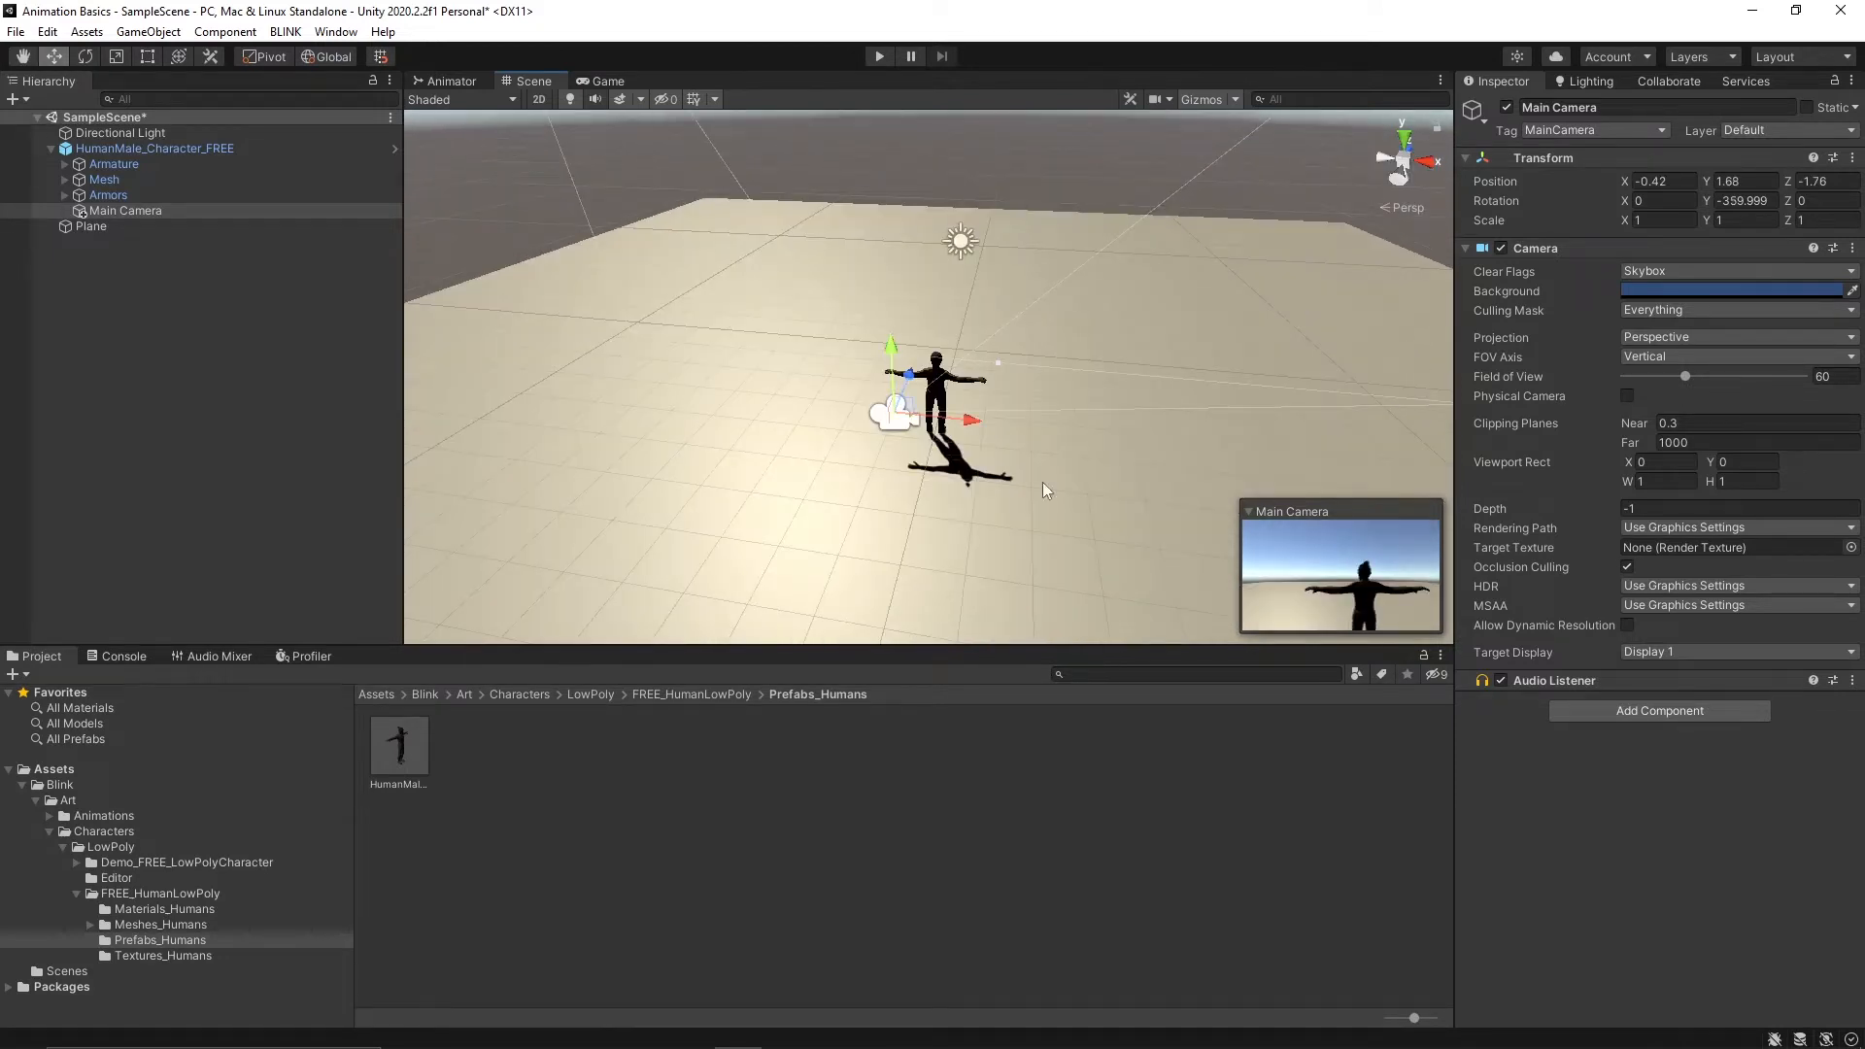
mouse_move(1259, 563)
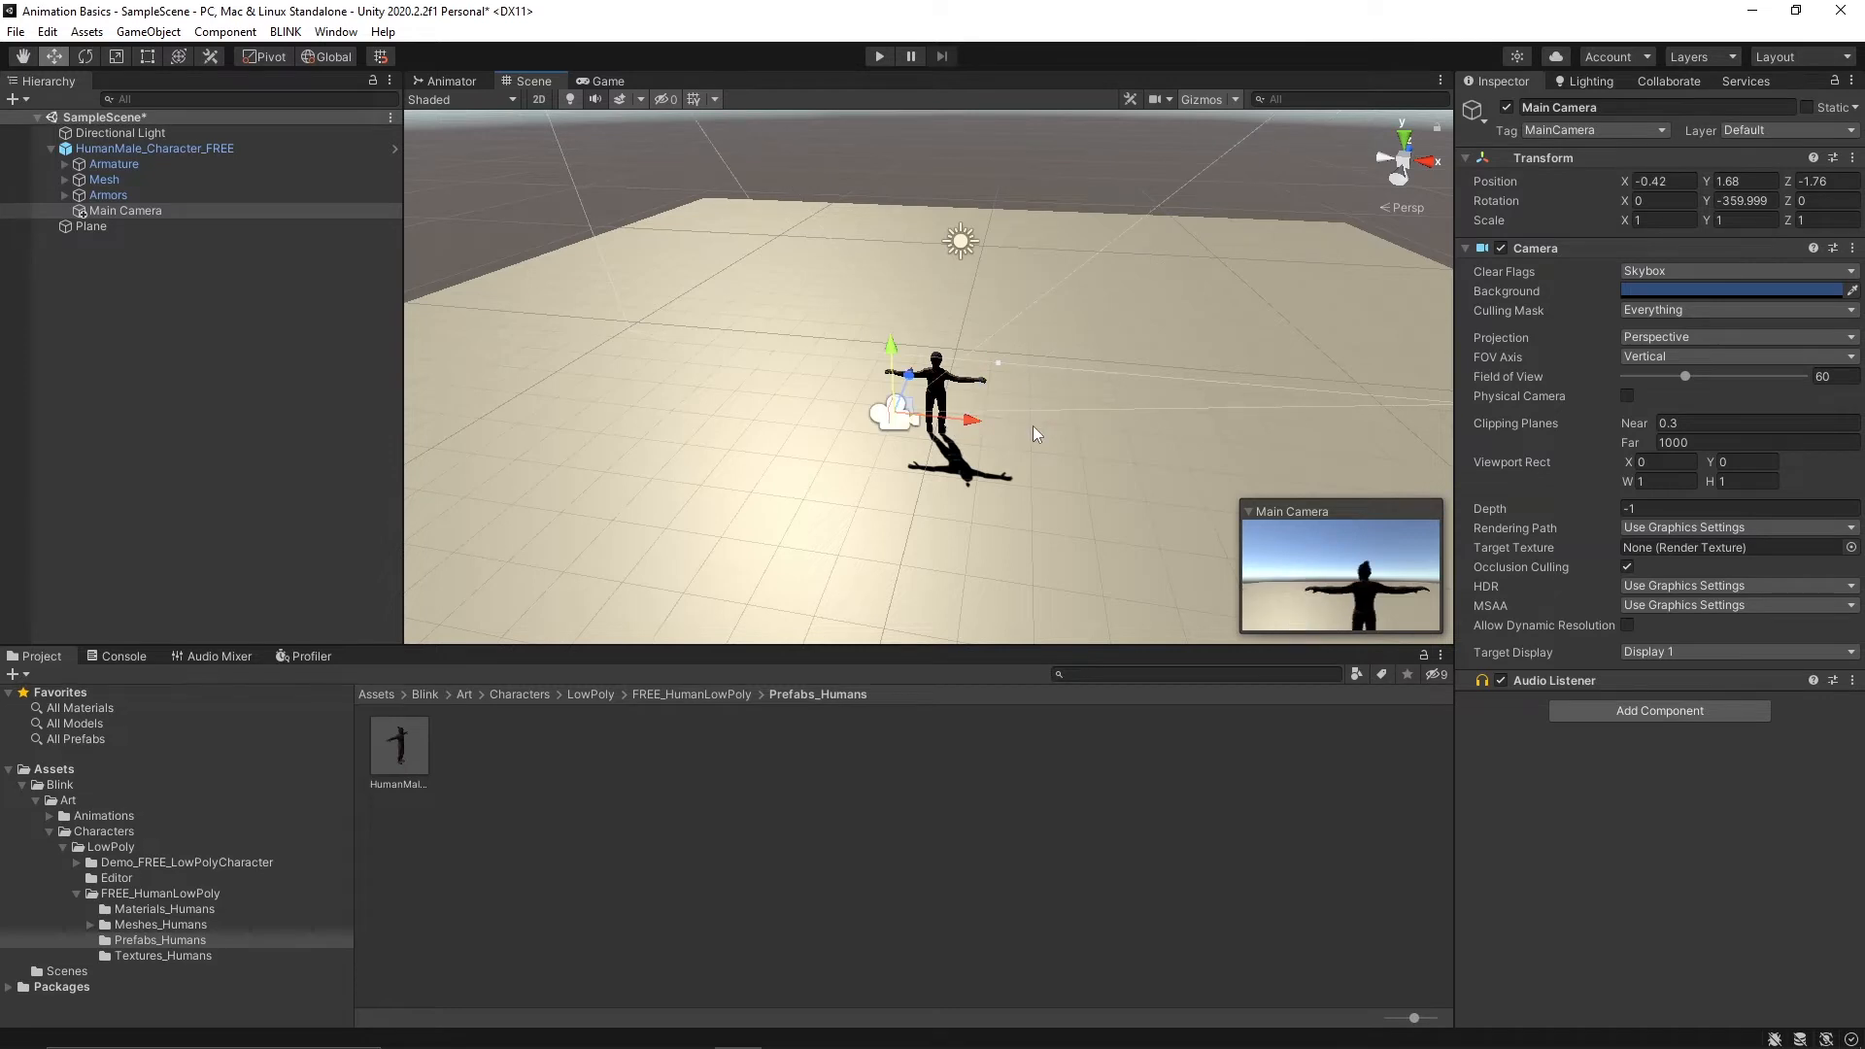
mouse_move(968, 421)
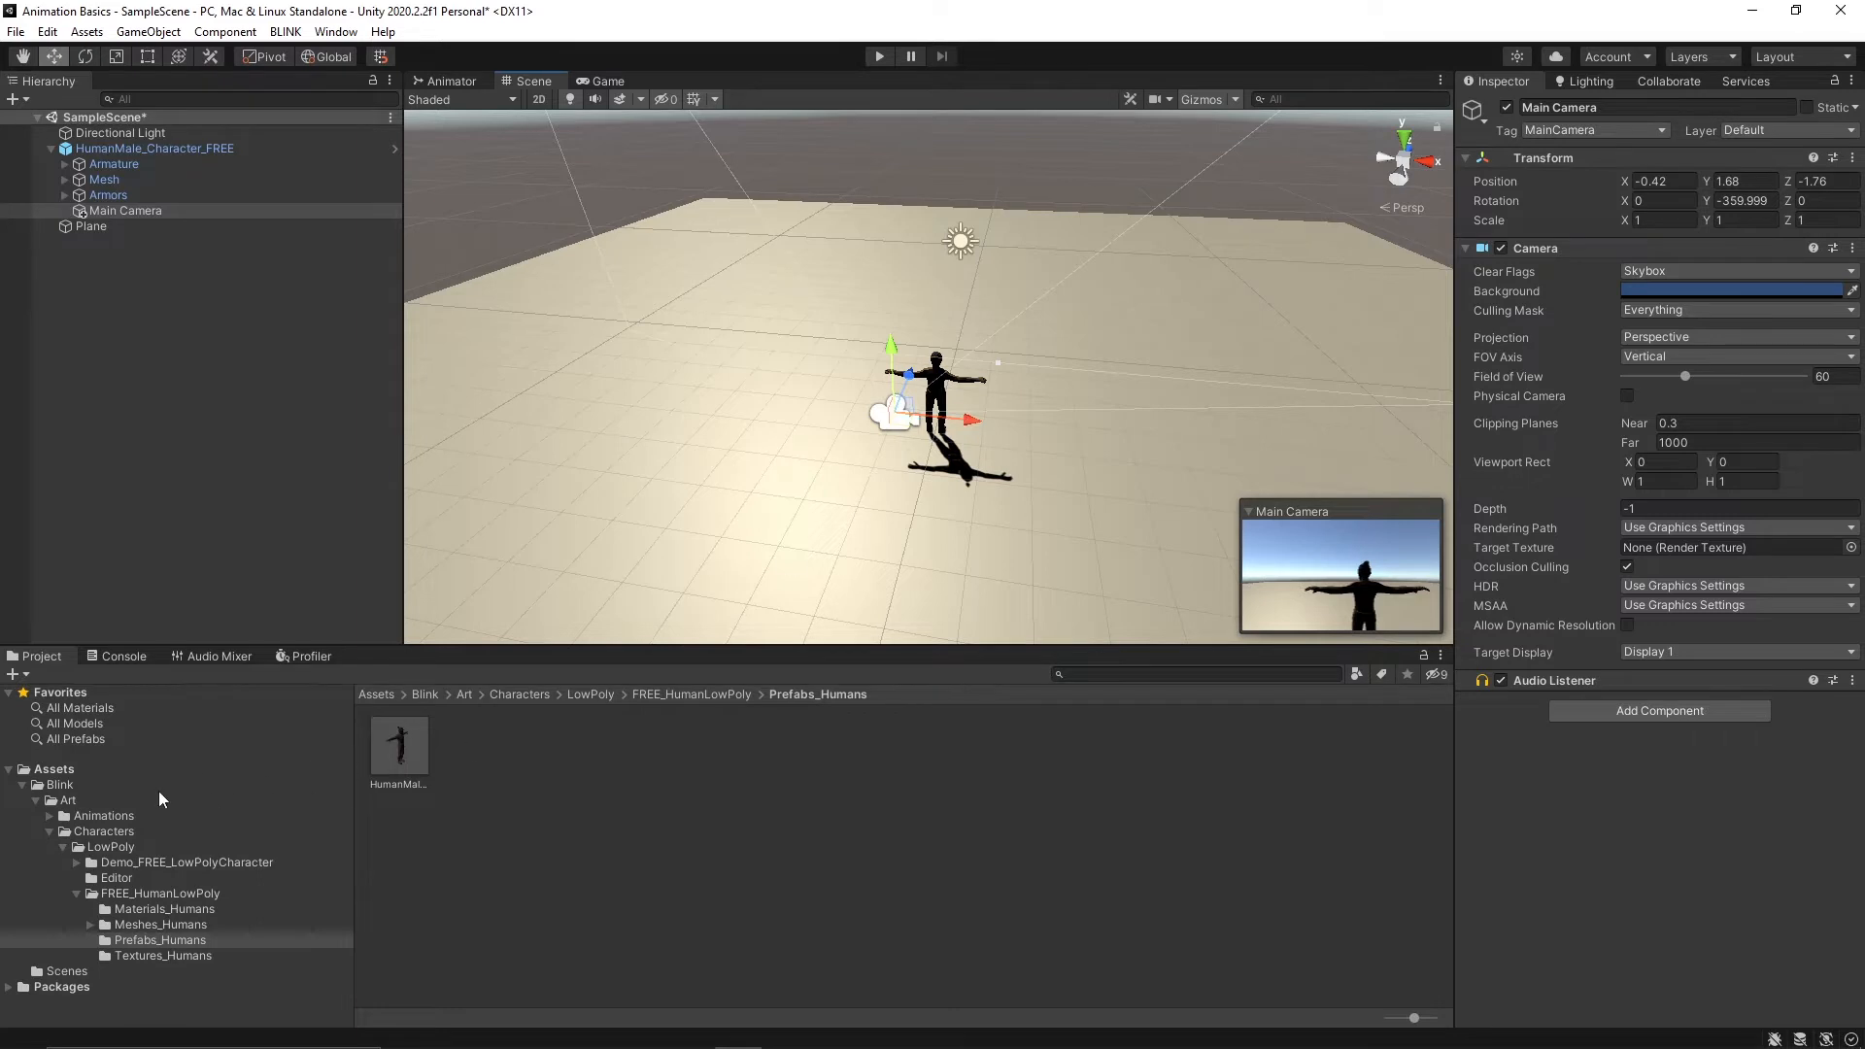
- Create a Scripts folder in Assets containing a new C# script named PlayerMovement
left_click(55, 769)
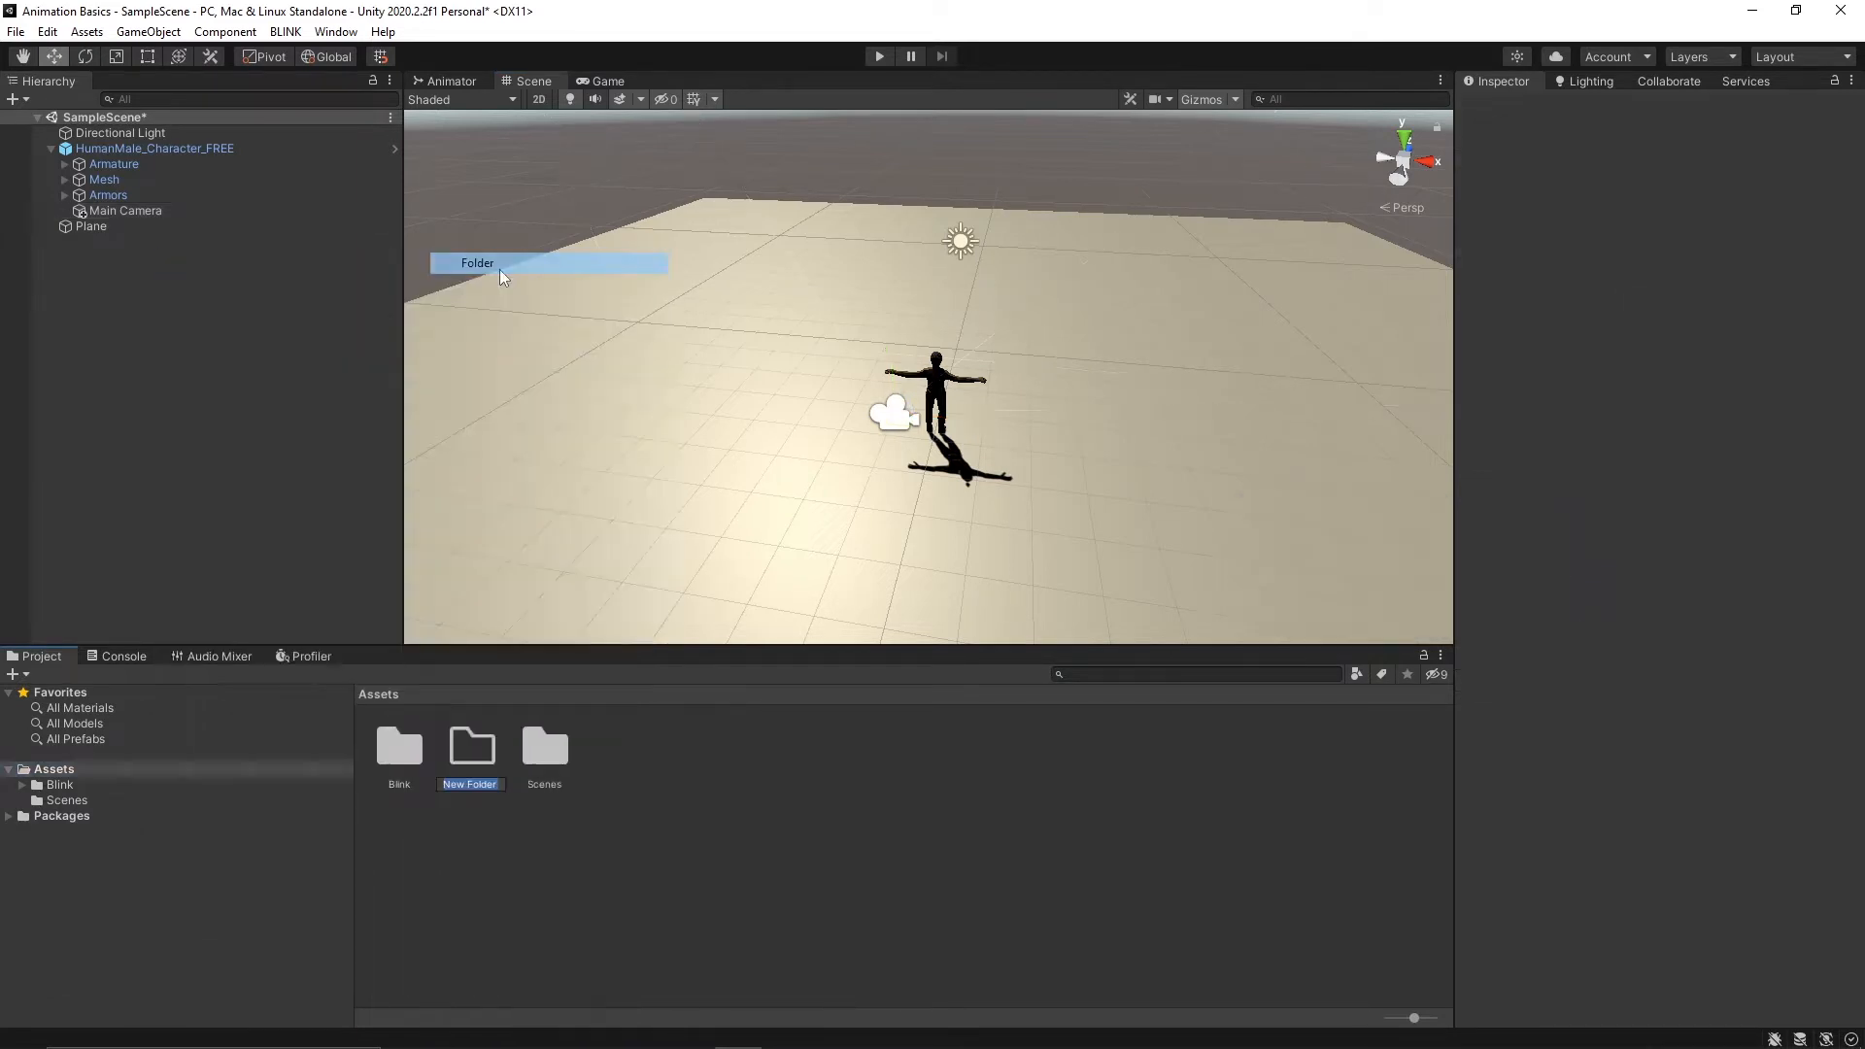
type("Script")
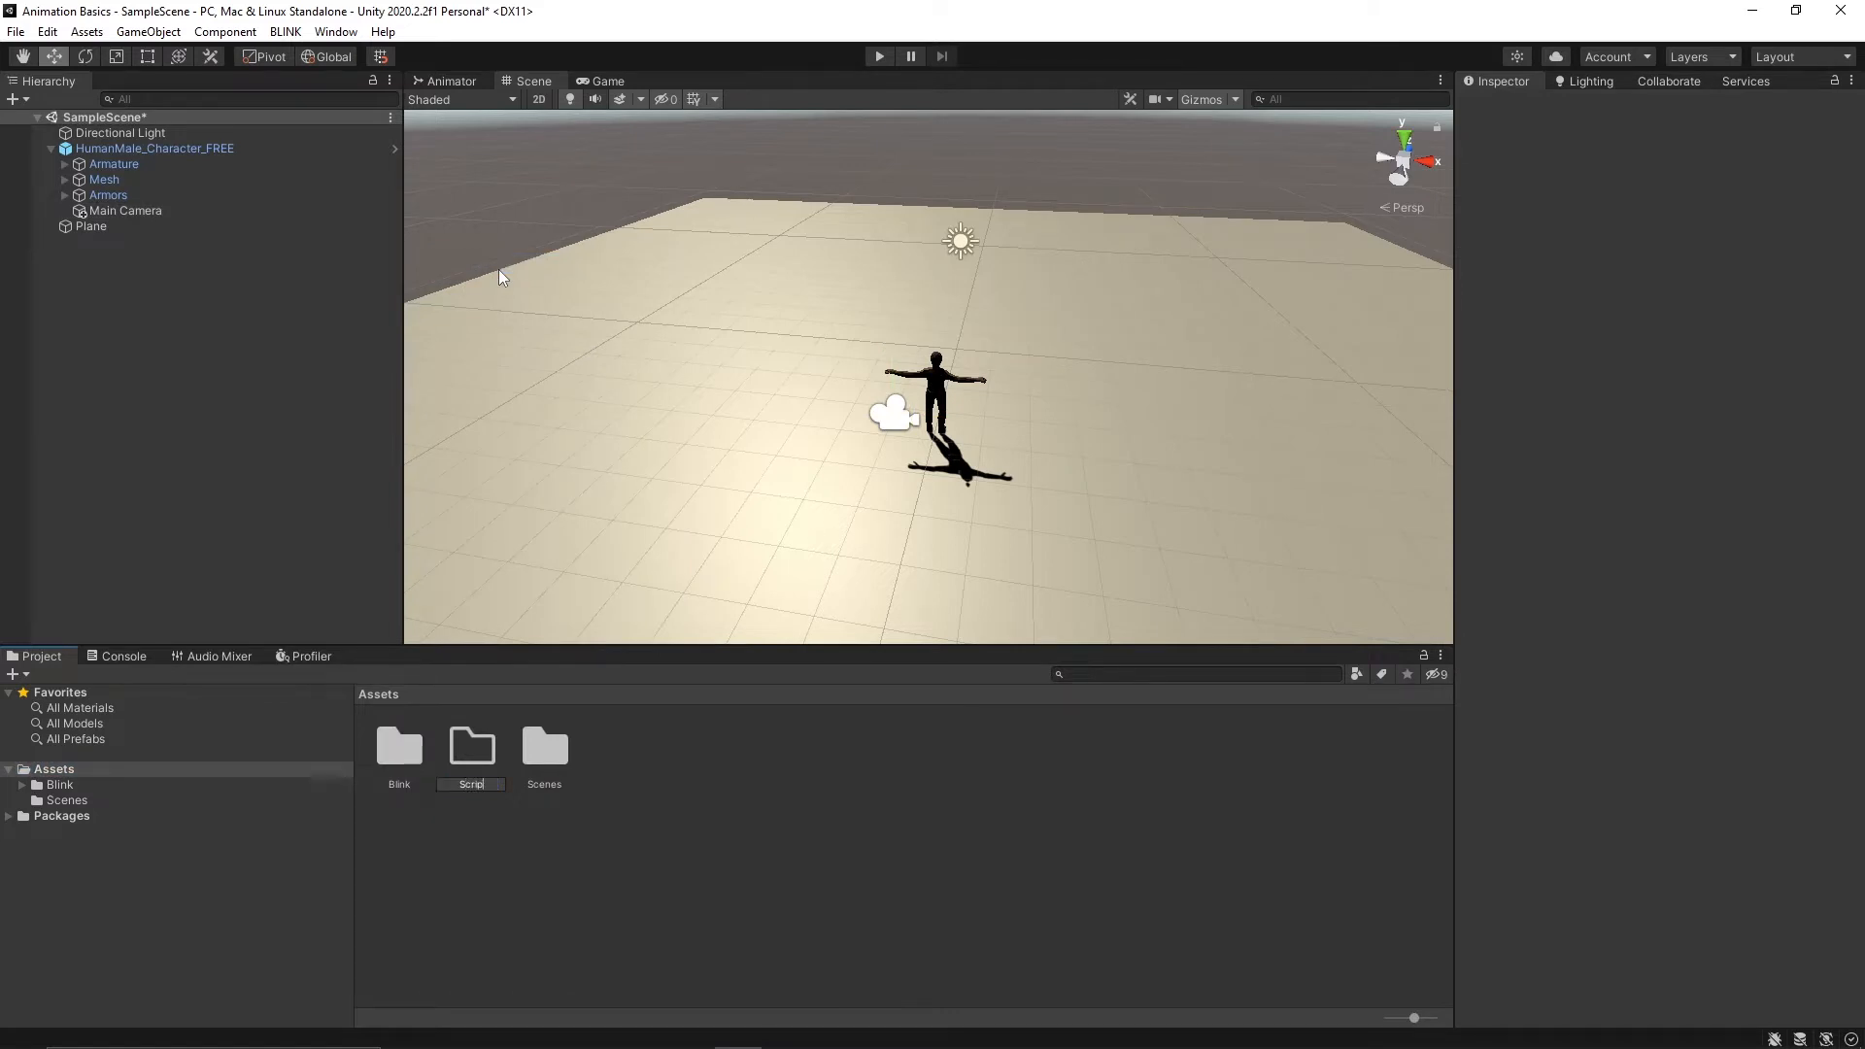
right_click(470, 746)
type("PlayerMo")
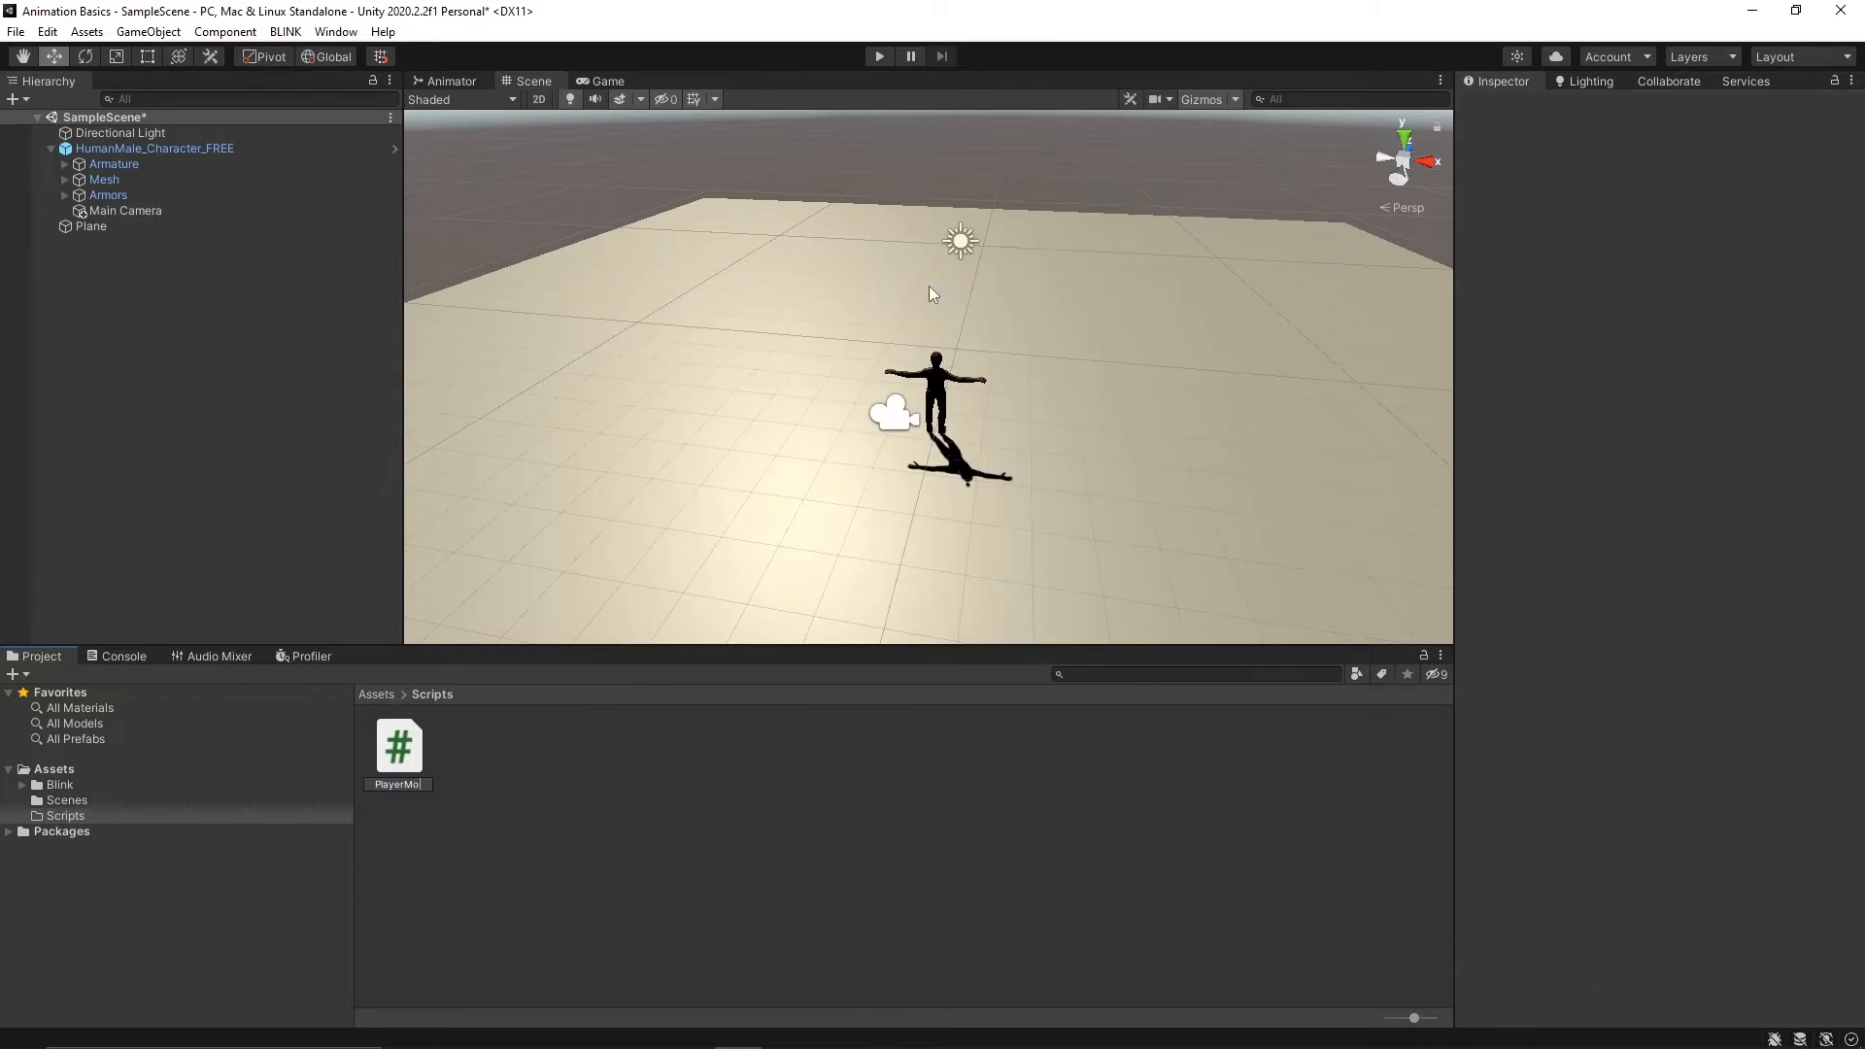
left_click(398, 746)
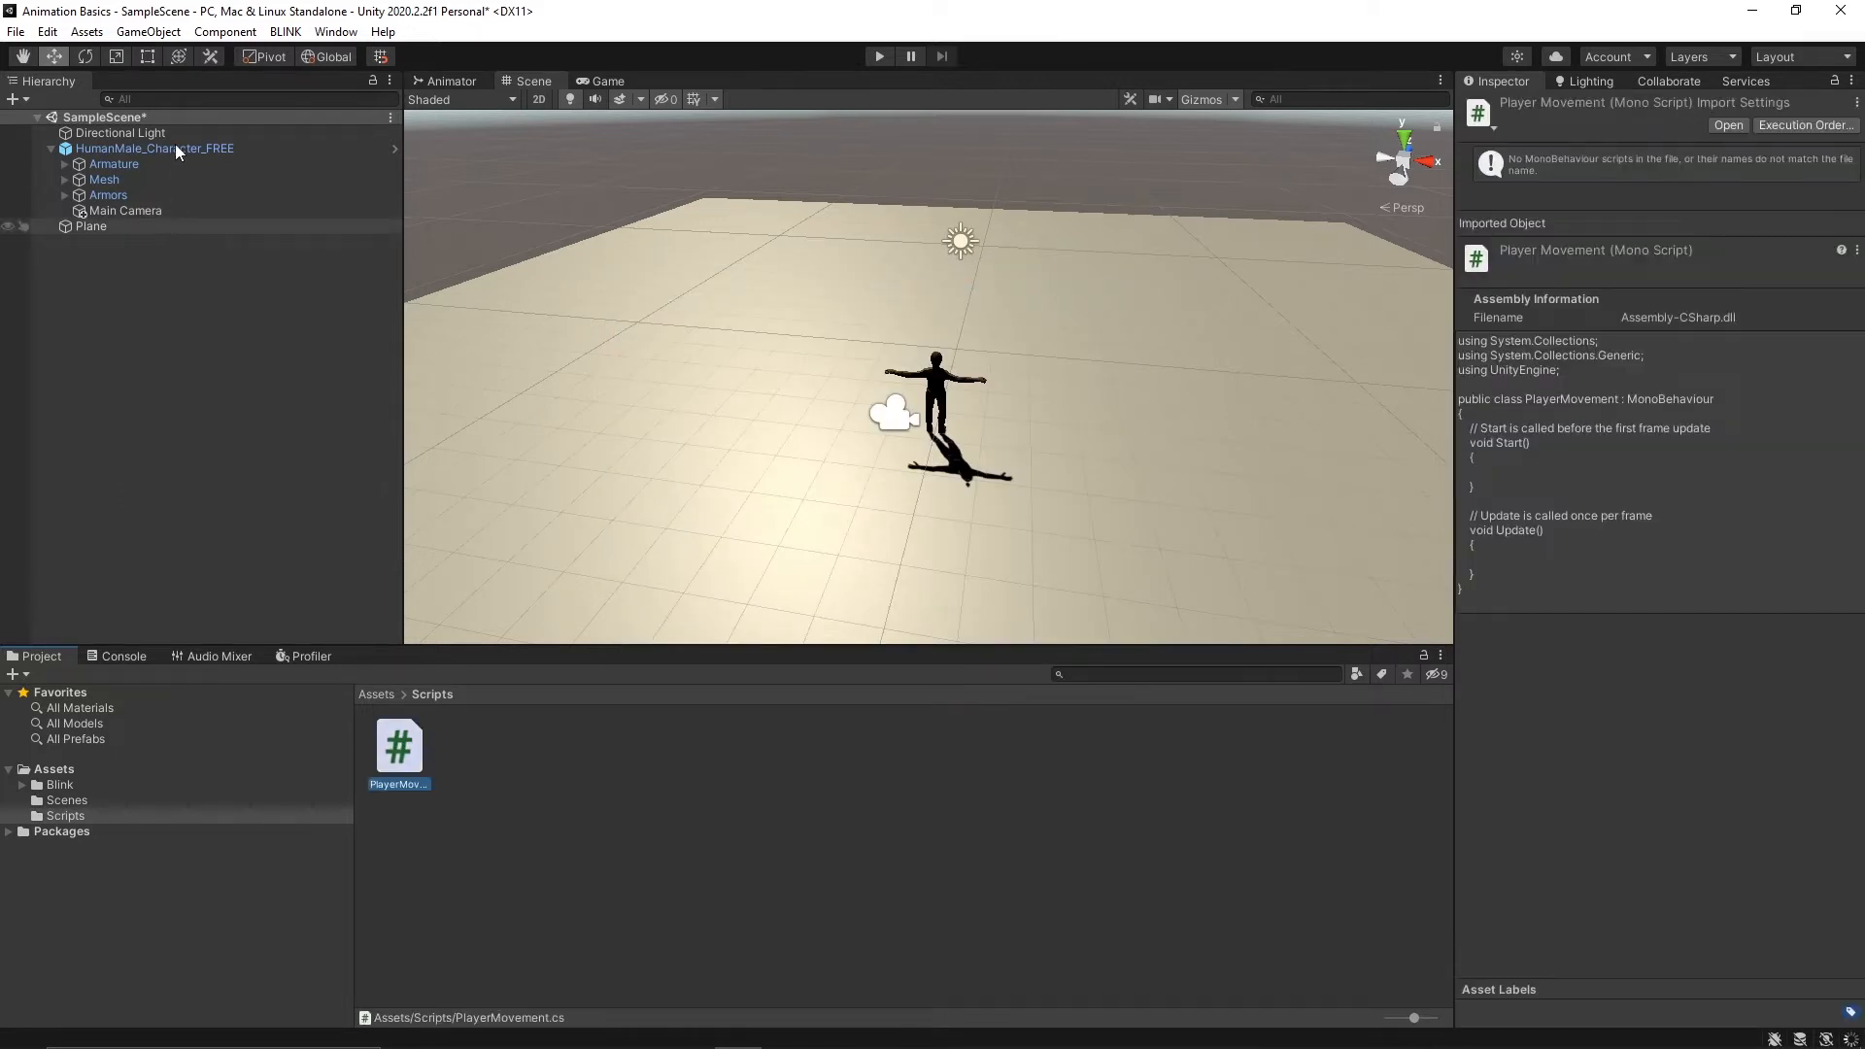
- Attach PlayerMovement to the humanoid character via Add Component and open it in Visual Studio
left_click(154, 148)
type("player")
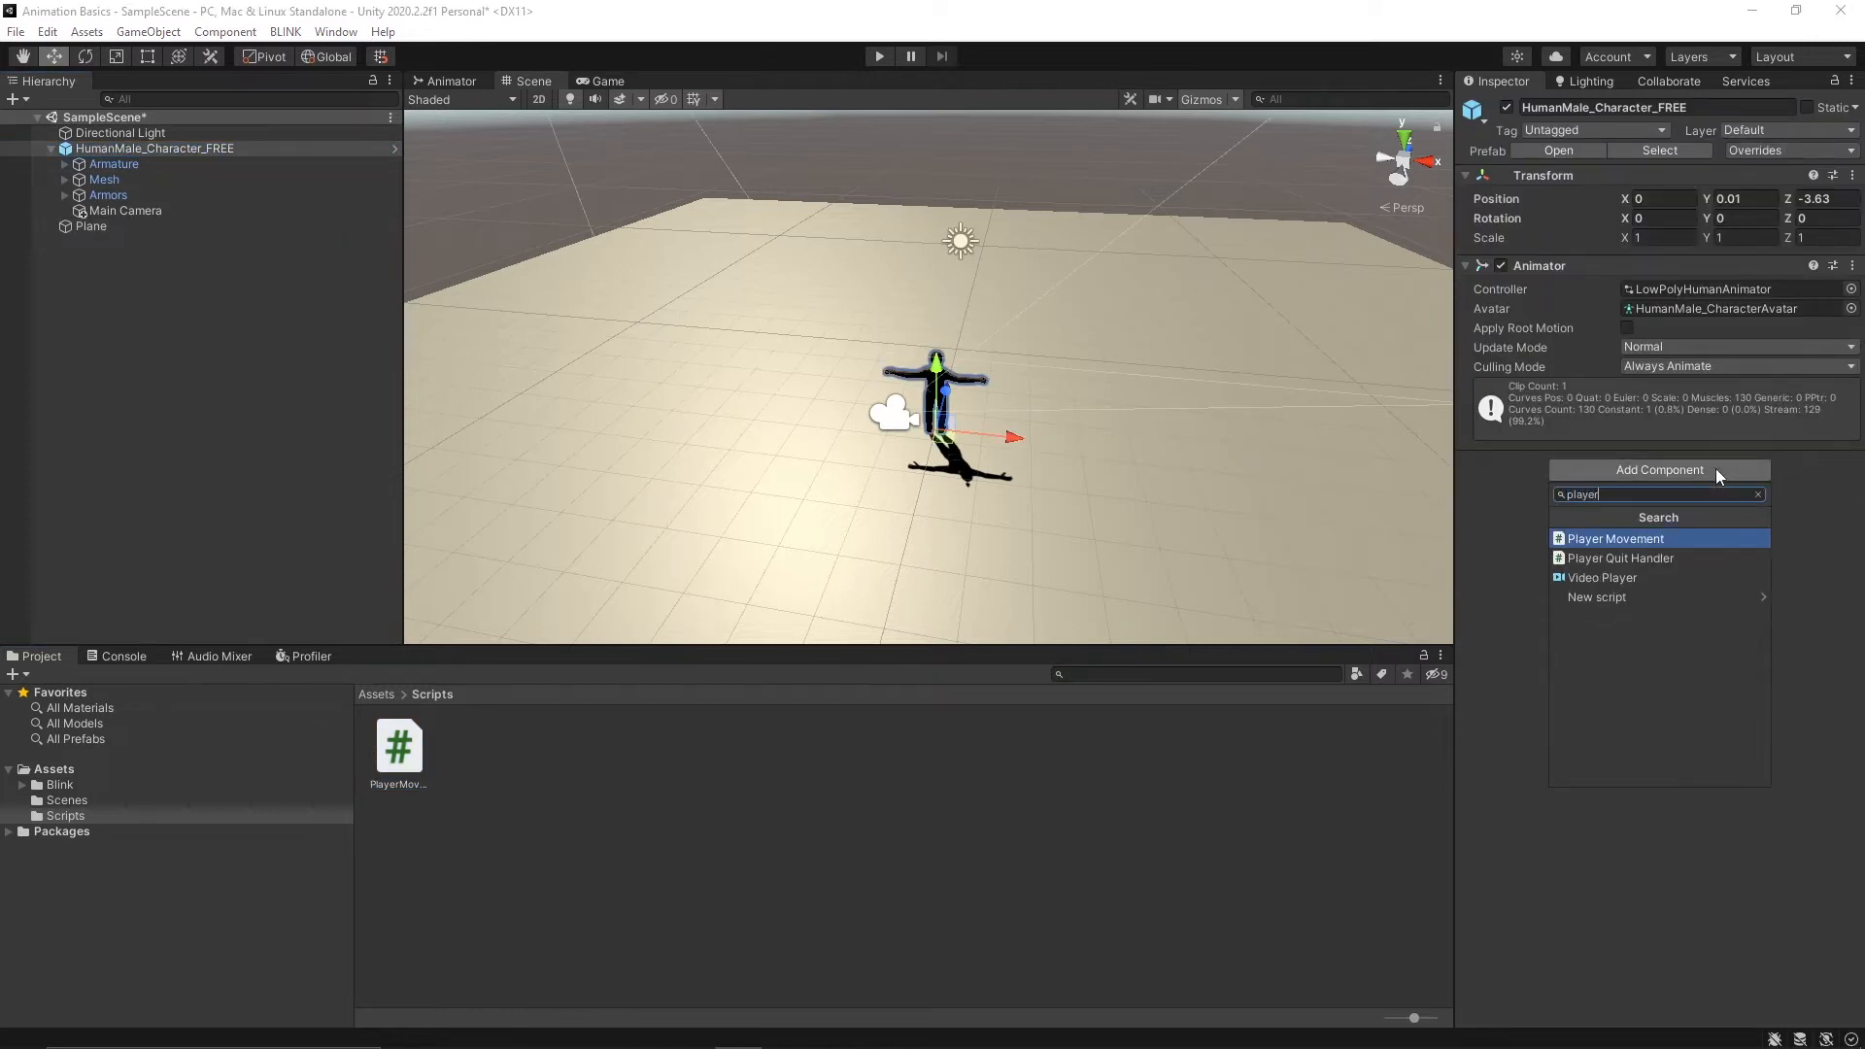
left_click(1639, 538)
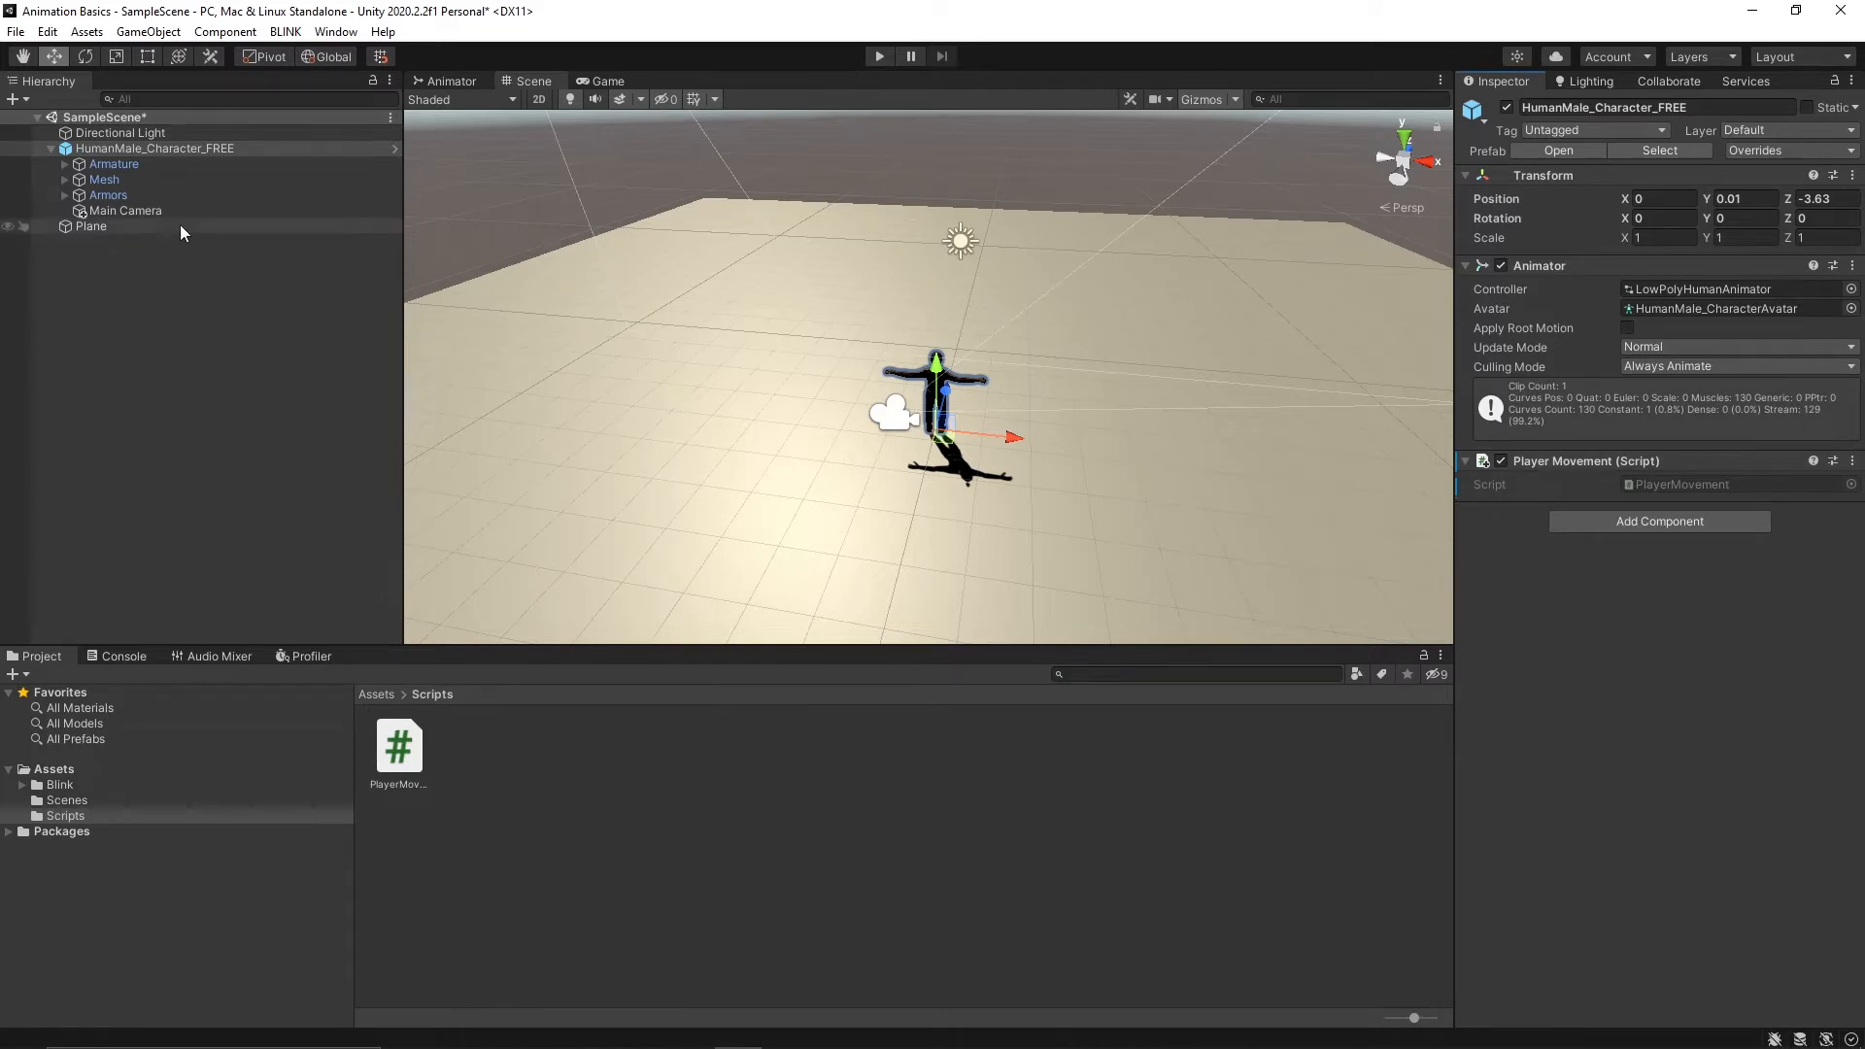
double_click(398, 746)
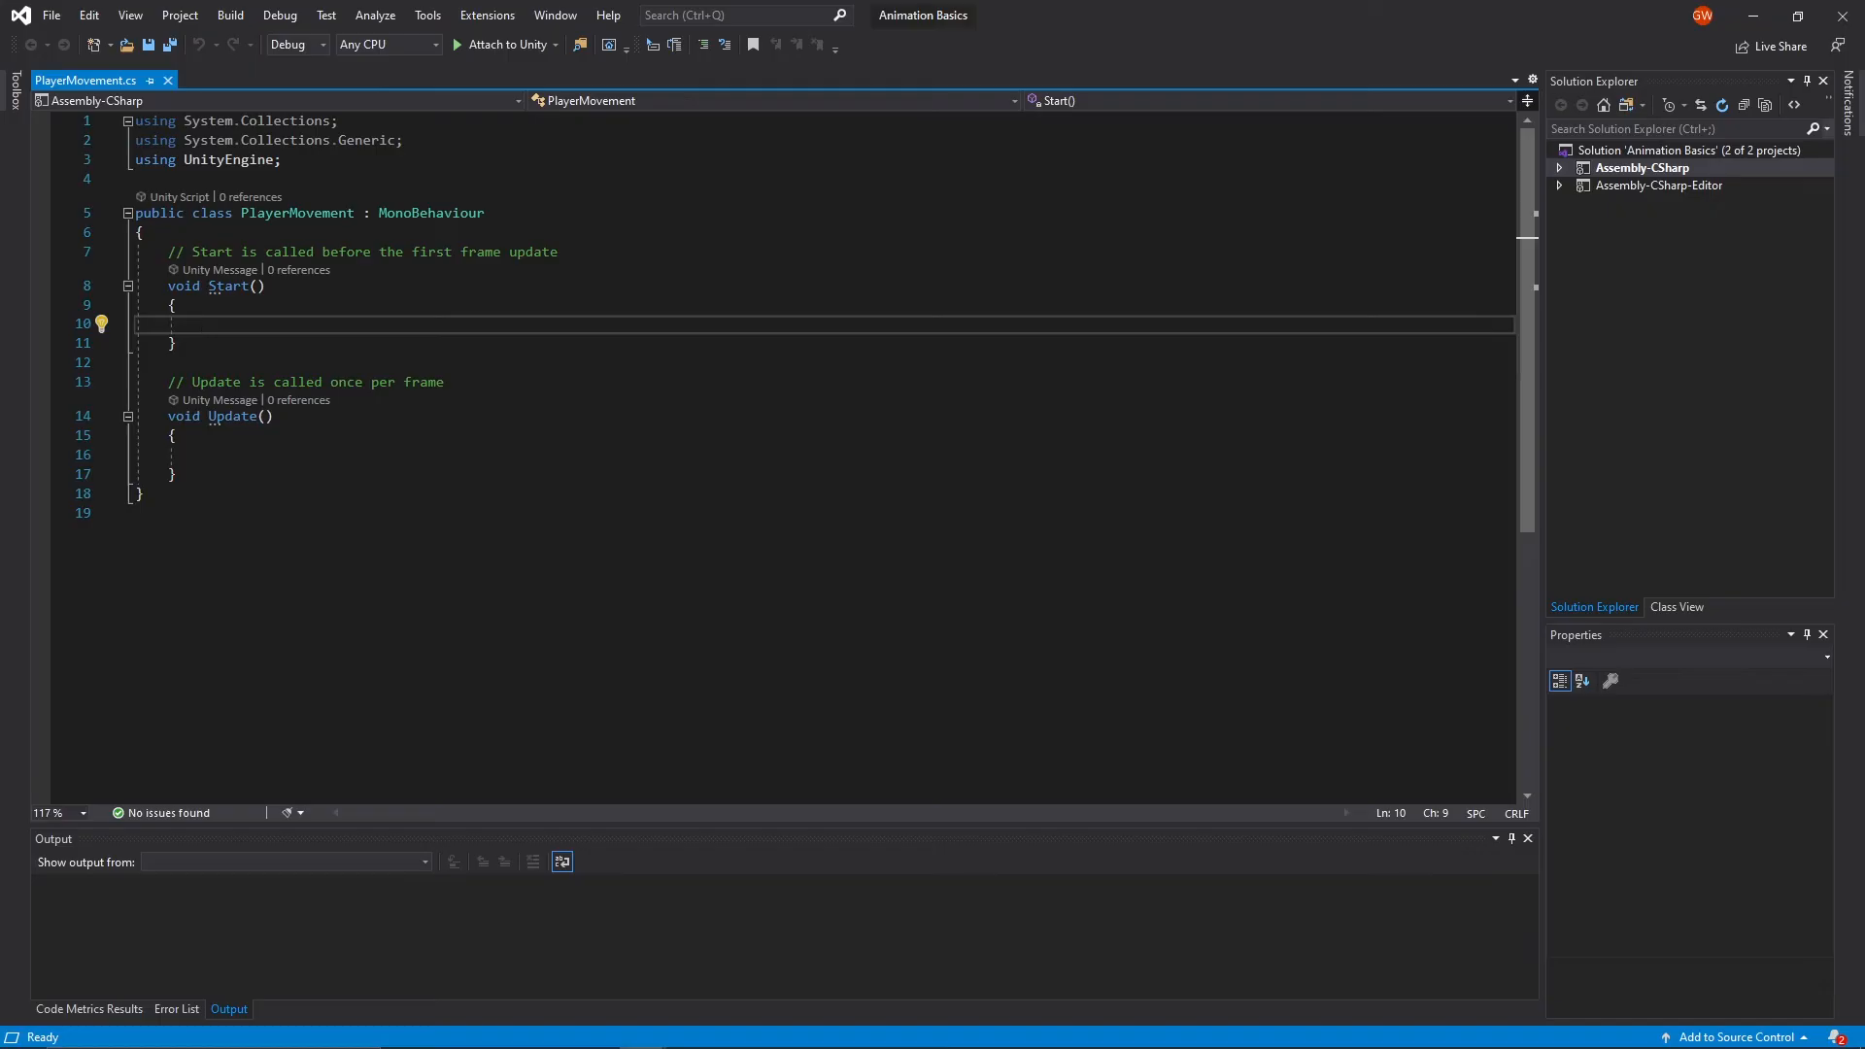
- Declare [SerializeField] private float moveSpeed; above Start() in PlayerMovement
key("enter")
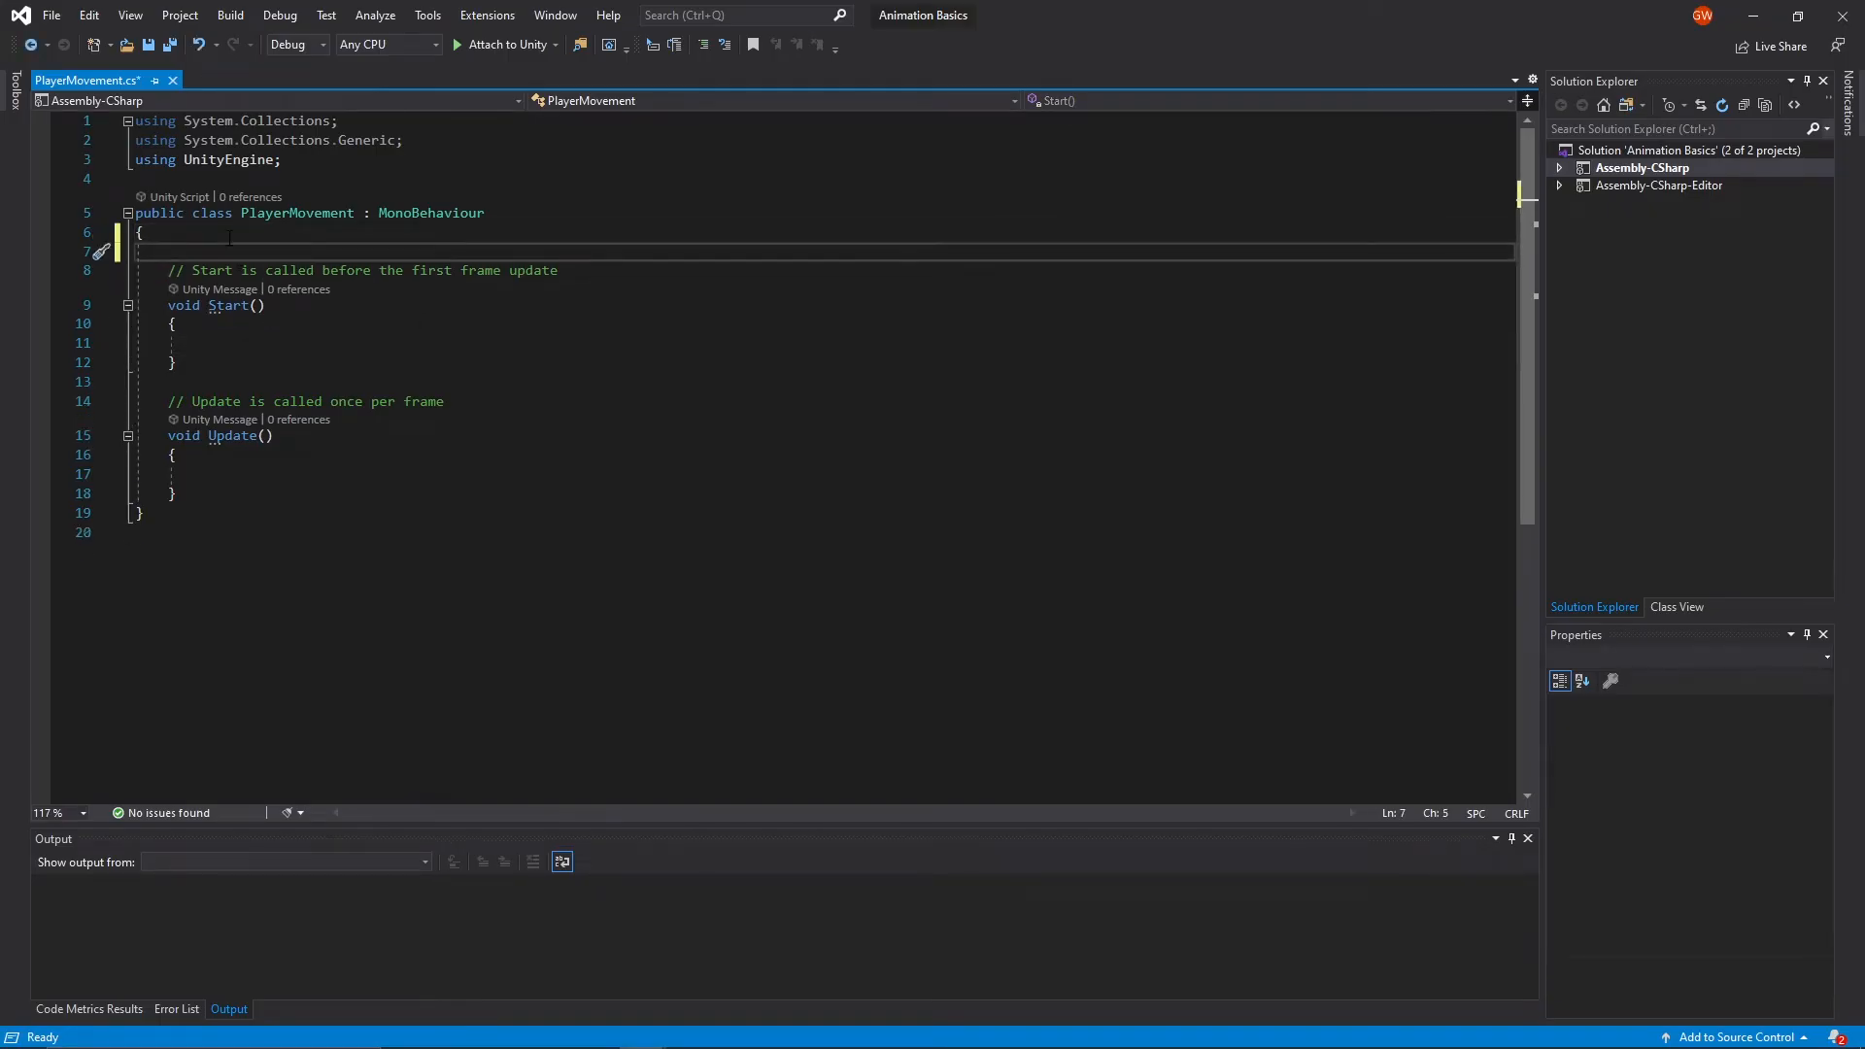
type("[]")
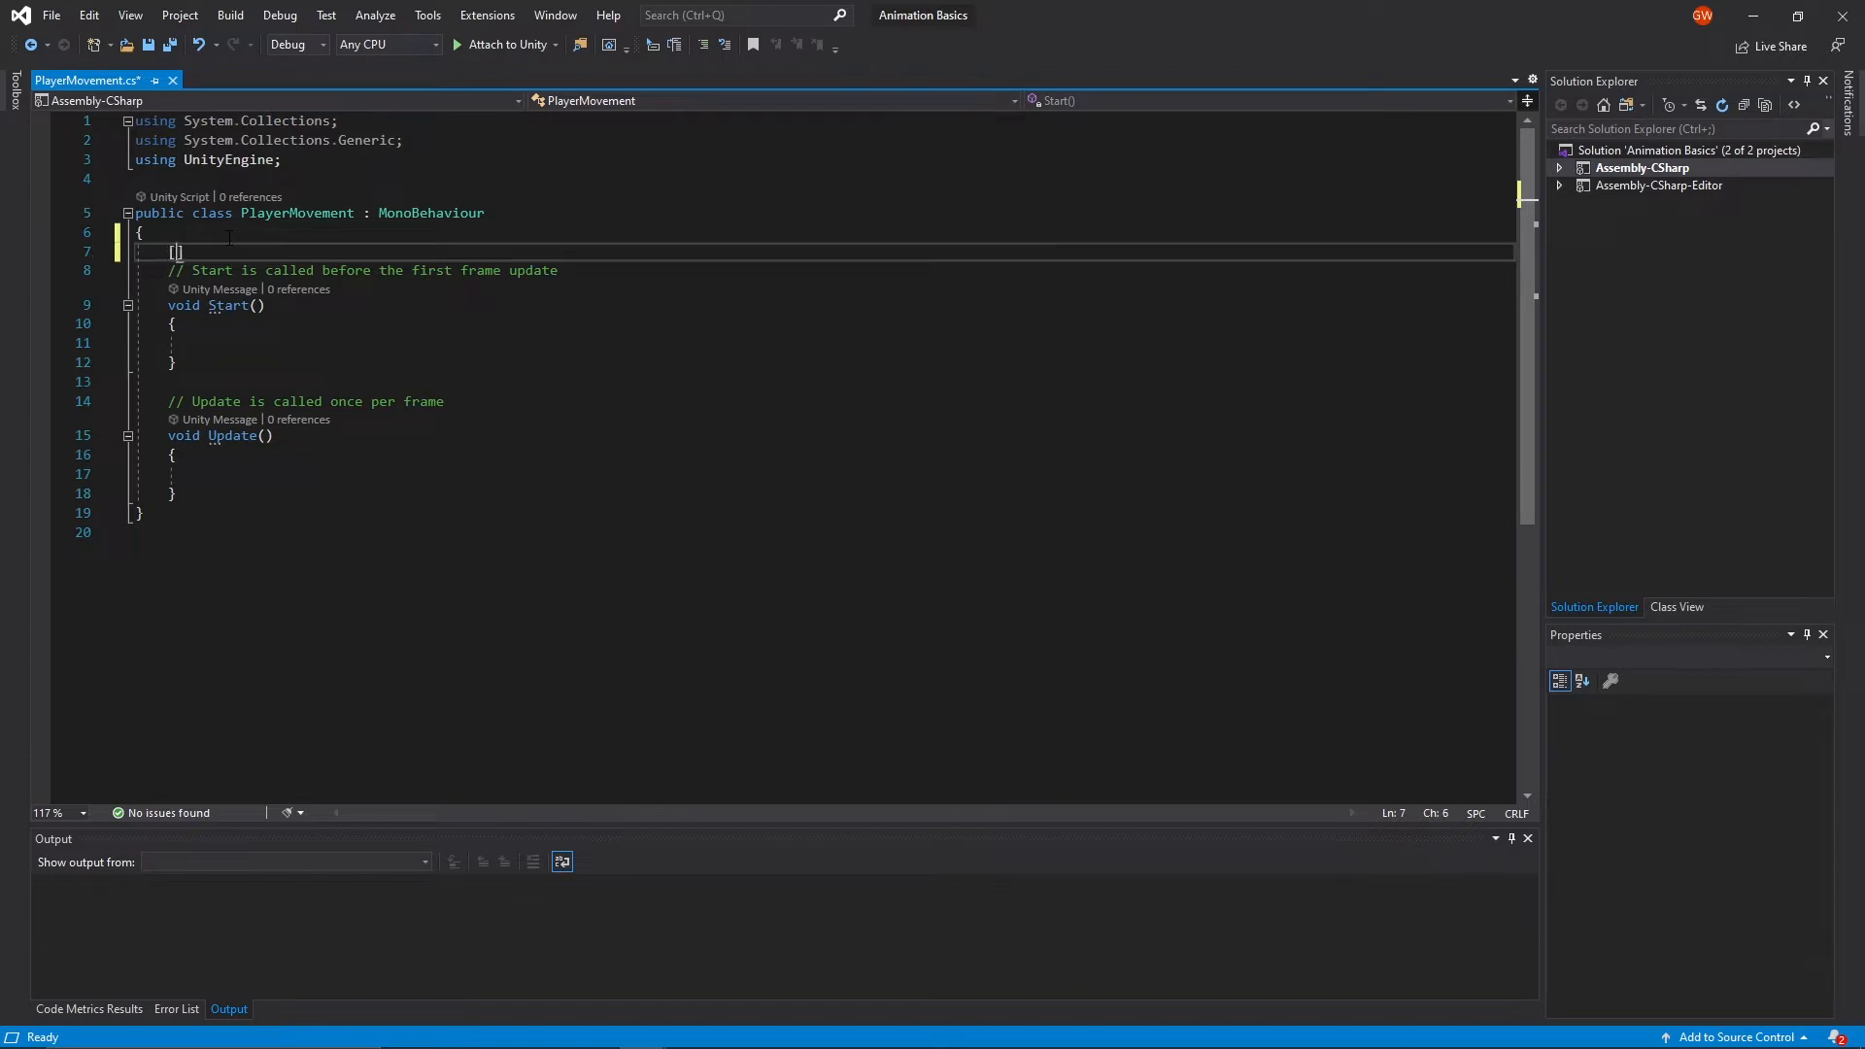
type("[SerializeField")
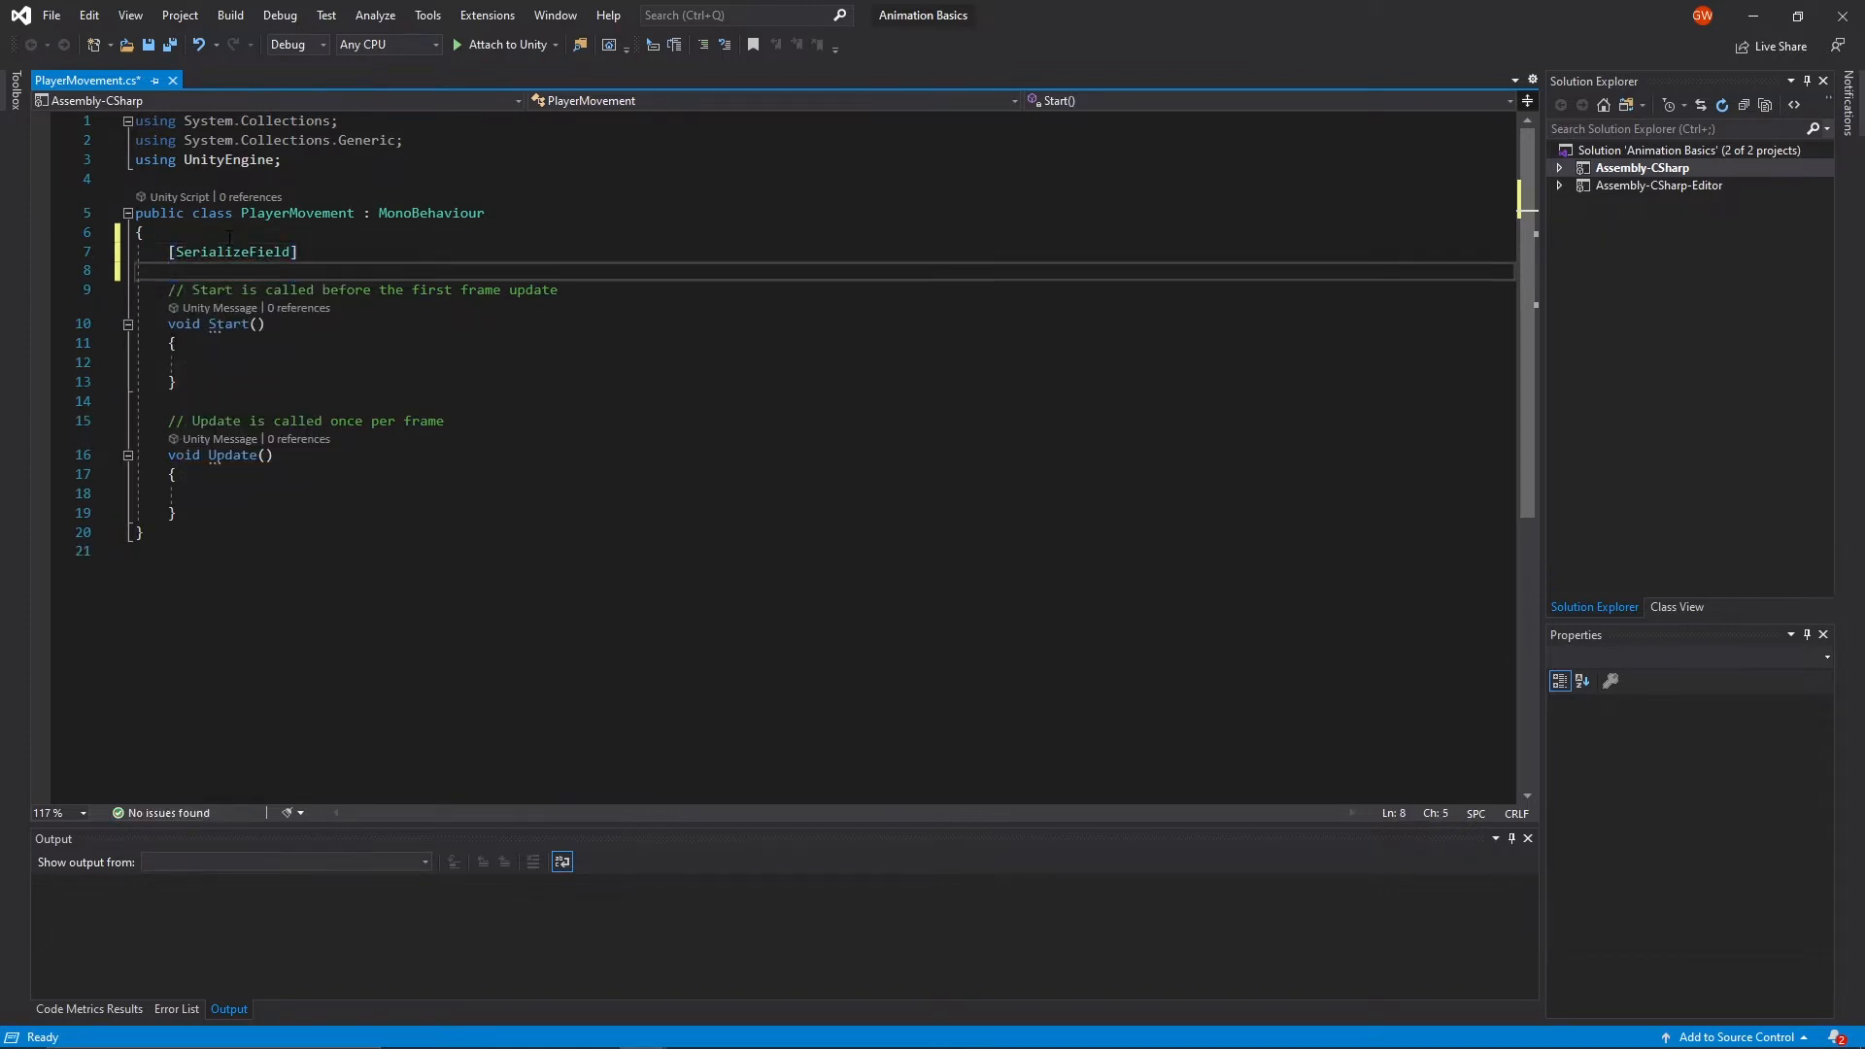
type("private float moveS")
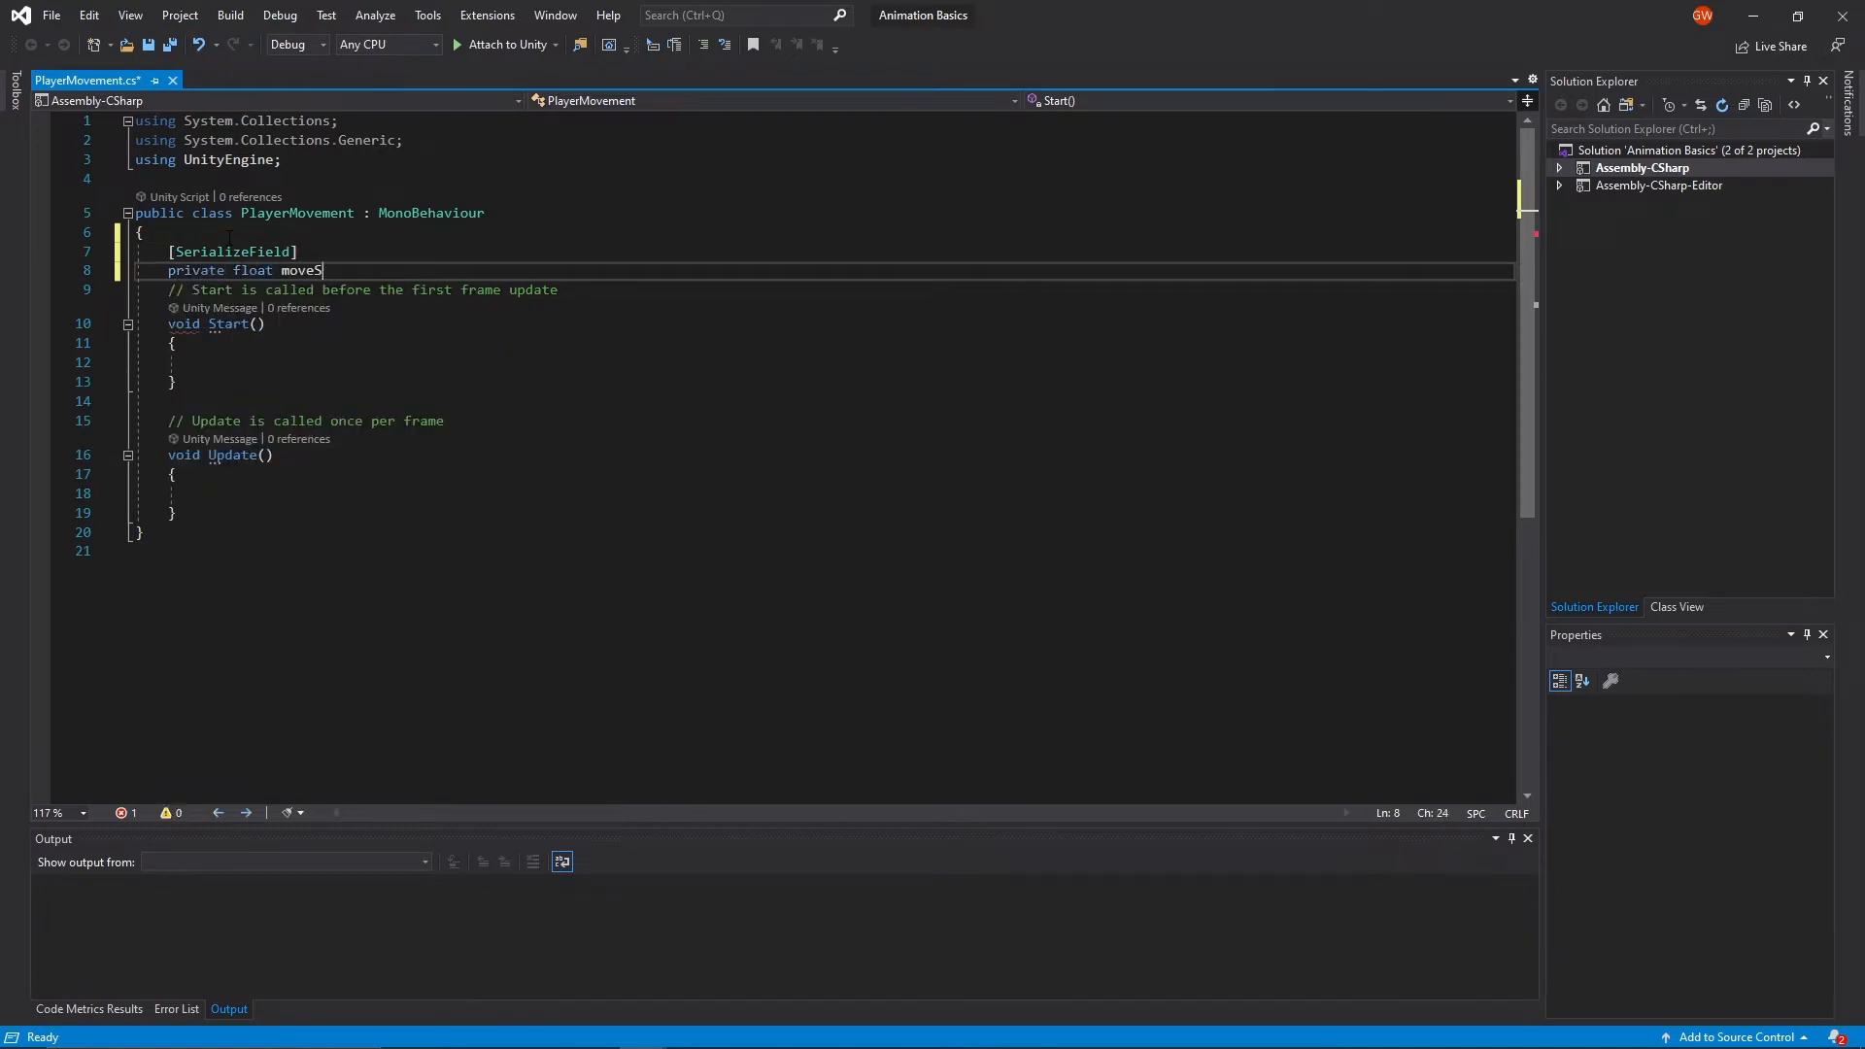
type("peed;")
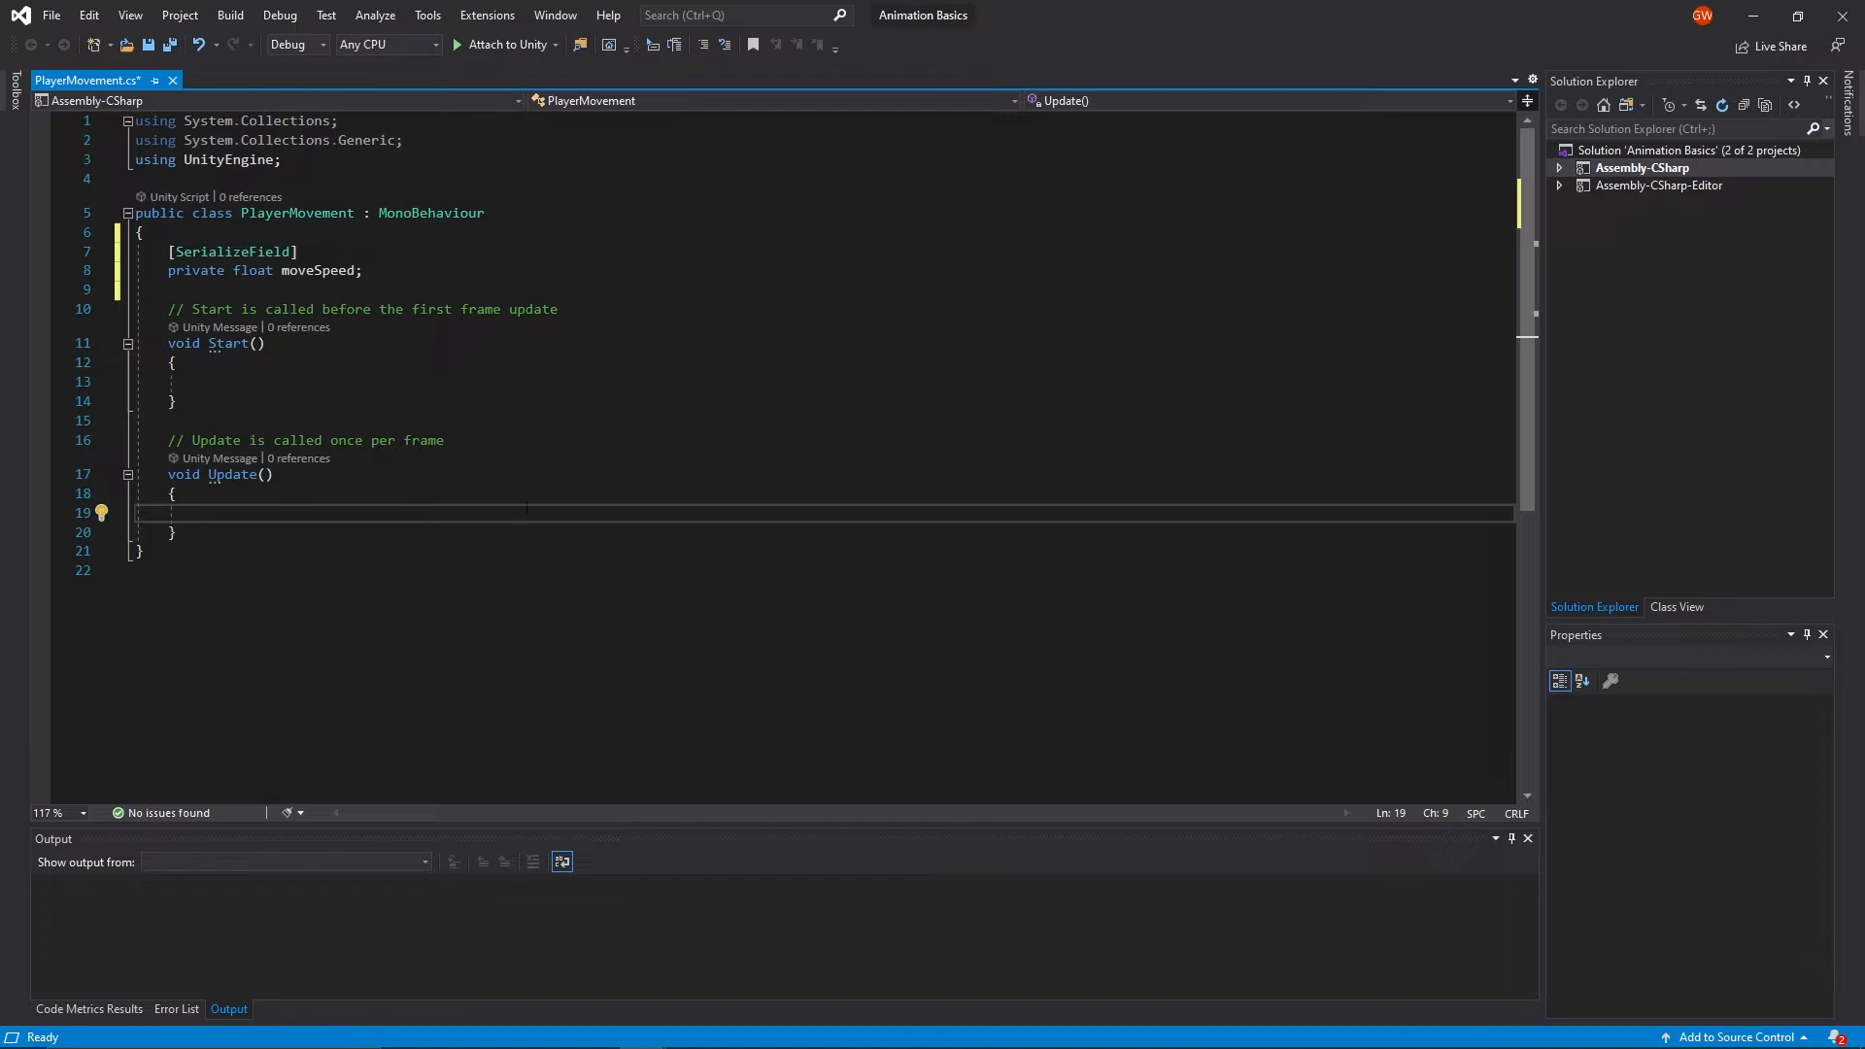
- In Update, add float moveX = Input.GetAxis("Horizontal");
type("float")
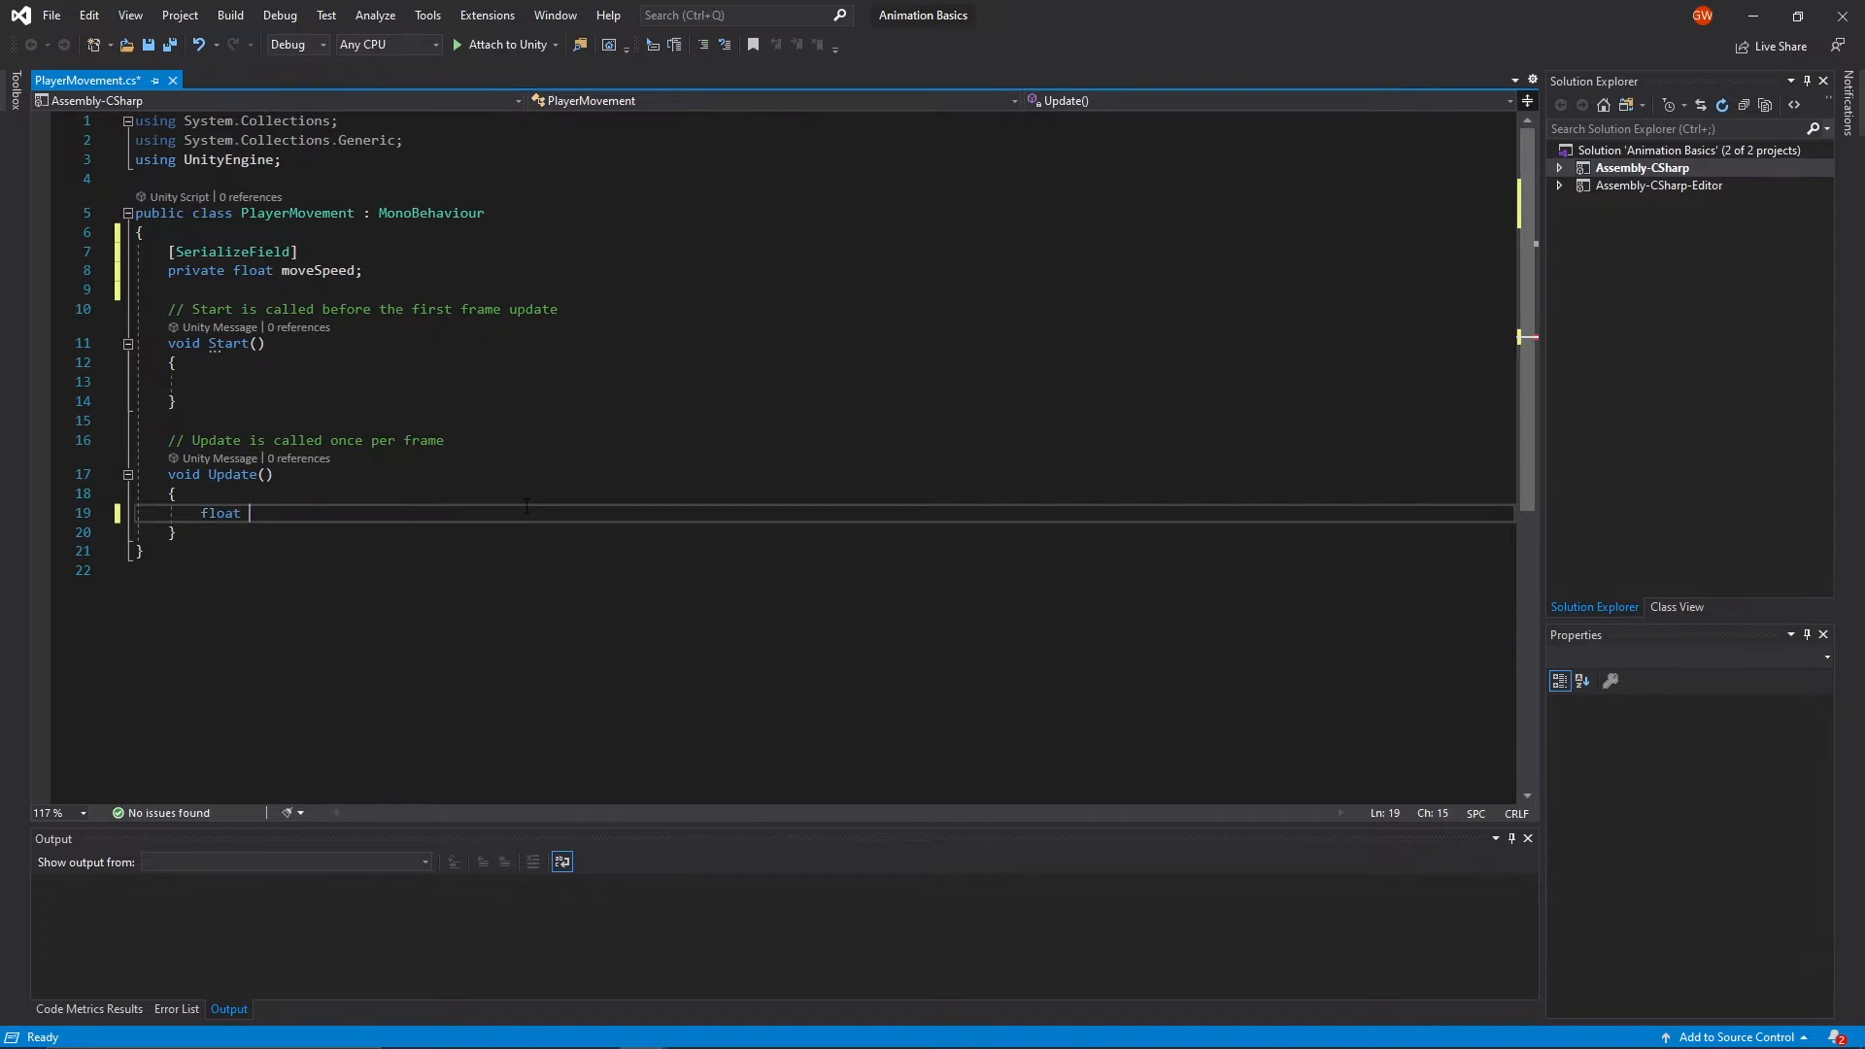
type("move")
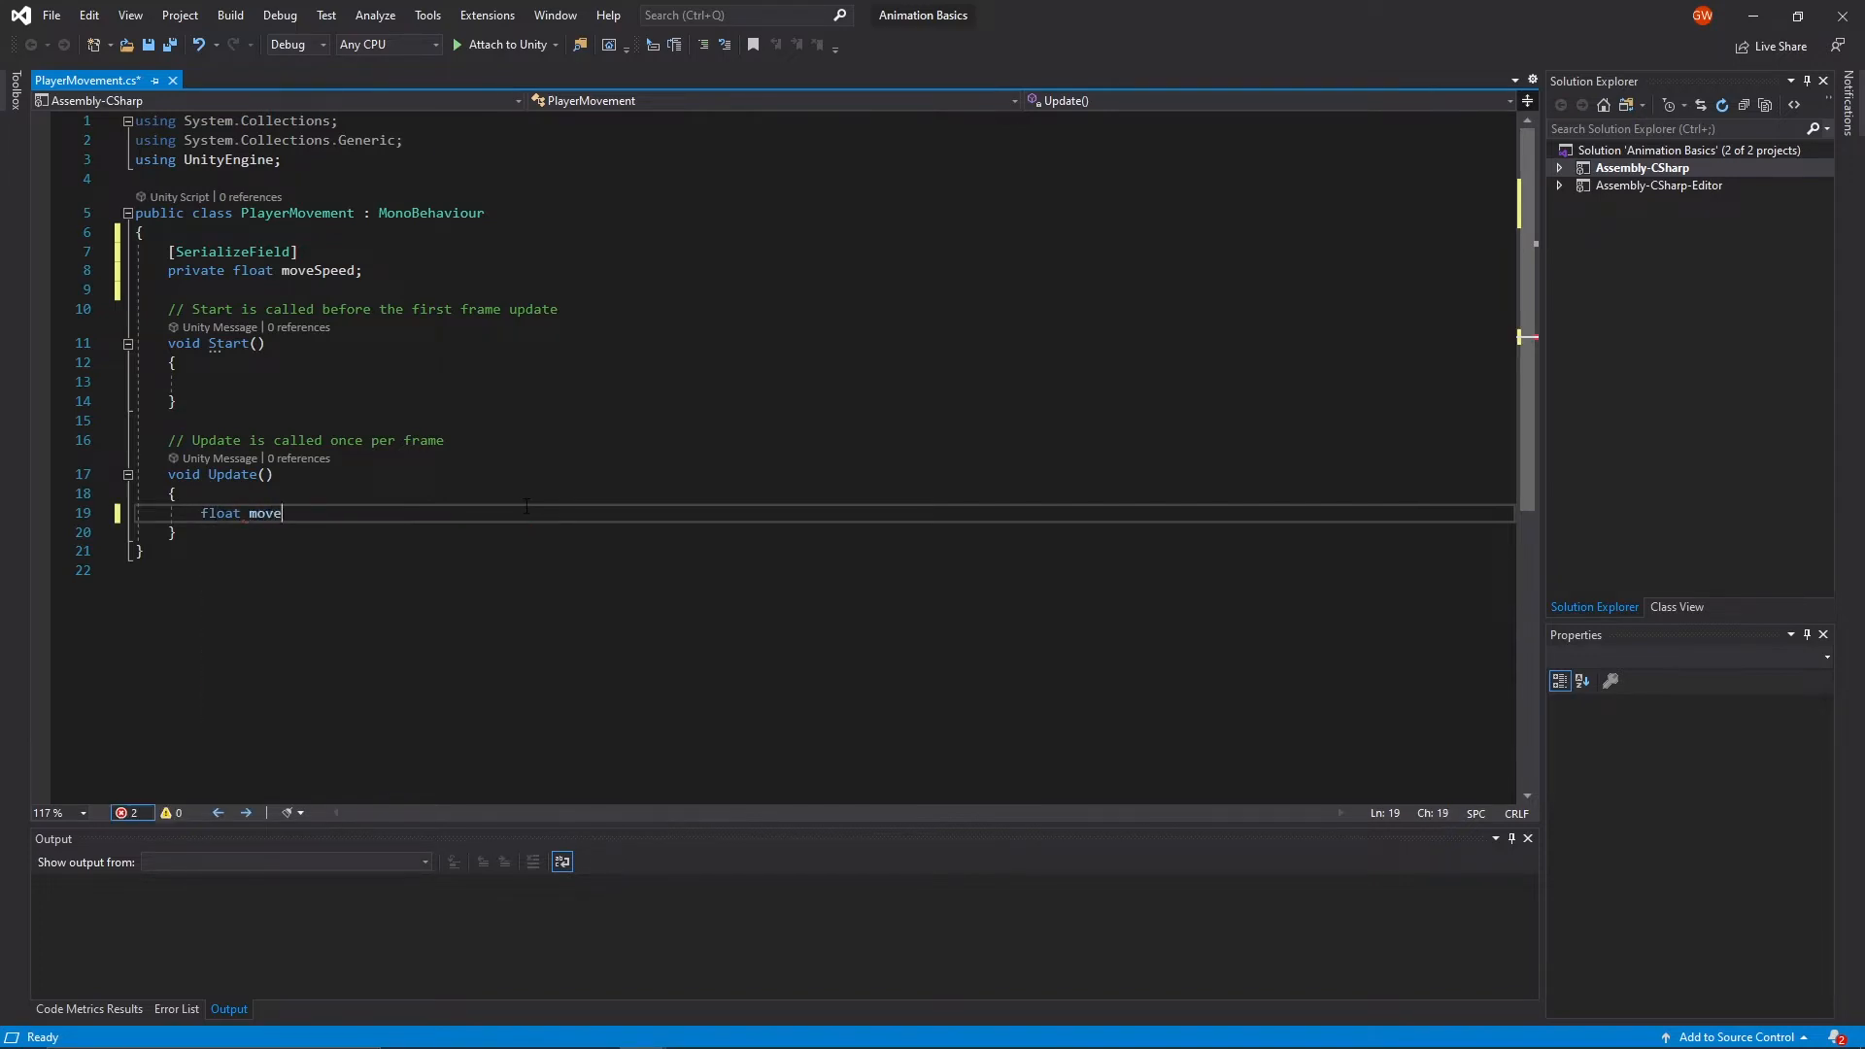
type("X =")
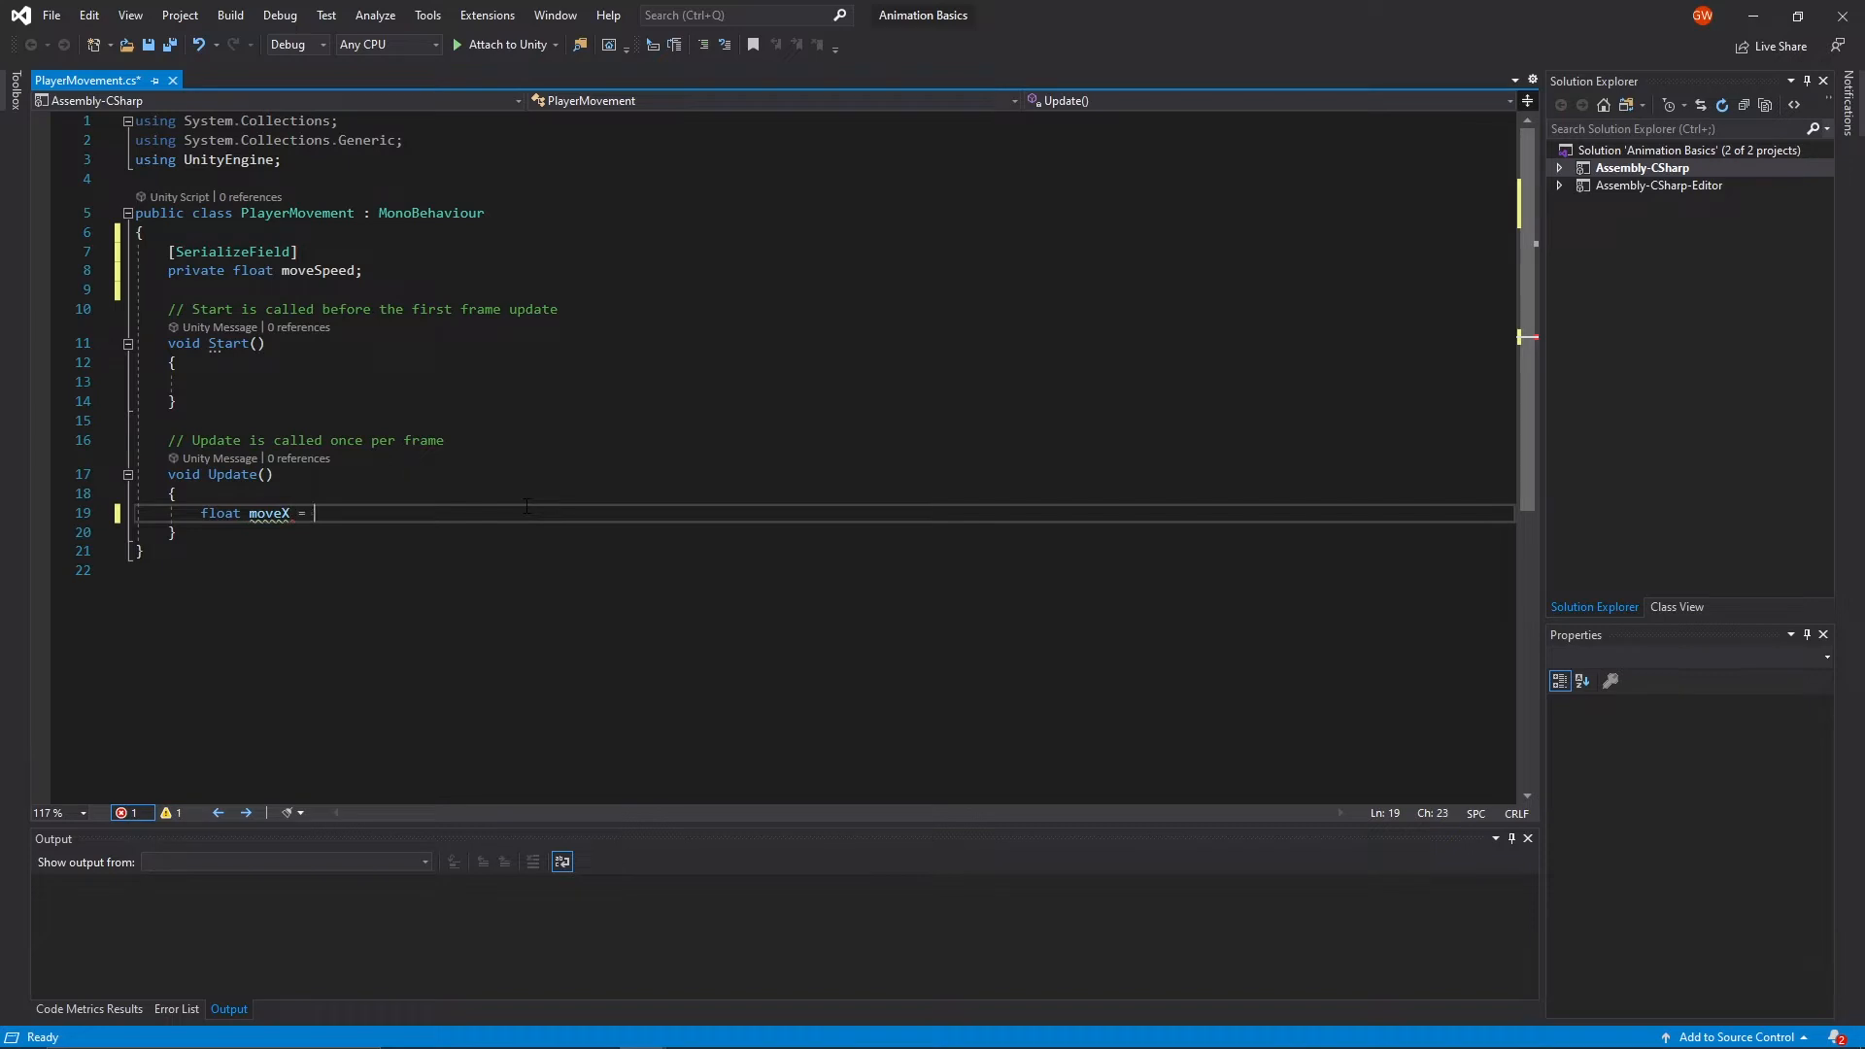
type("Input.getAxis(\"")
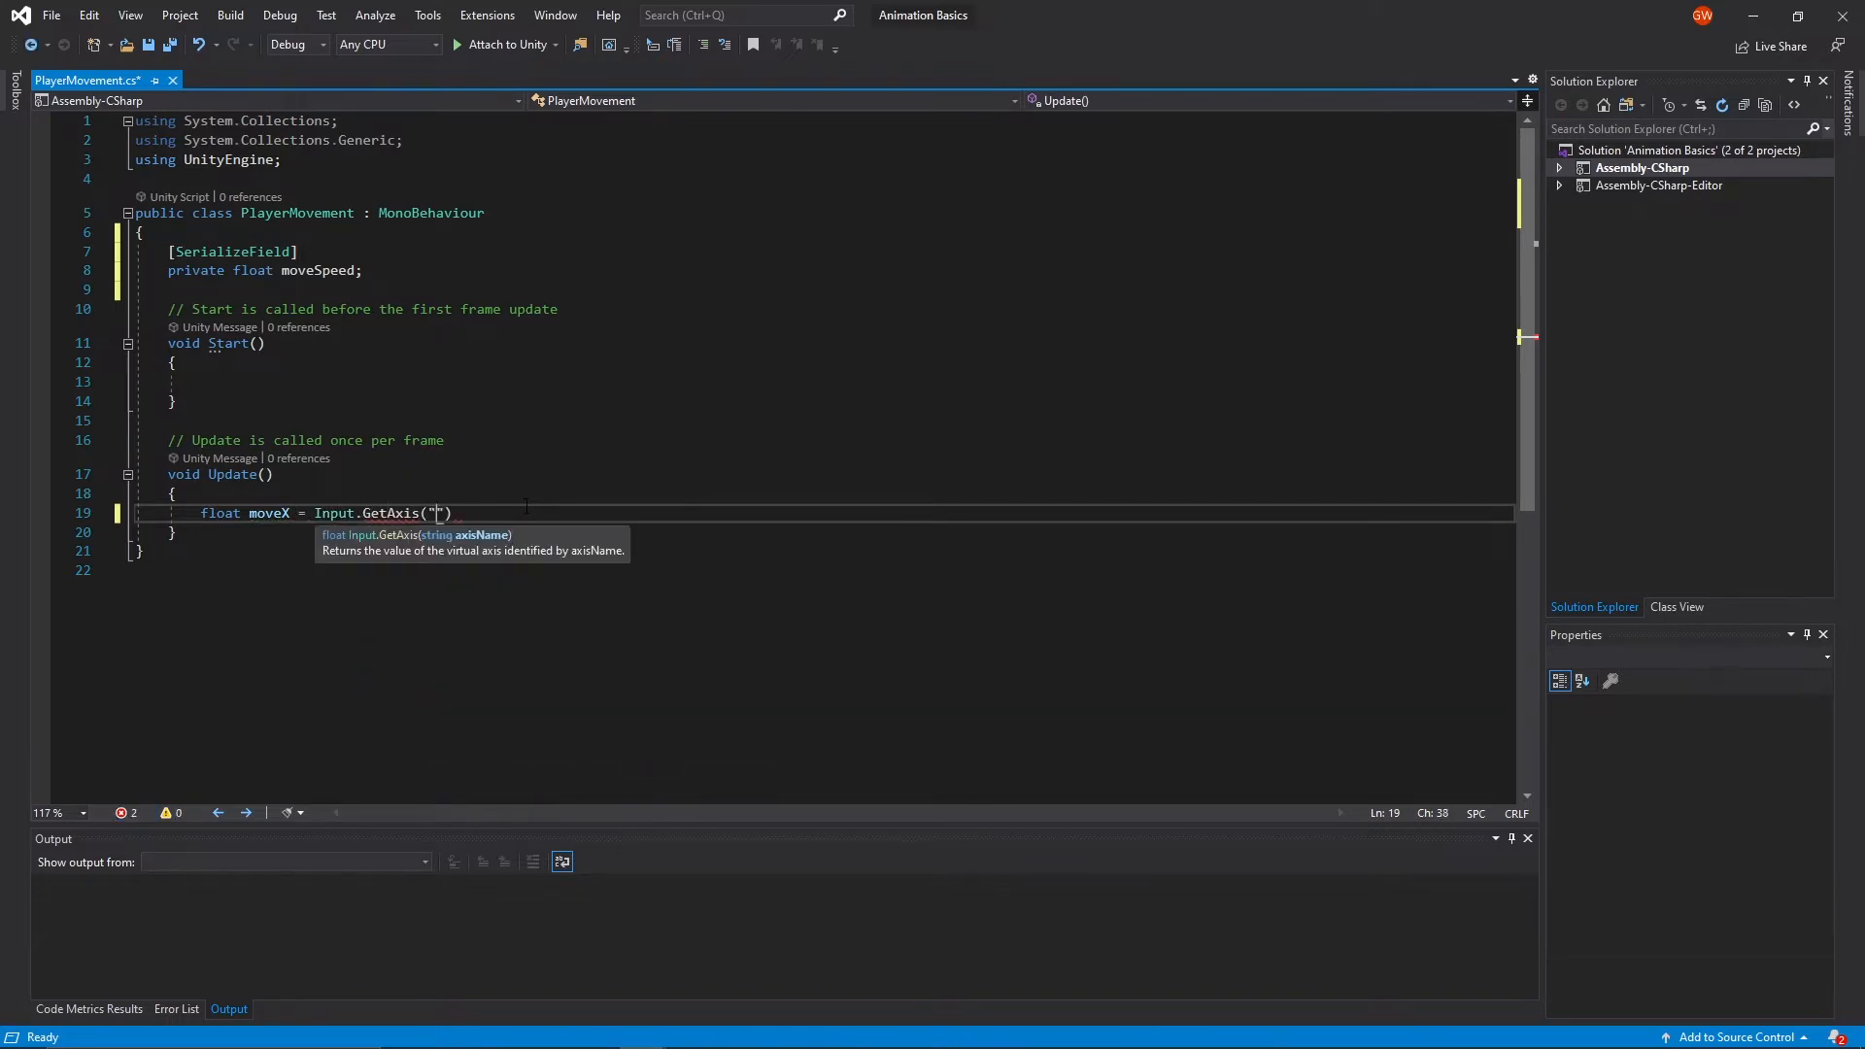
type("Horizontal")
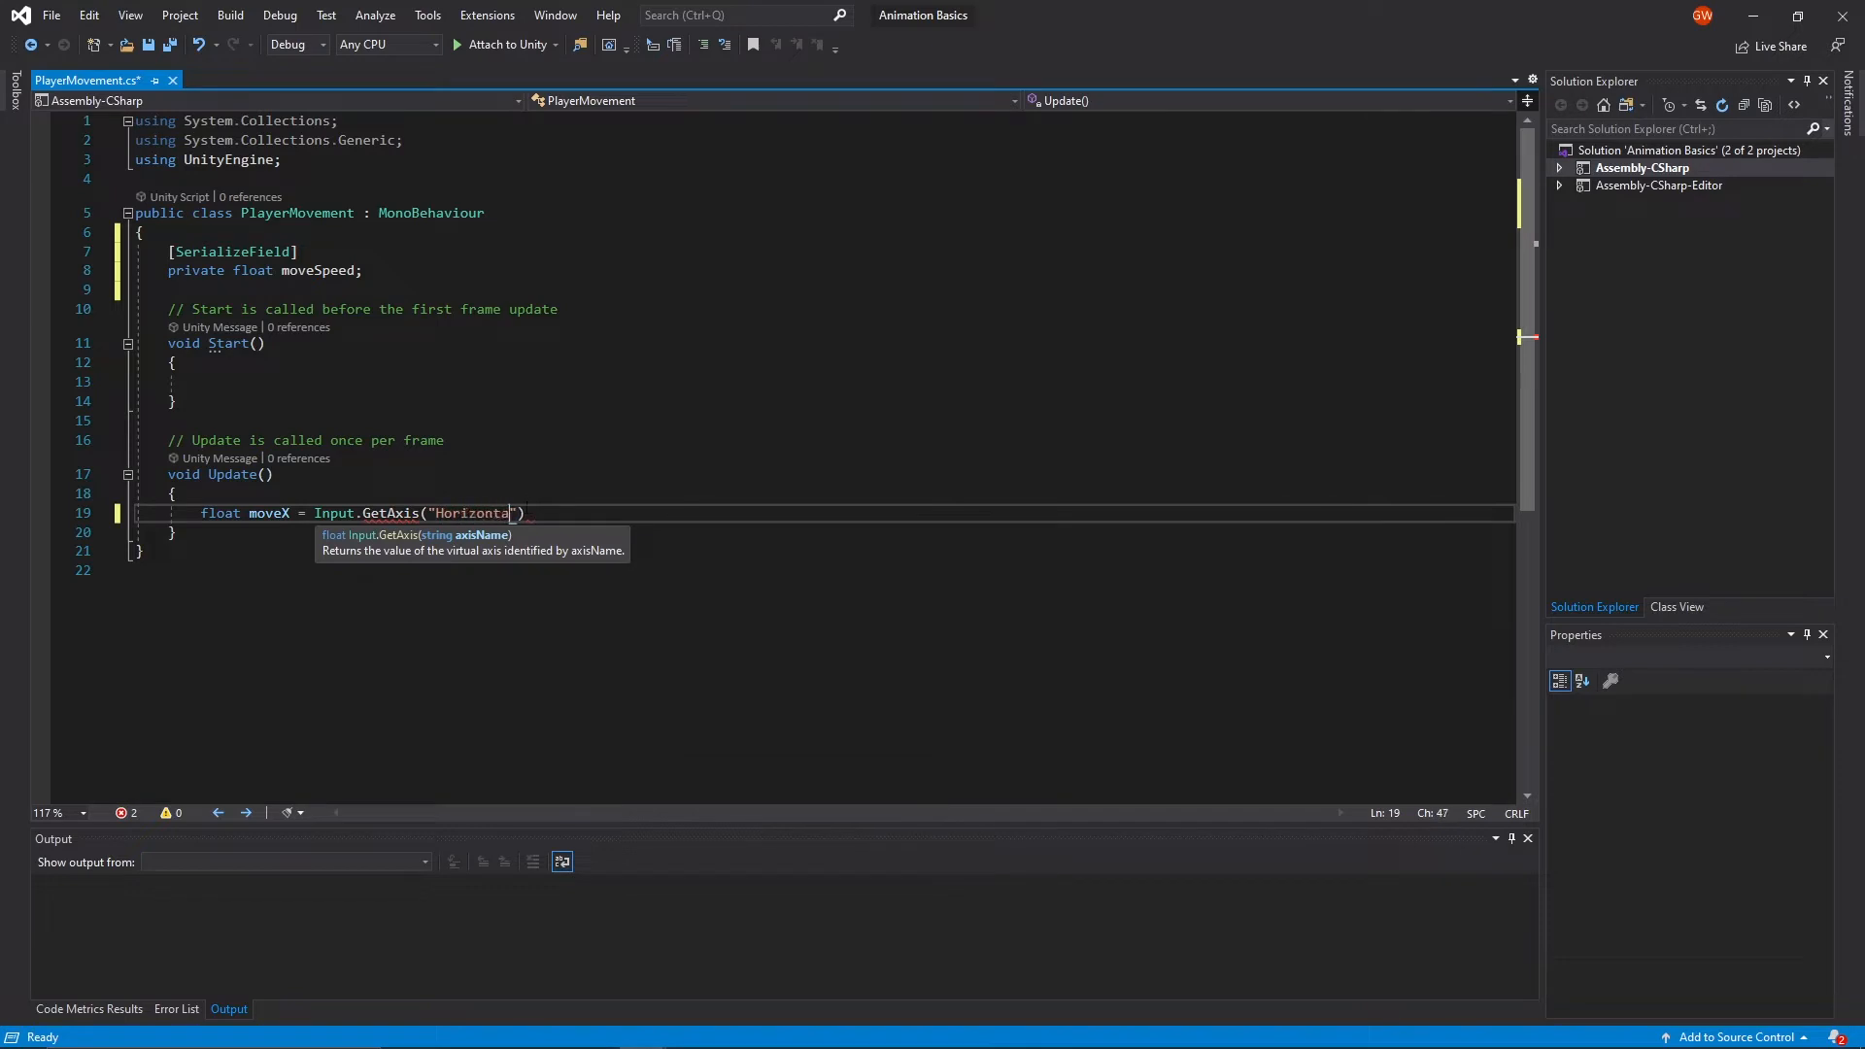
type("l\");")
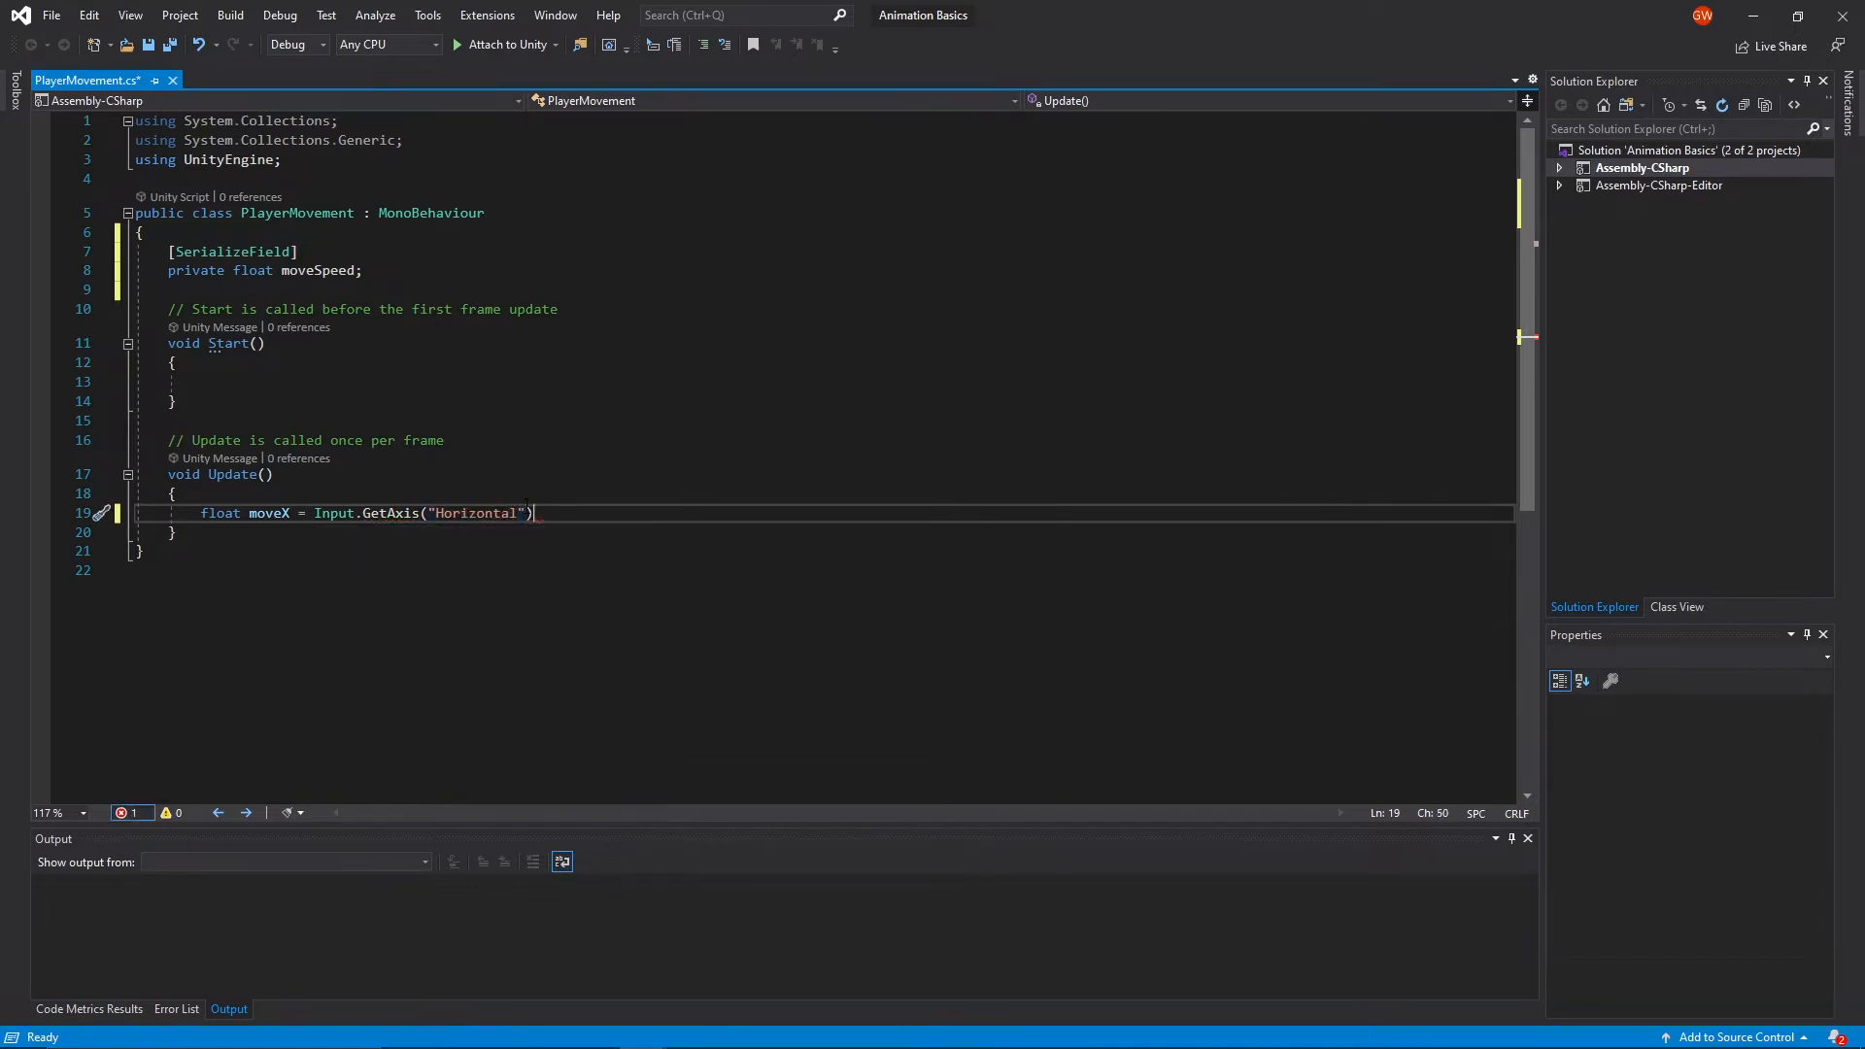
type(";")
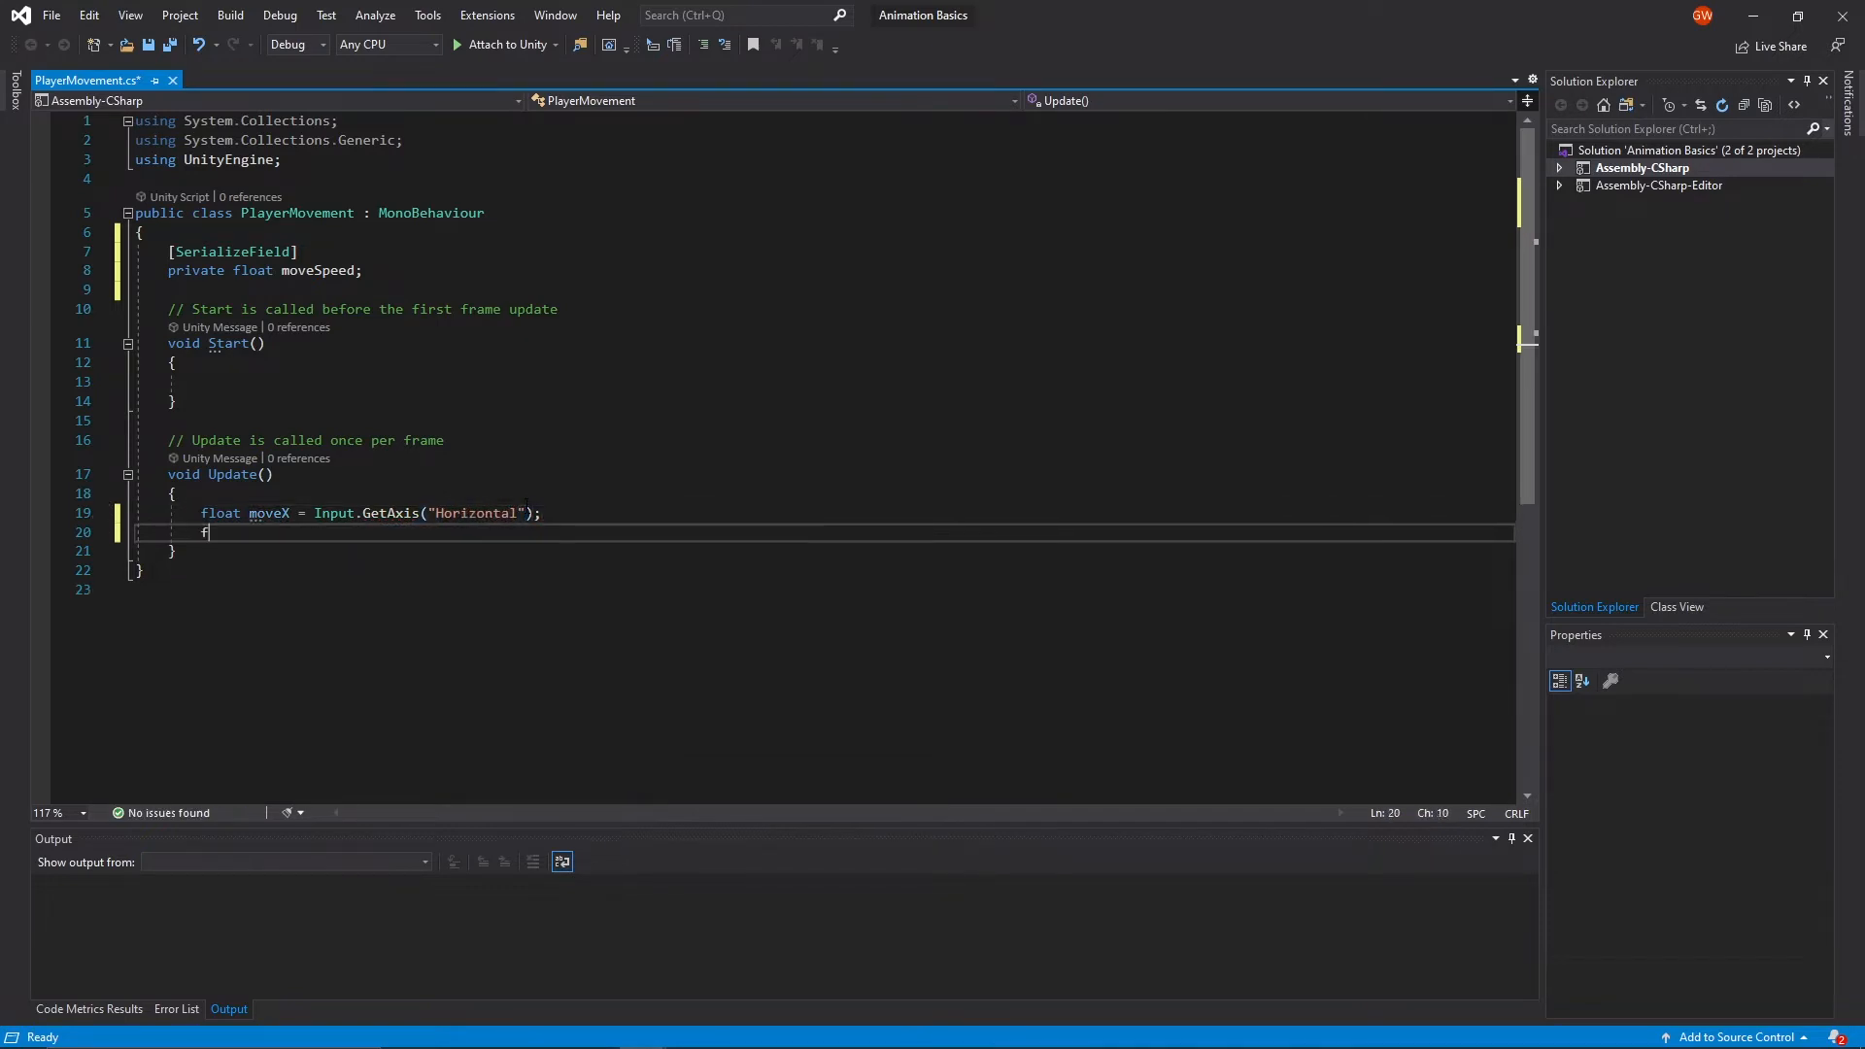
- Add float moveY = Input.GetAxis("Vertical"); below it
type("float move")
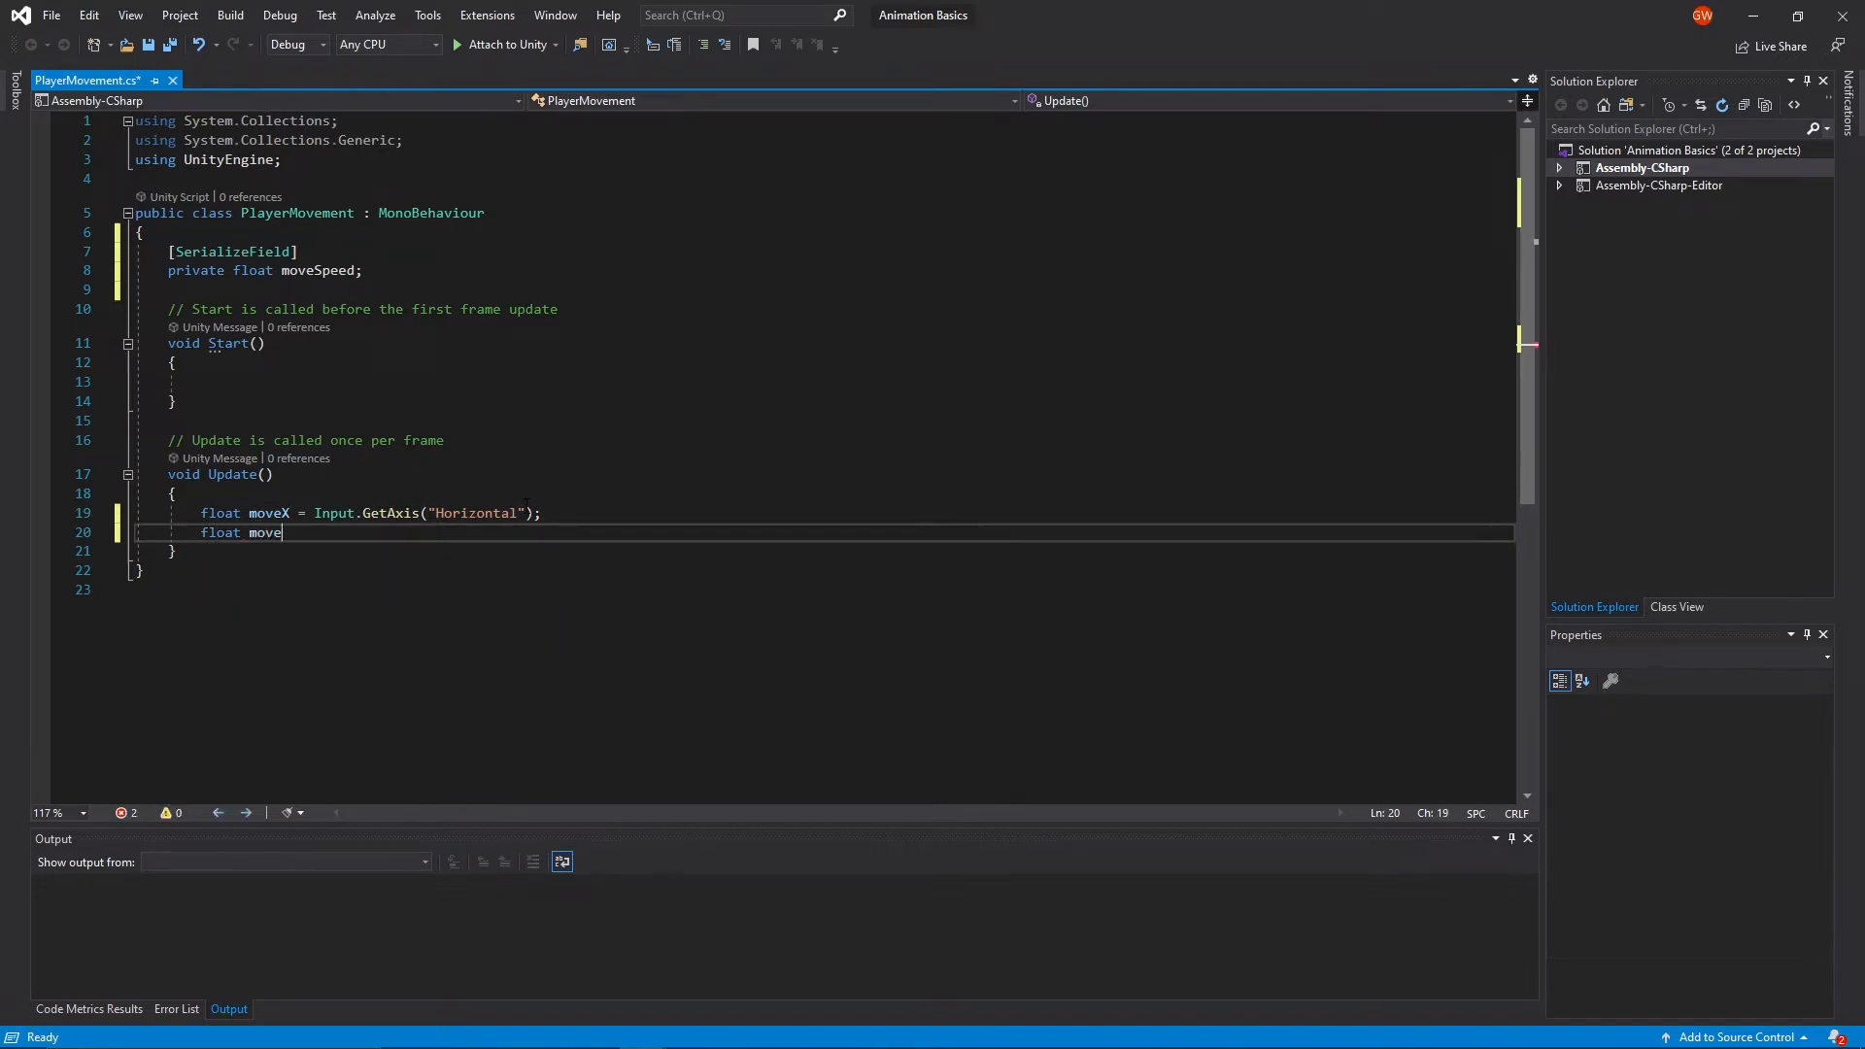
type("Y = Input.GetAxis(\"V\")")
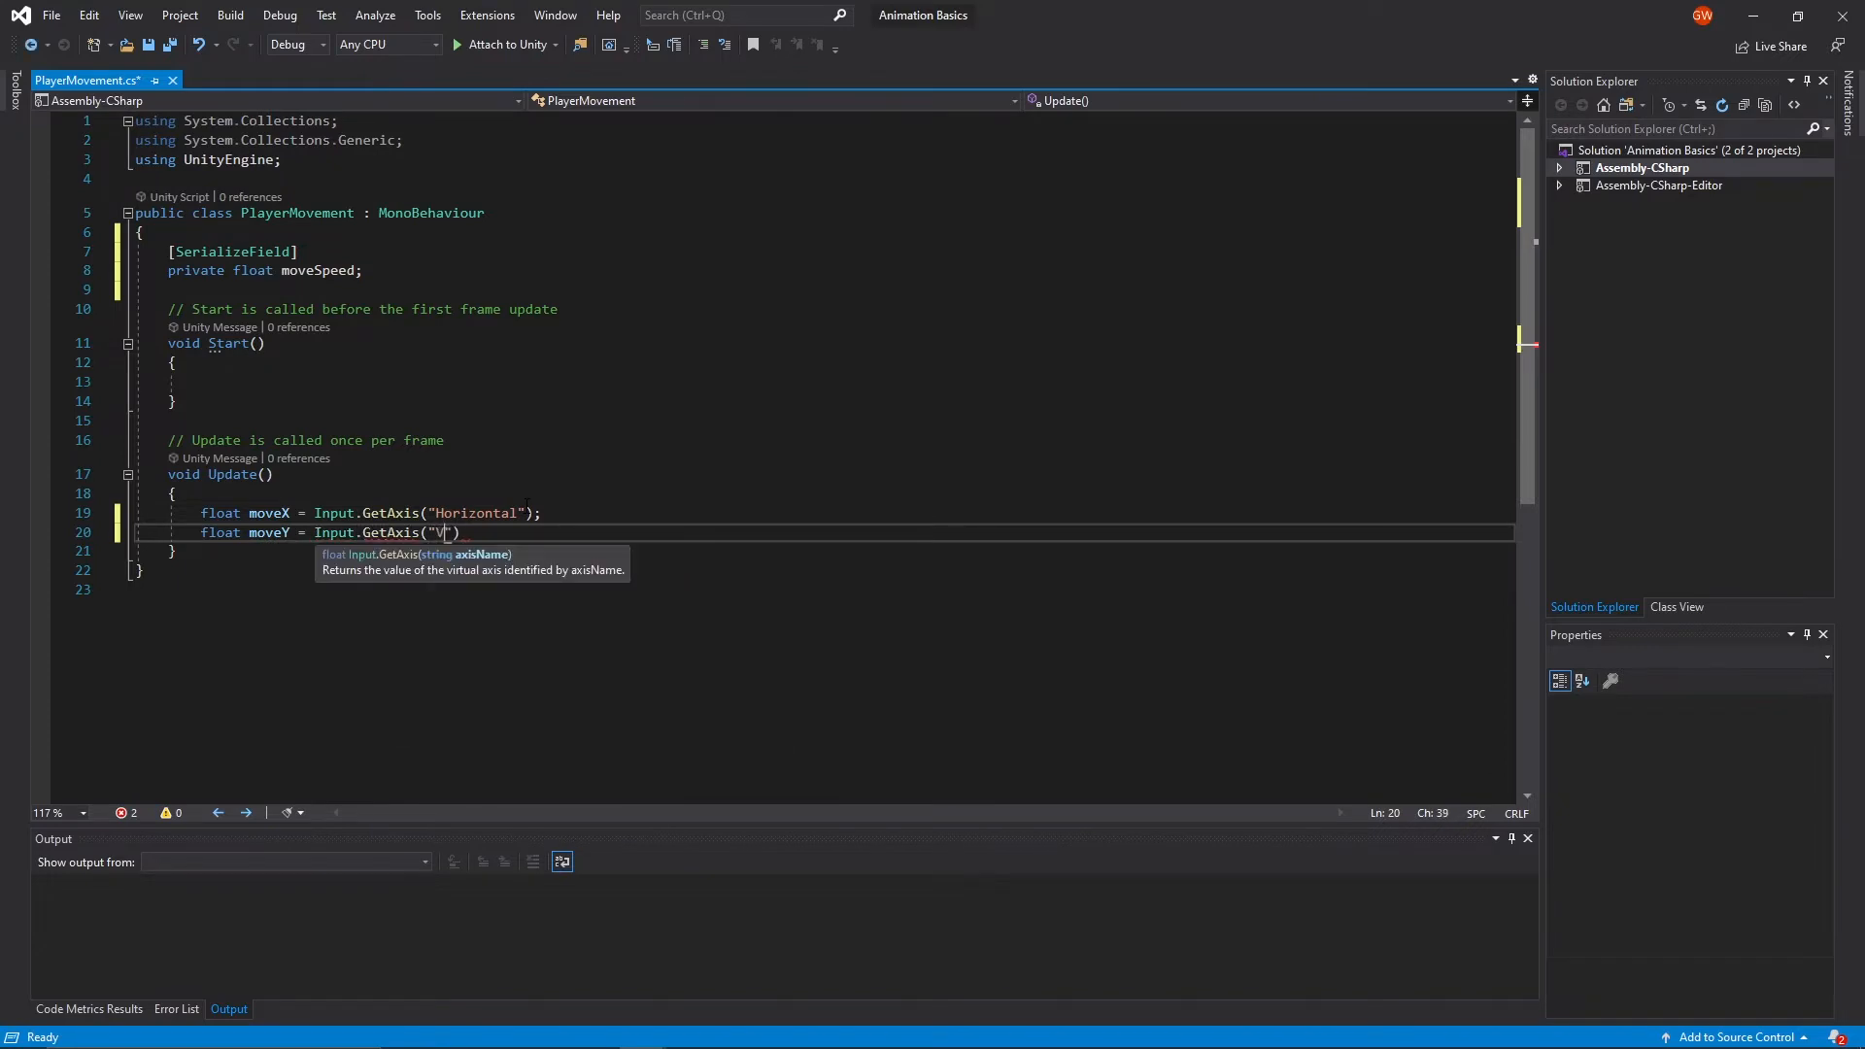
type("ertical\")")
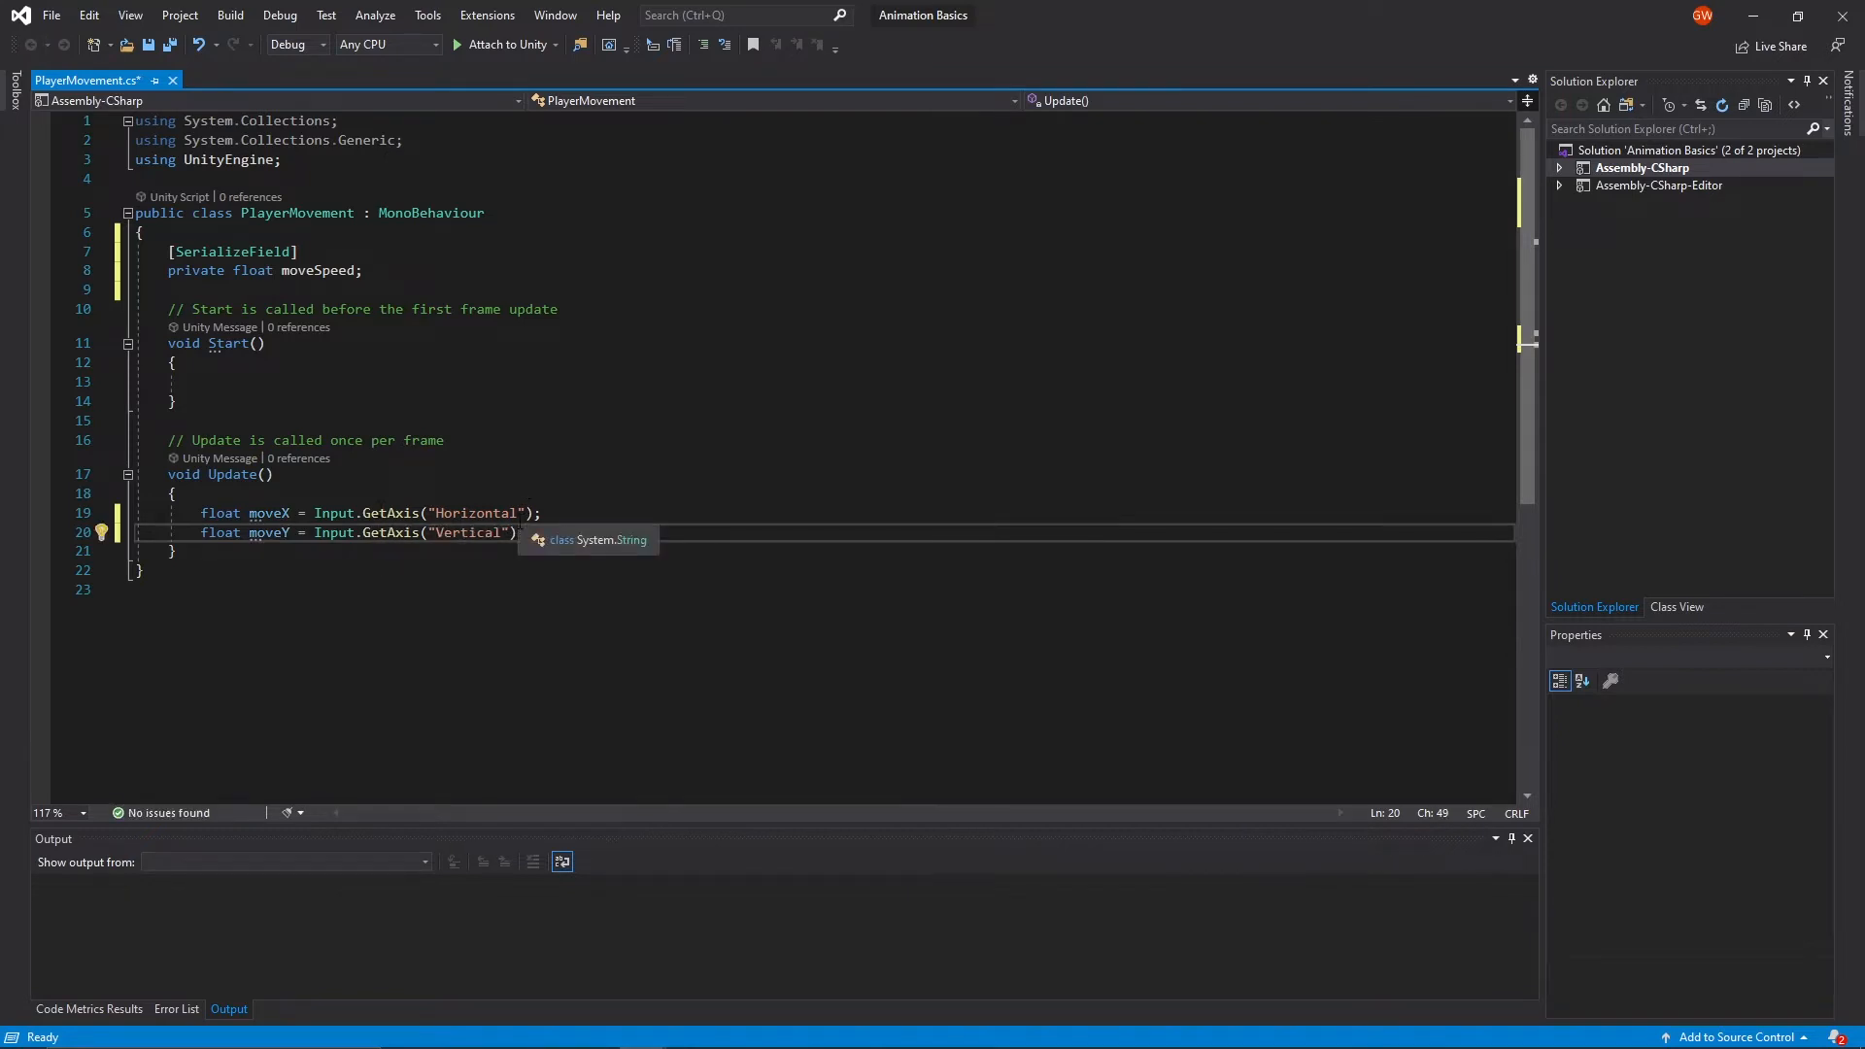
mouse_move(528, 536)
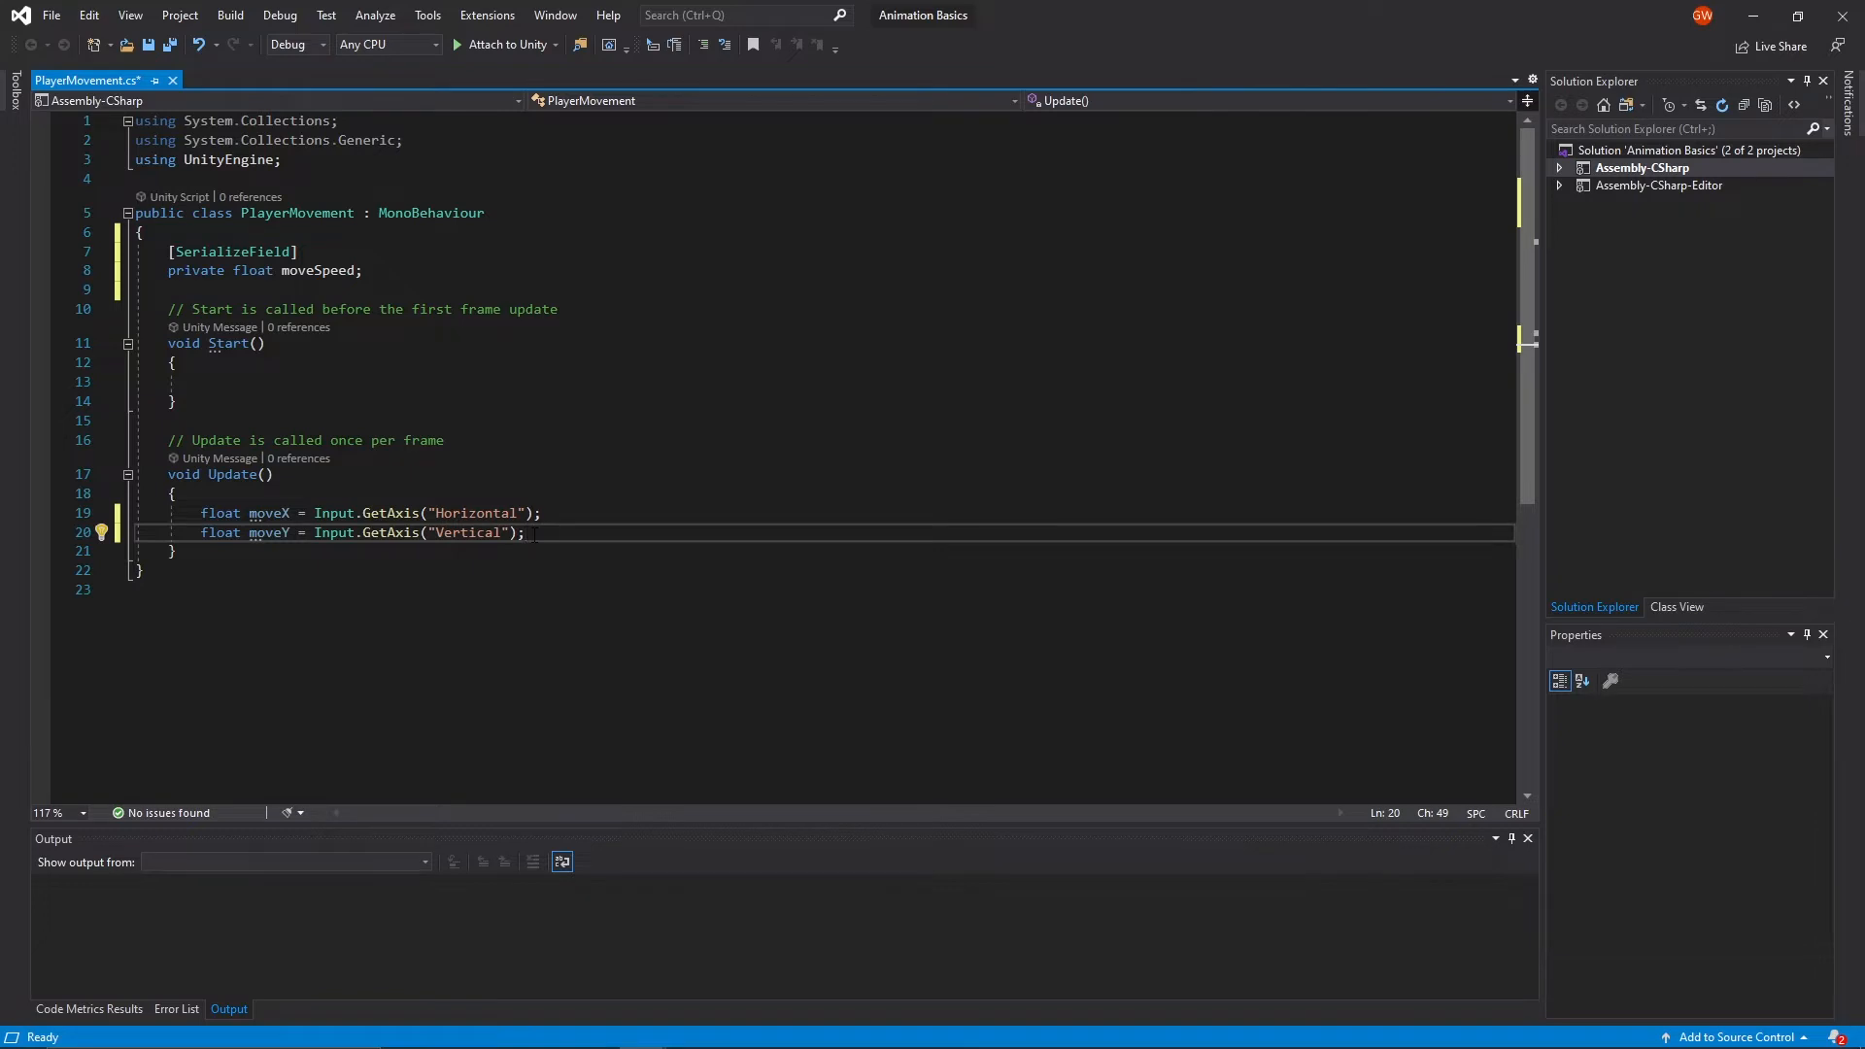
- Write transform.position += transform.right * moveX * moveSpeed * Time.deltaTime; in Update
key("Enter")
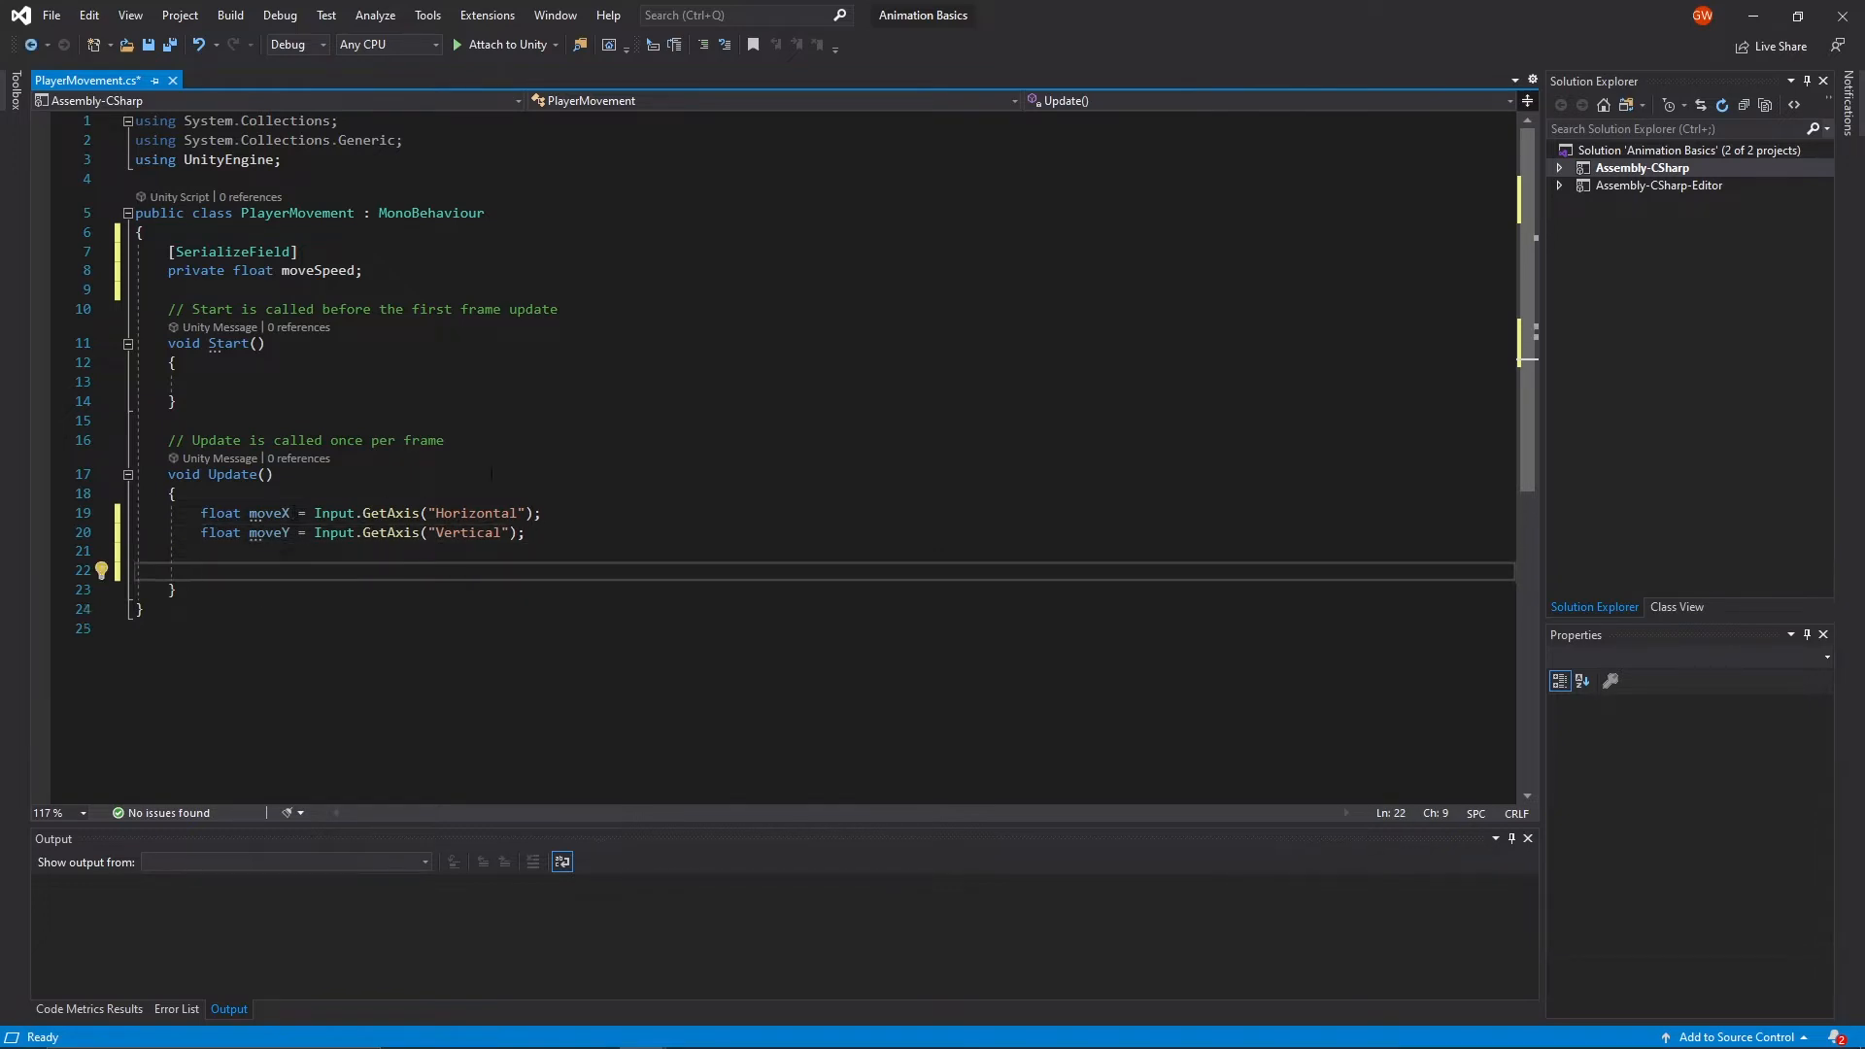
type("transform.position")
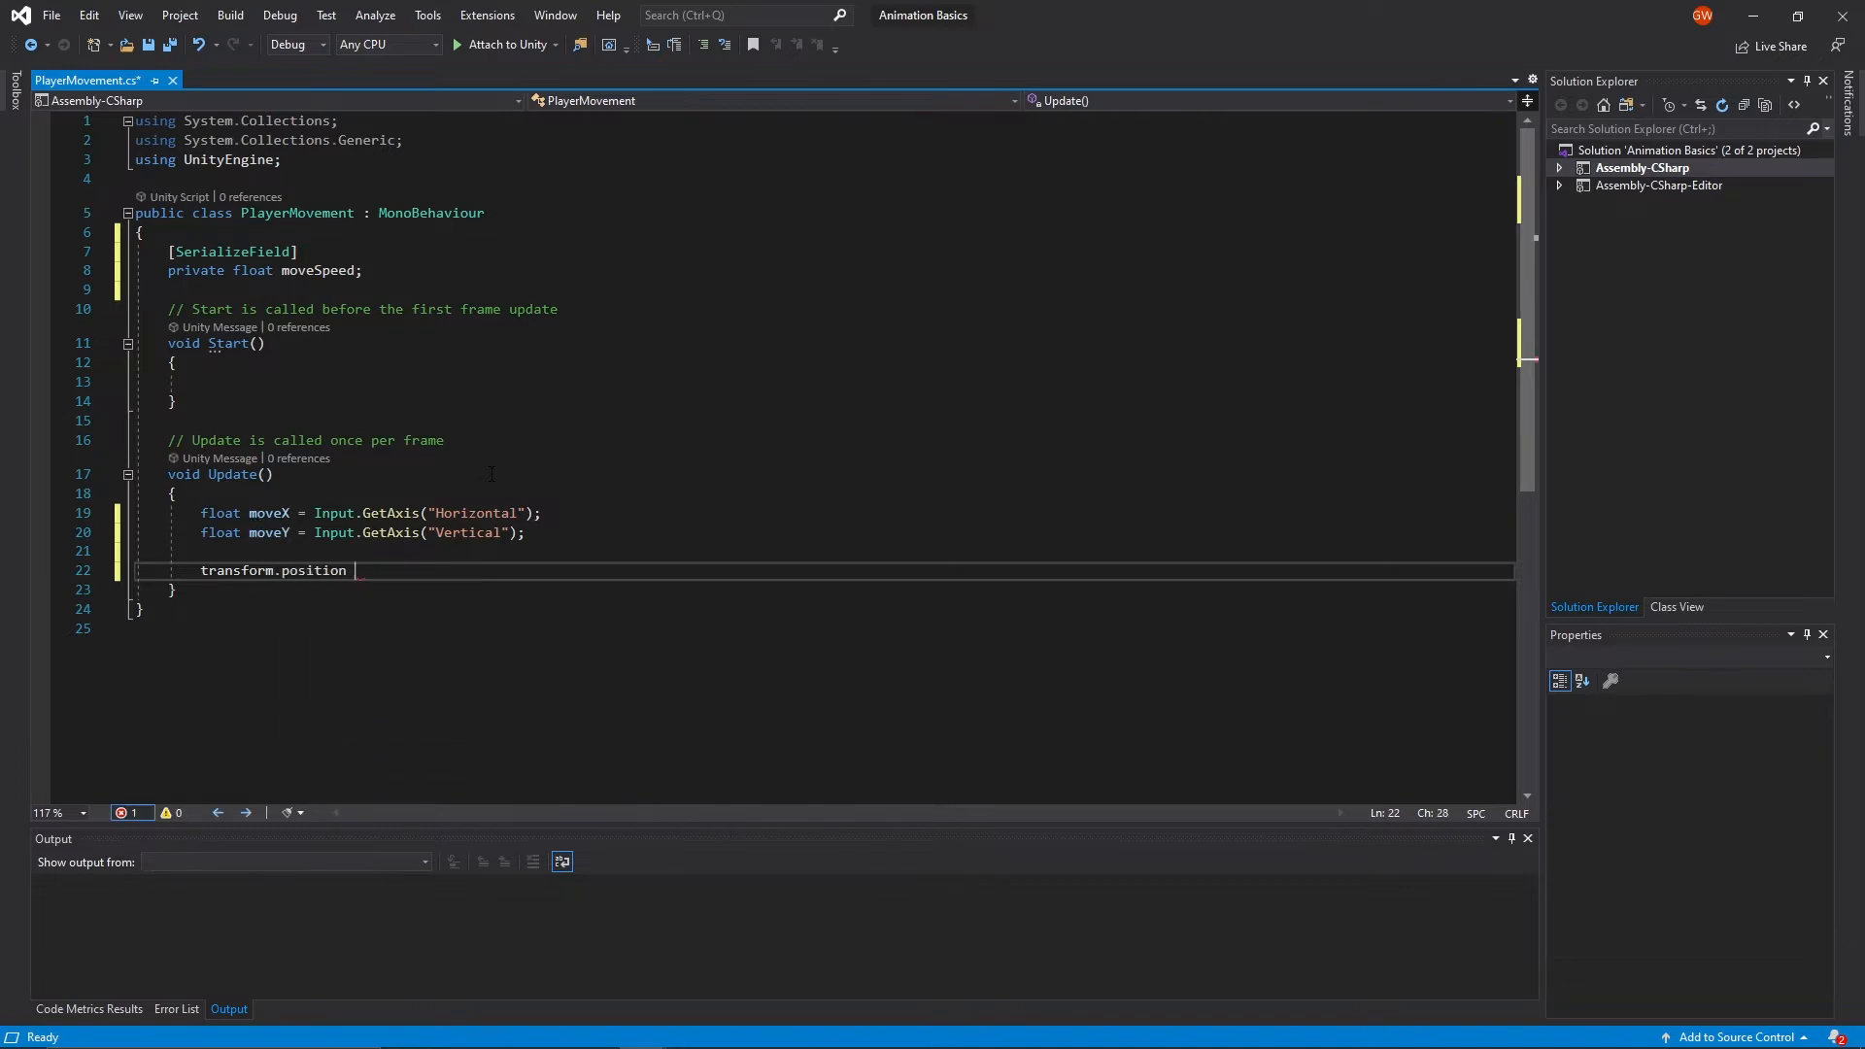
type("+")
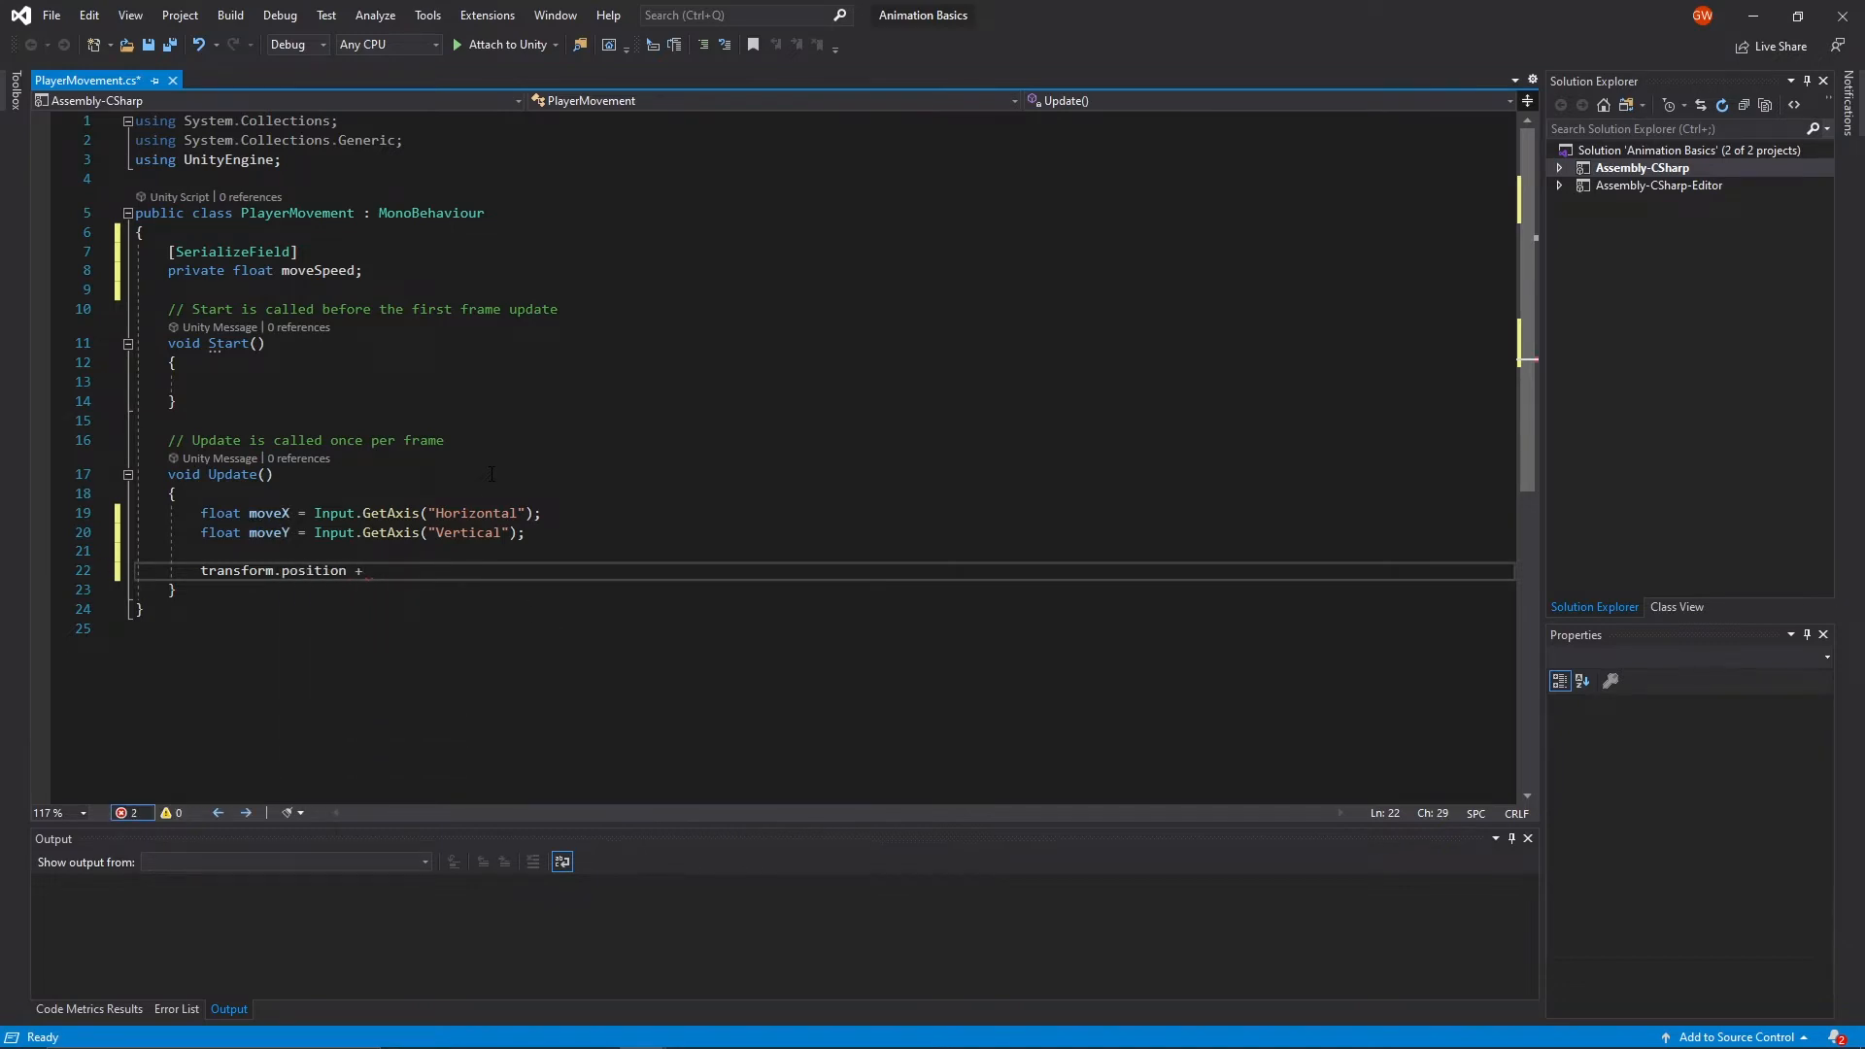
type("= tr")
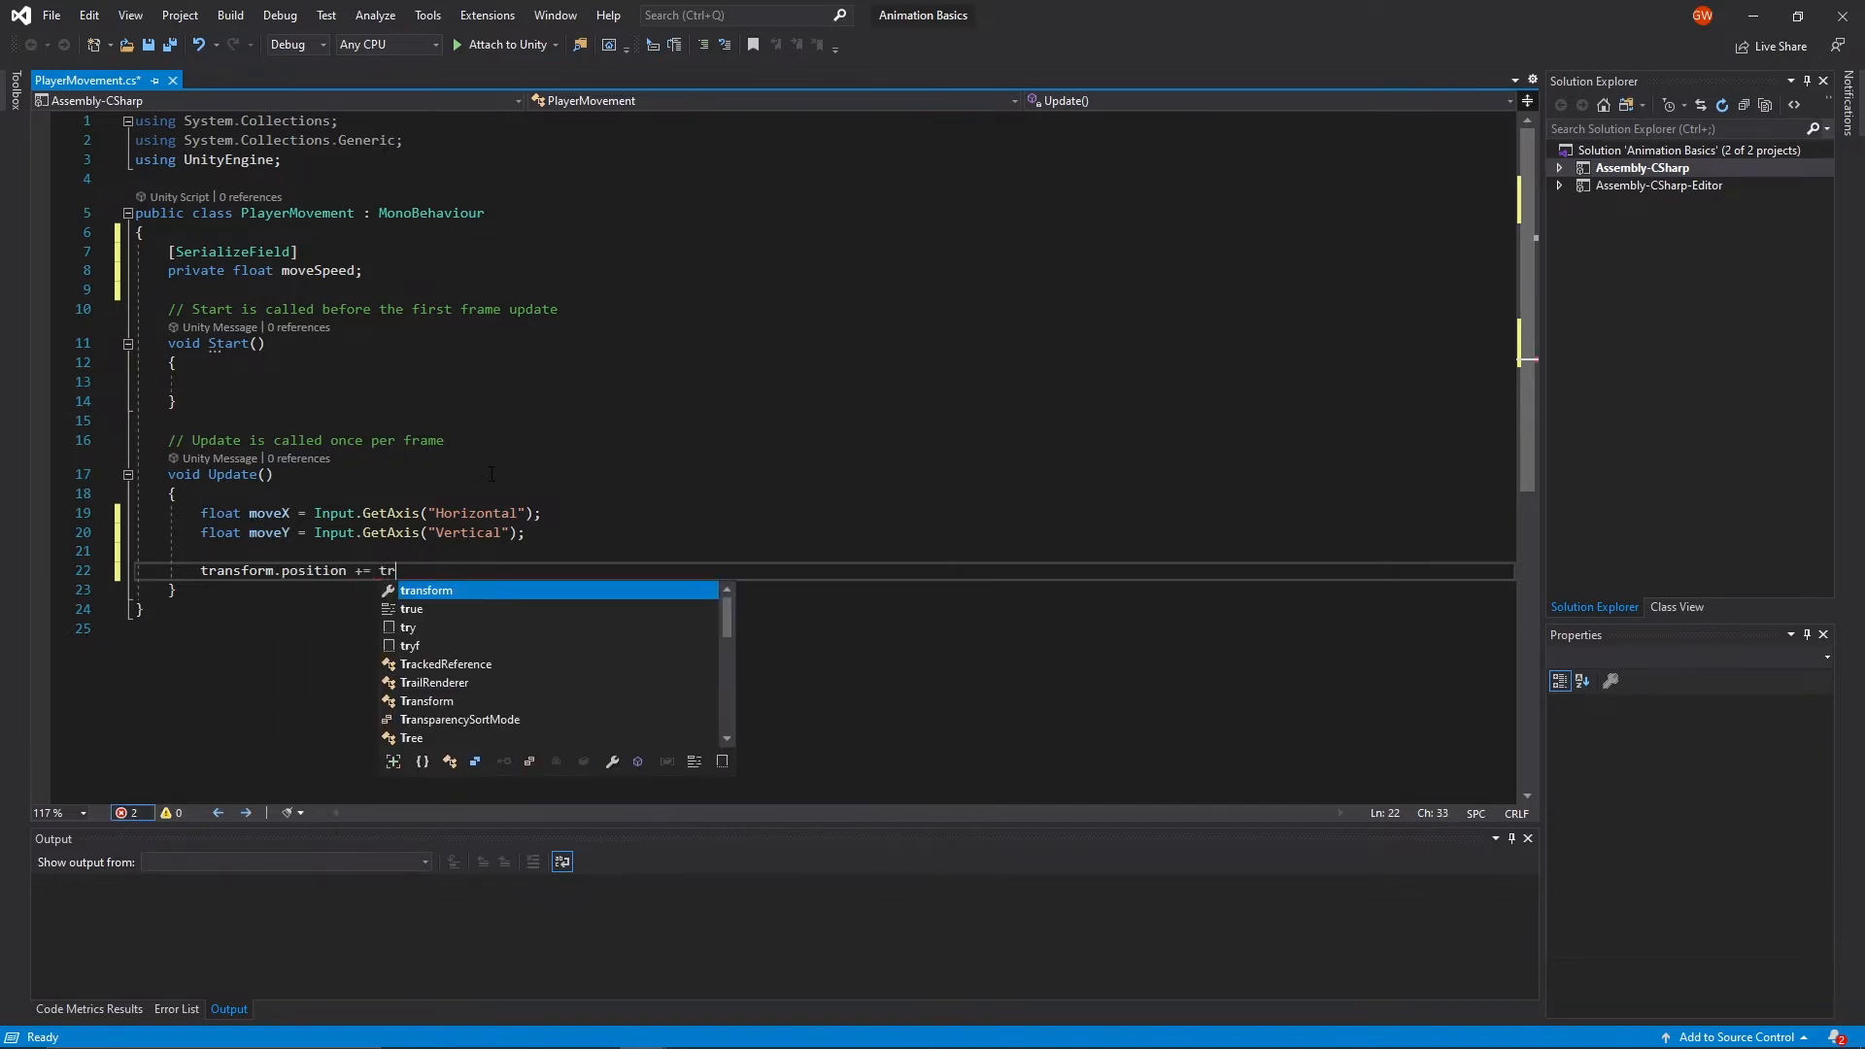
type("ansform")
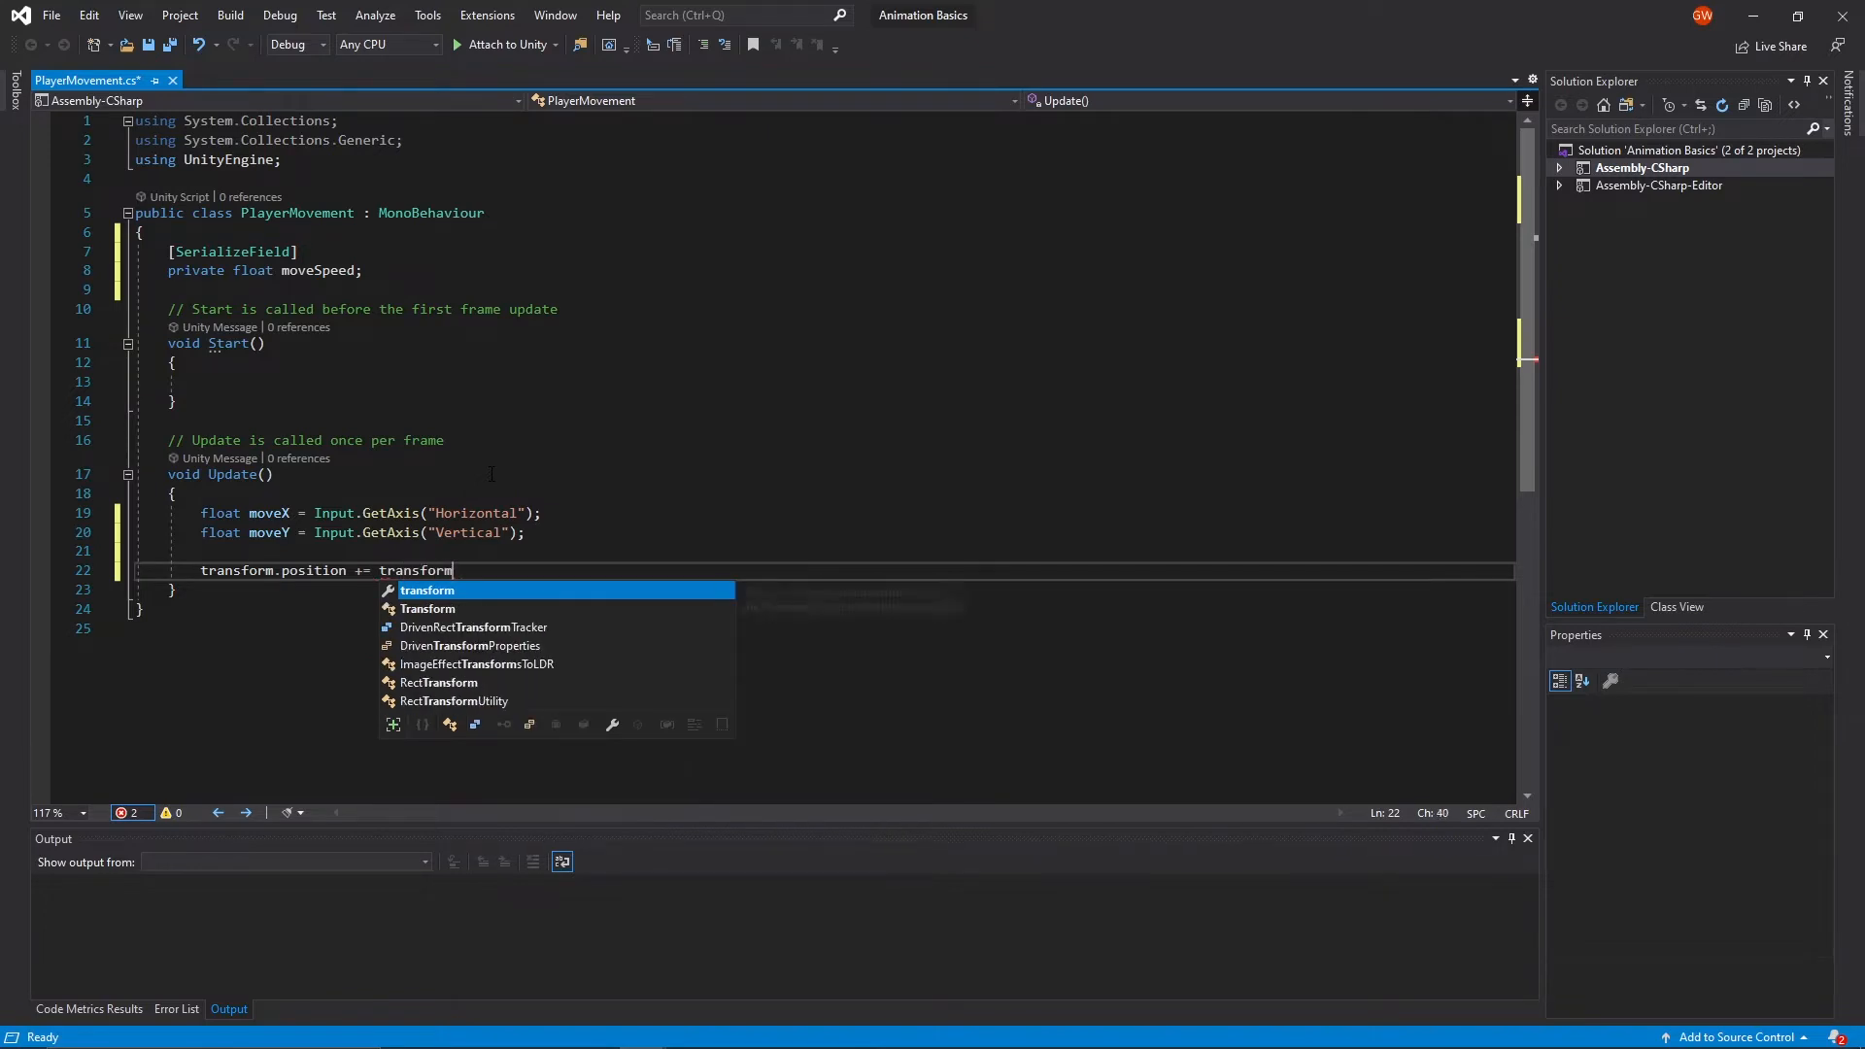
type(".right")
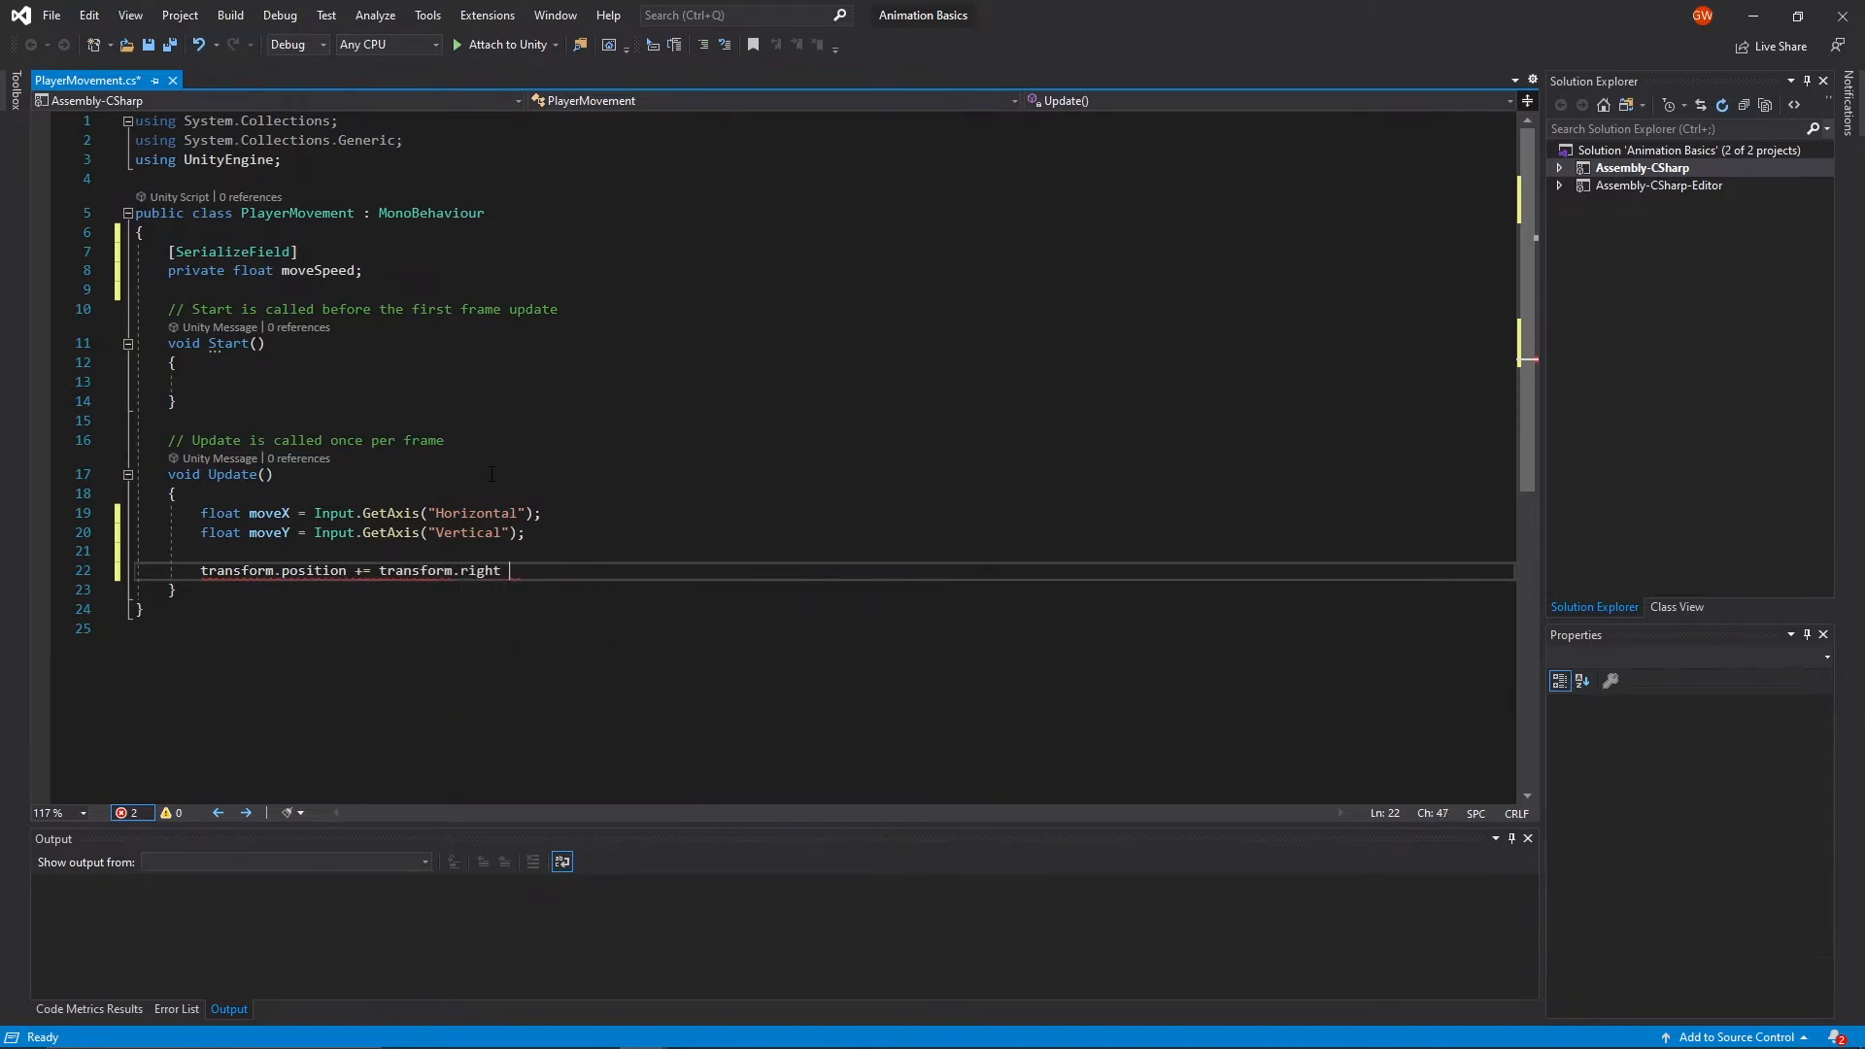
type("*")
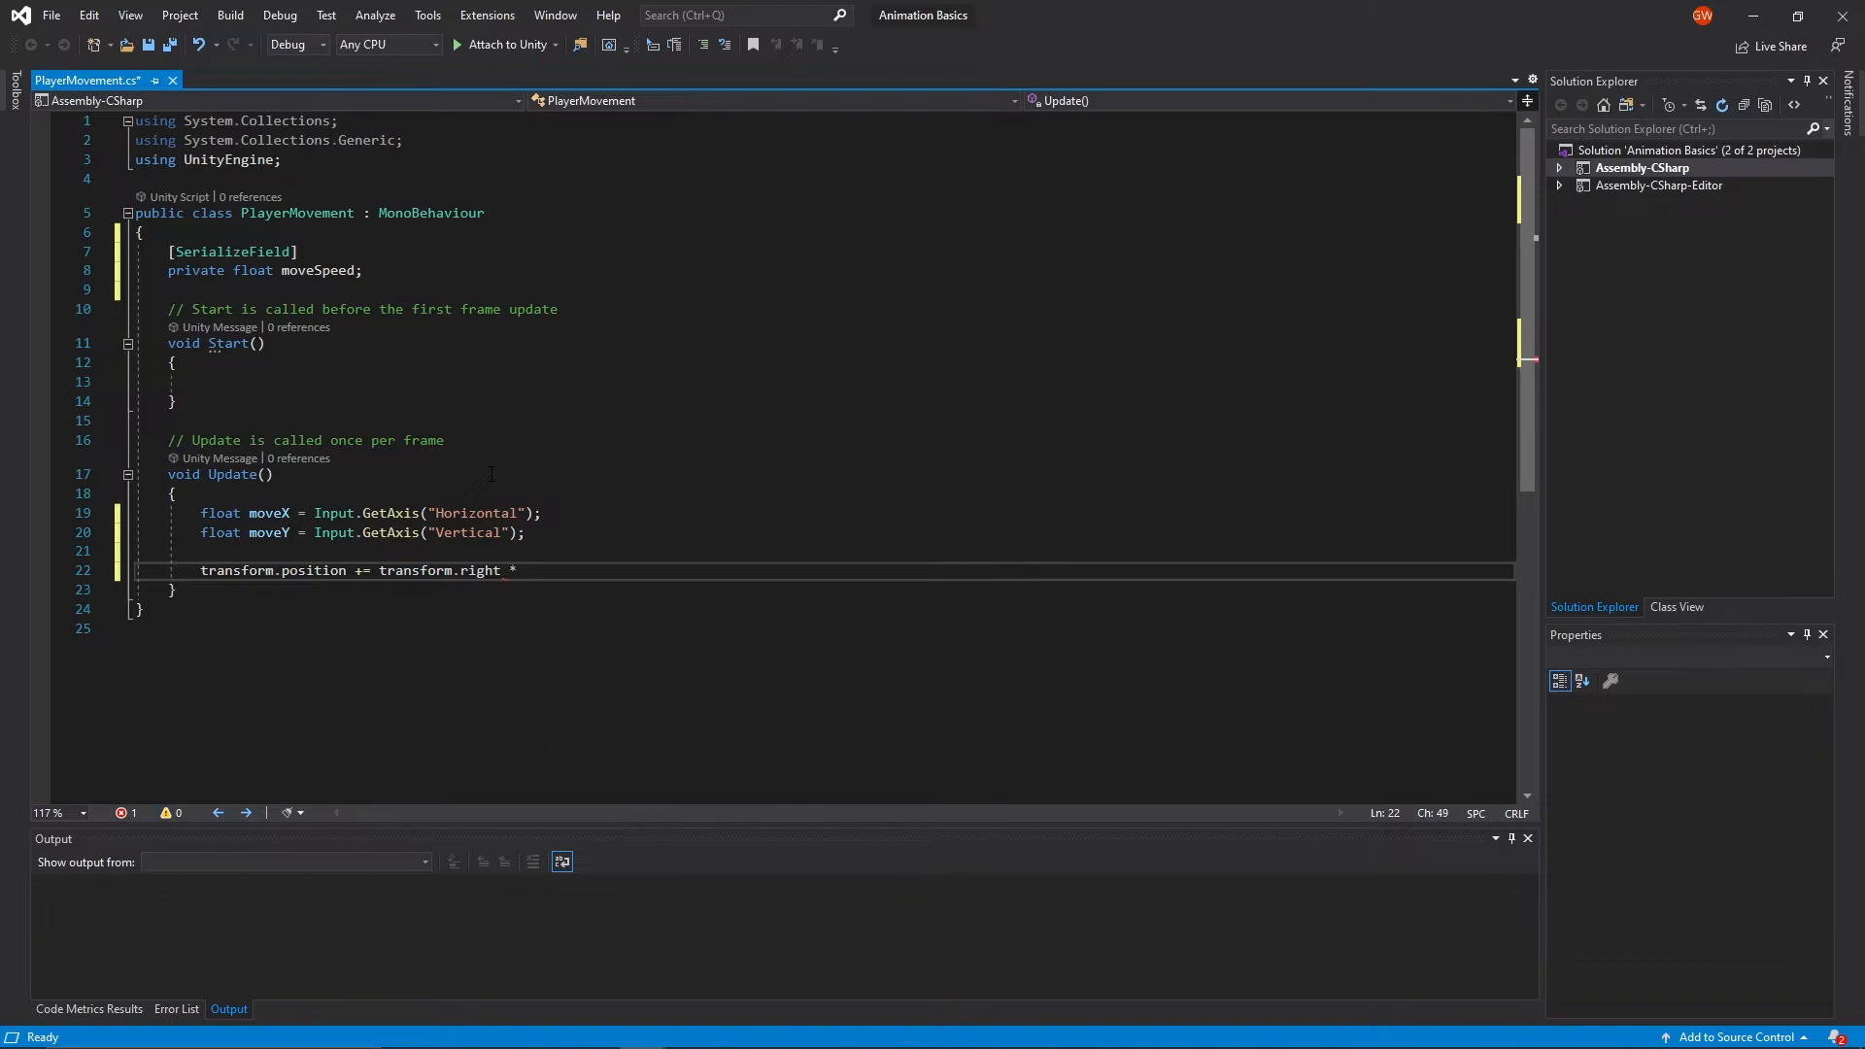
type("m")
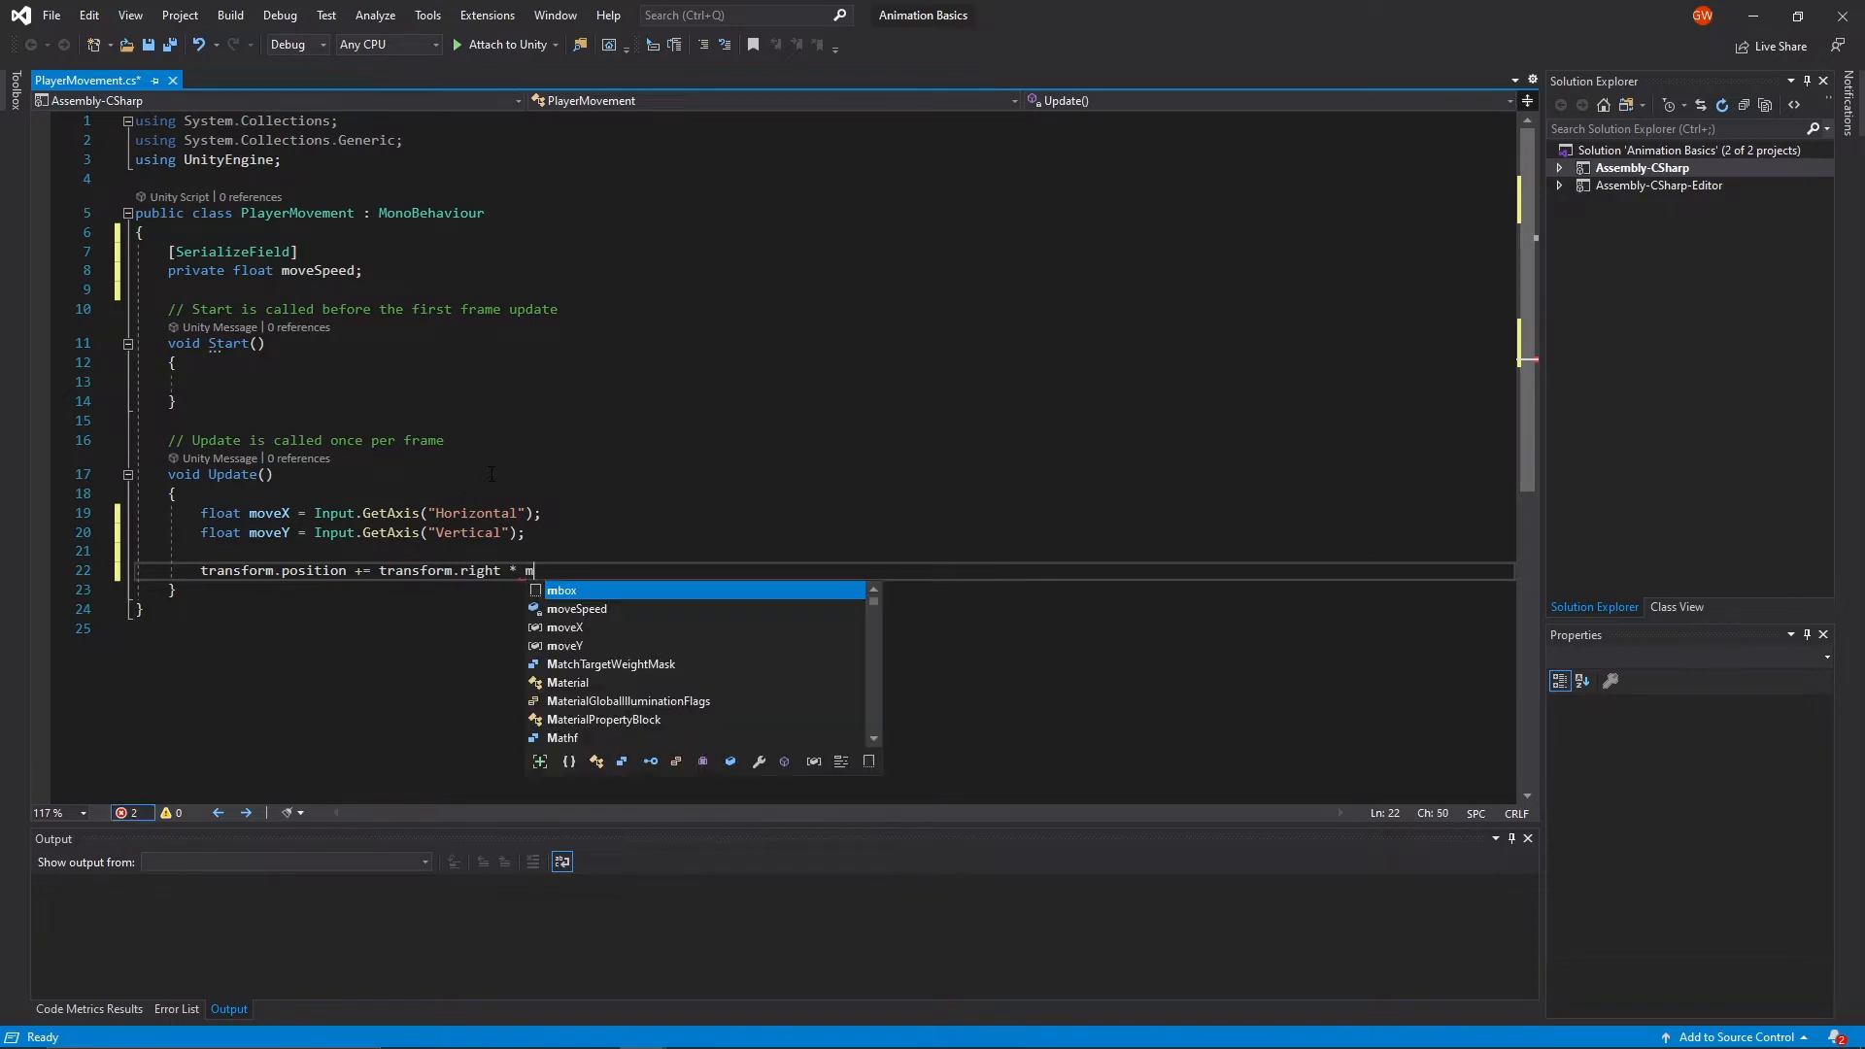
type("oveX")
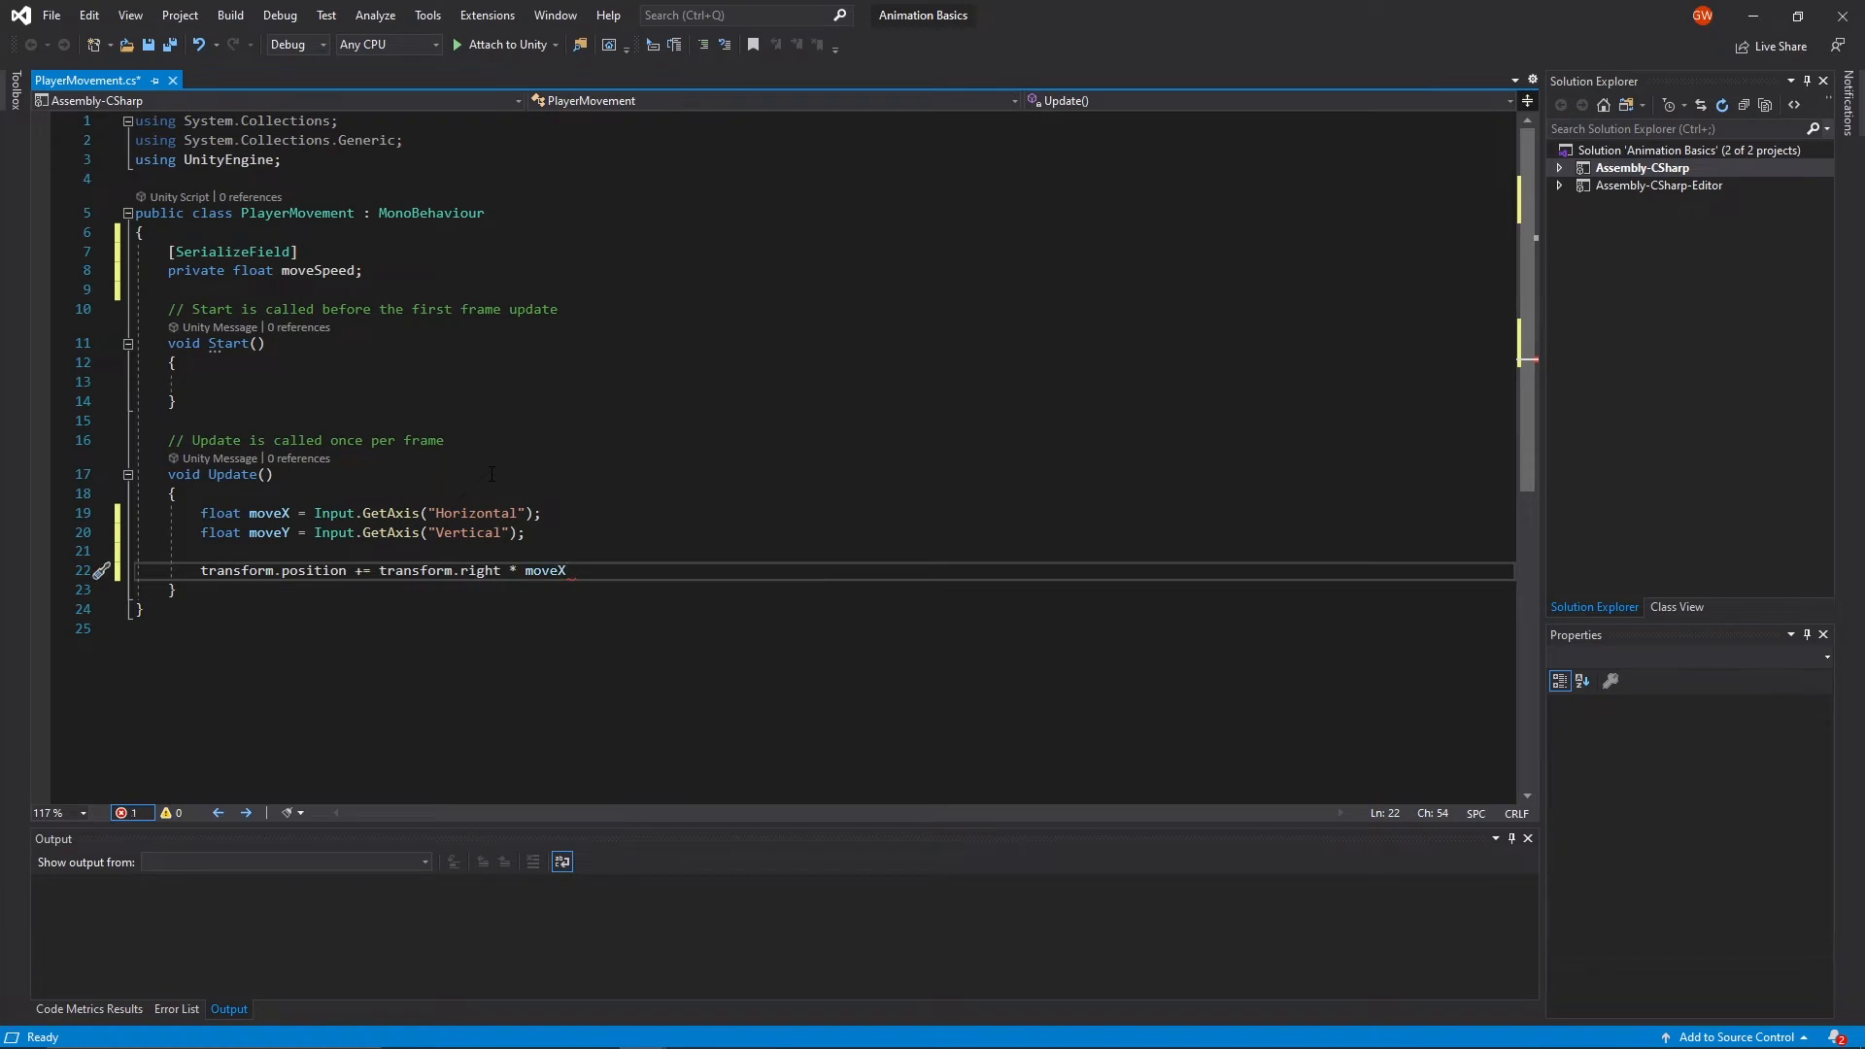
double_click(544, 571)
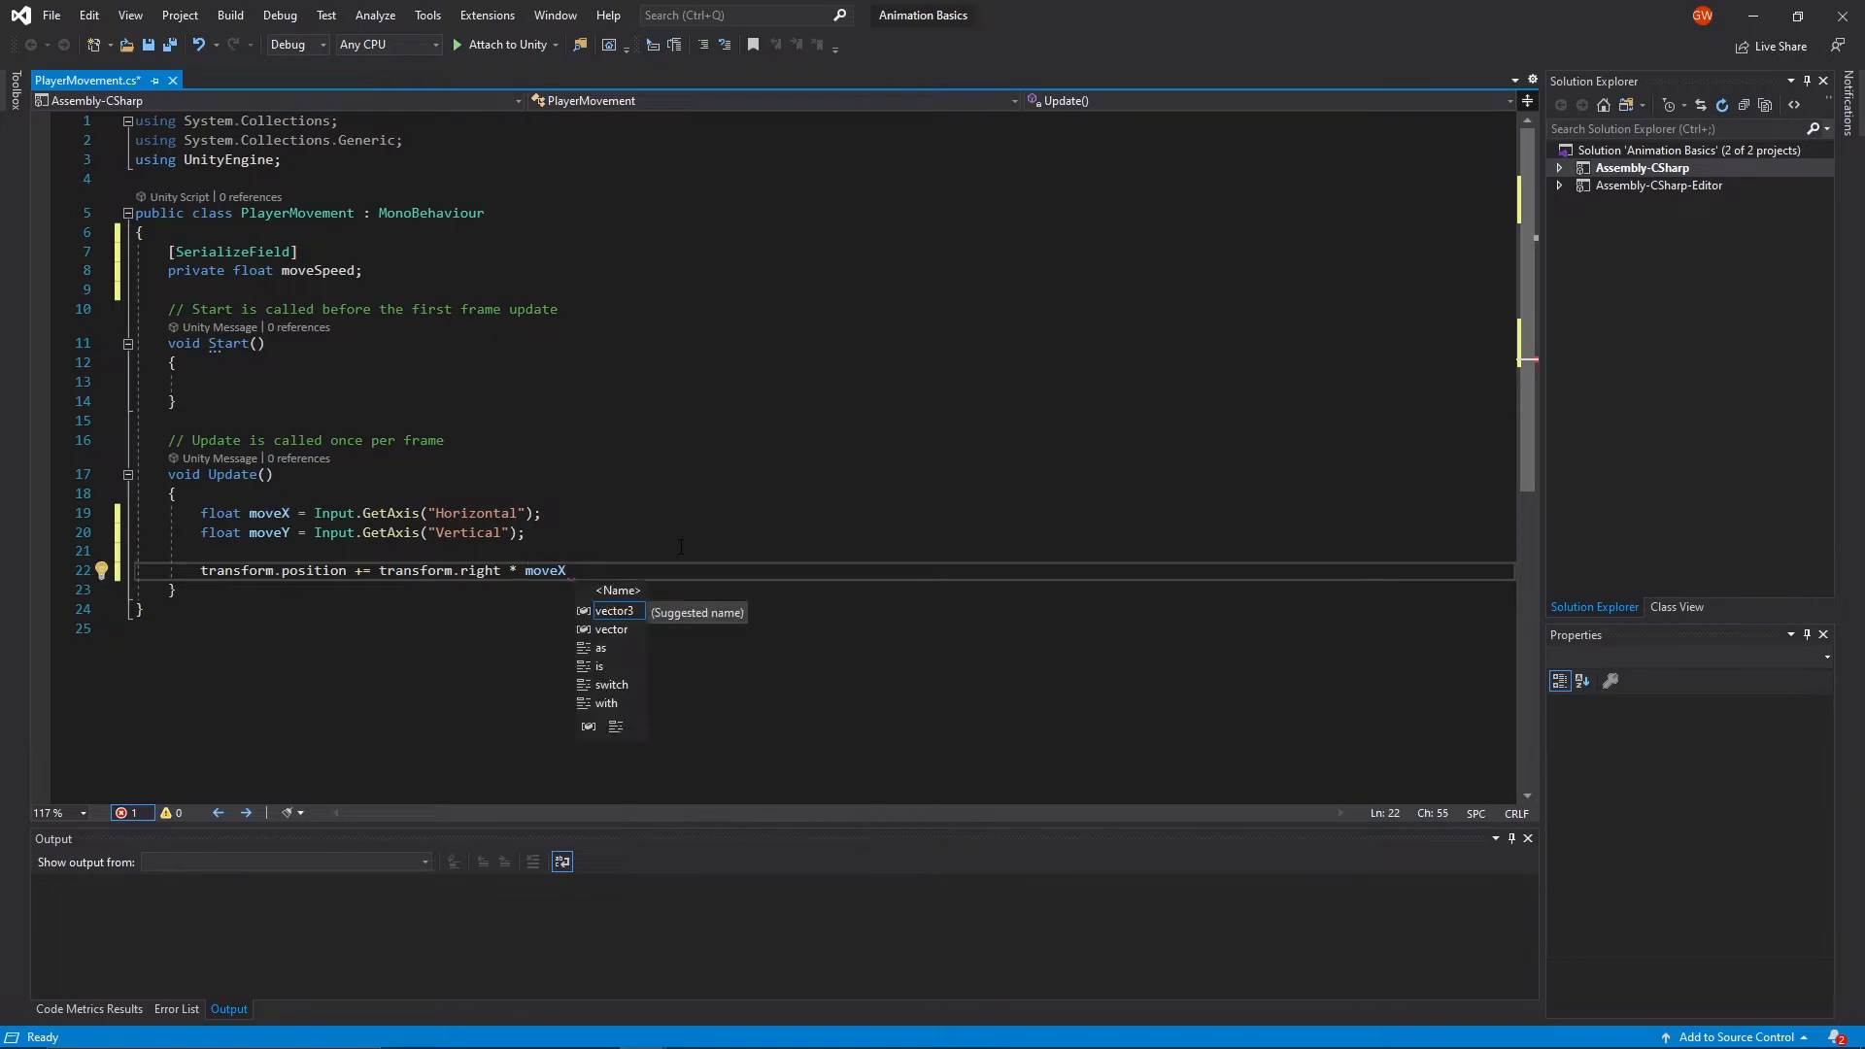
type("* moveX o")
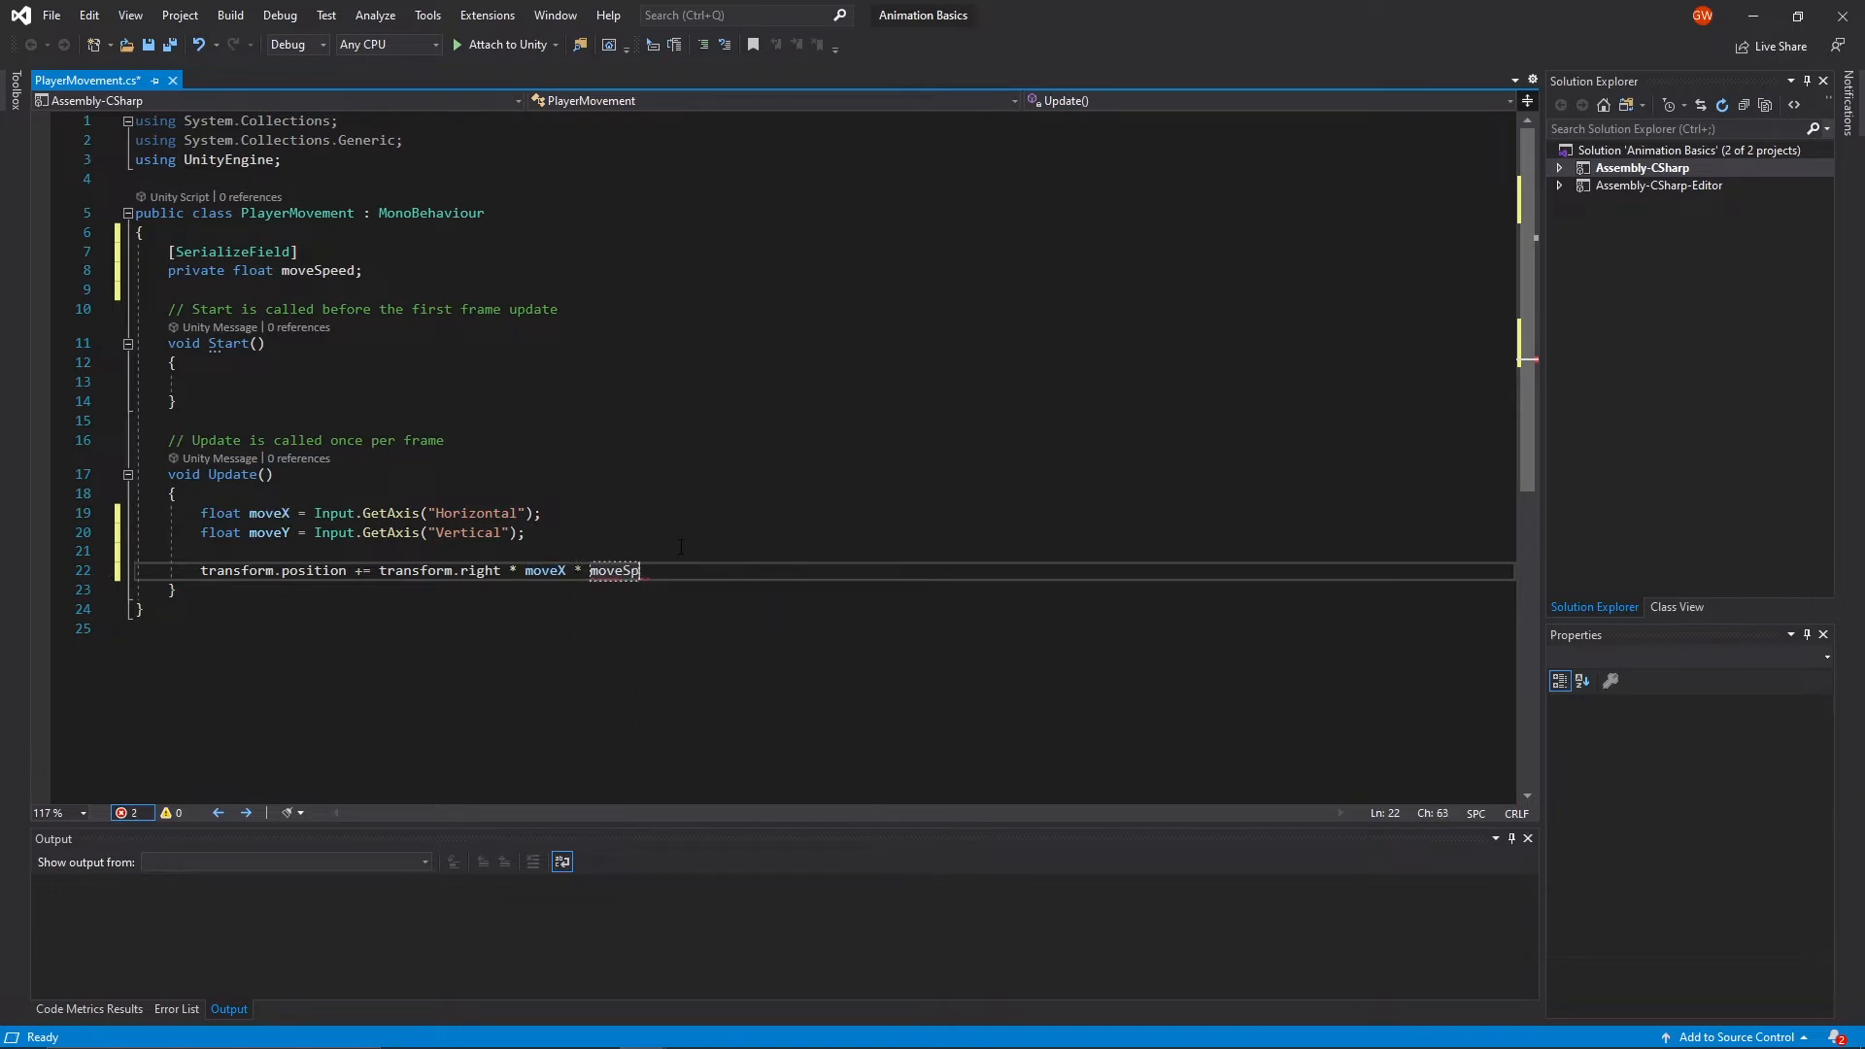
type("eed *")
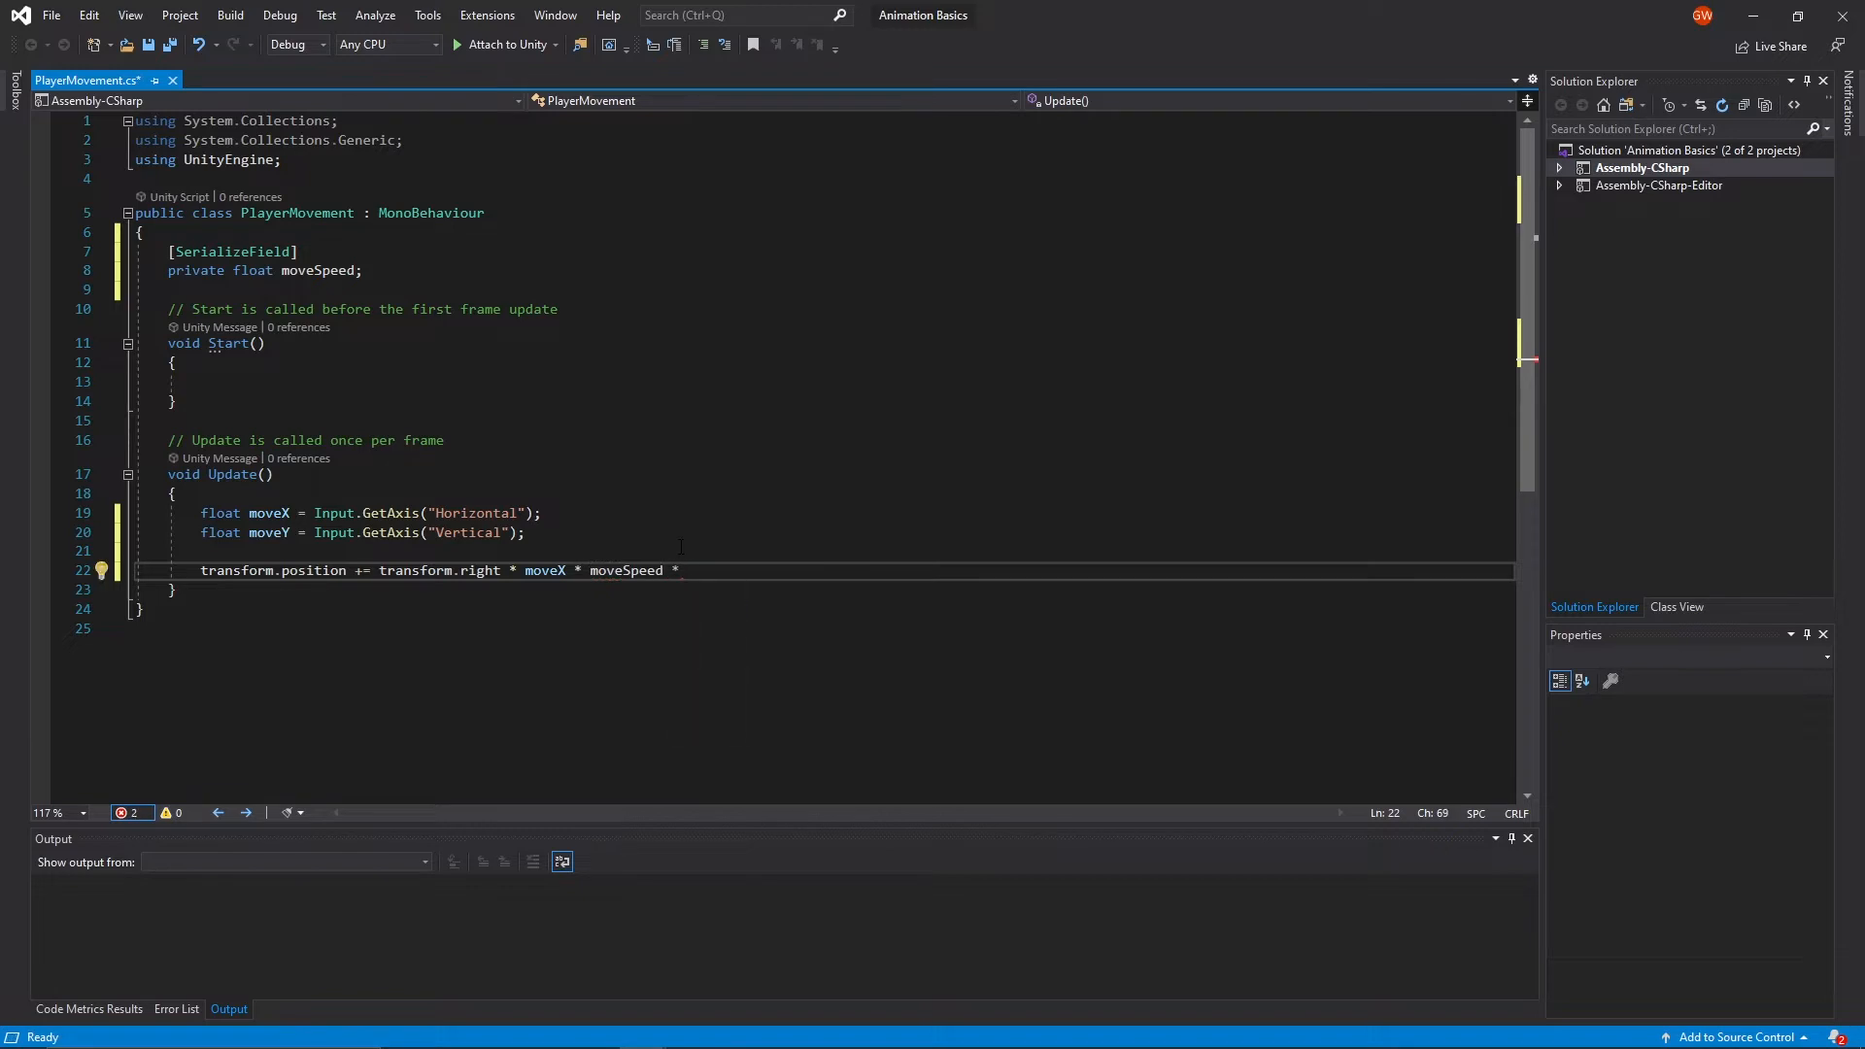
type("Time.deltaTime;")
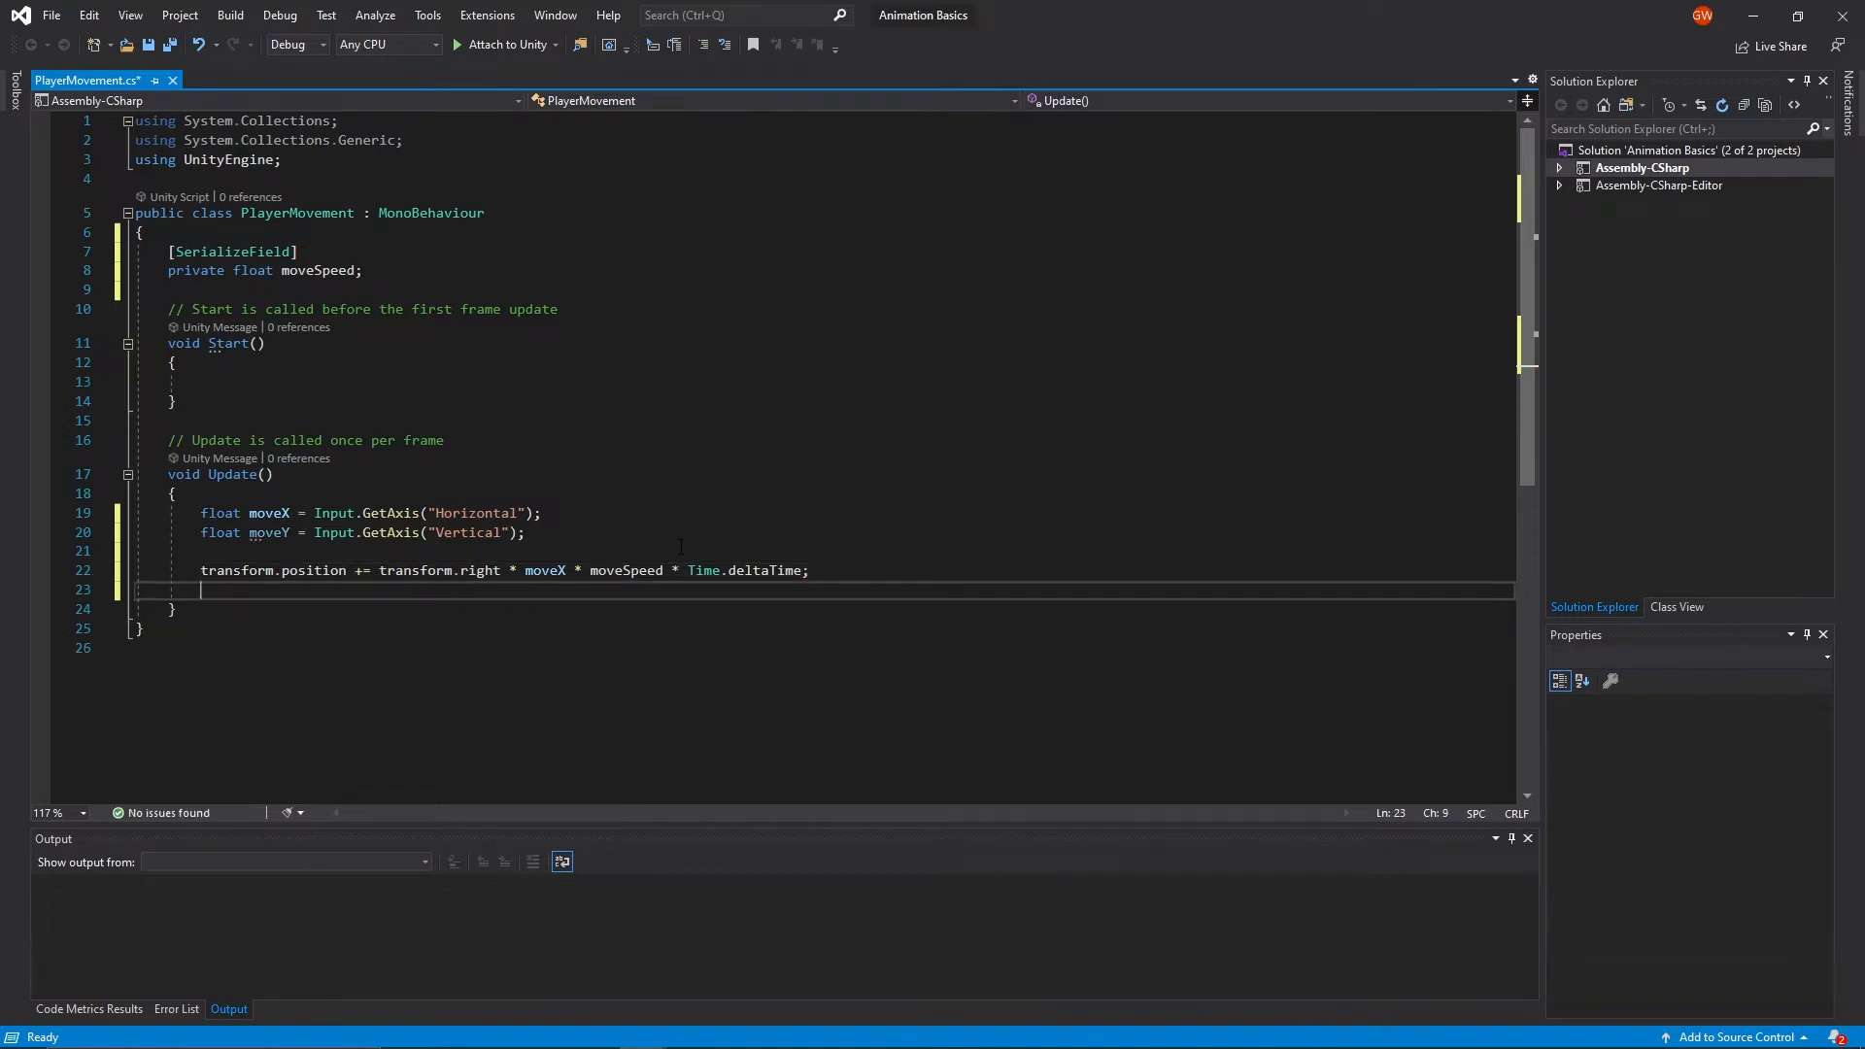
- Add the matching forward line using transform.forward * moveY * moveSpeed * Time.deltaTime
type("transform.position += transform.forward * m")
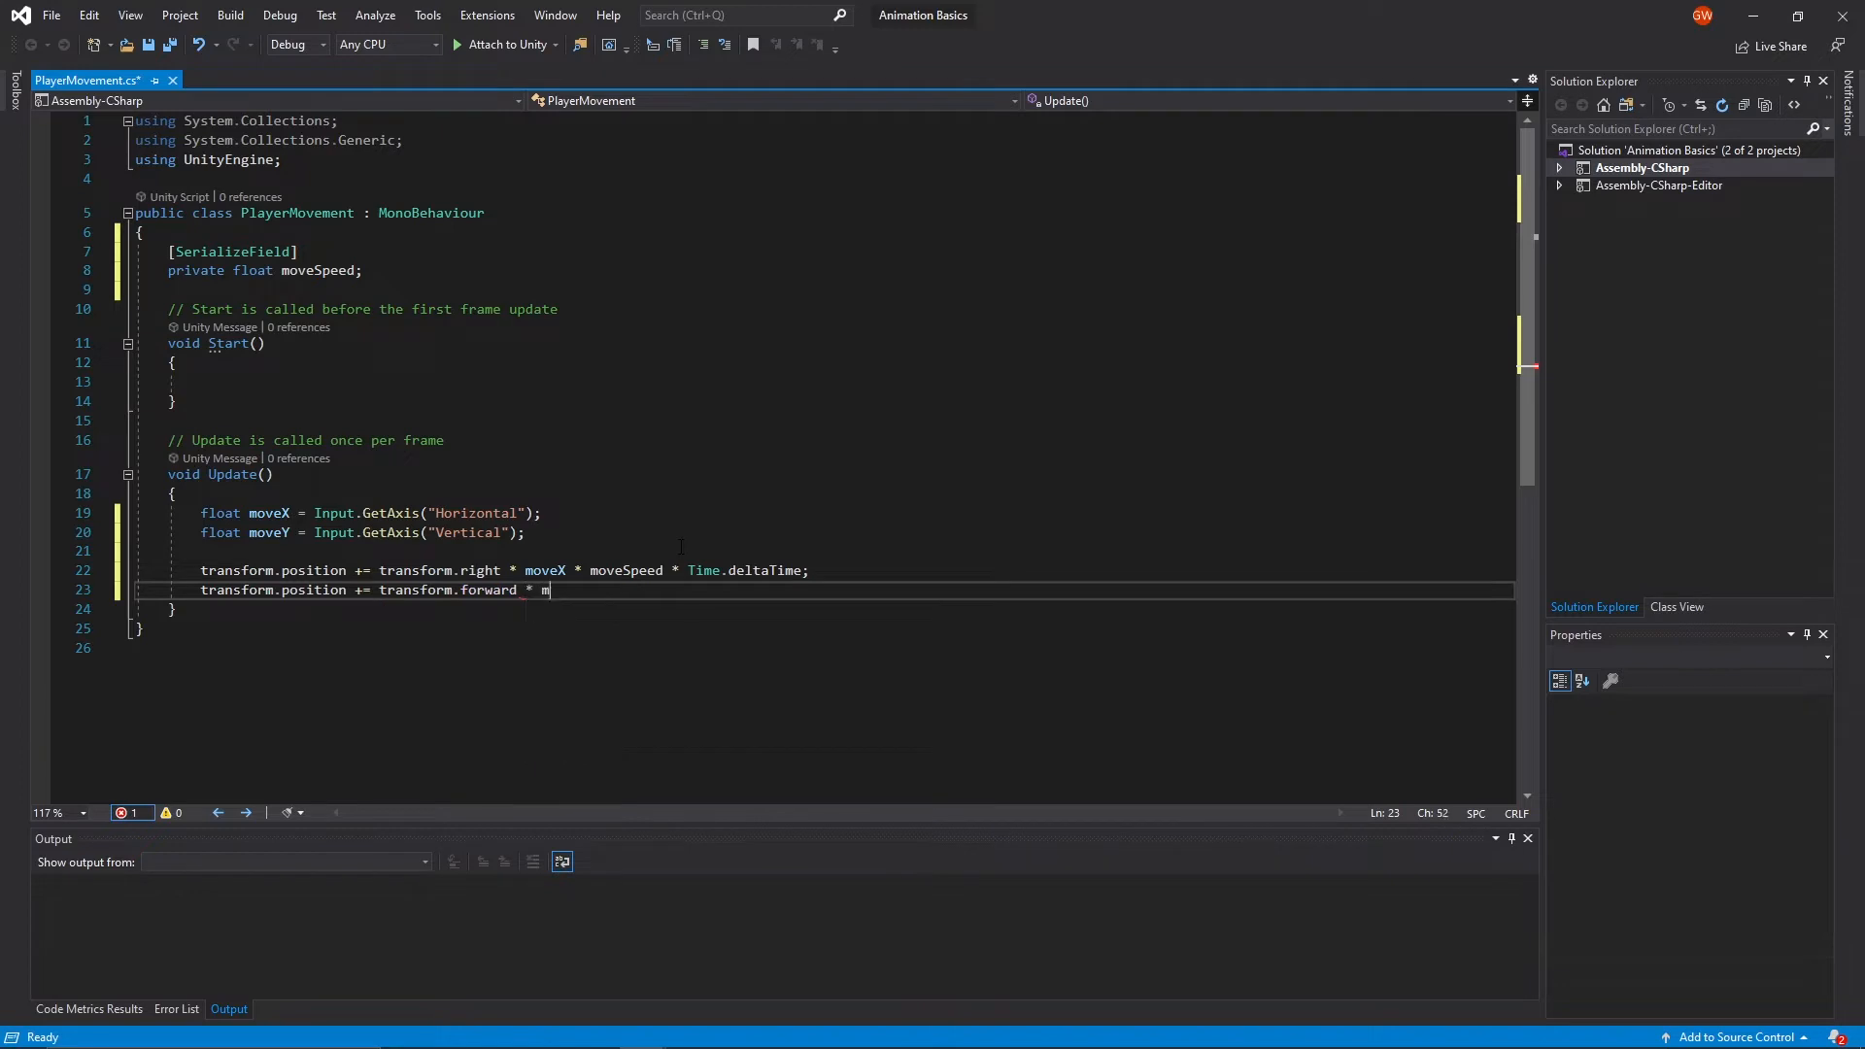
type("oveY")
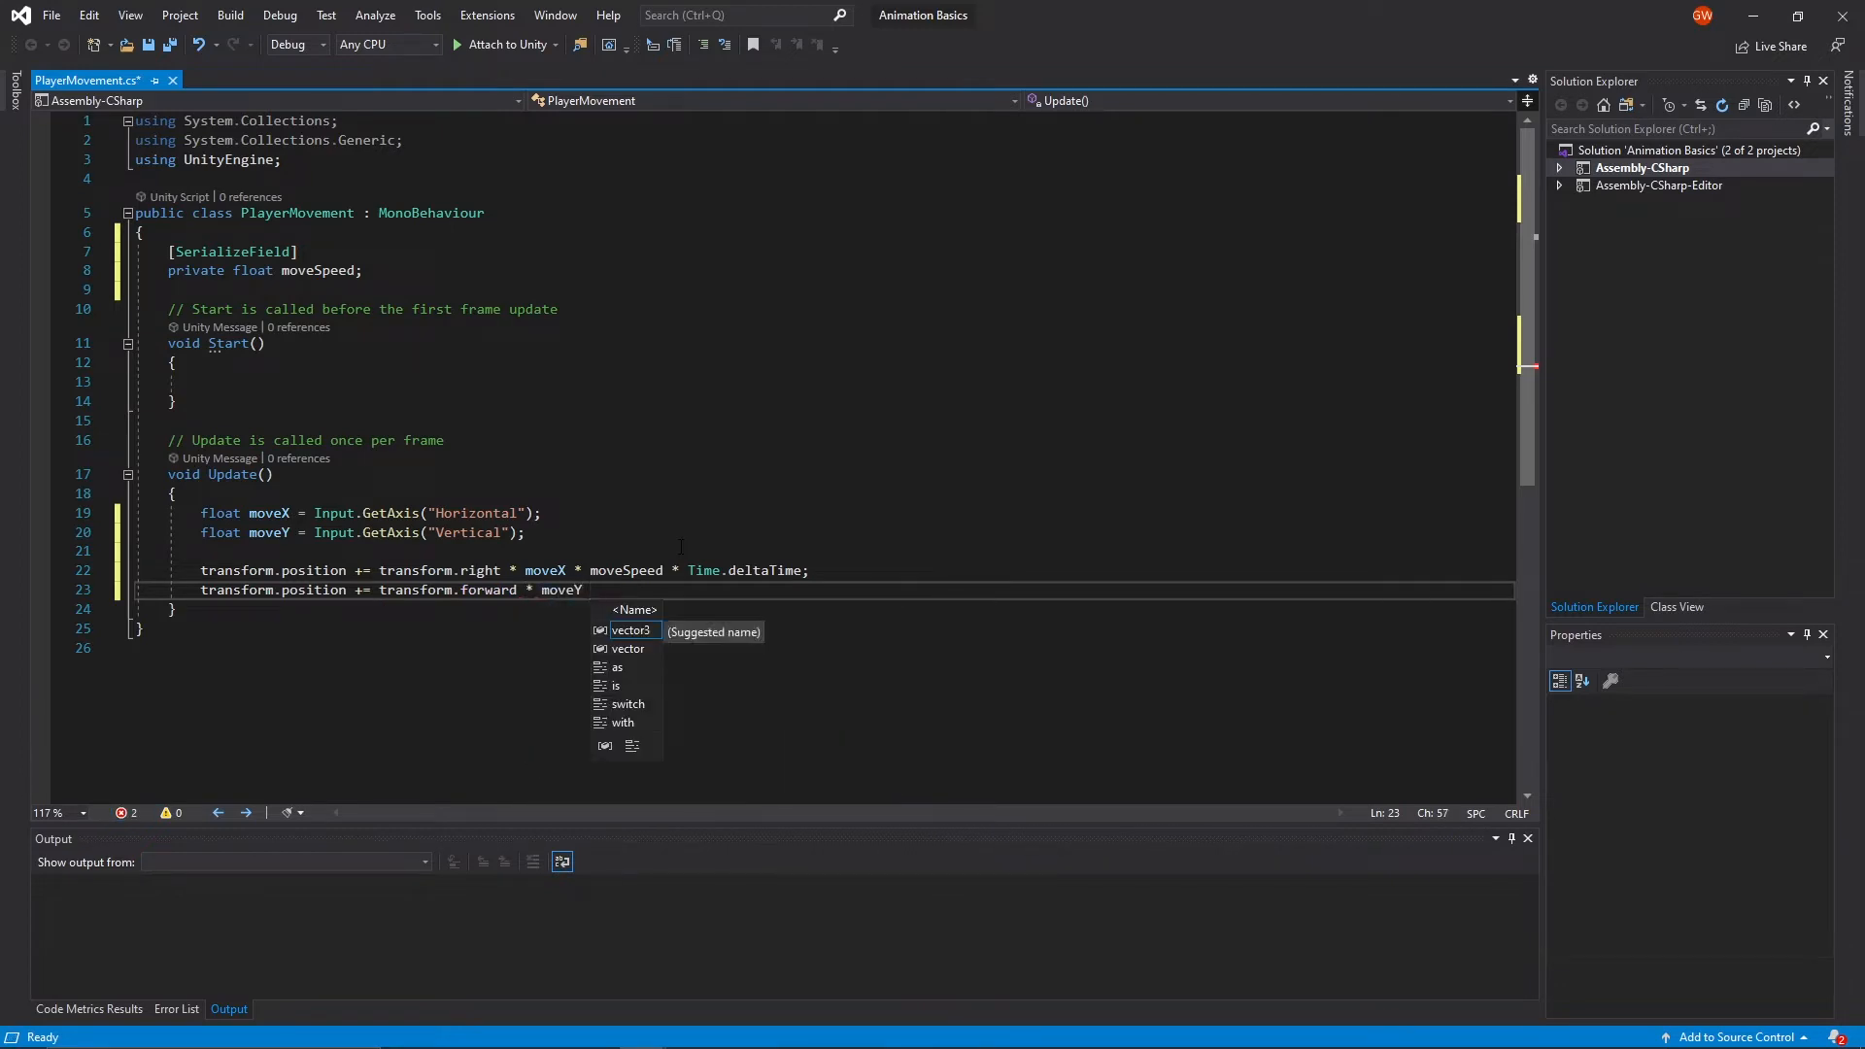
type("* moveSpeed *")
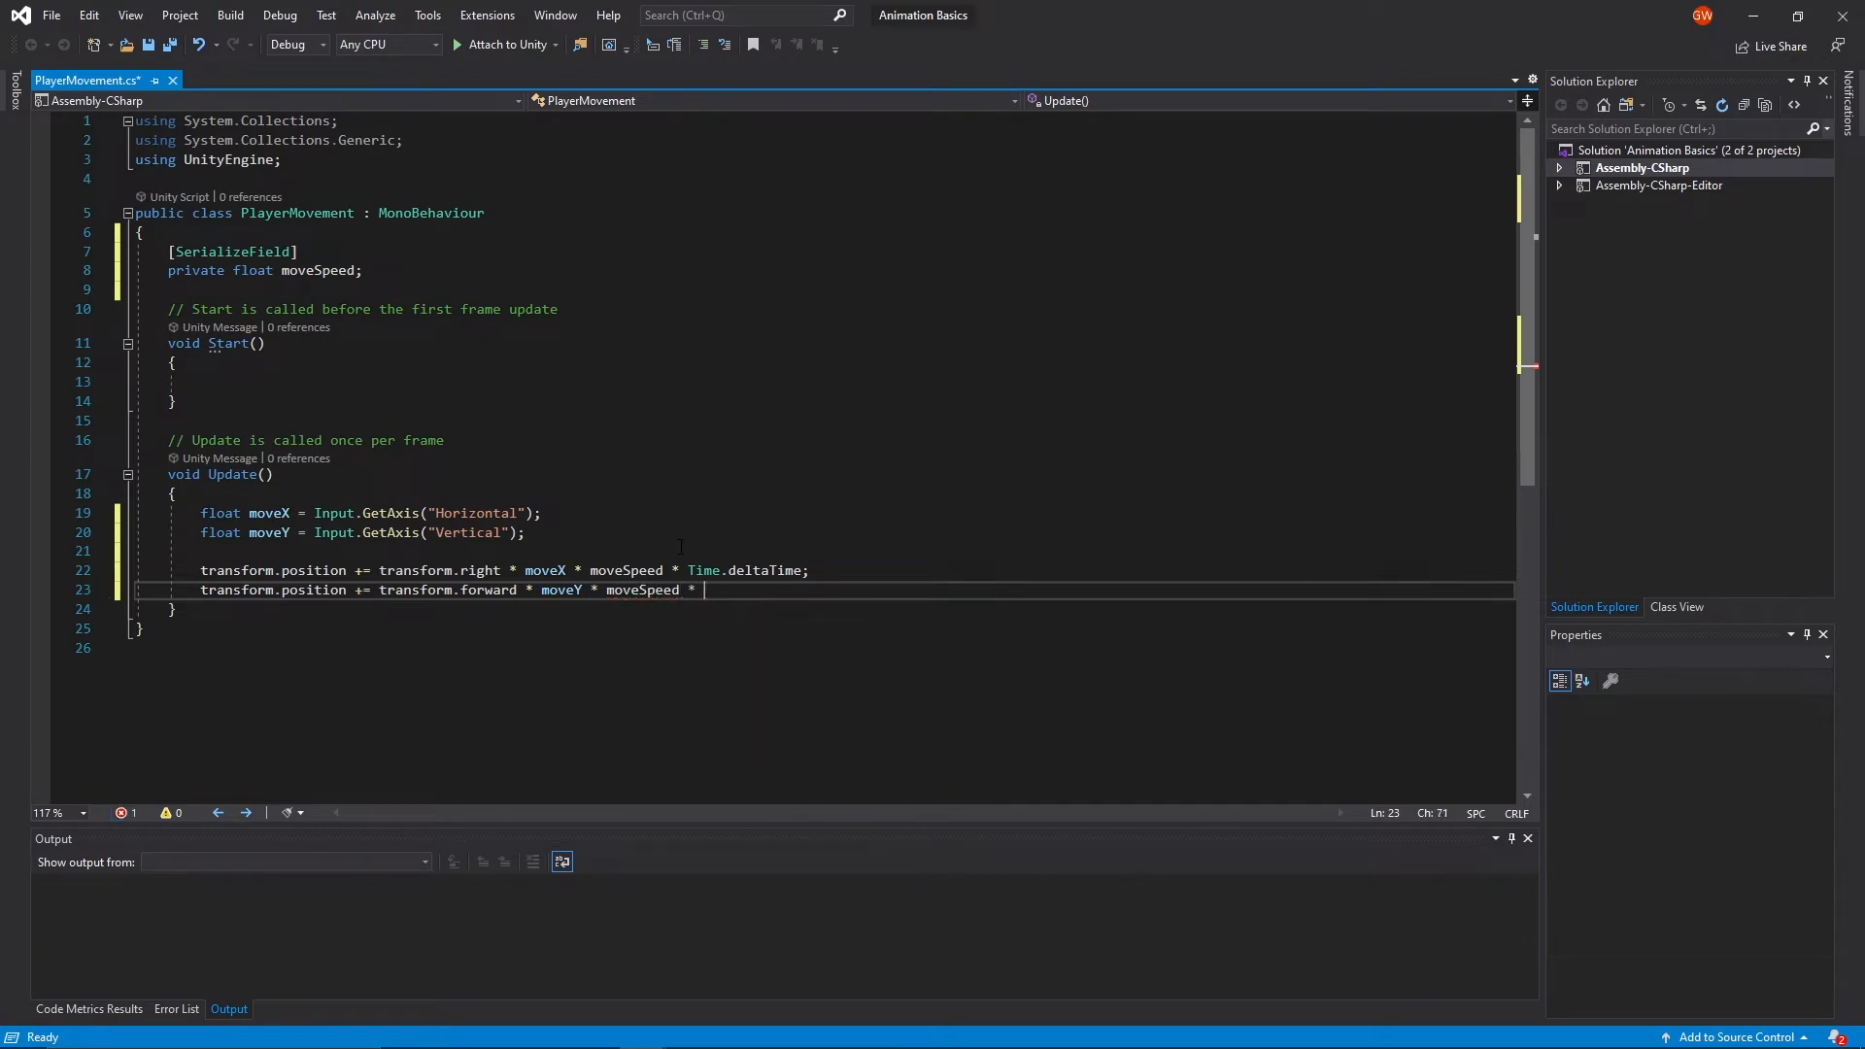
type("Time.")
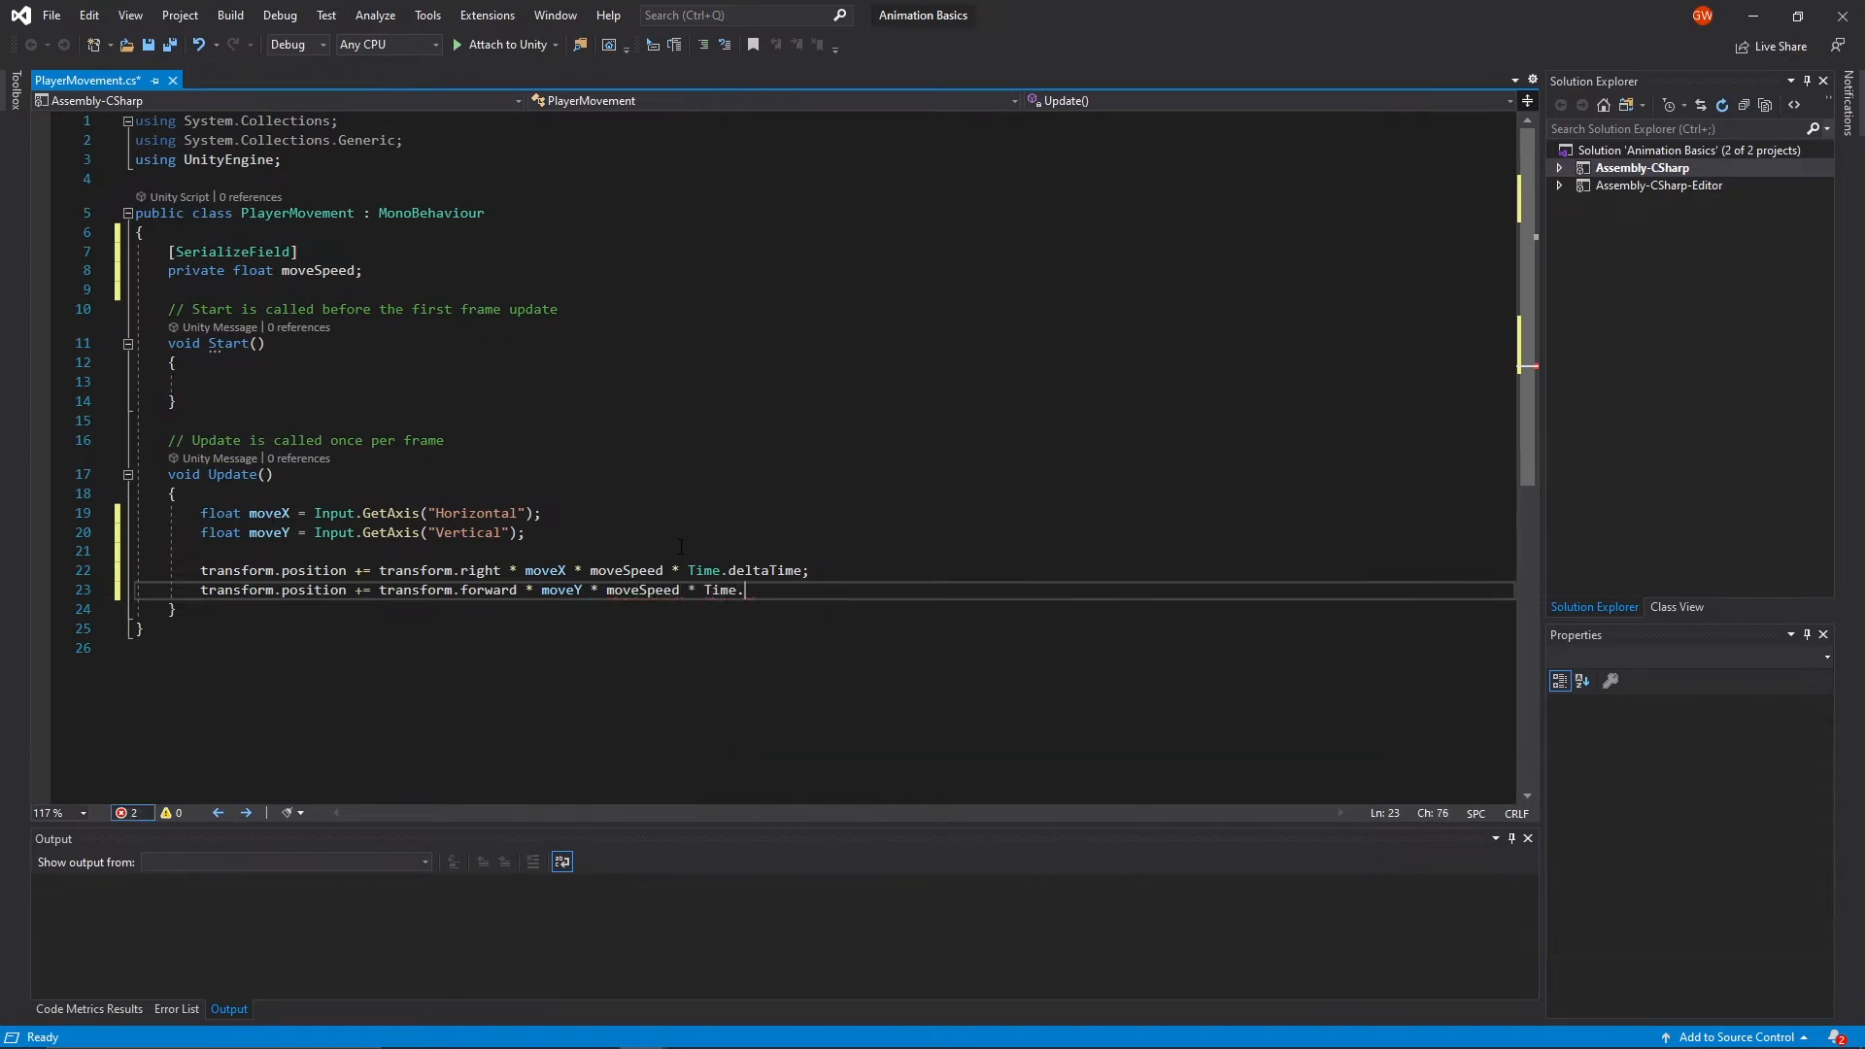
type("deltaTime")
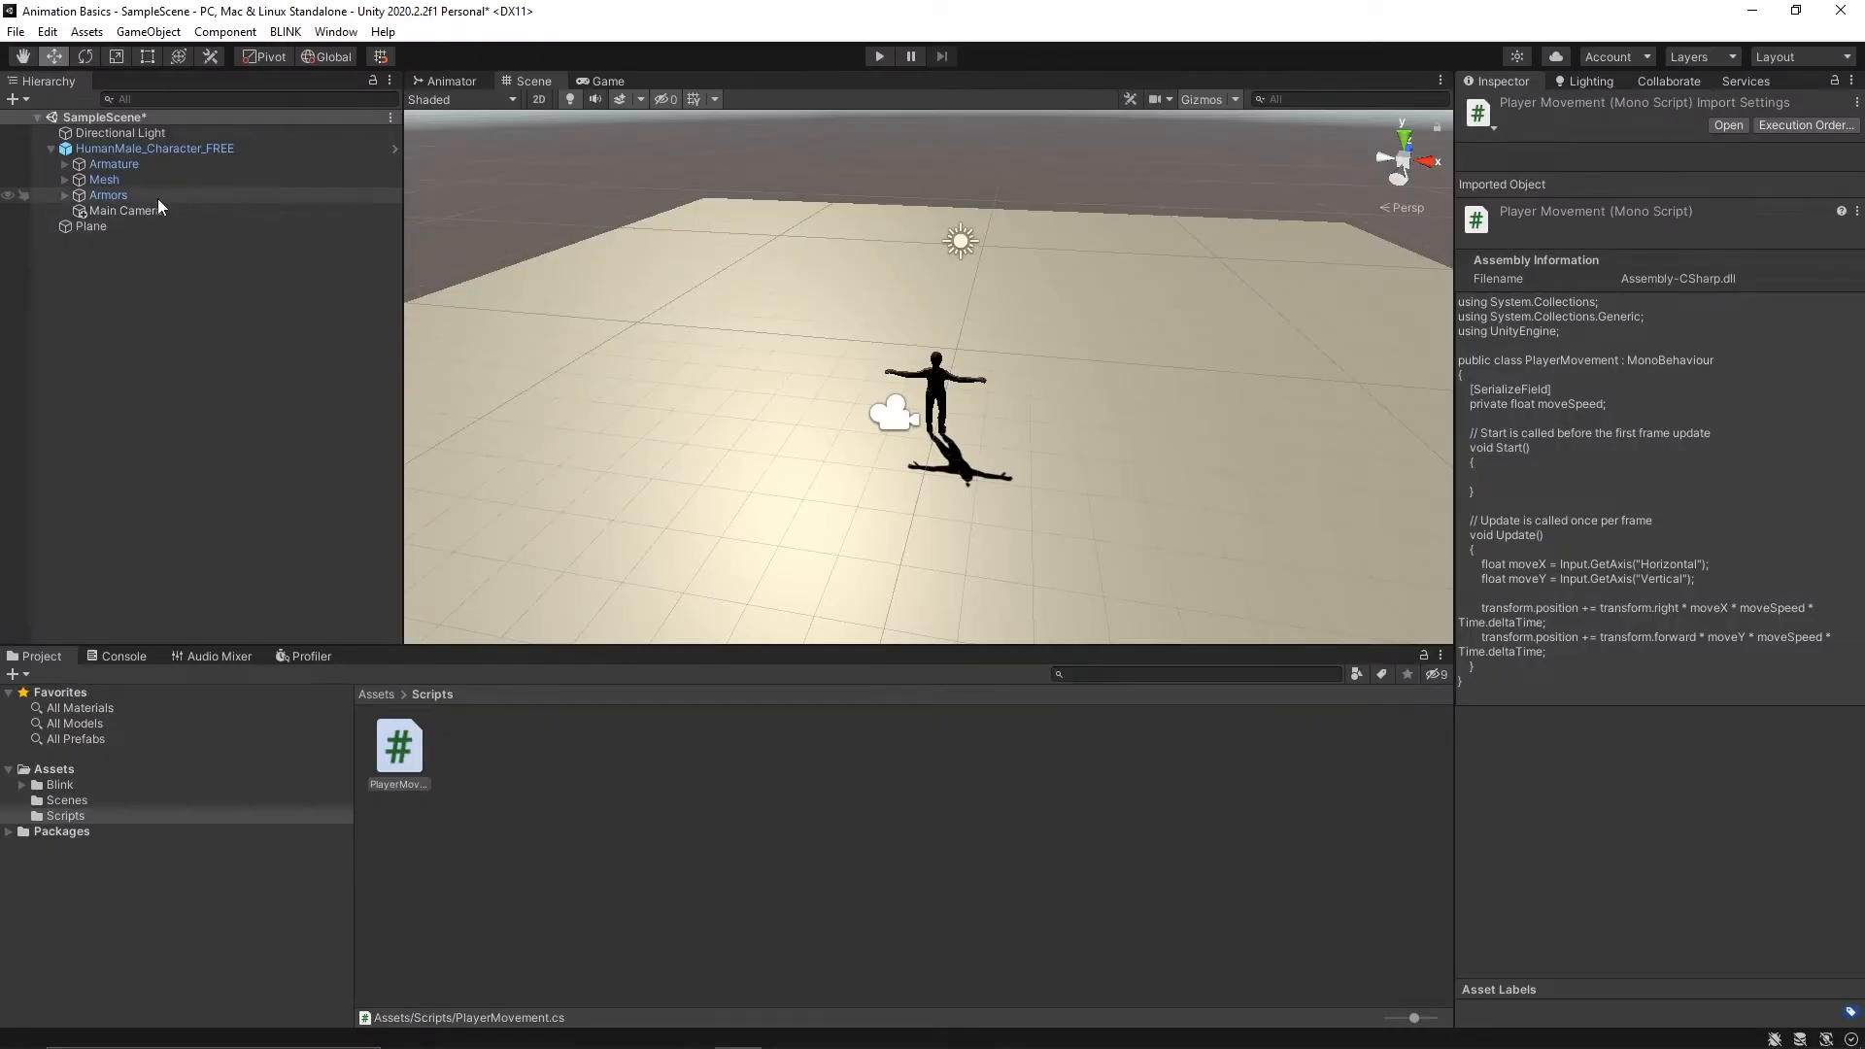
- Select the character and enter 10 in the Player Movement component's Move Speed field
left_click(155, 147)
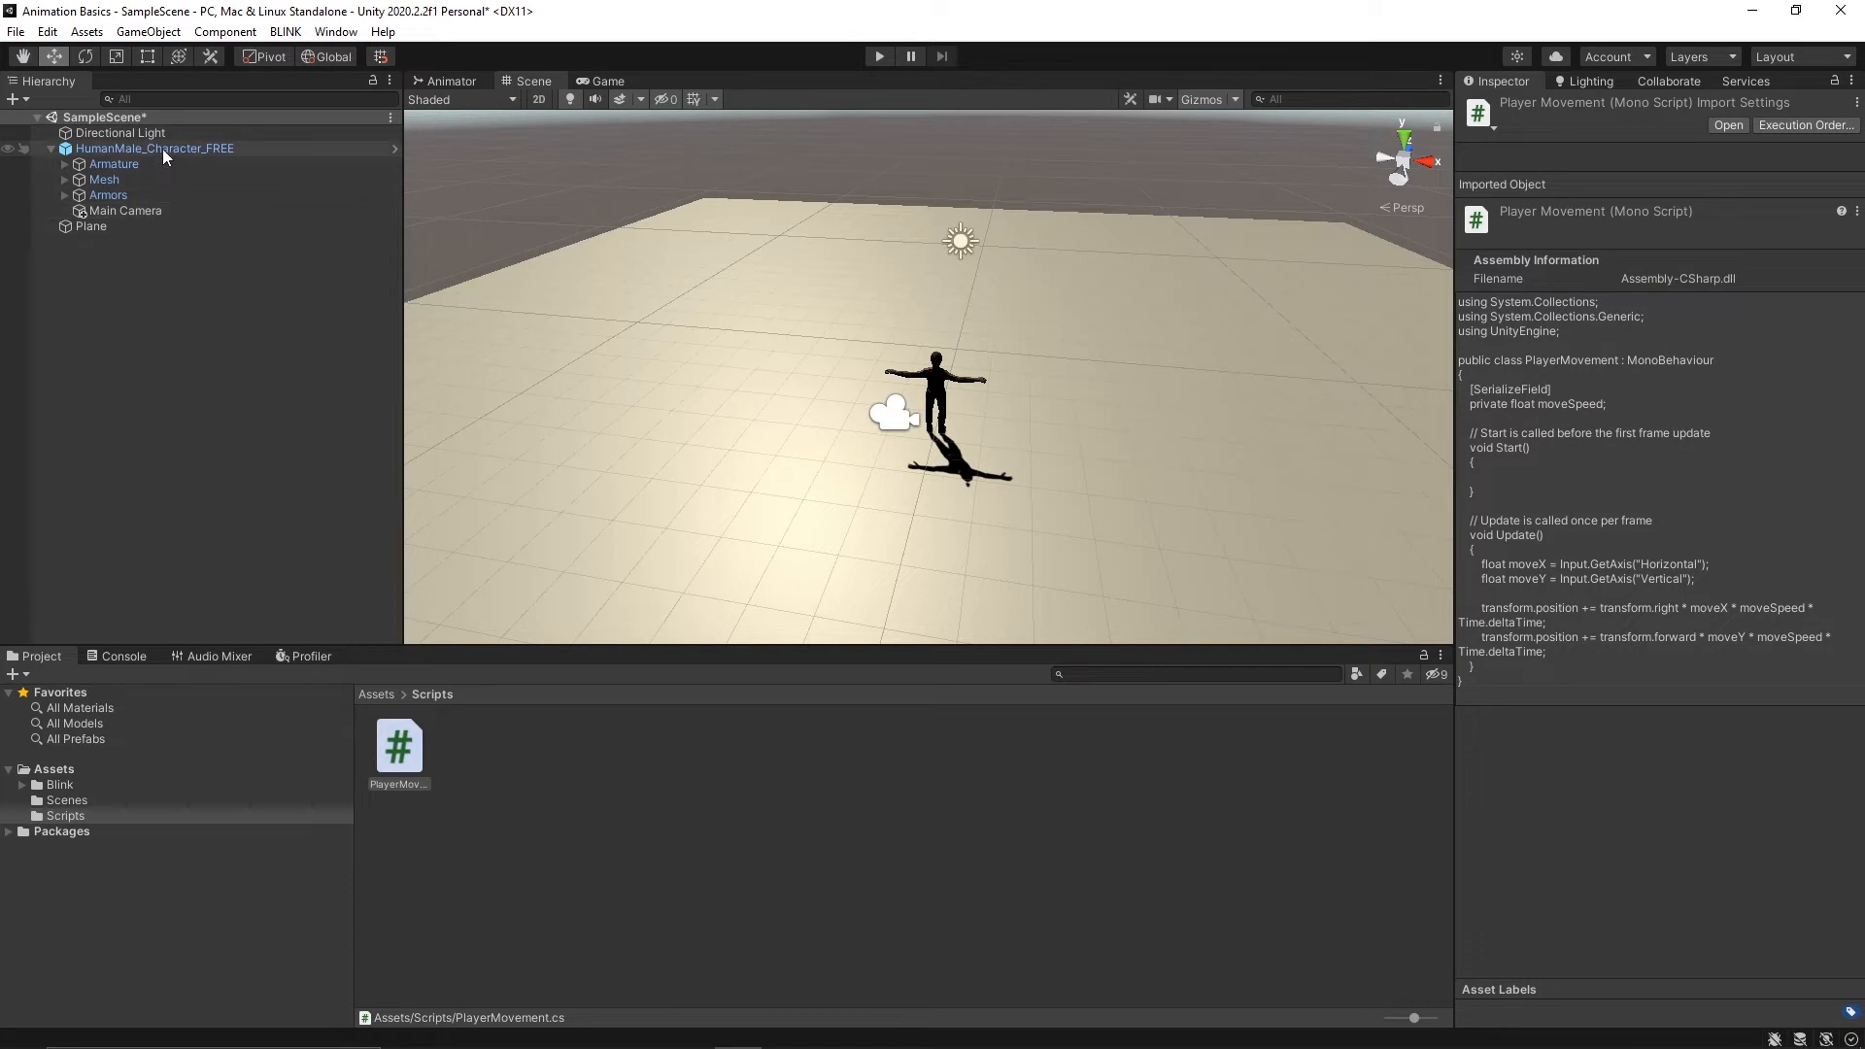
left_click(156, 147)
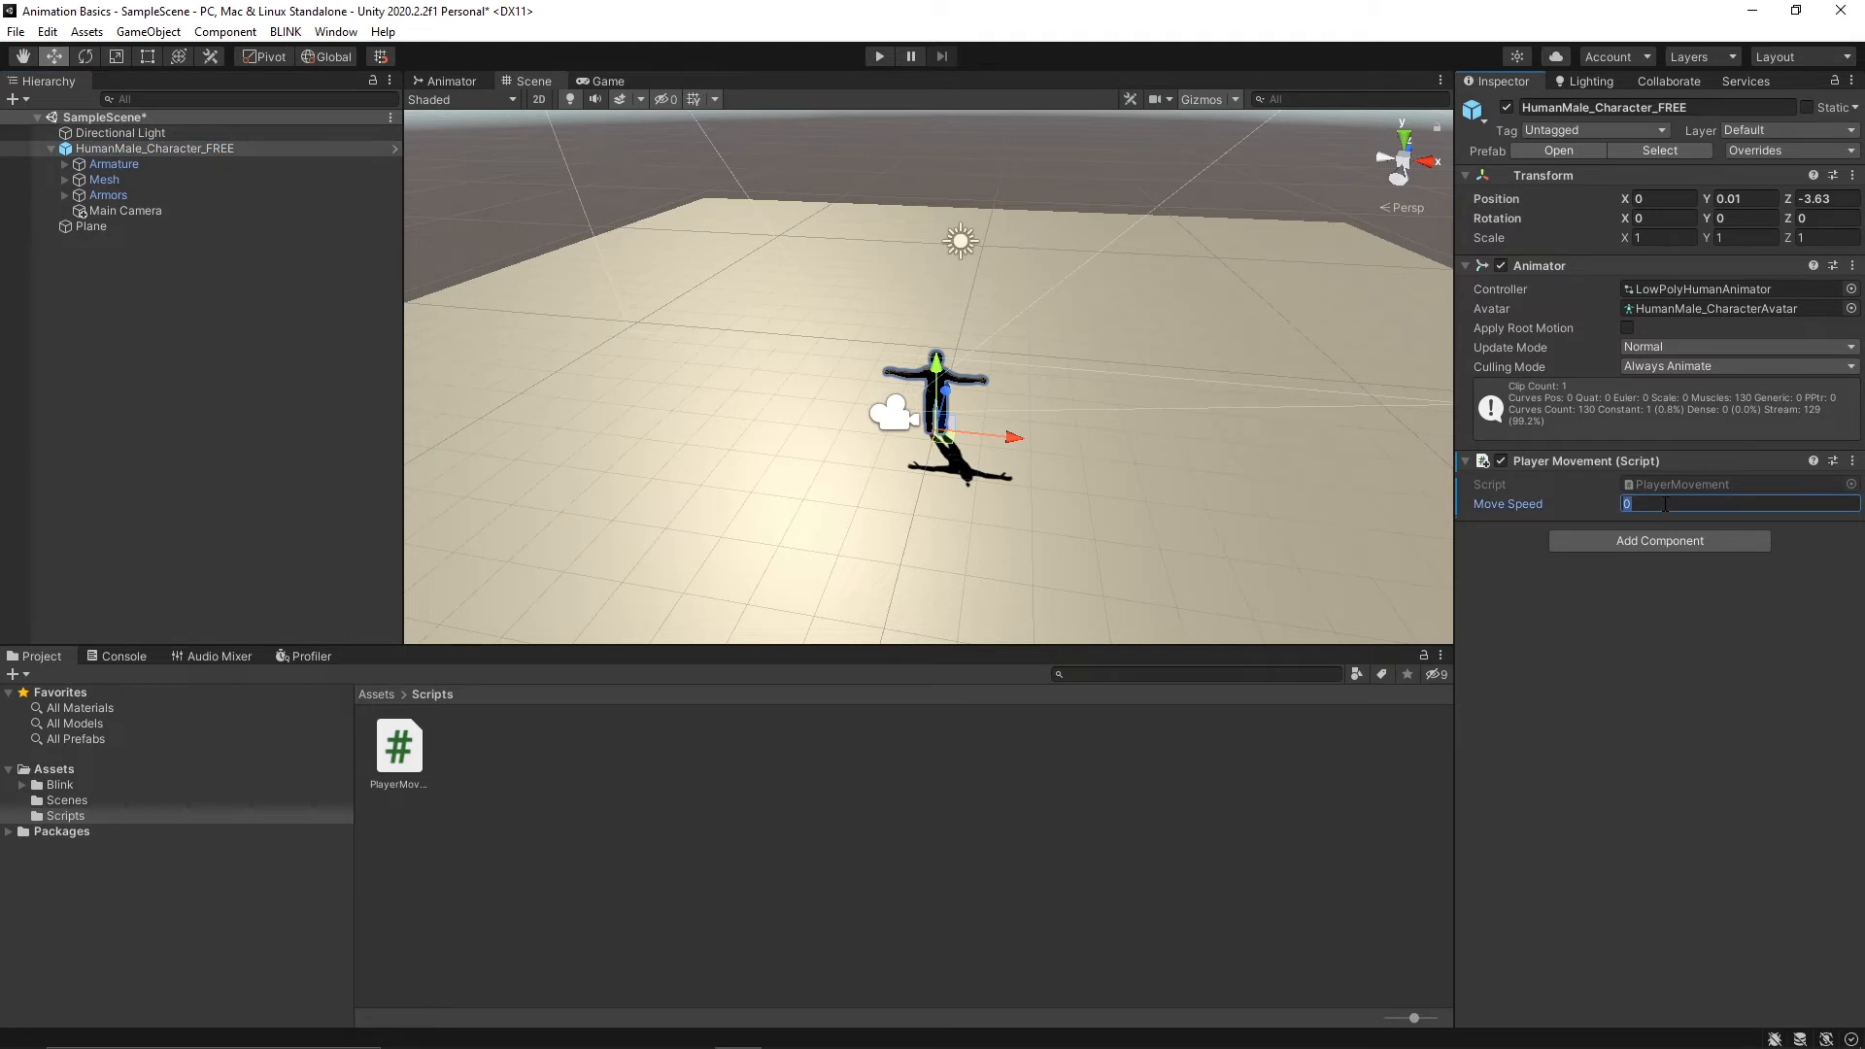
mouse_move(1019, 402)
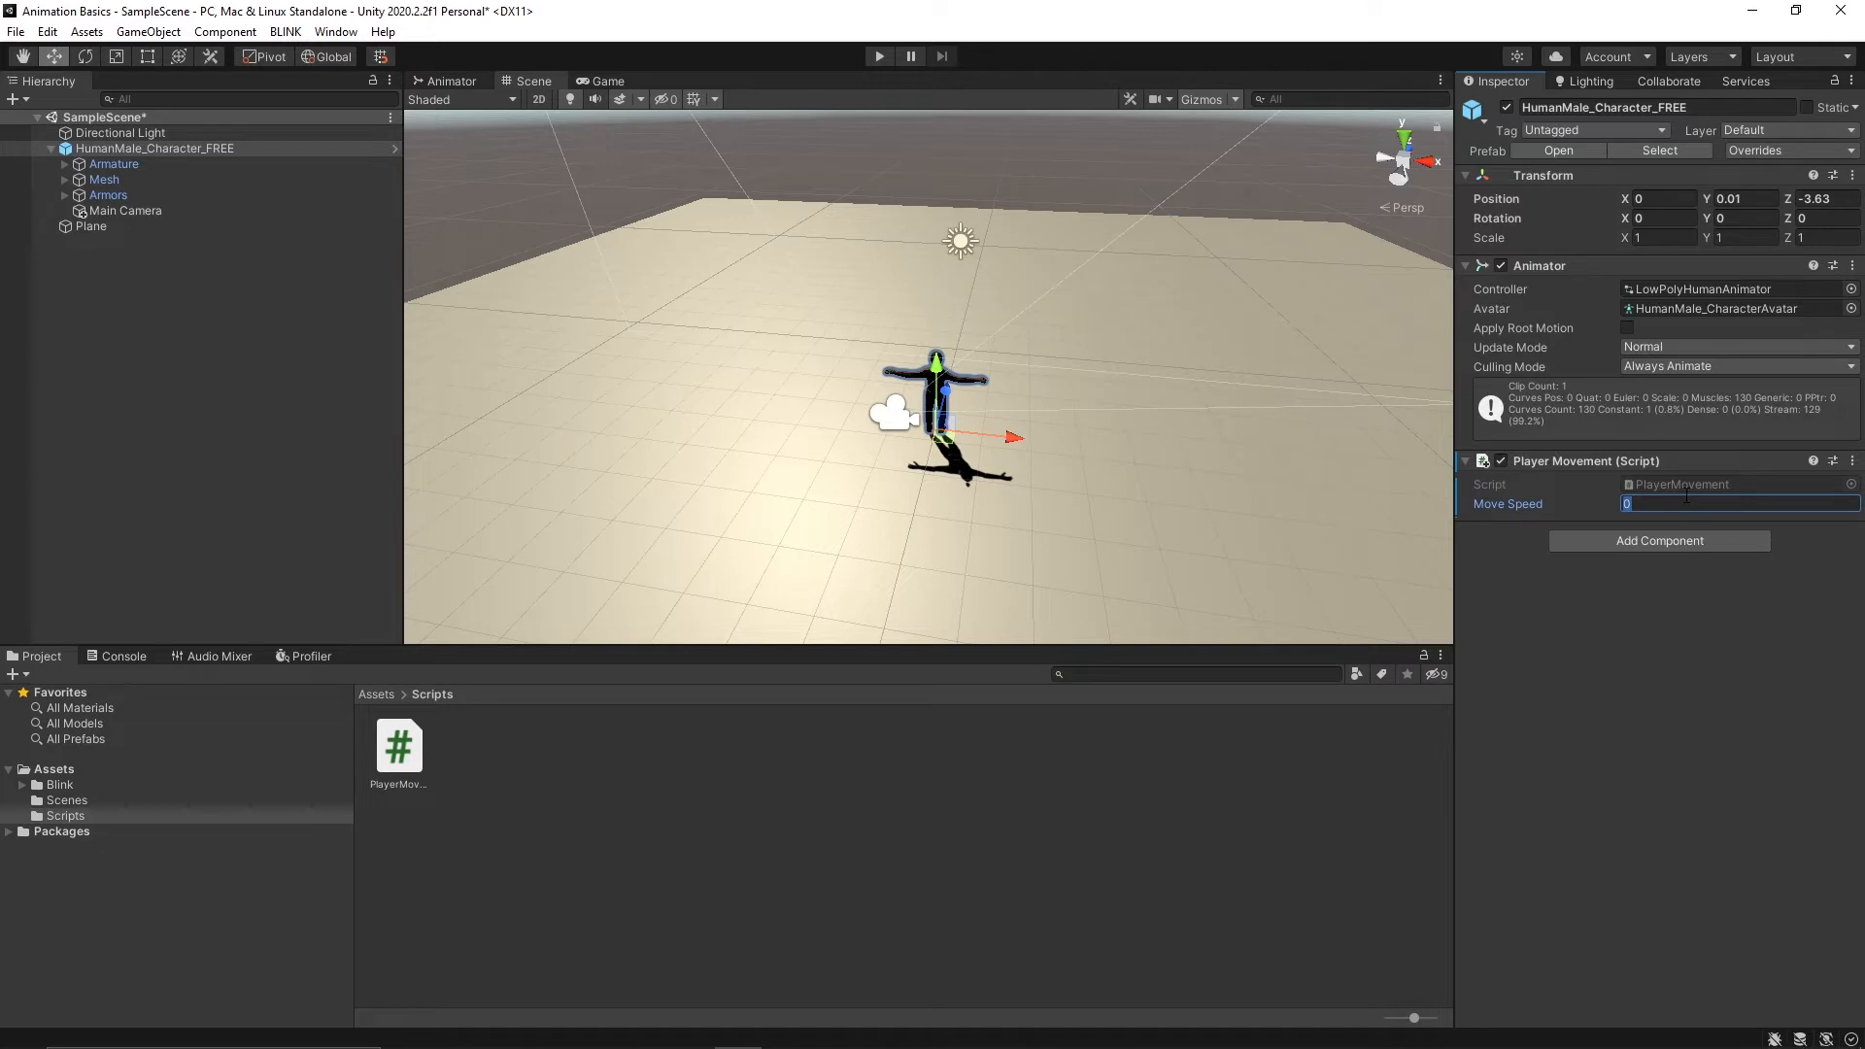
type("10")
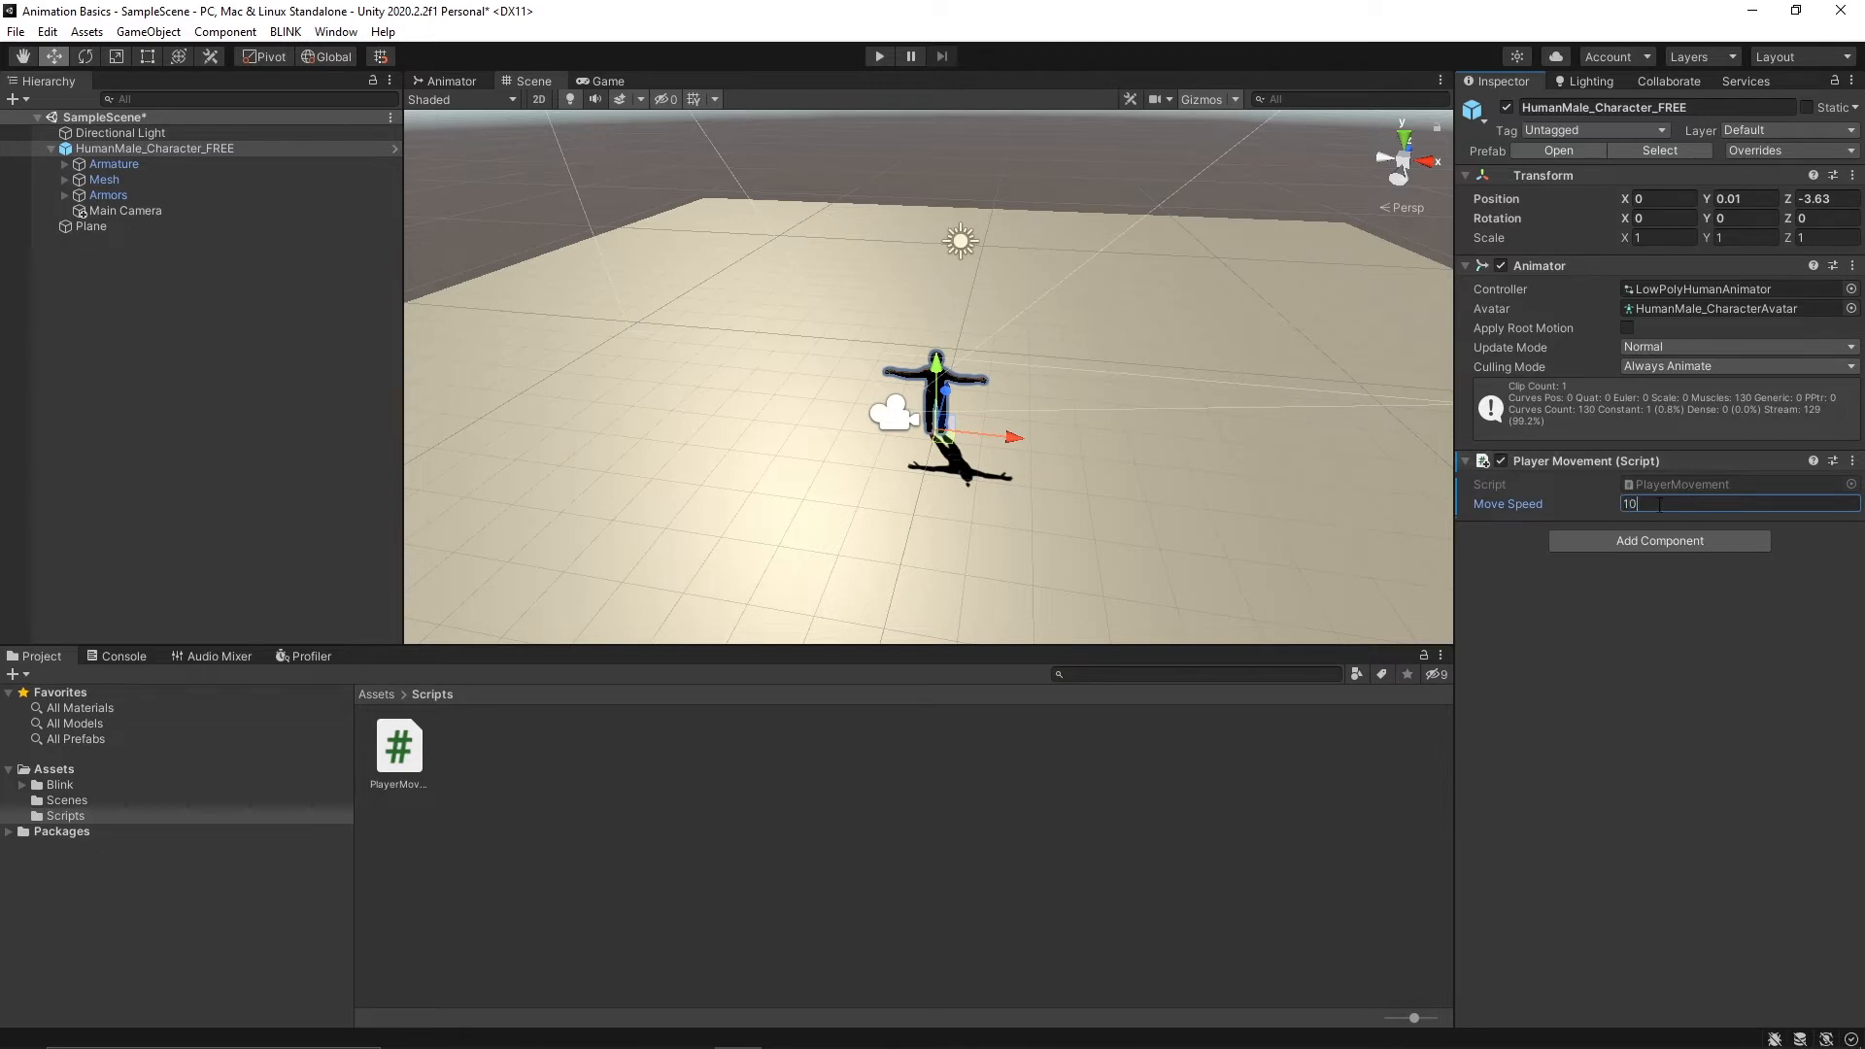
mouse_move(878, 56)
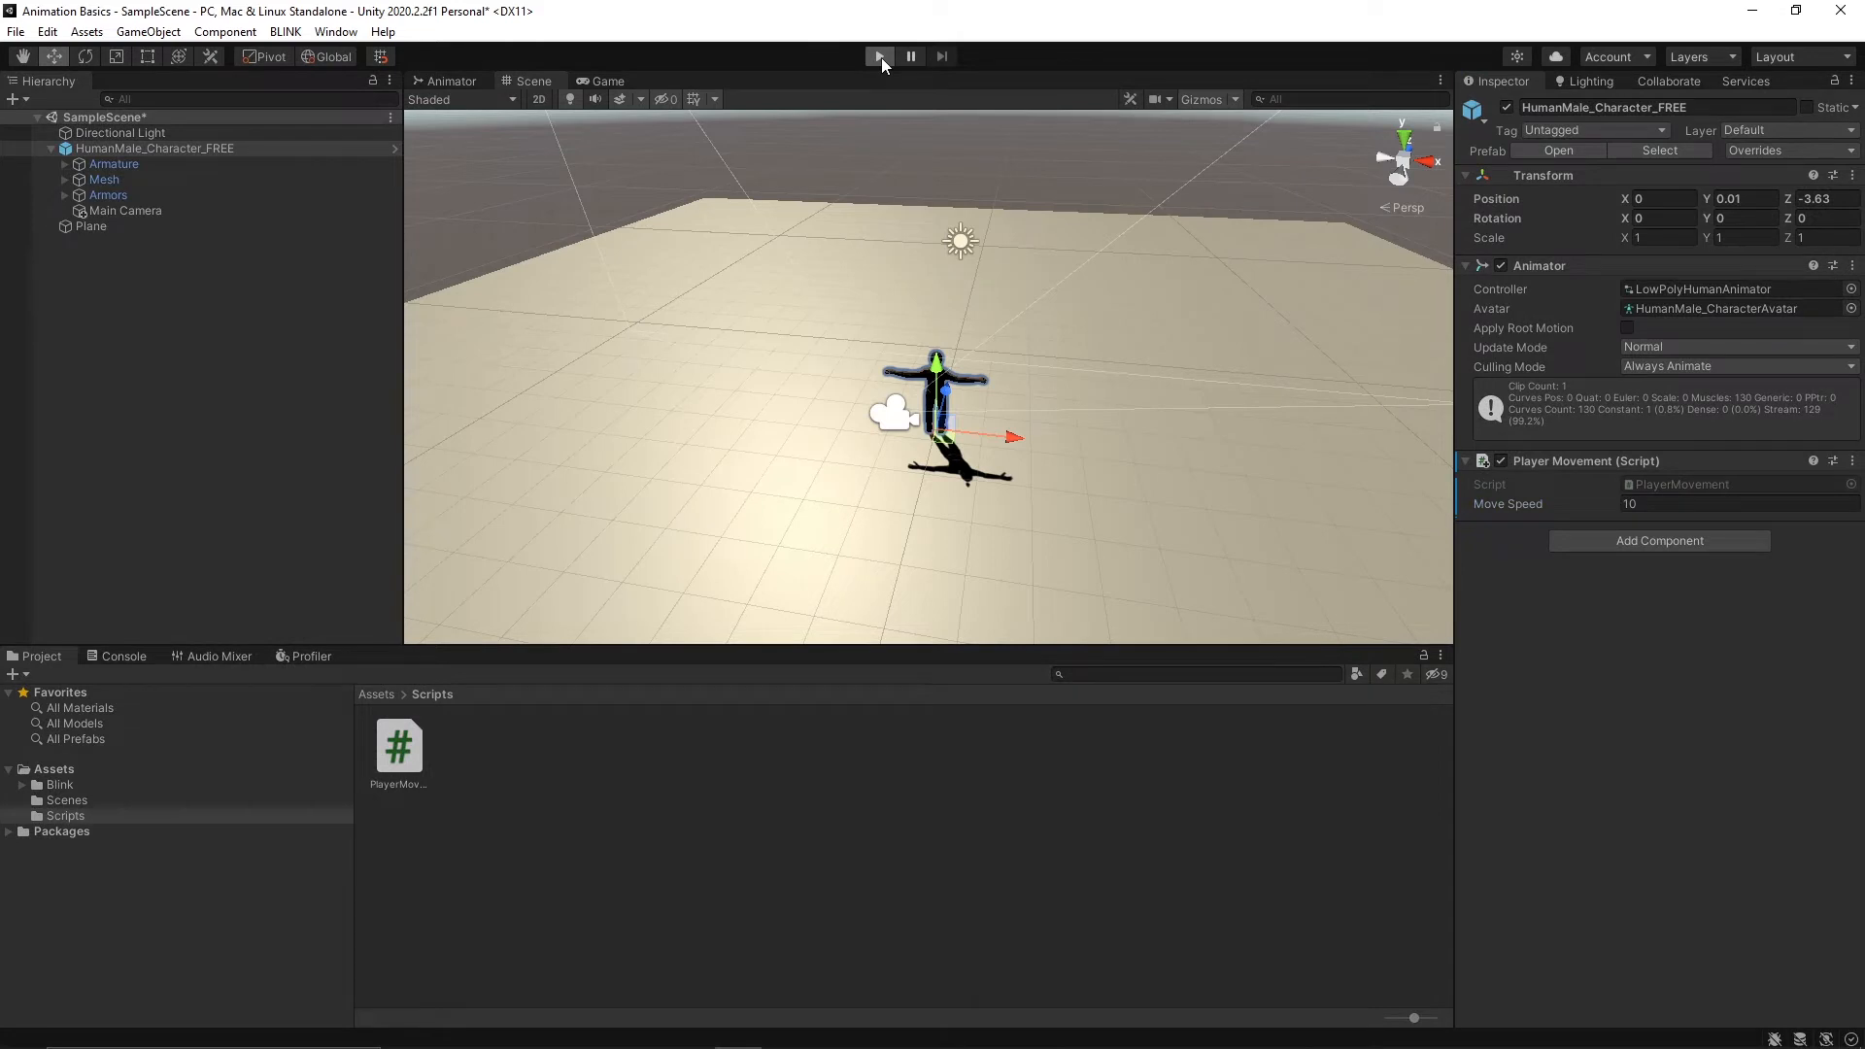
left_click(877, 56)
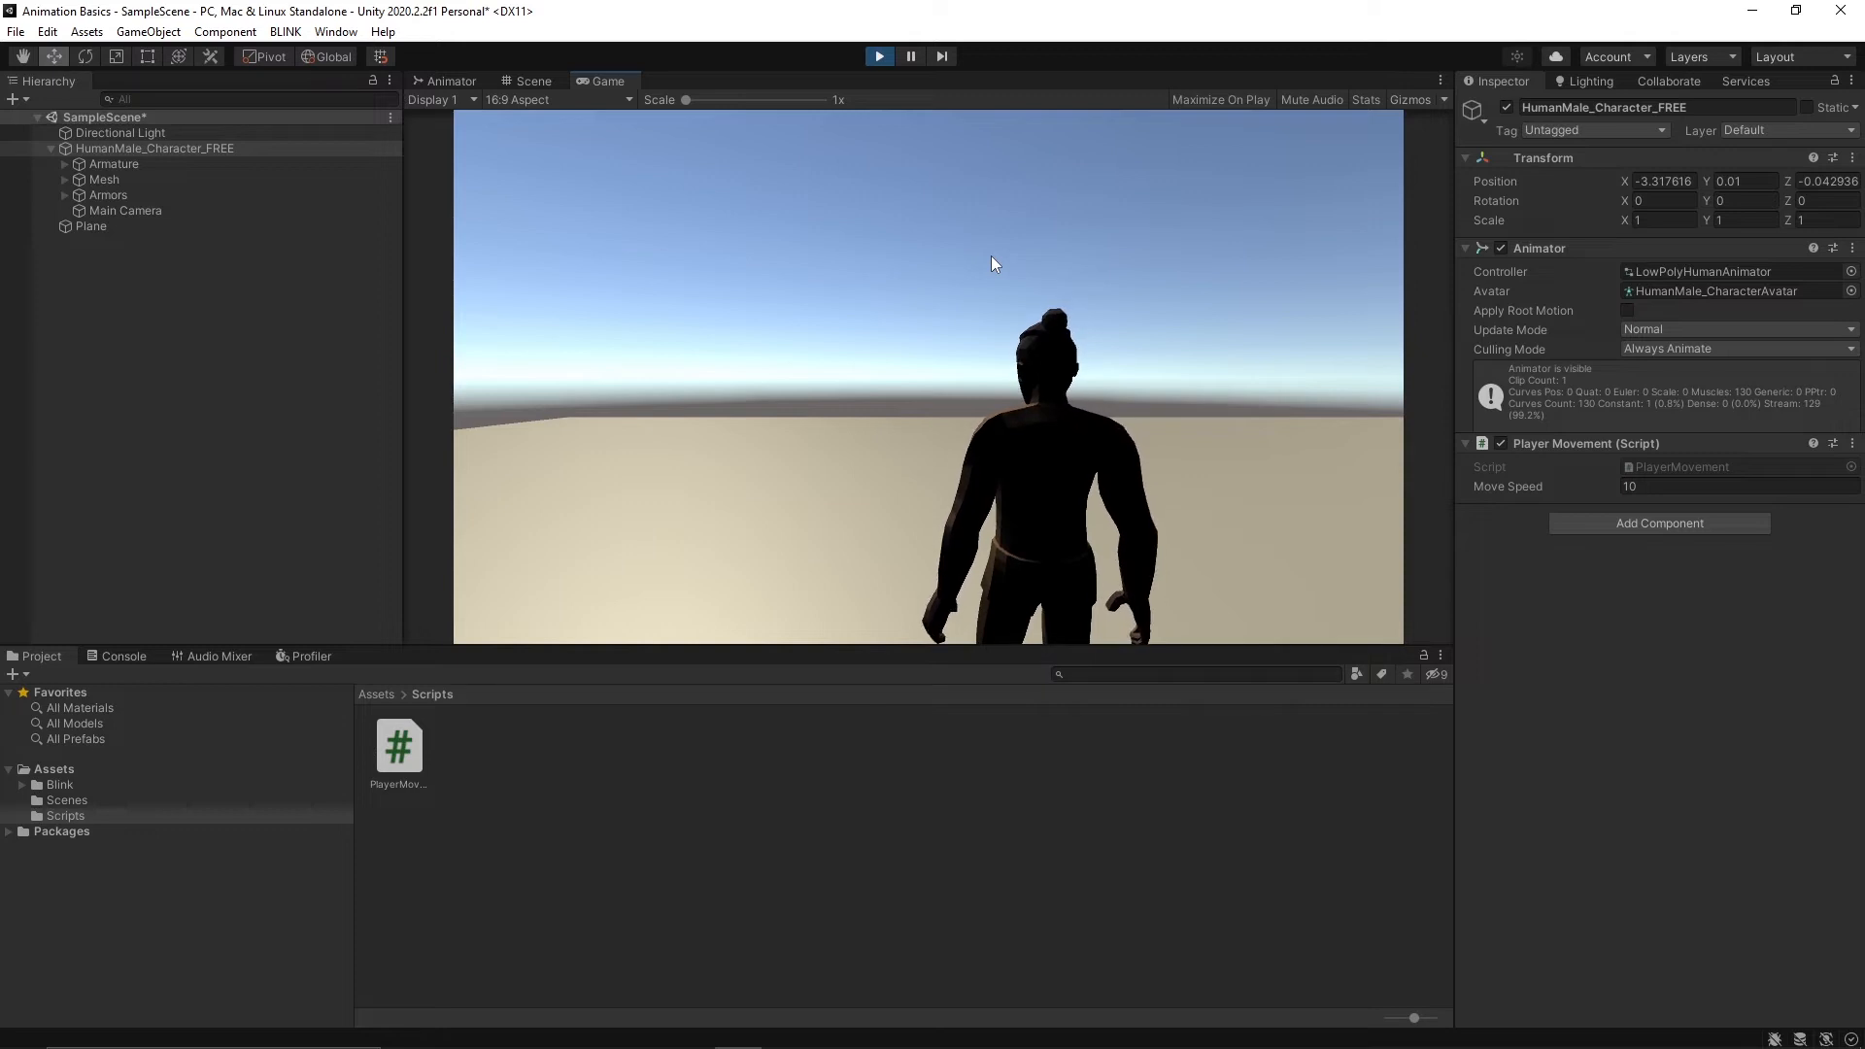
left_click(530, 82)
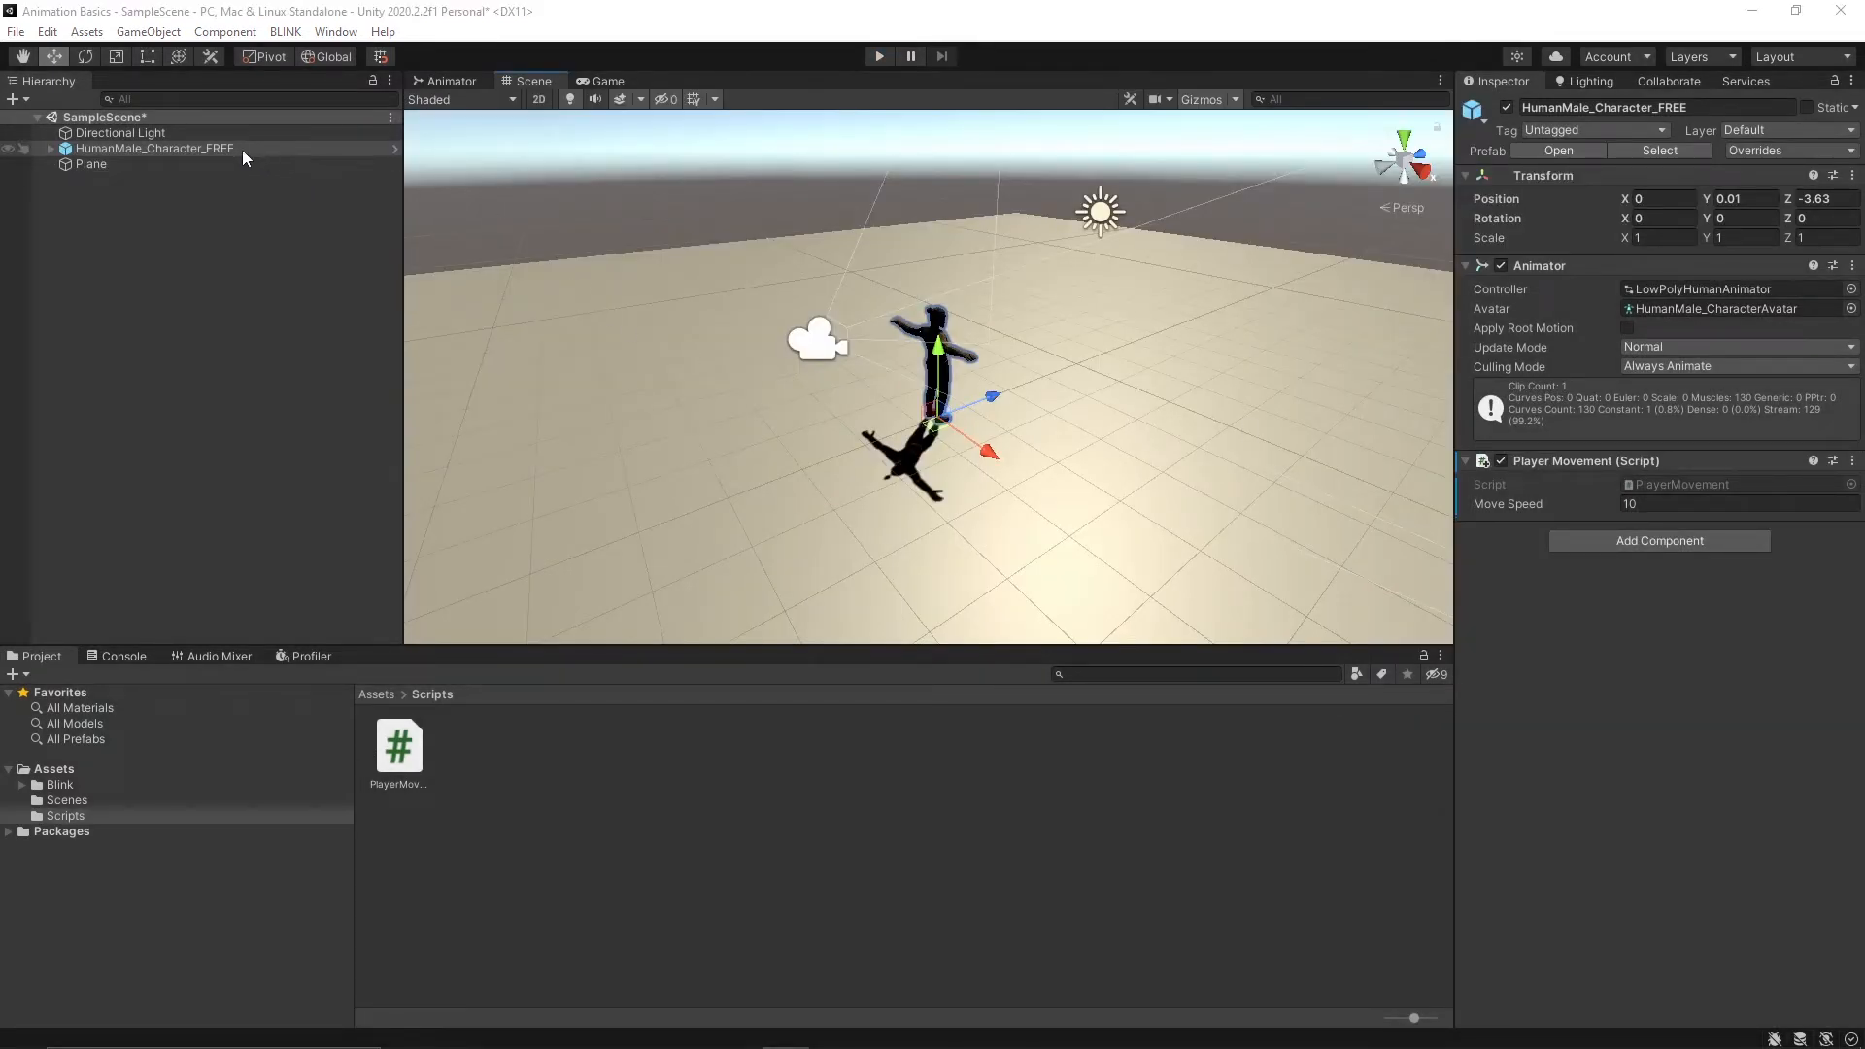
- Create an empty child under the character and rename it LookPosition
left_click(21, 147)
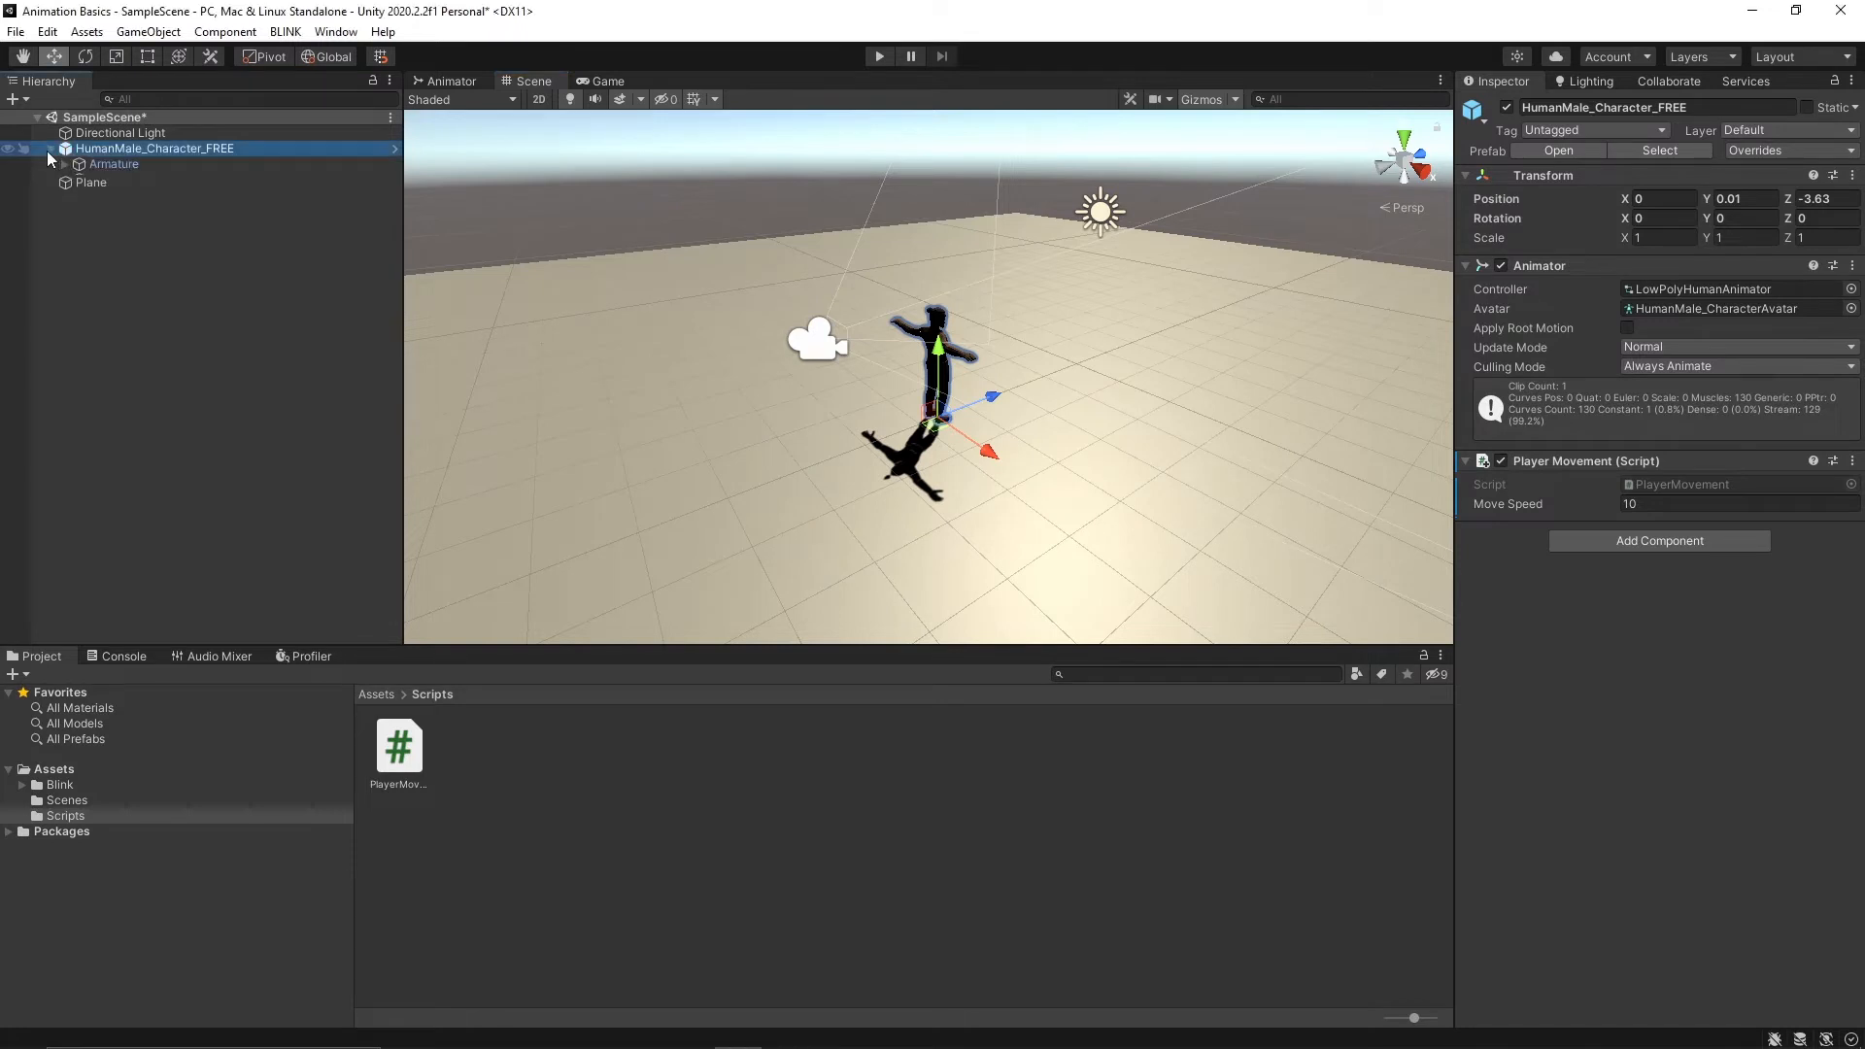
left_click(62, 163)
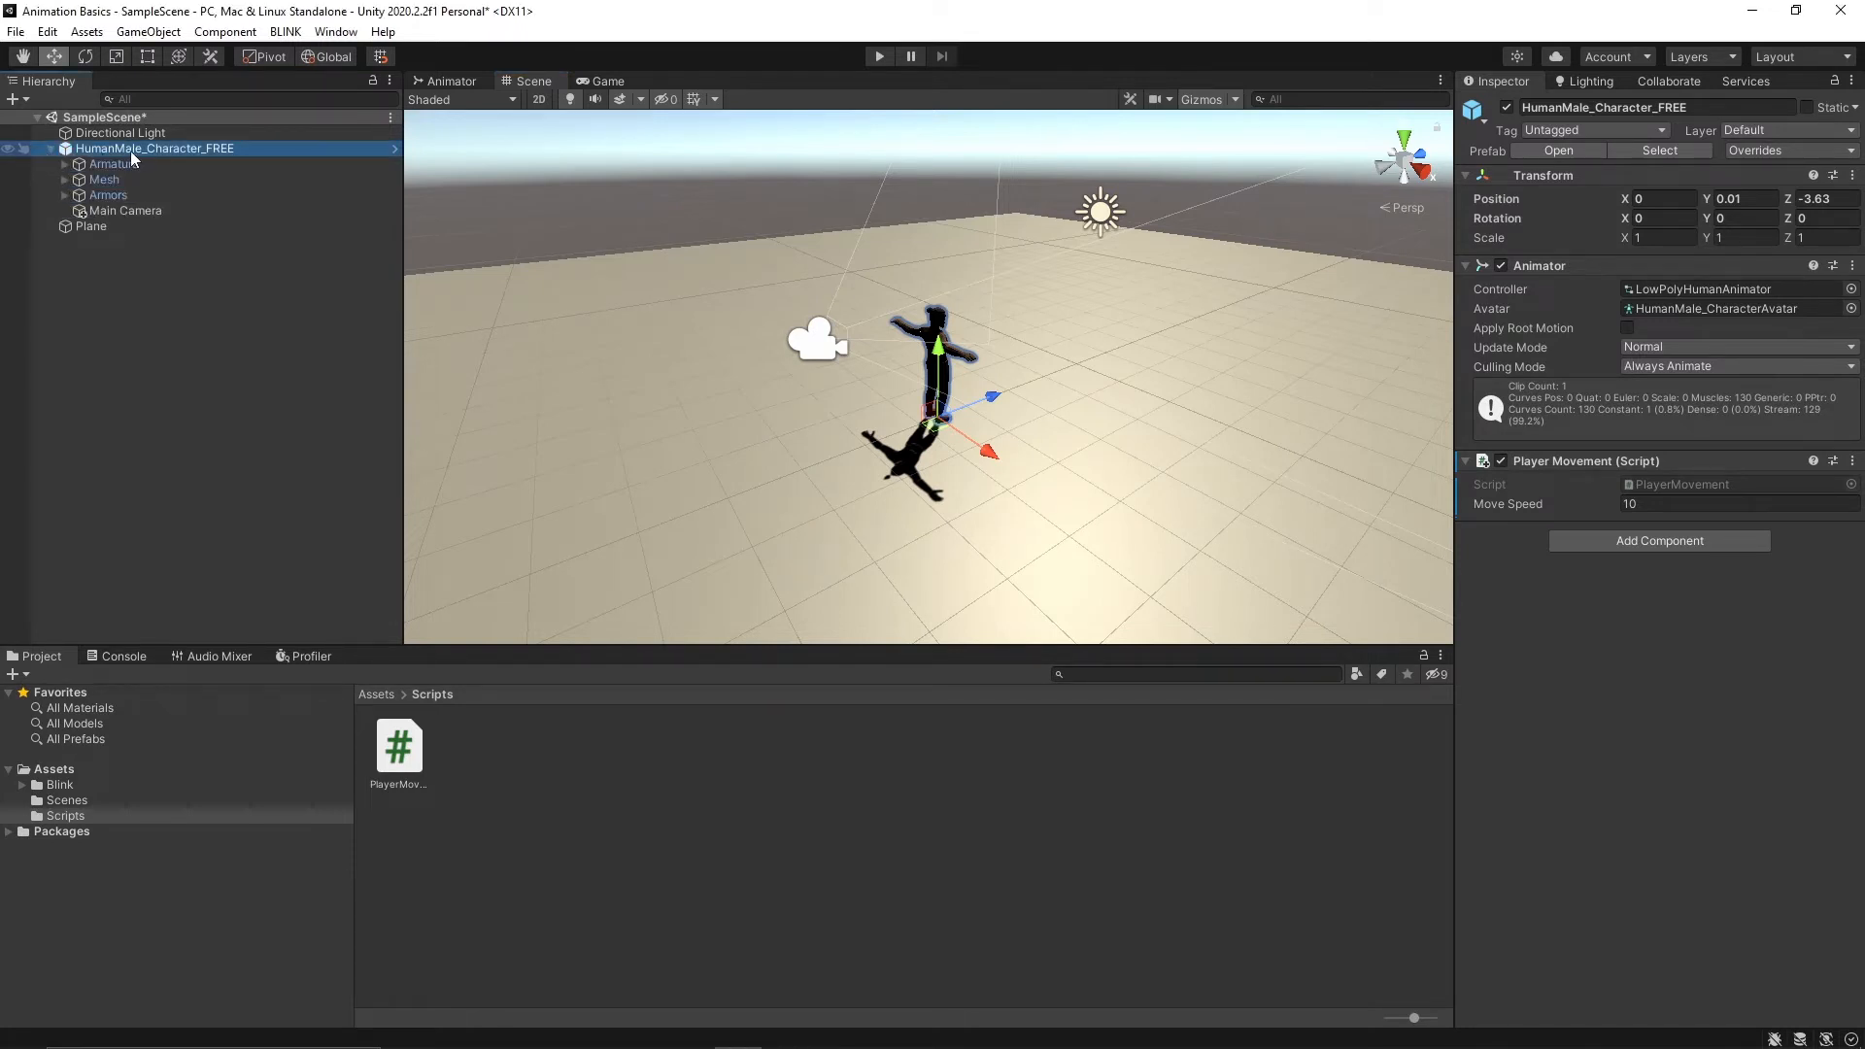
right_click(155, 148)
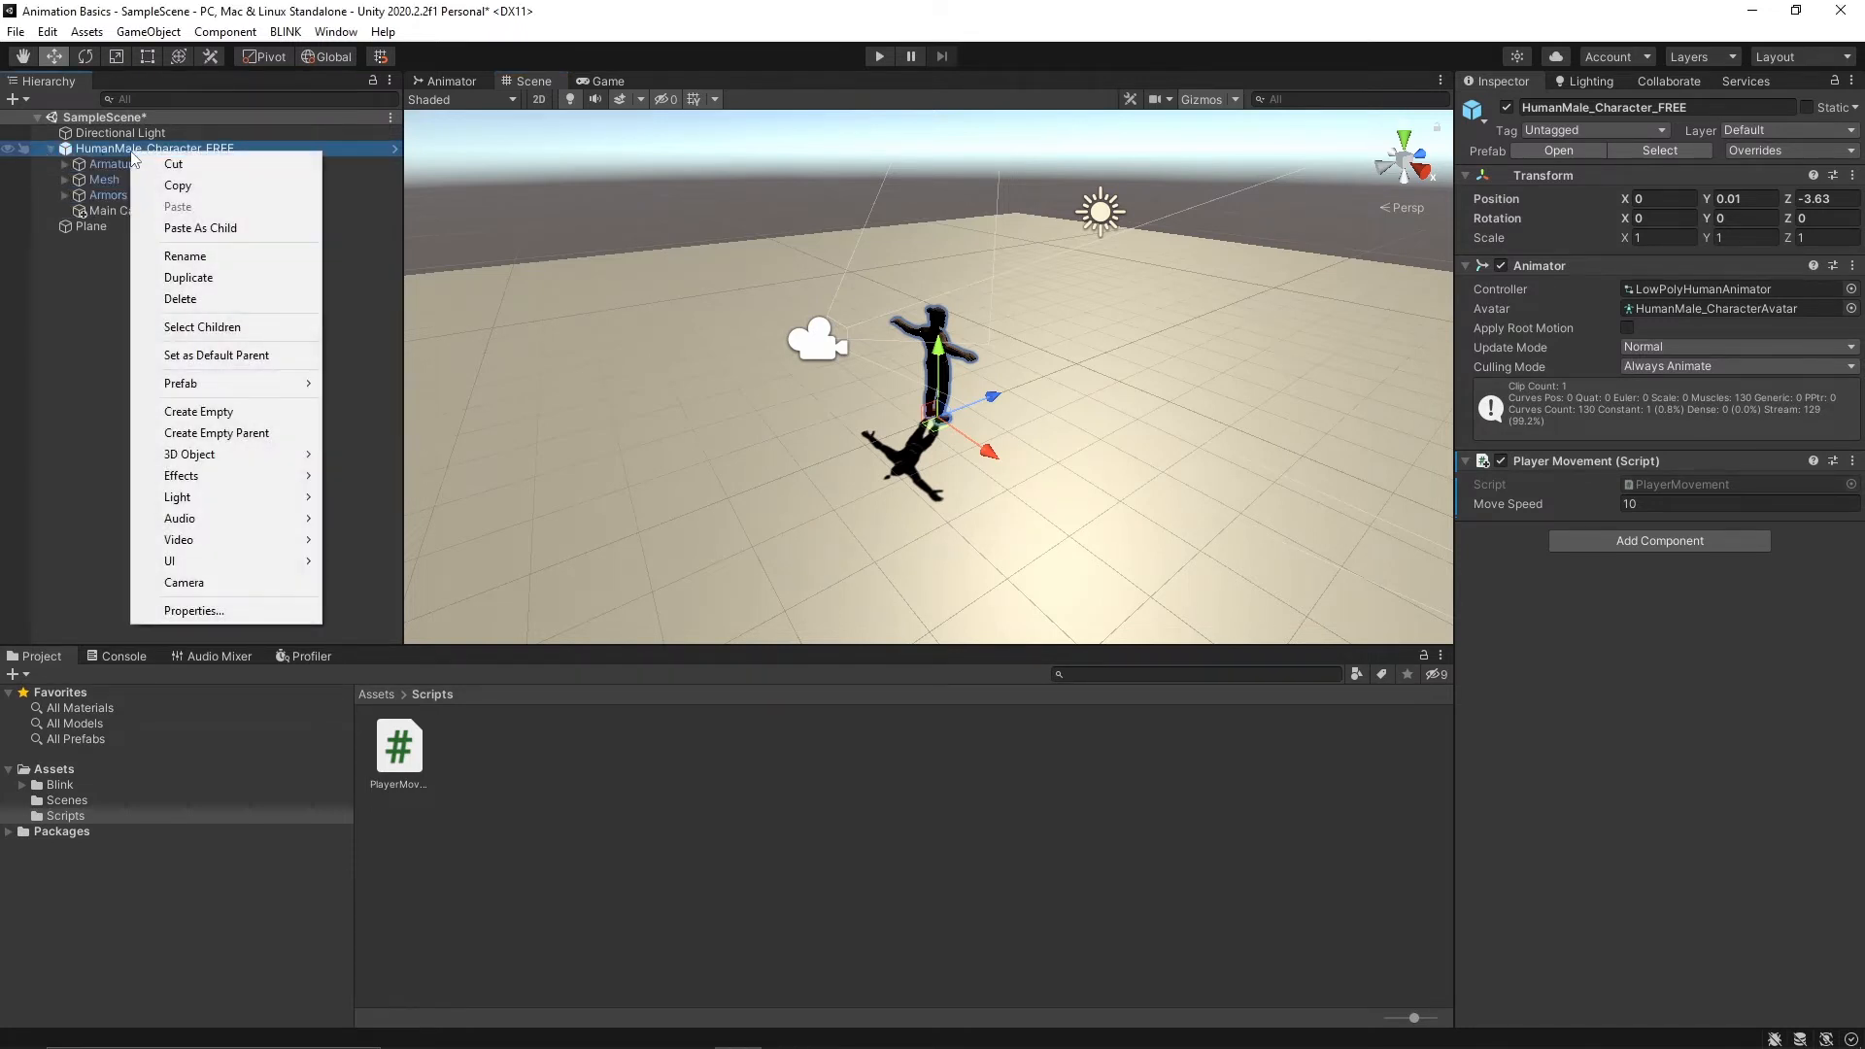
left_click(198, 410)
type("LookPo")
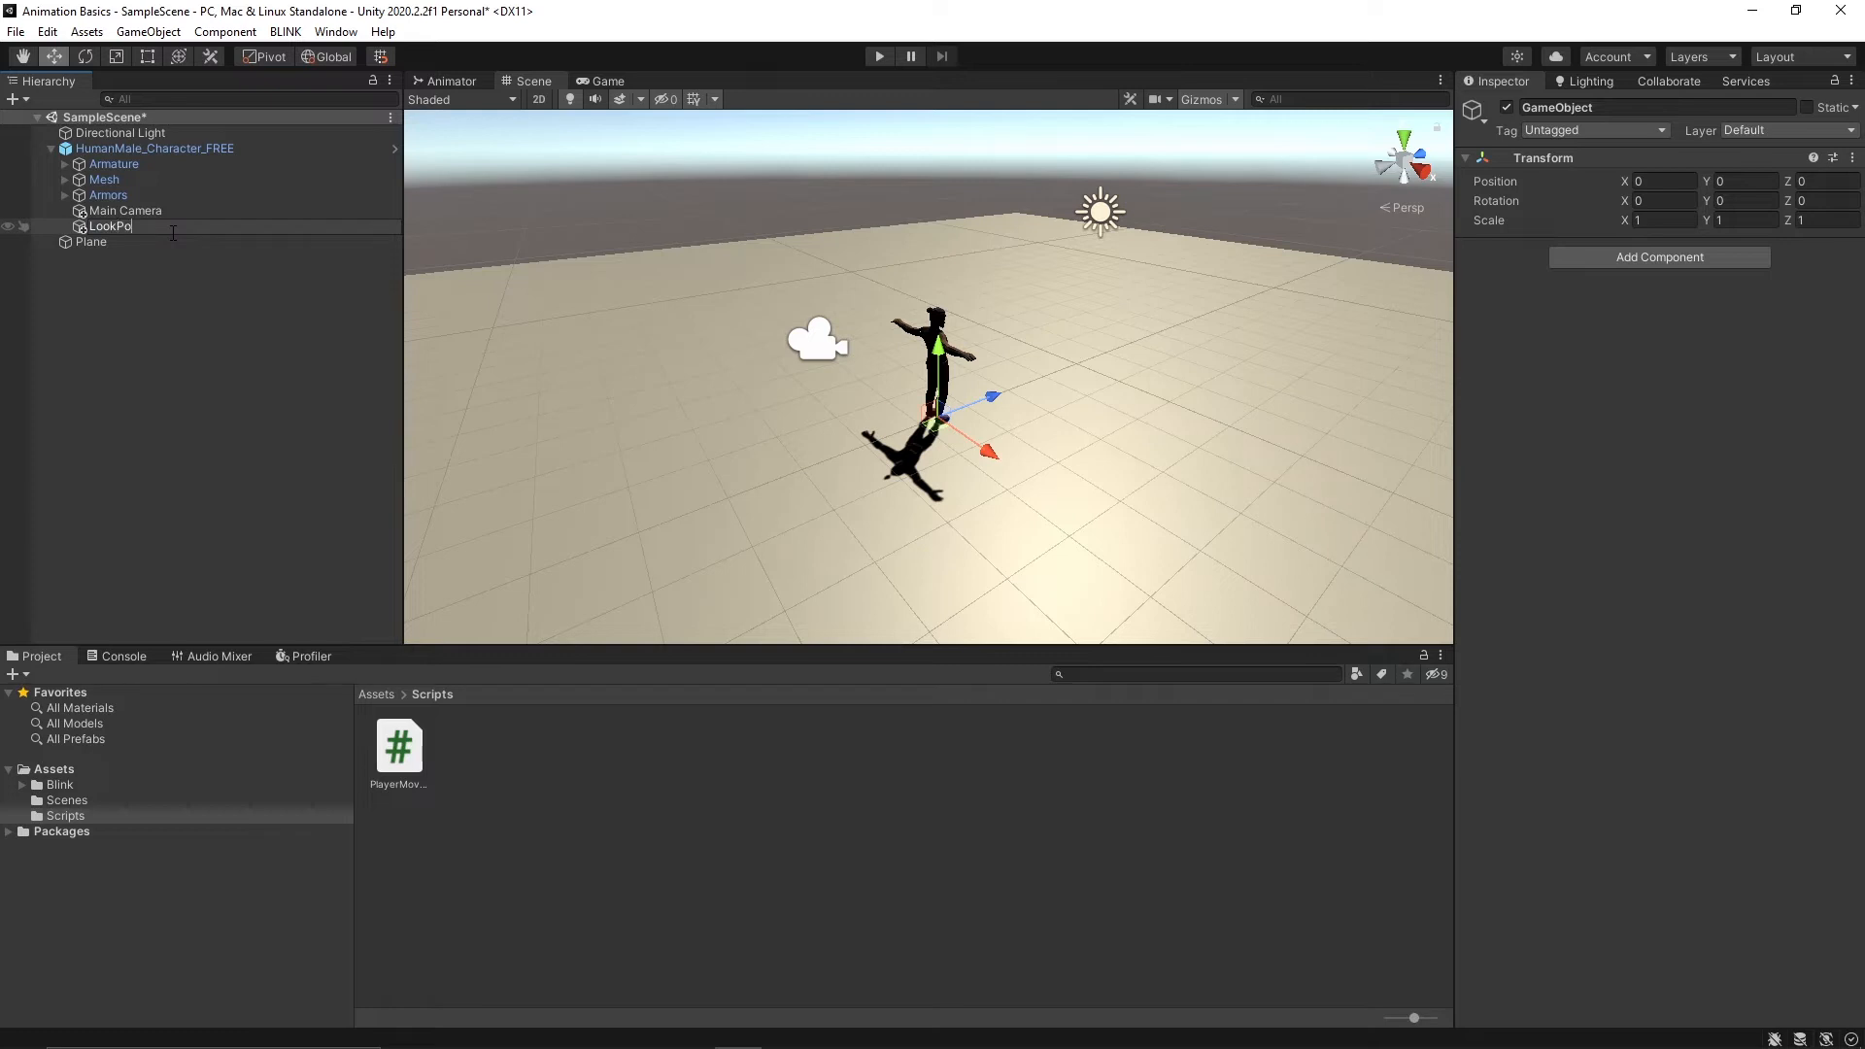
type("sition")
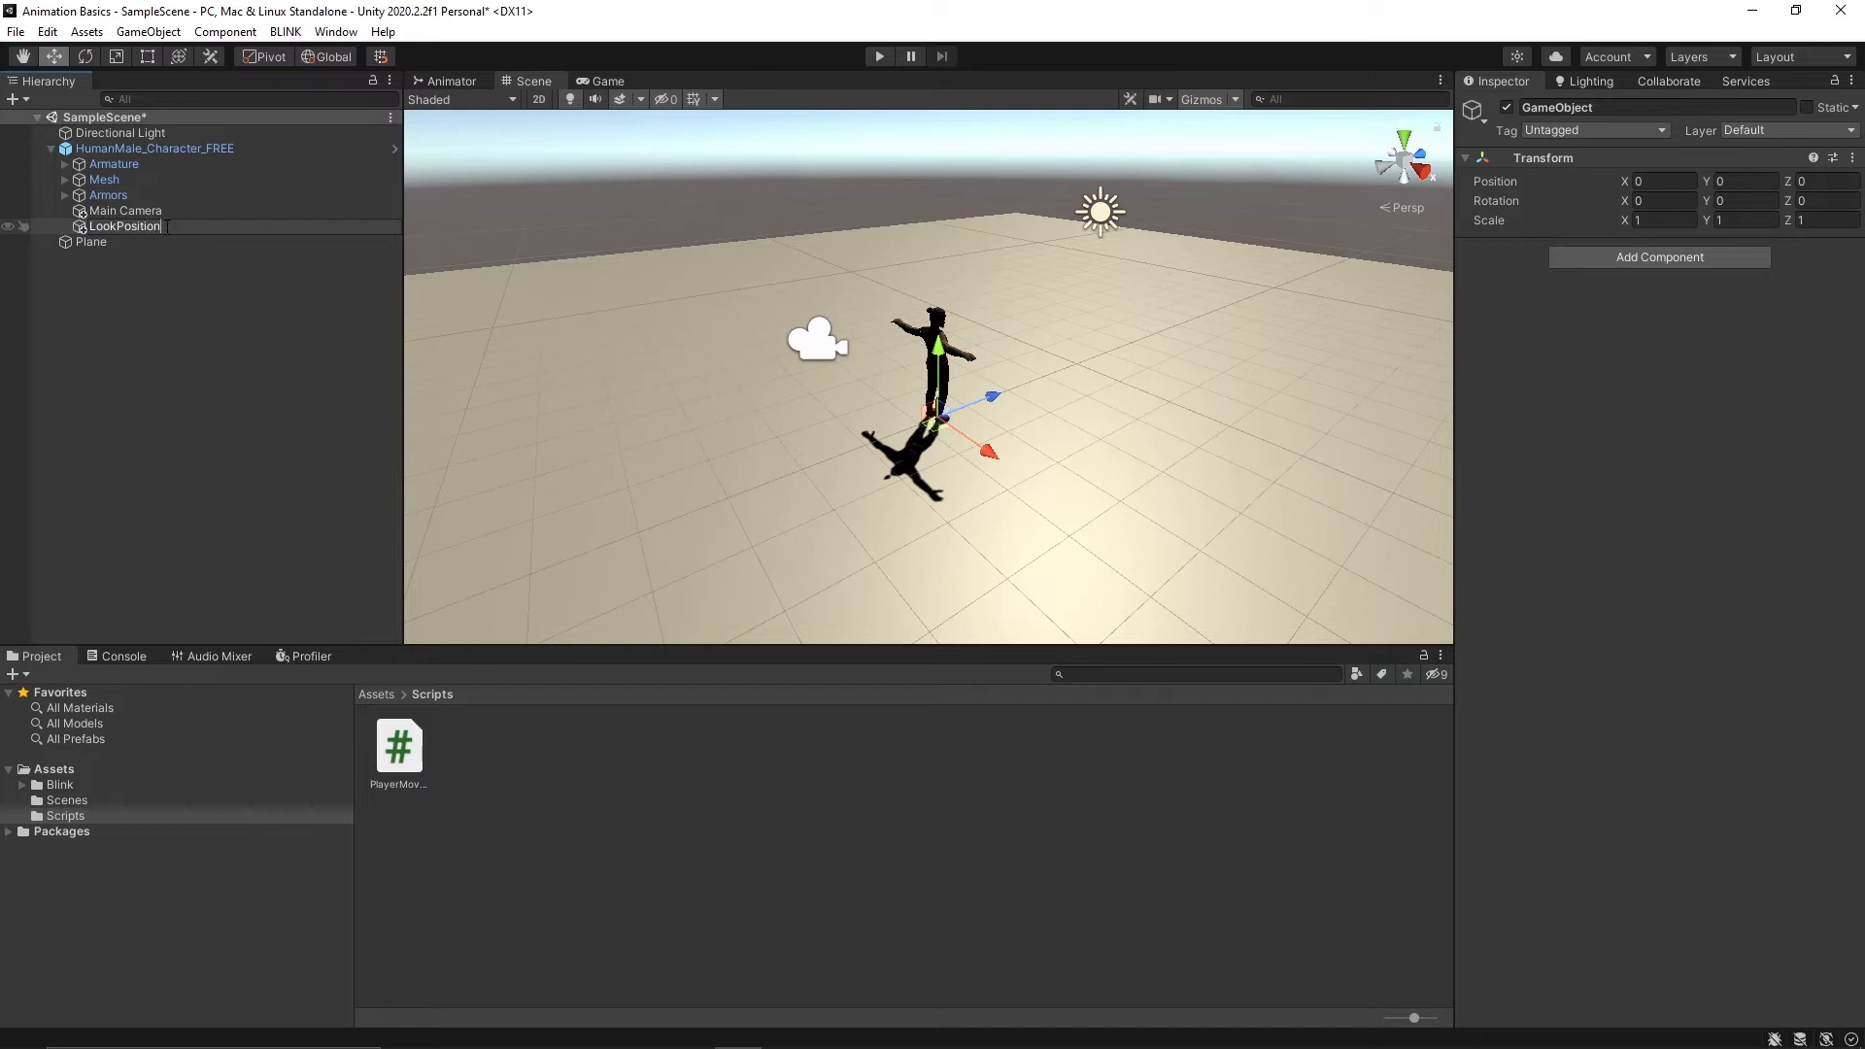
- Raise LookPosition to Position Y 1.47 and nest the Main Camera inside it
left_click(125, 210)
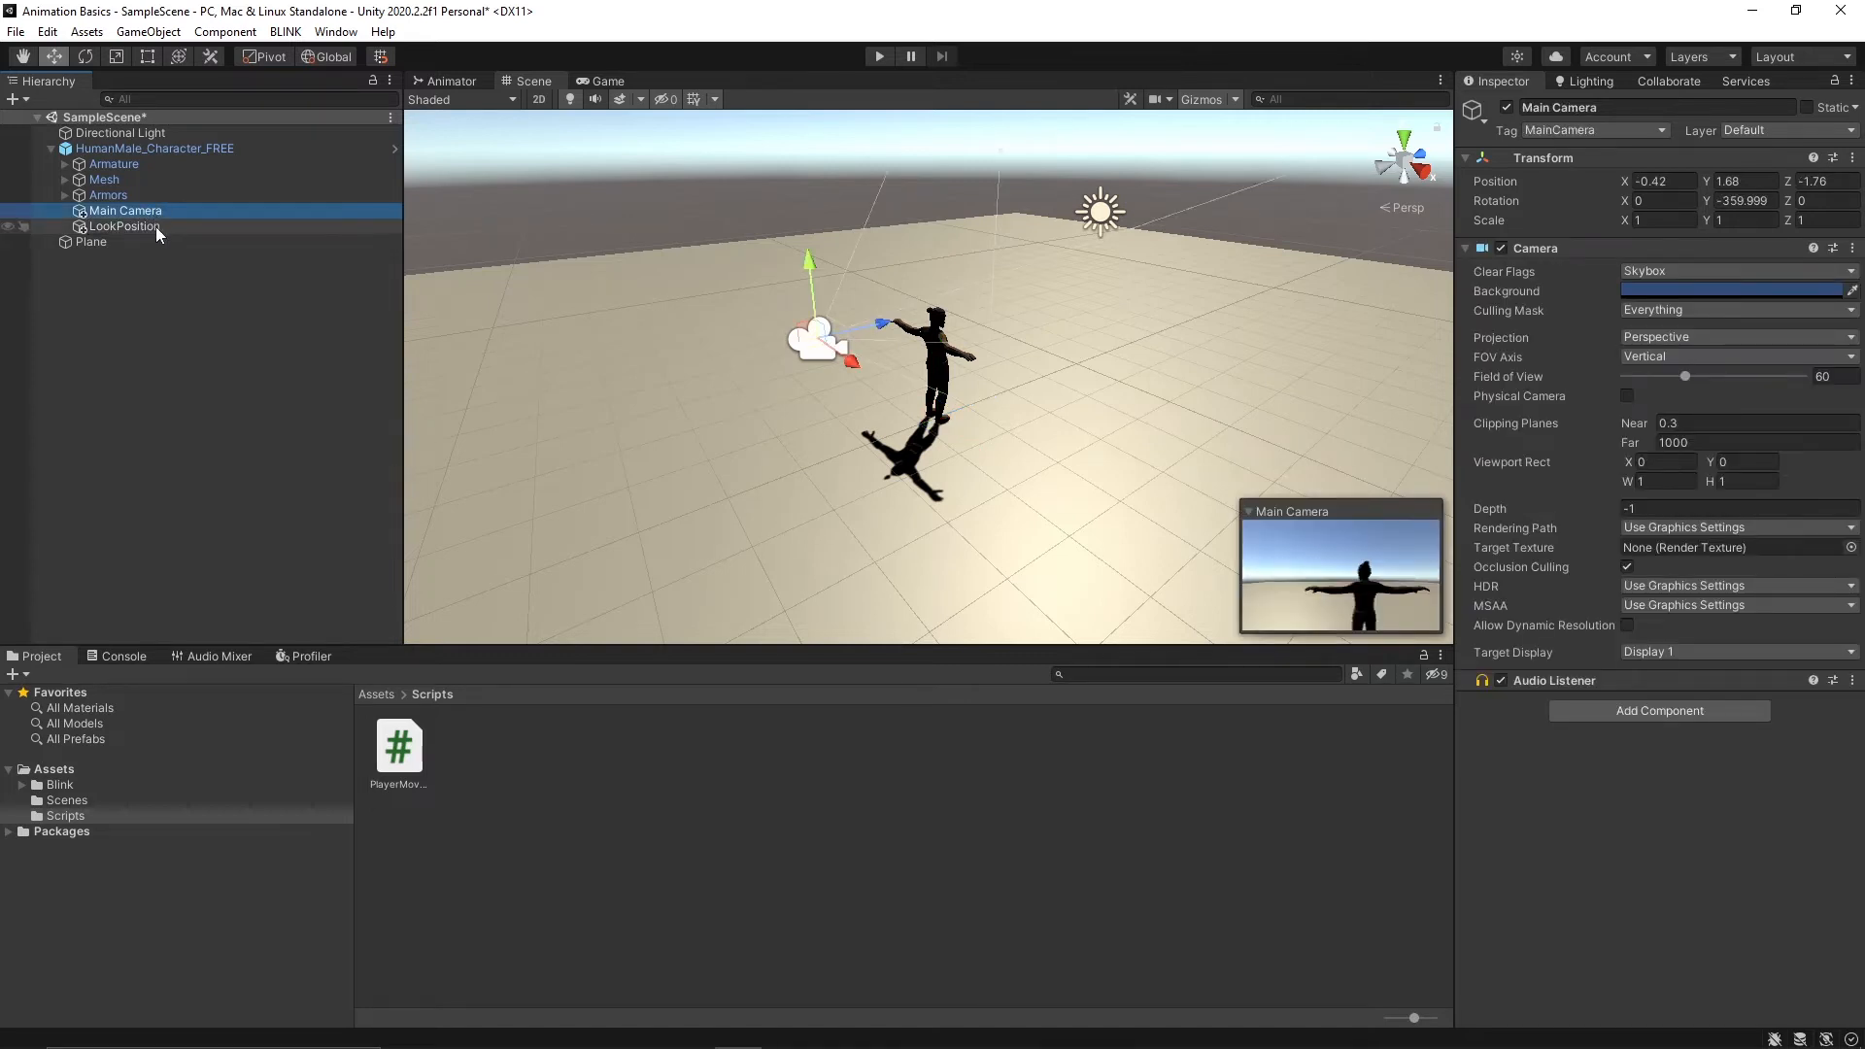
left_click(125, 225)
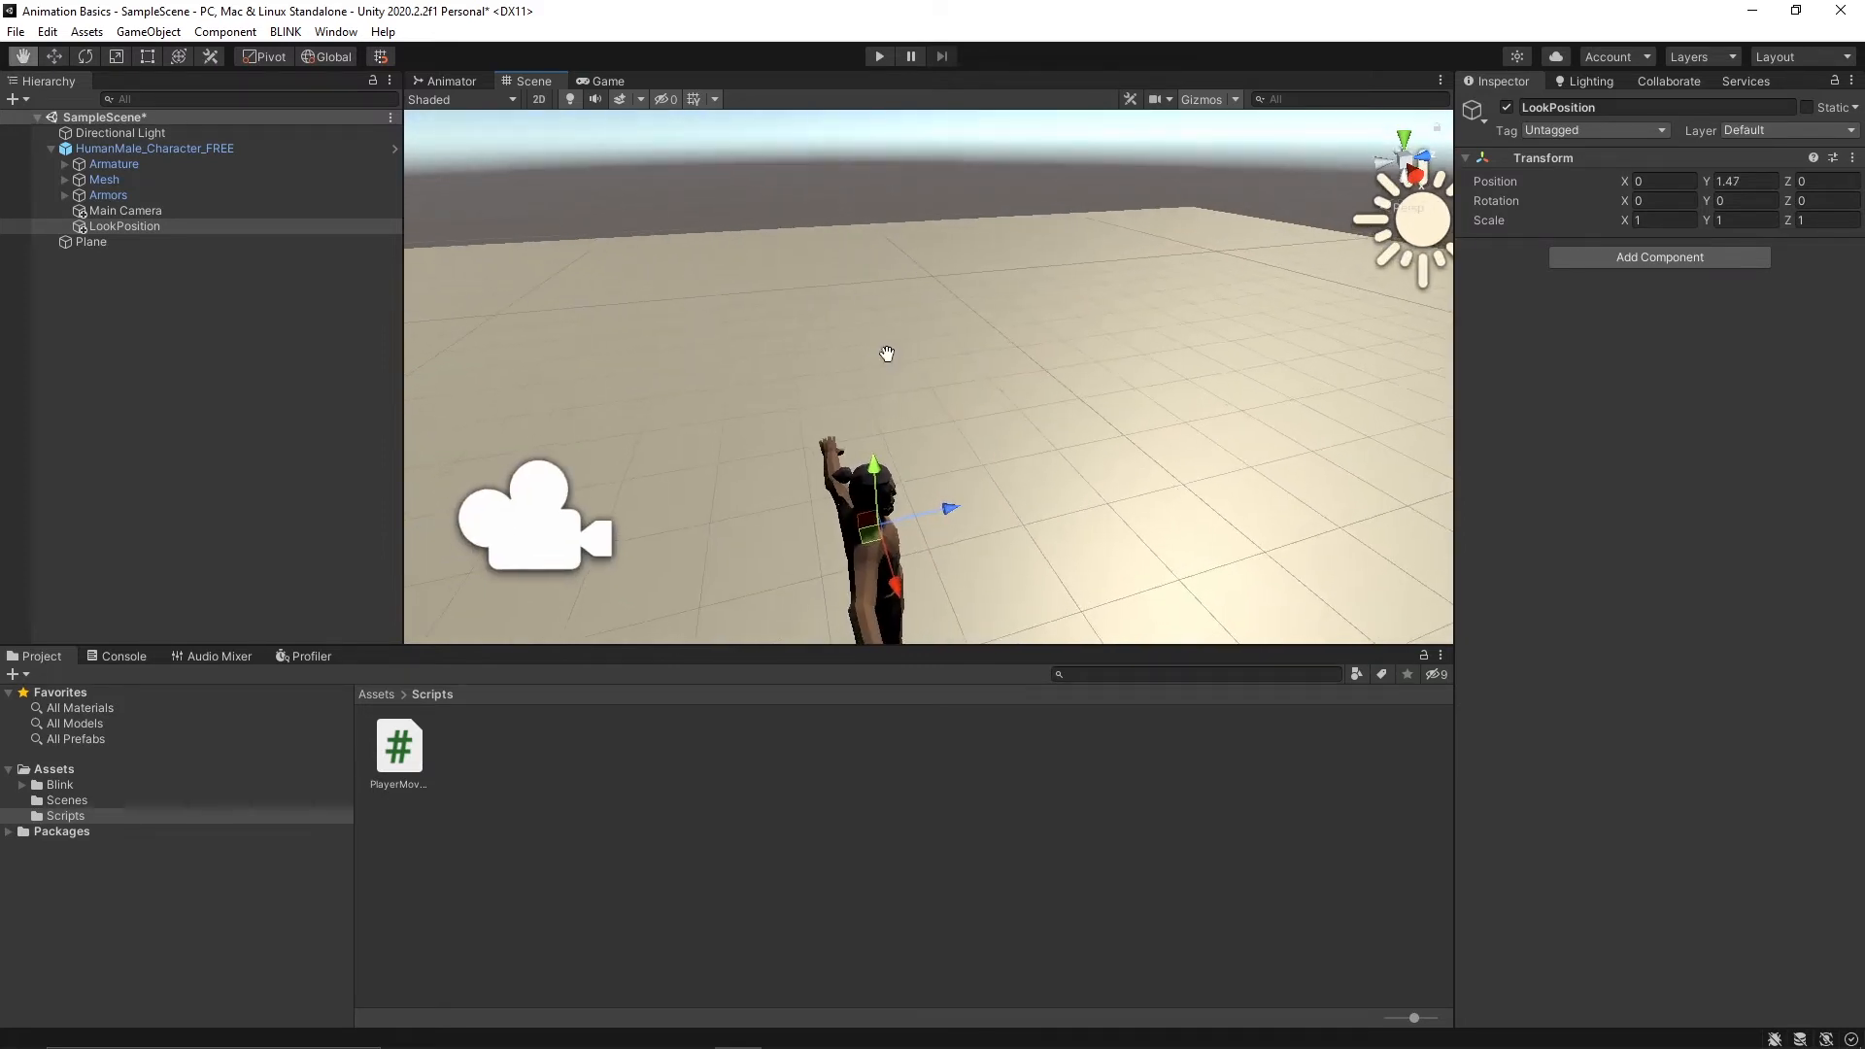
left_click(126, 209)
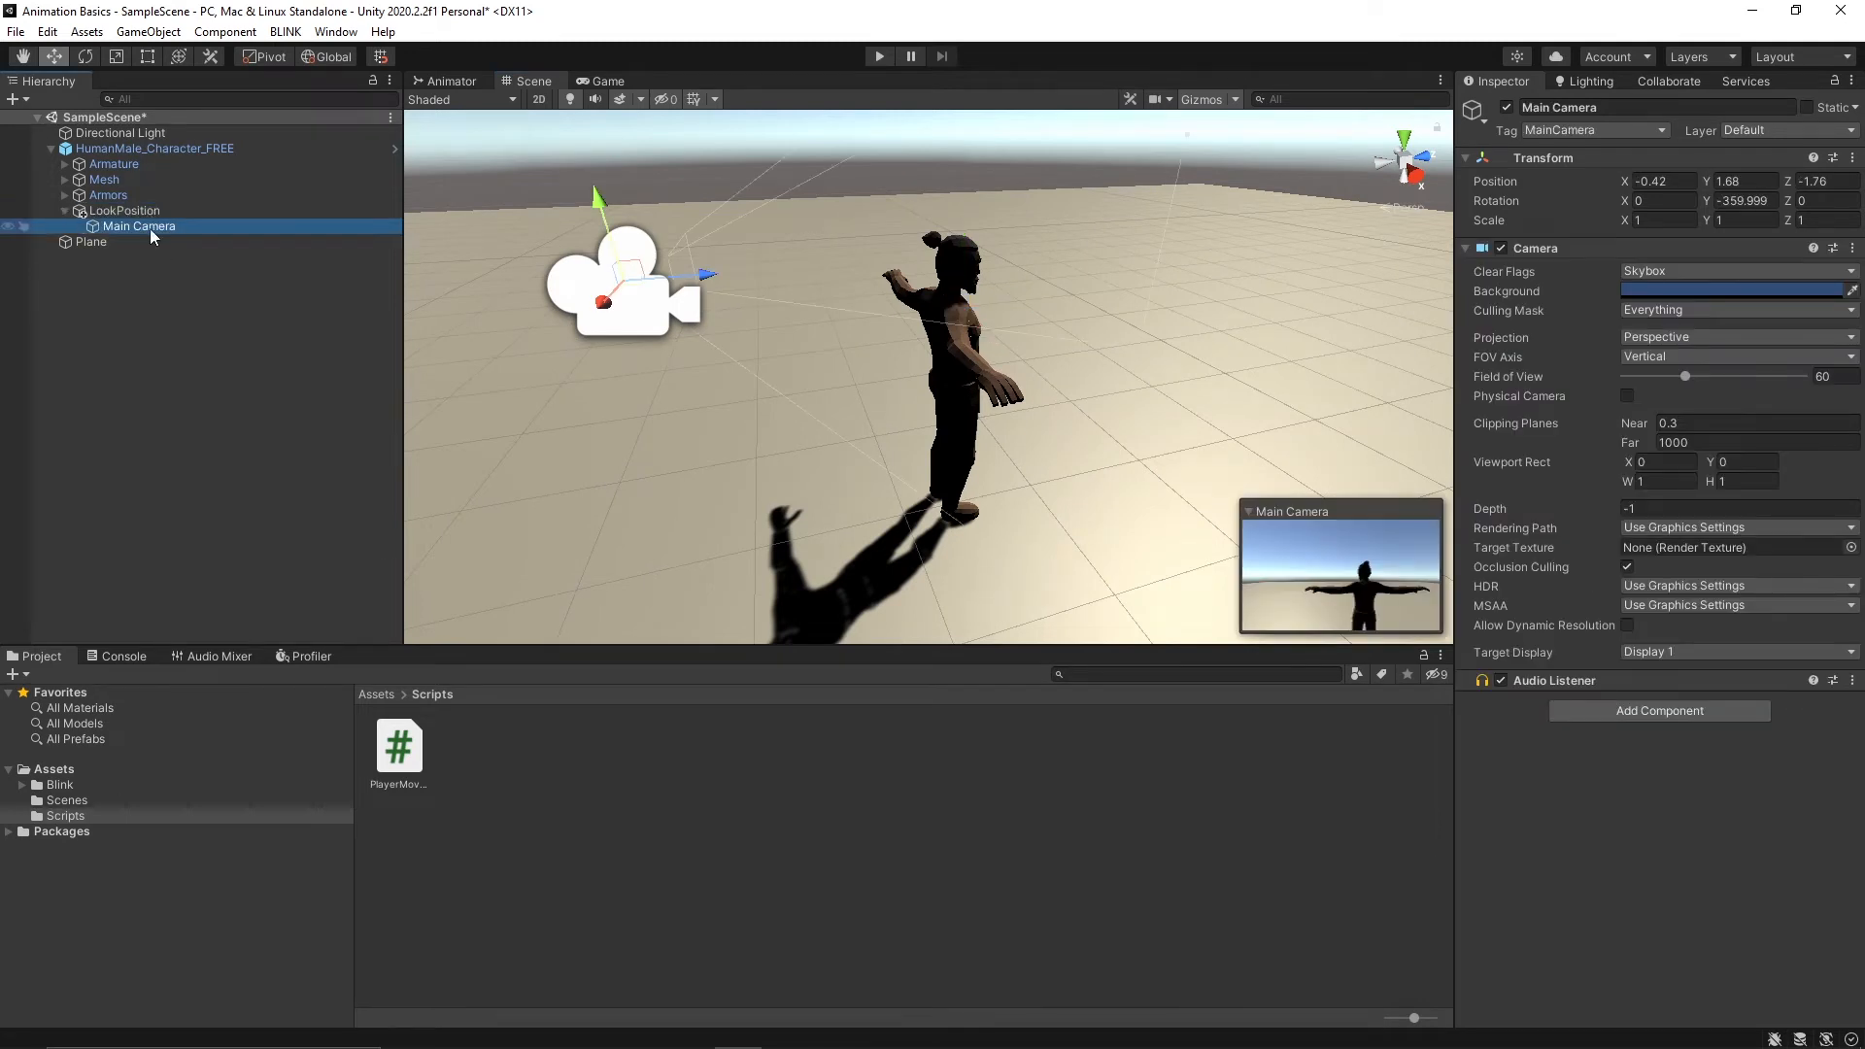
left_click(122, 210)
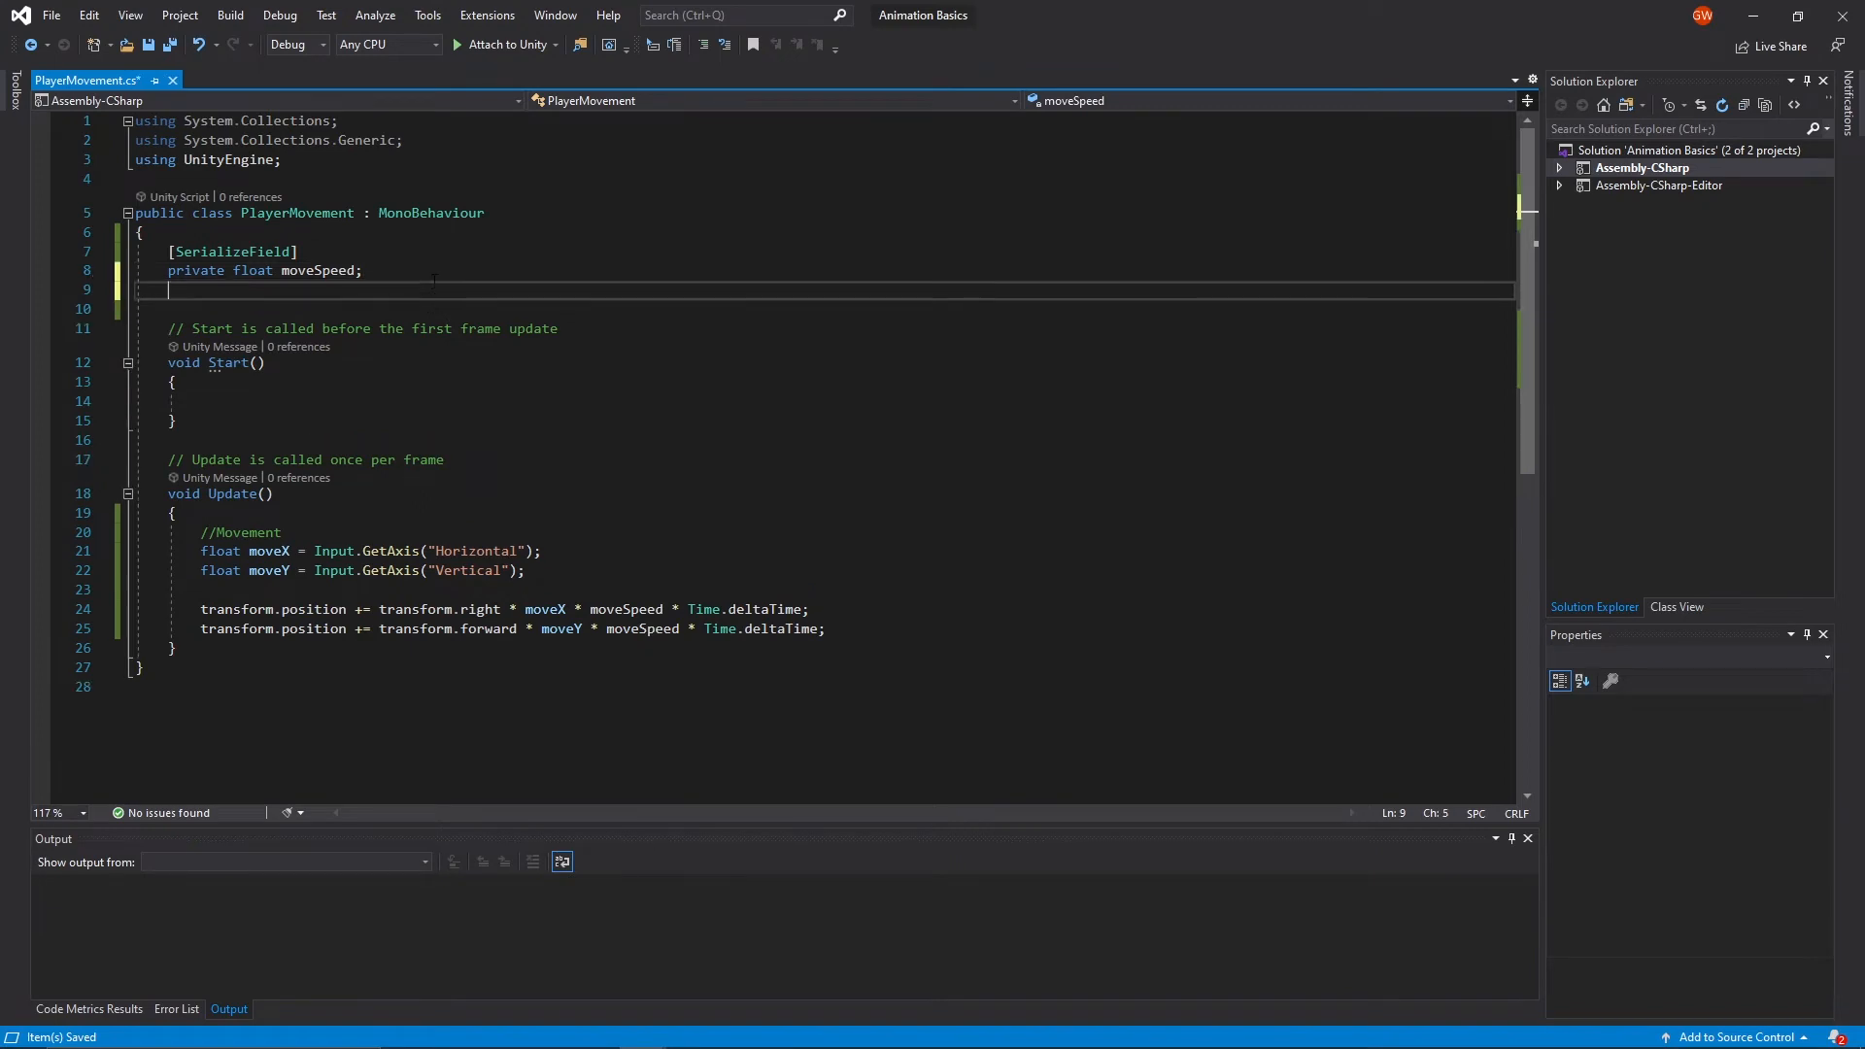
- Declare [SerializeField] private float sensitivity; and add a //Rotation comment in Update
type("[SerializeField]")
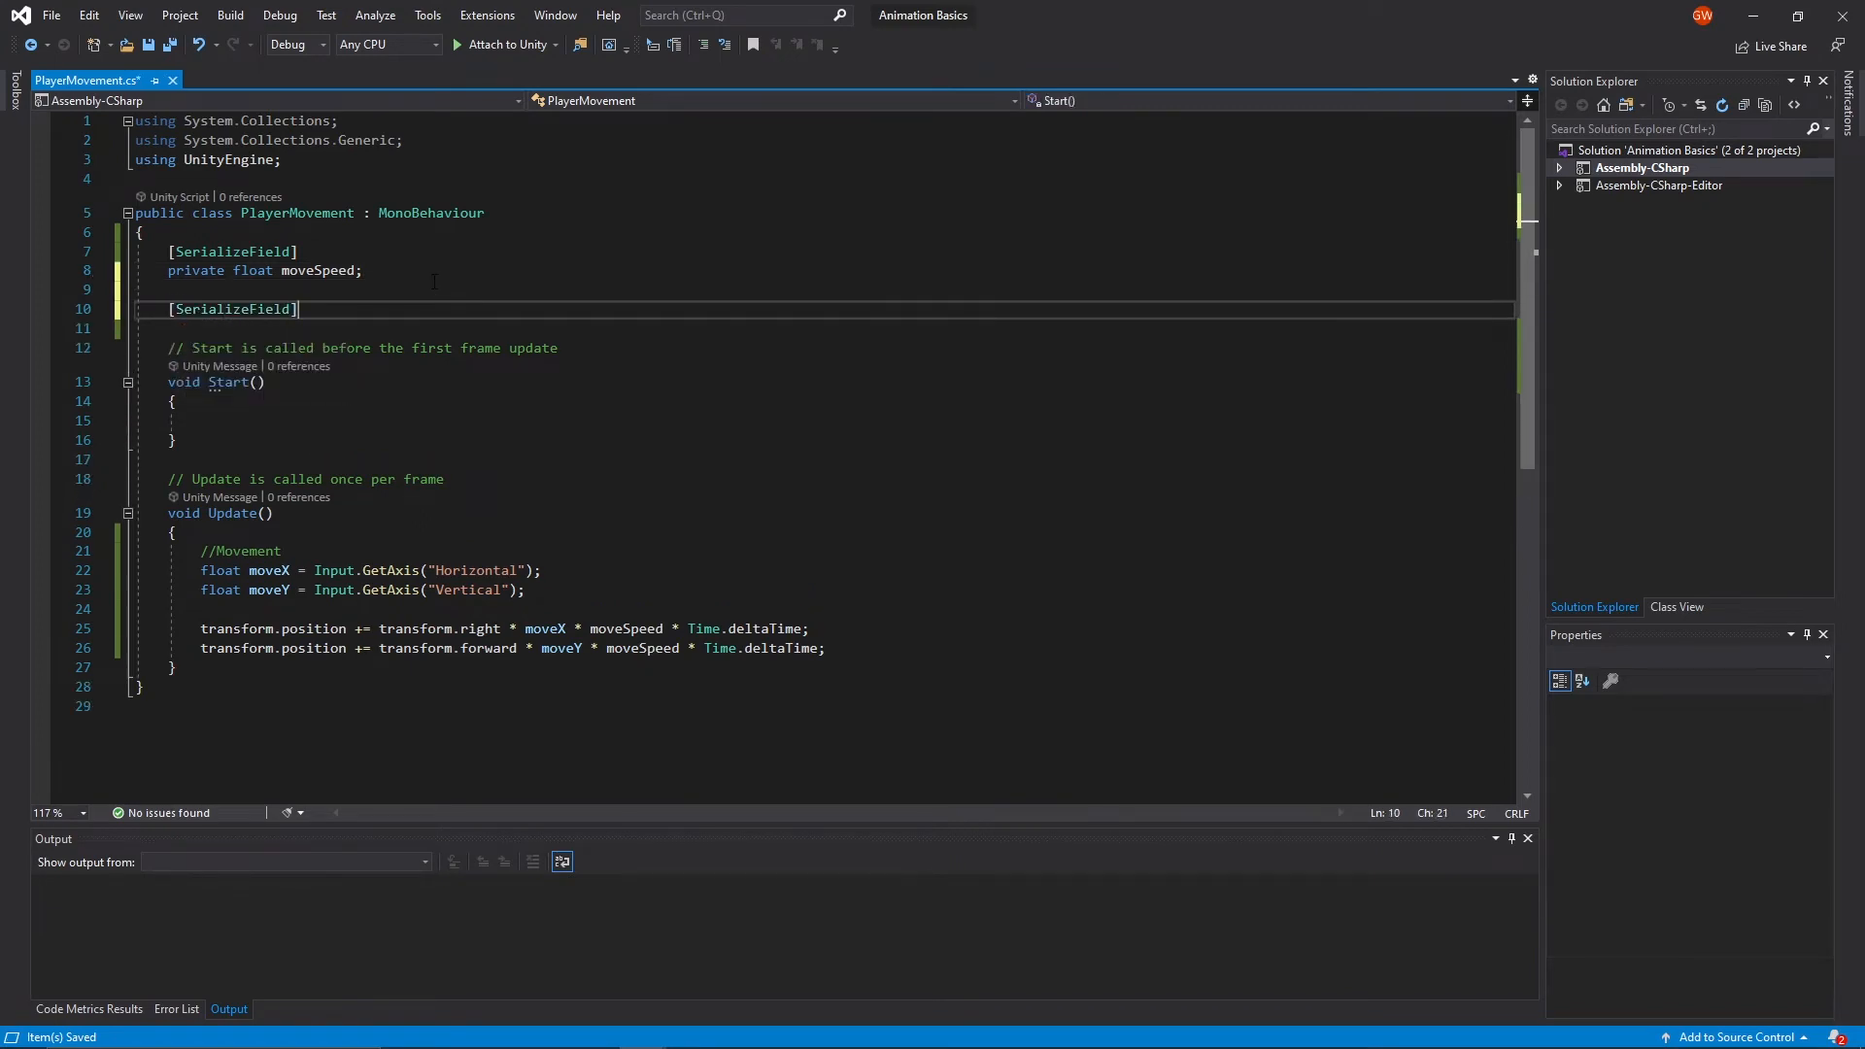
type("private")
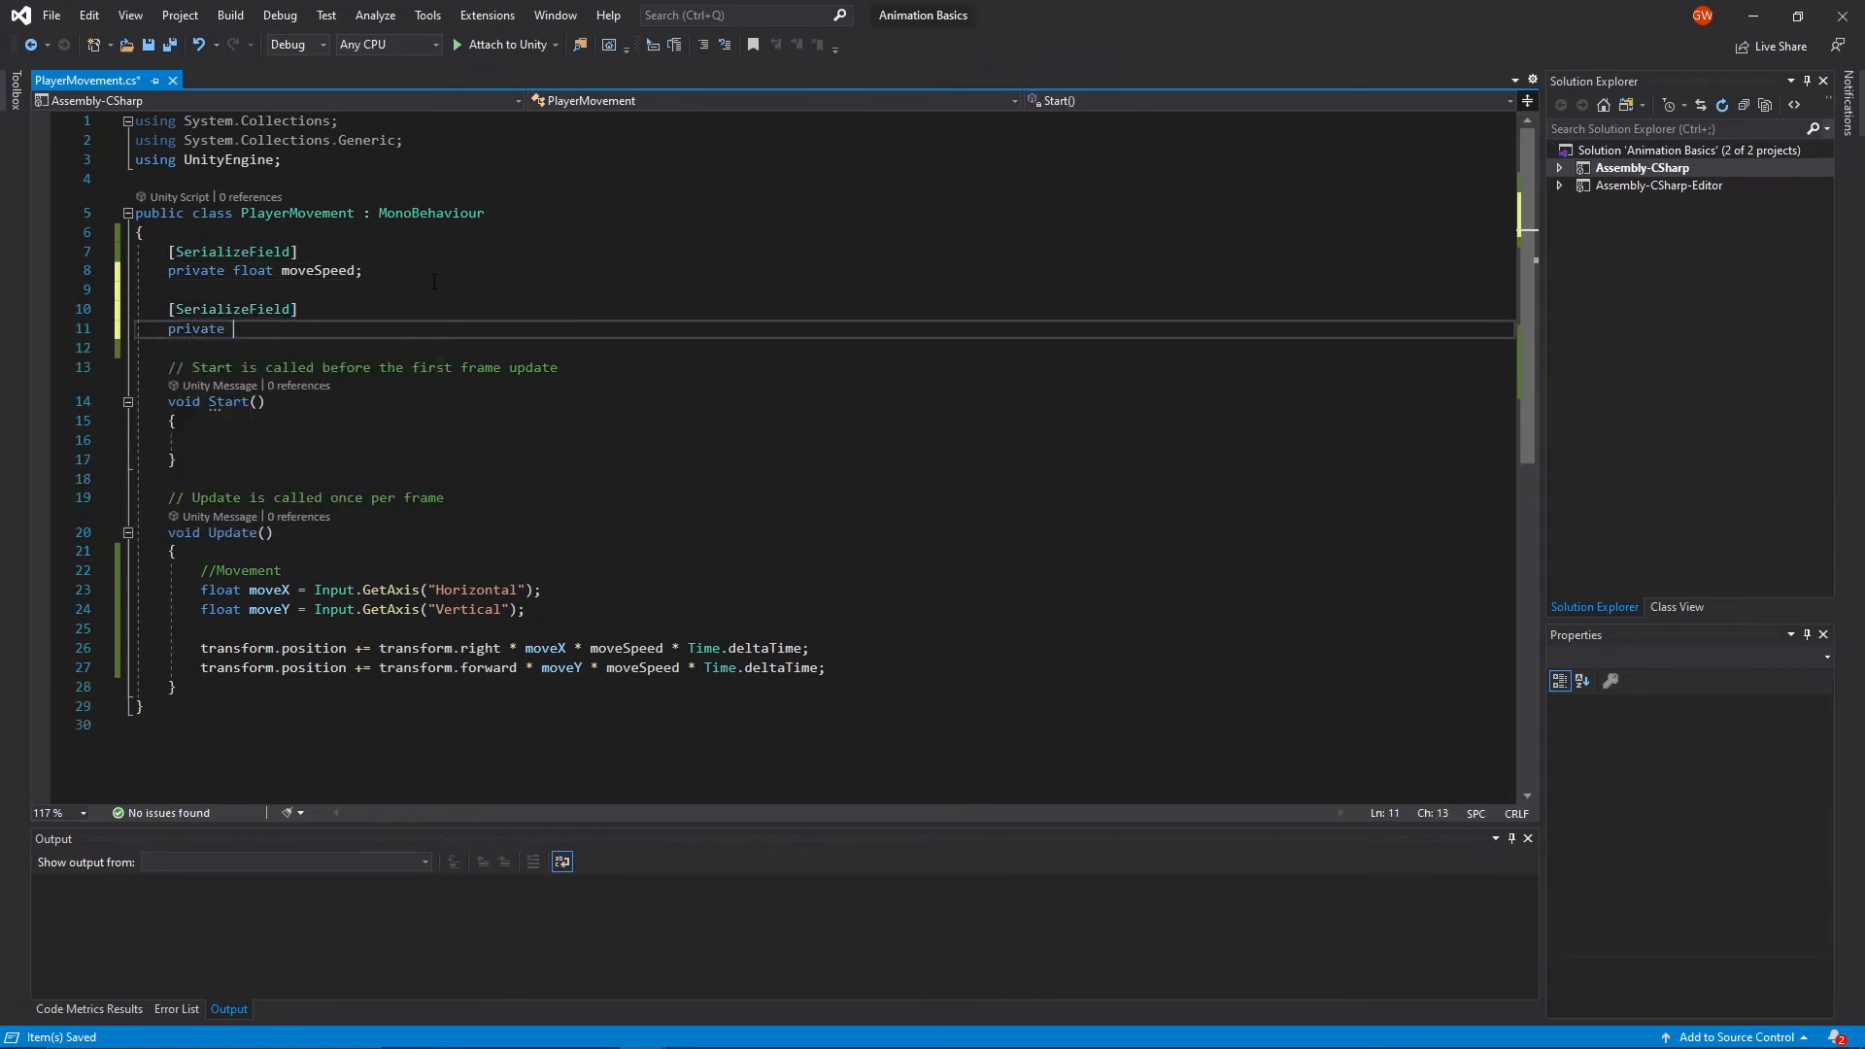
type("float se")
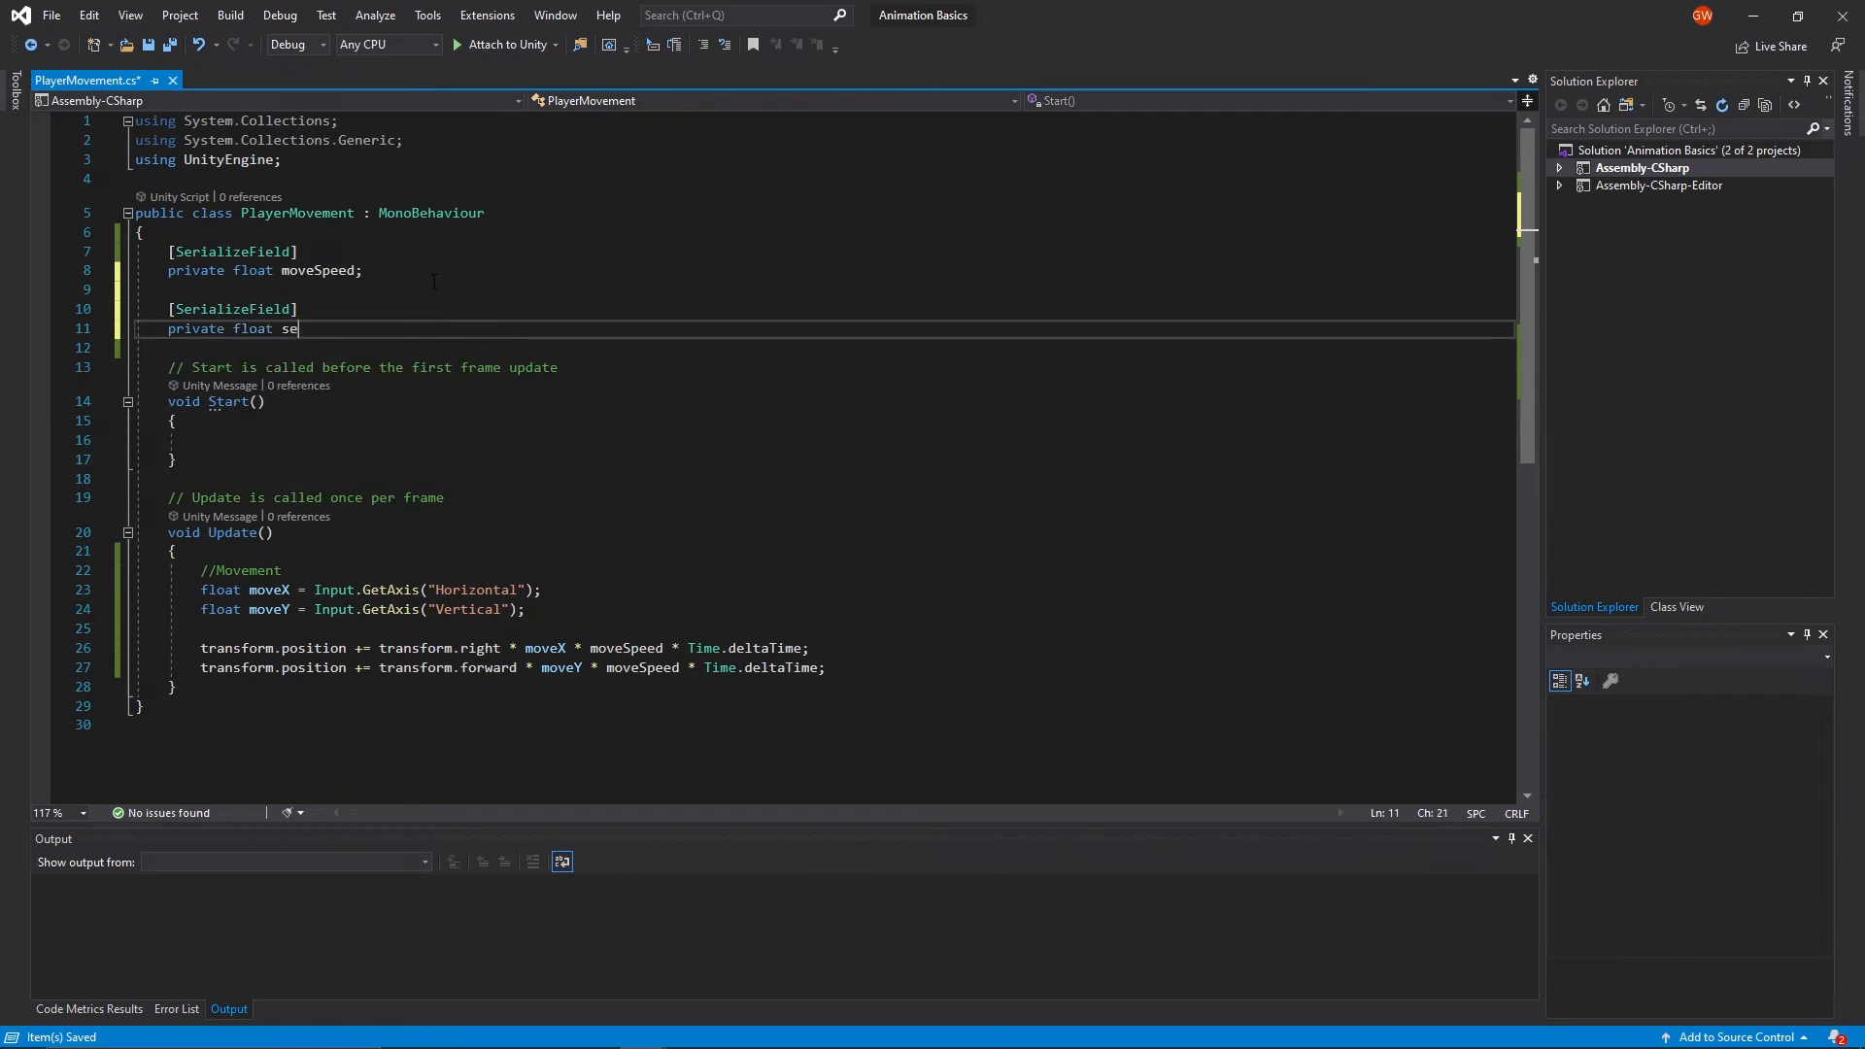
type("nsitivity;")
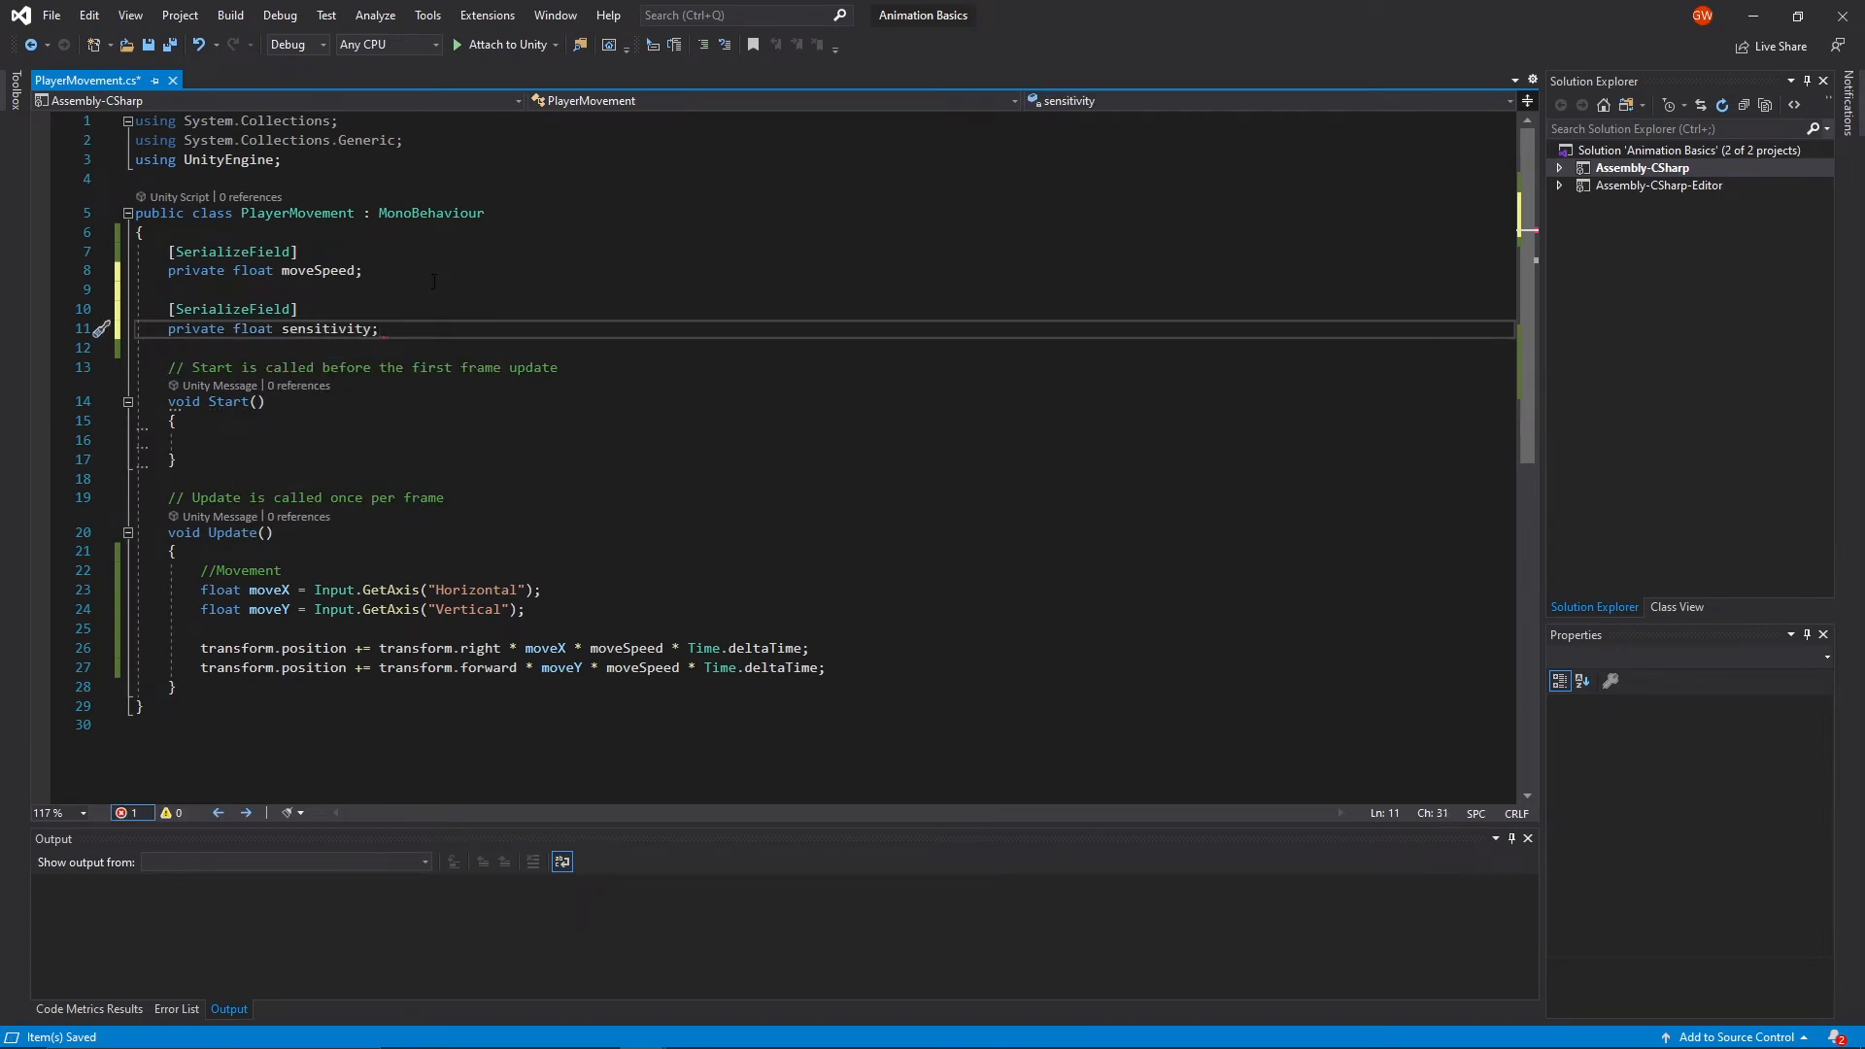
scroll("down", 3)
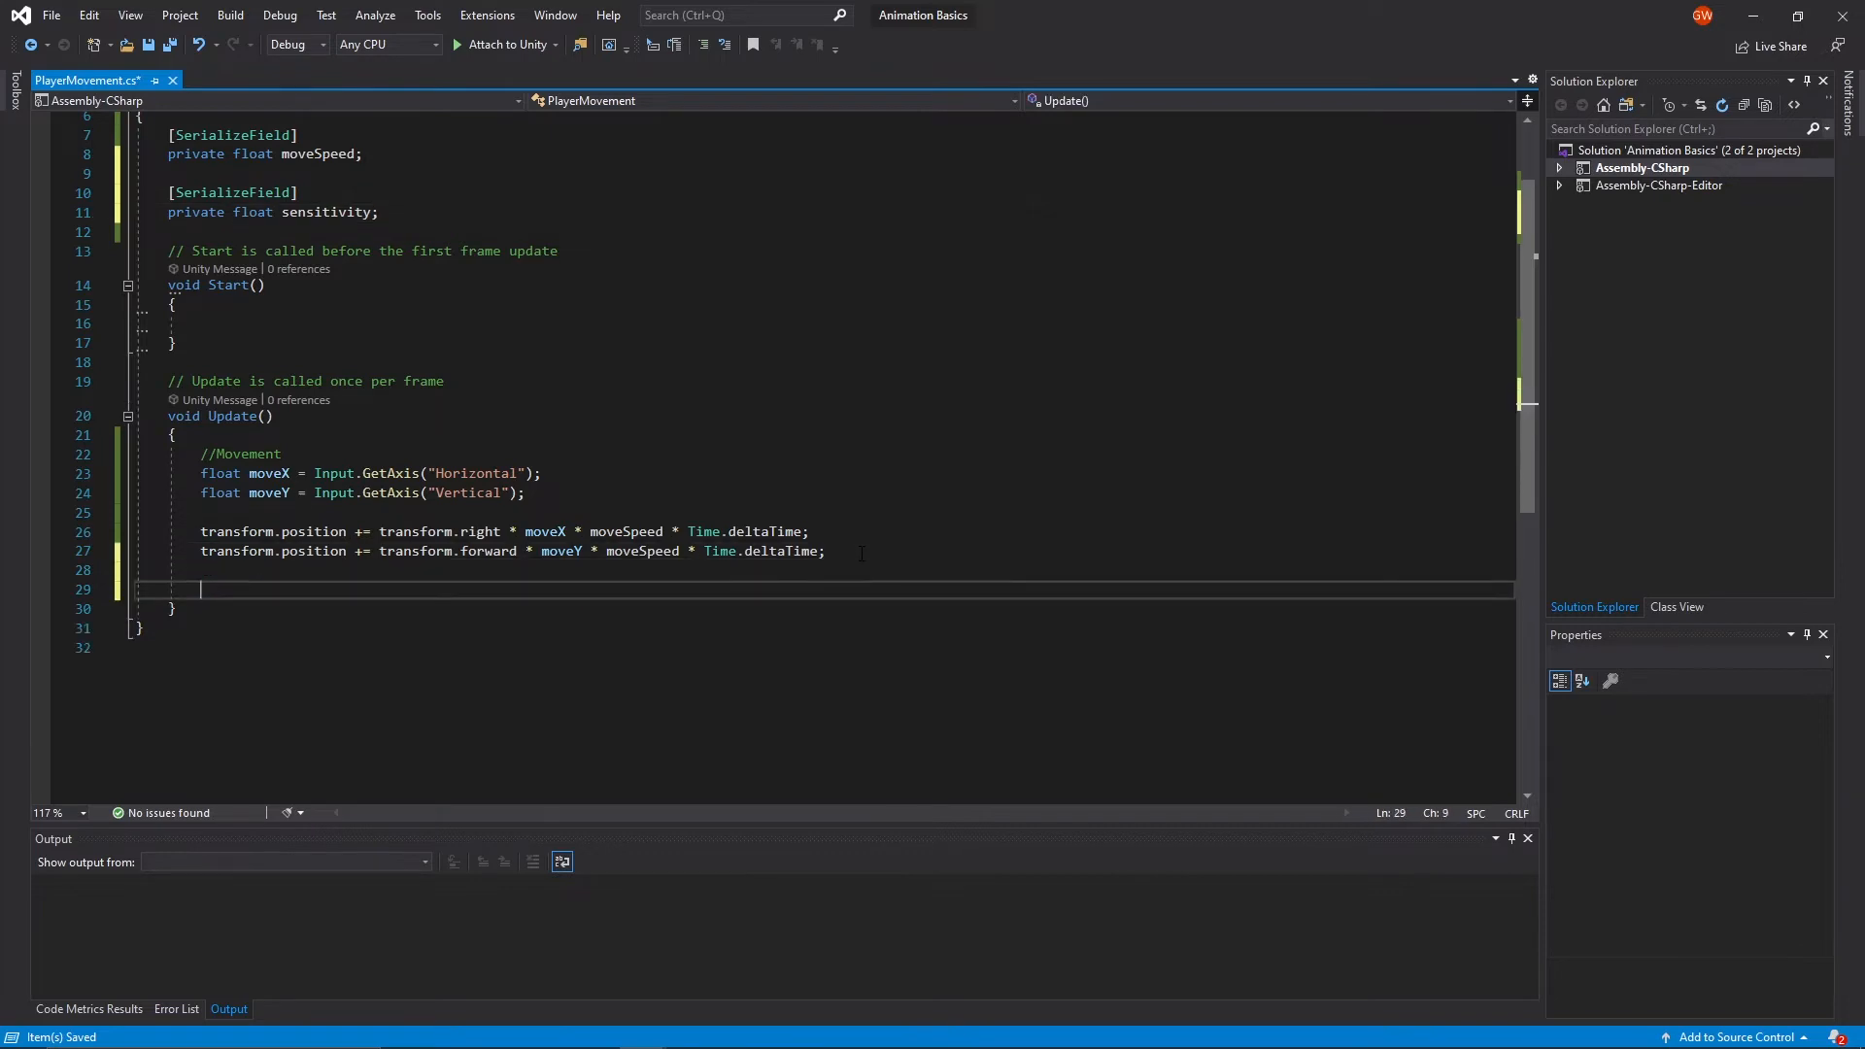
type("//Rotat")
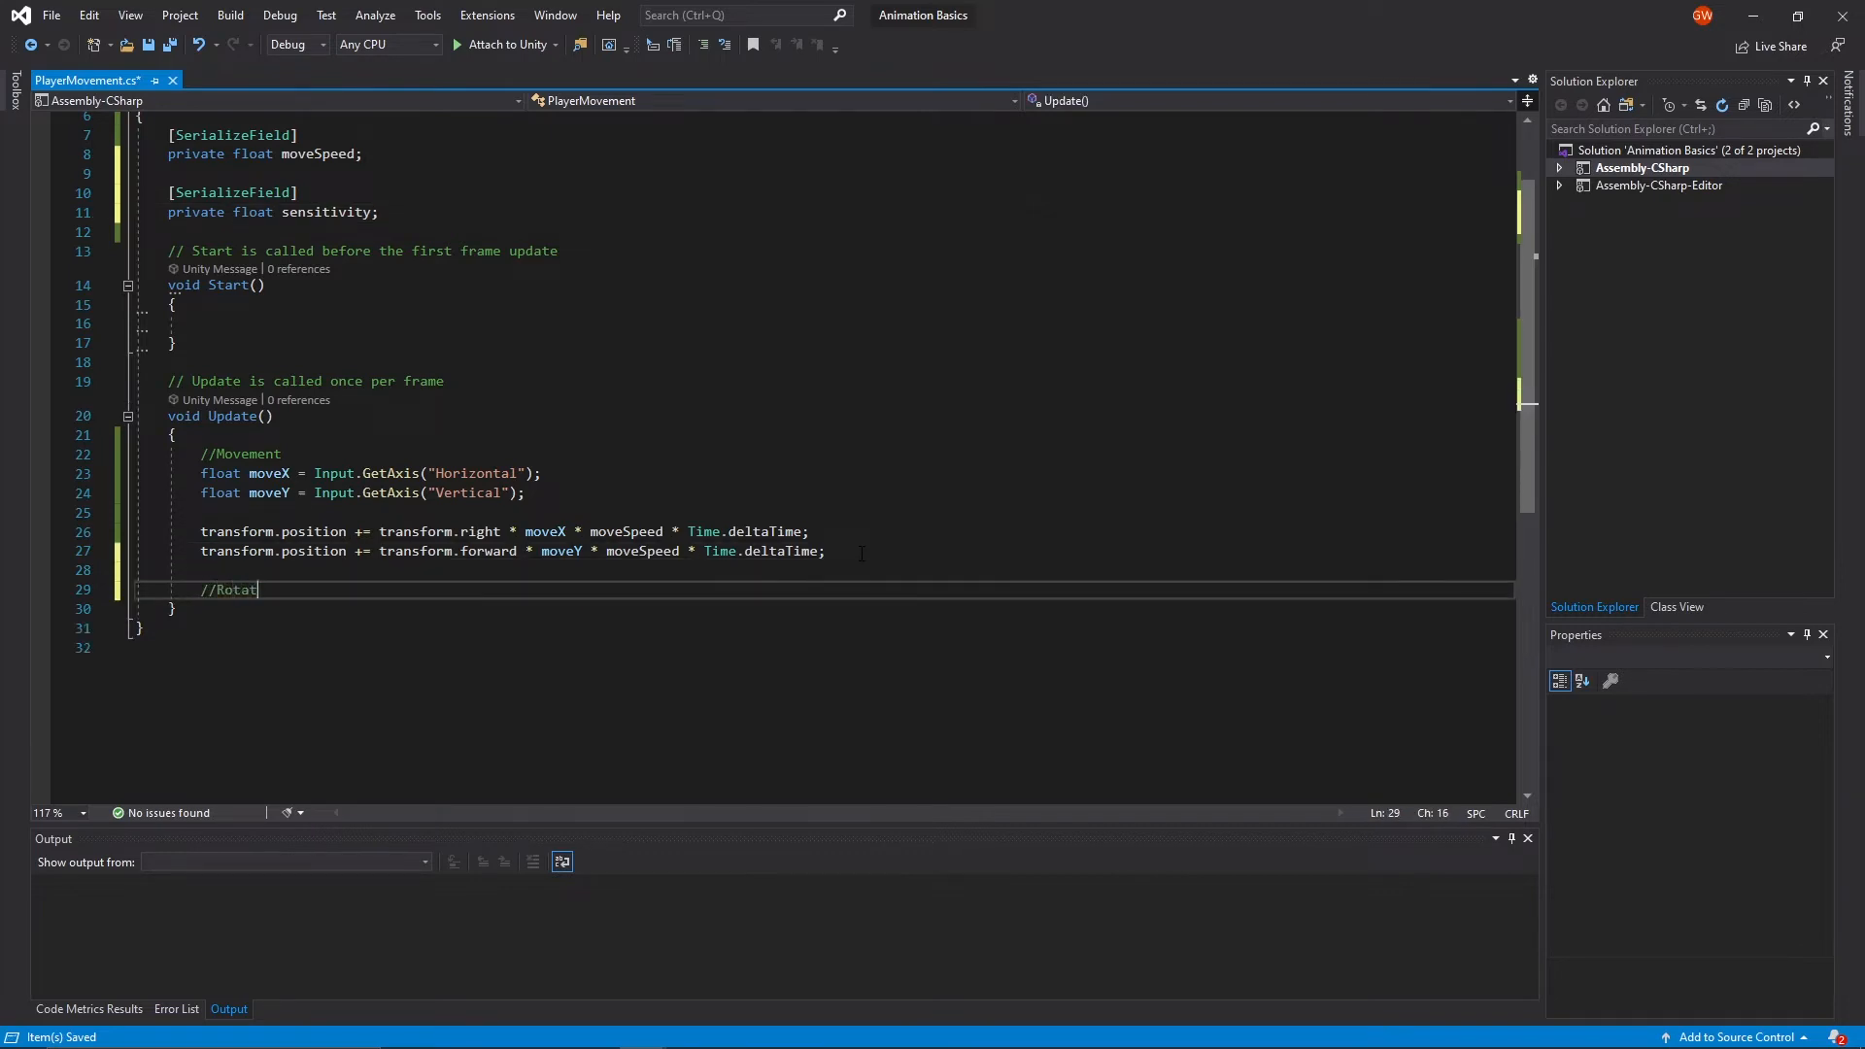
type("ion")
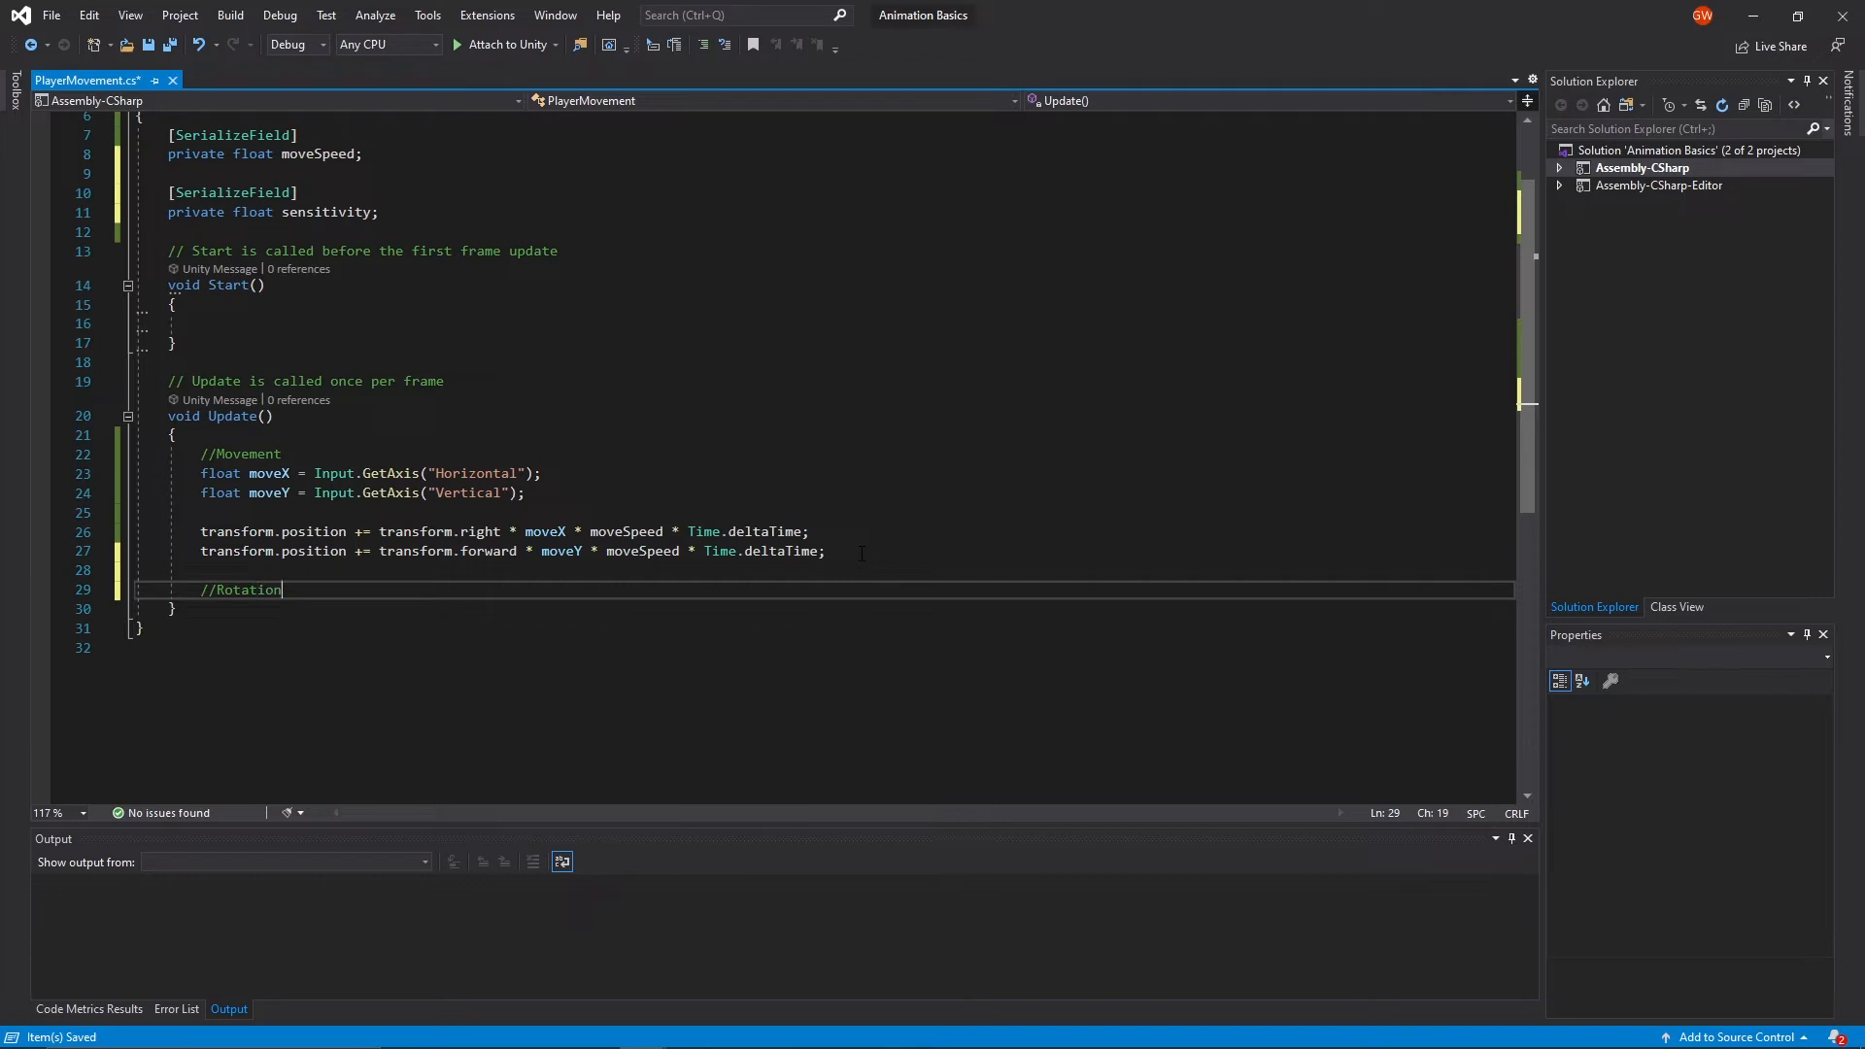
- Declare [SerializeField] private Transform lookPos; below the sensitivity field
key("Return")
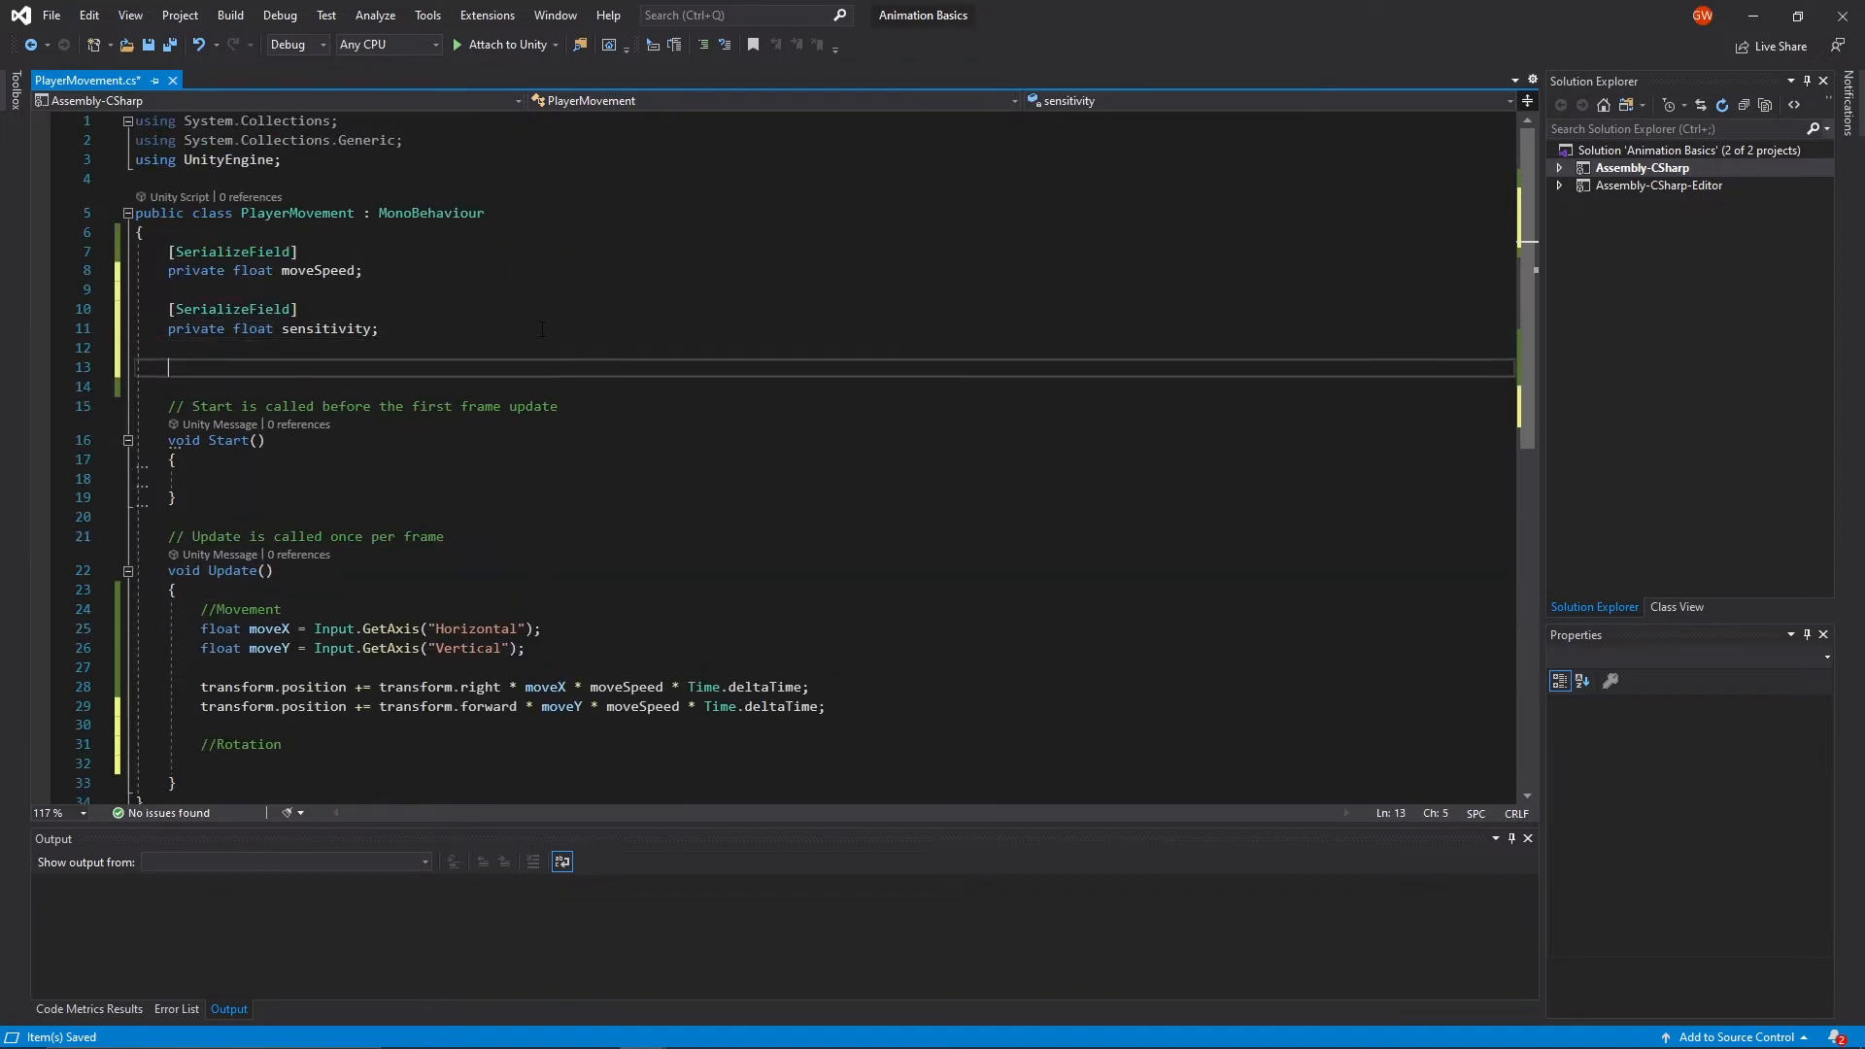
type("[]")
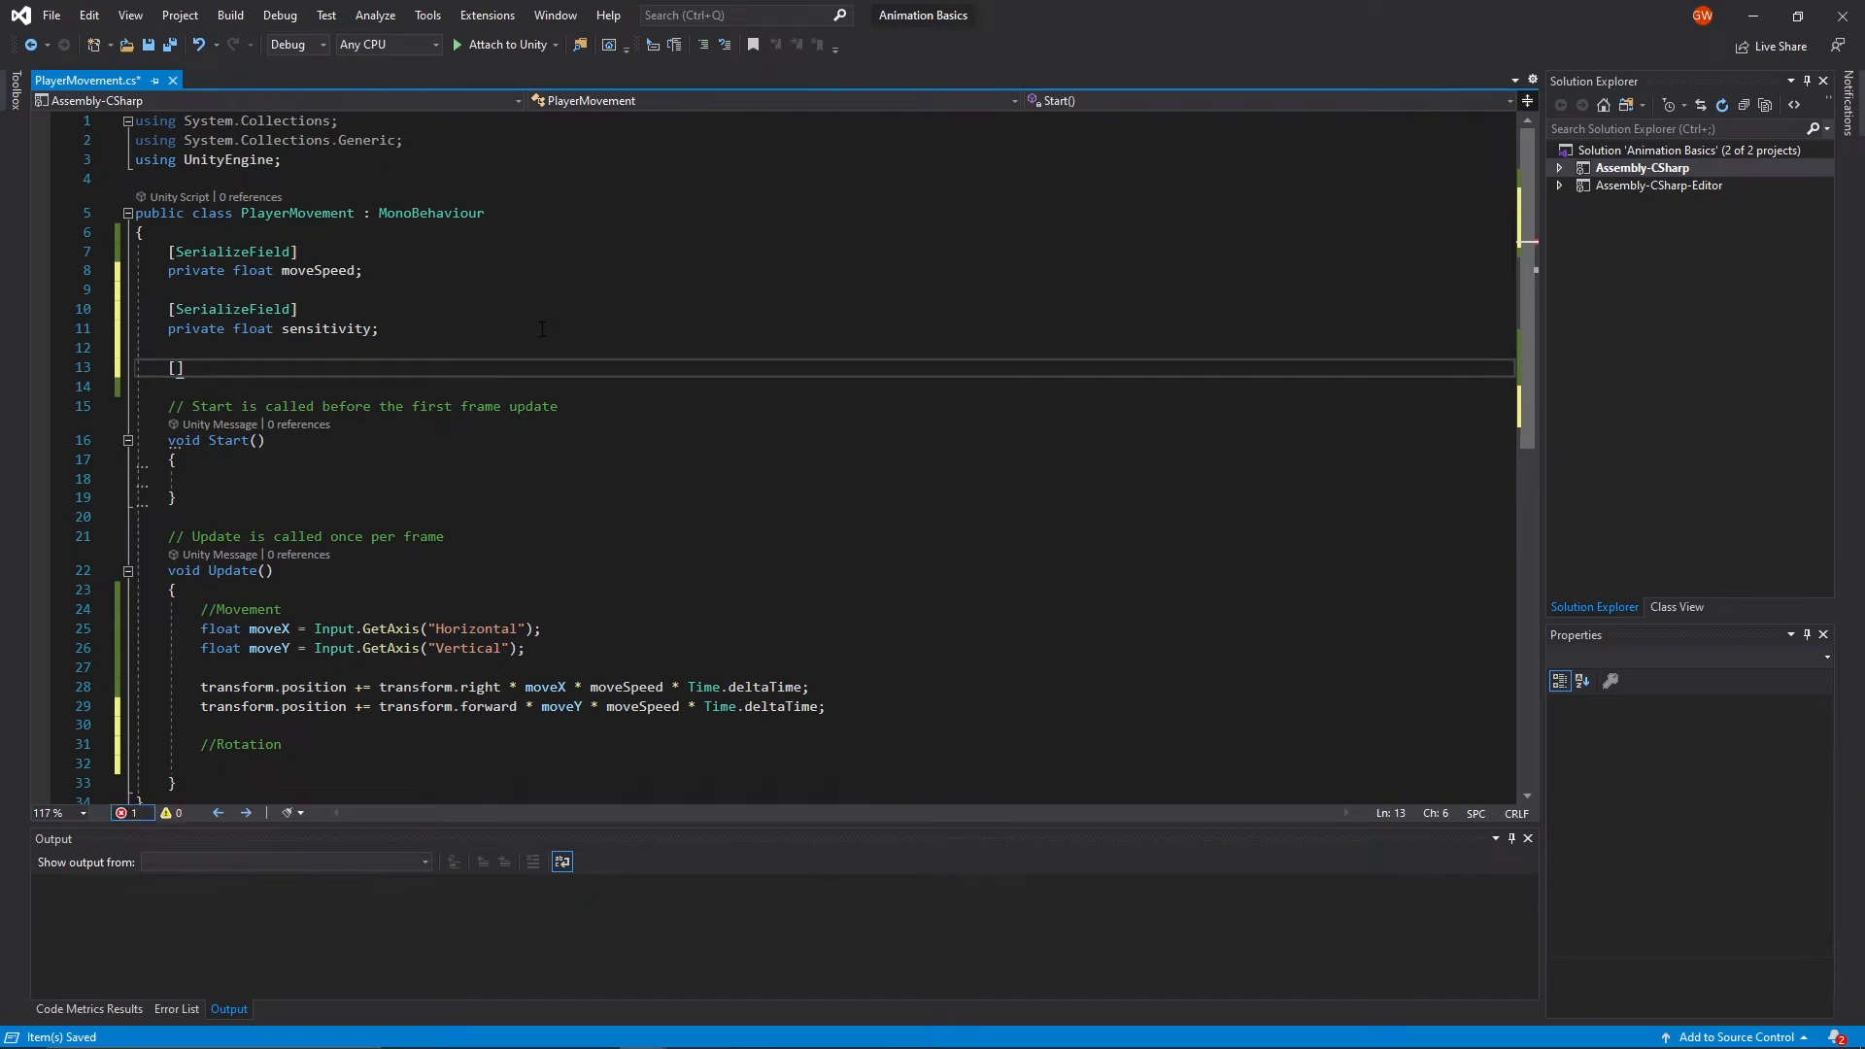
type("SerializeField")
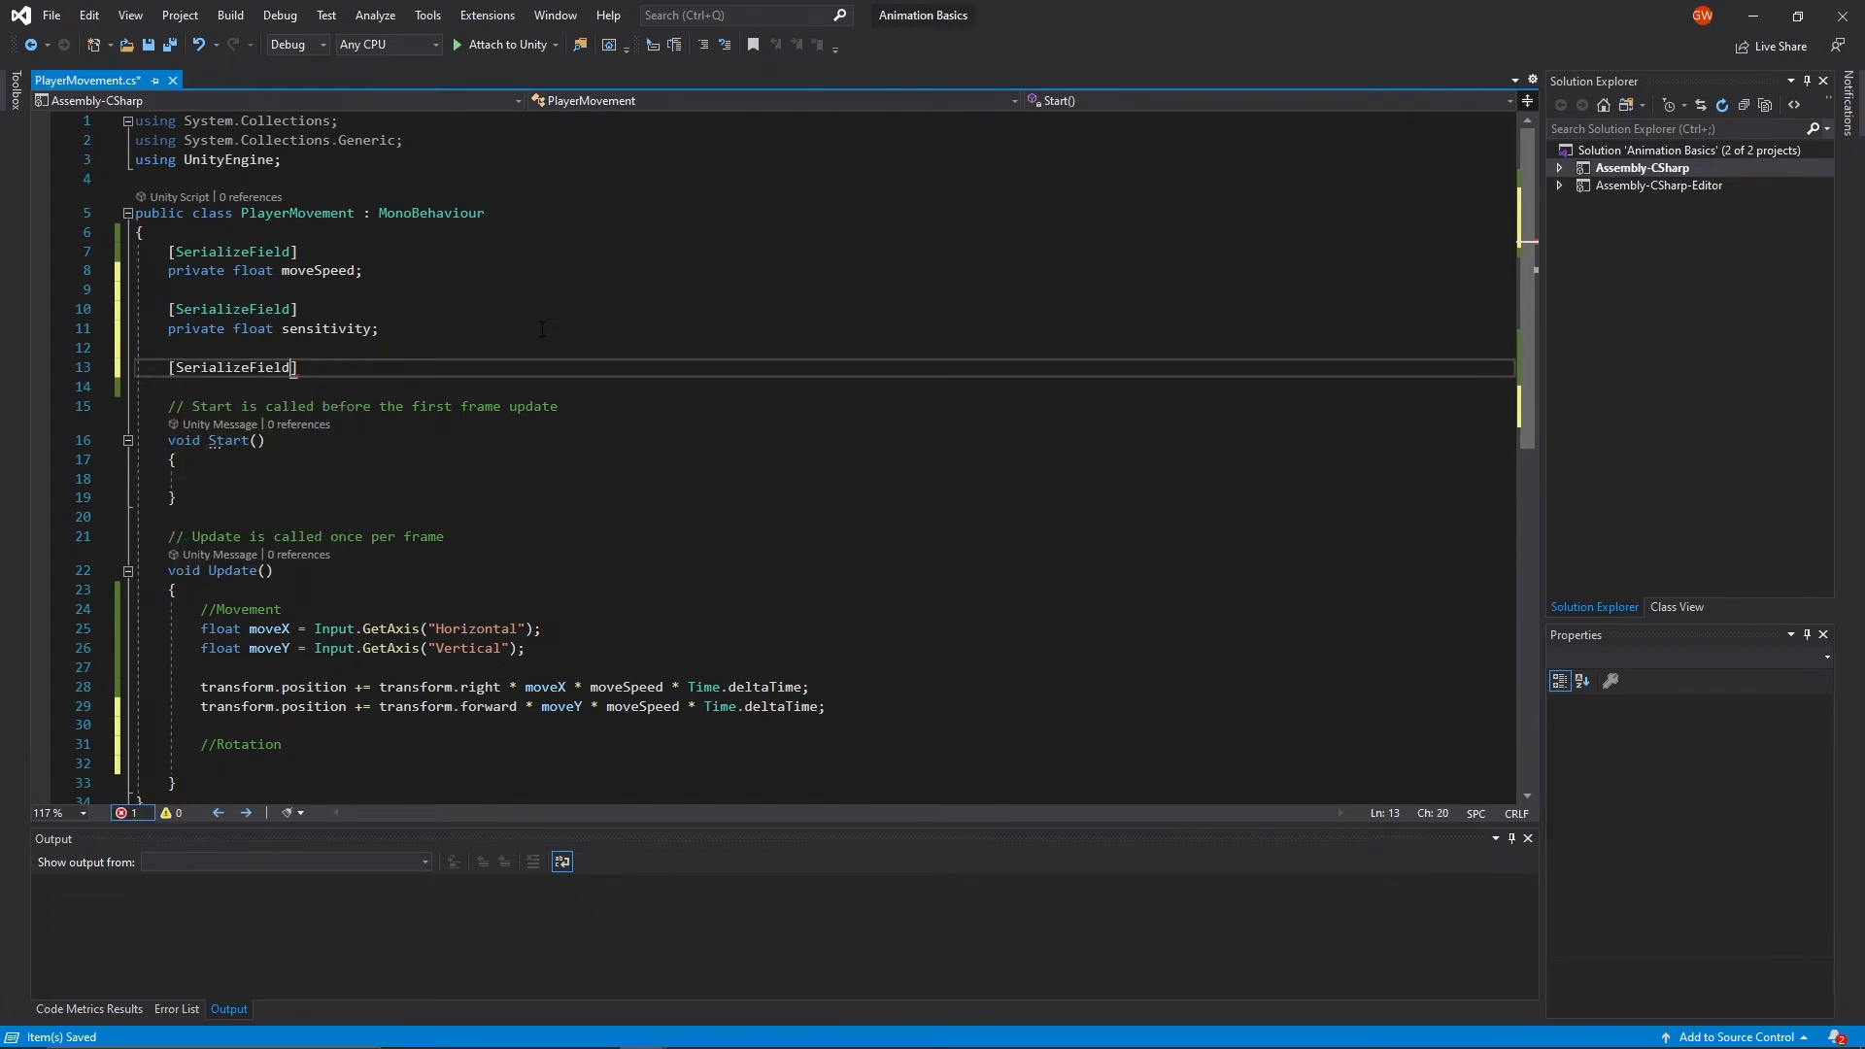
type("private")
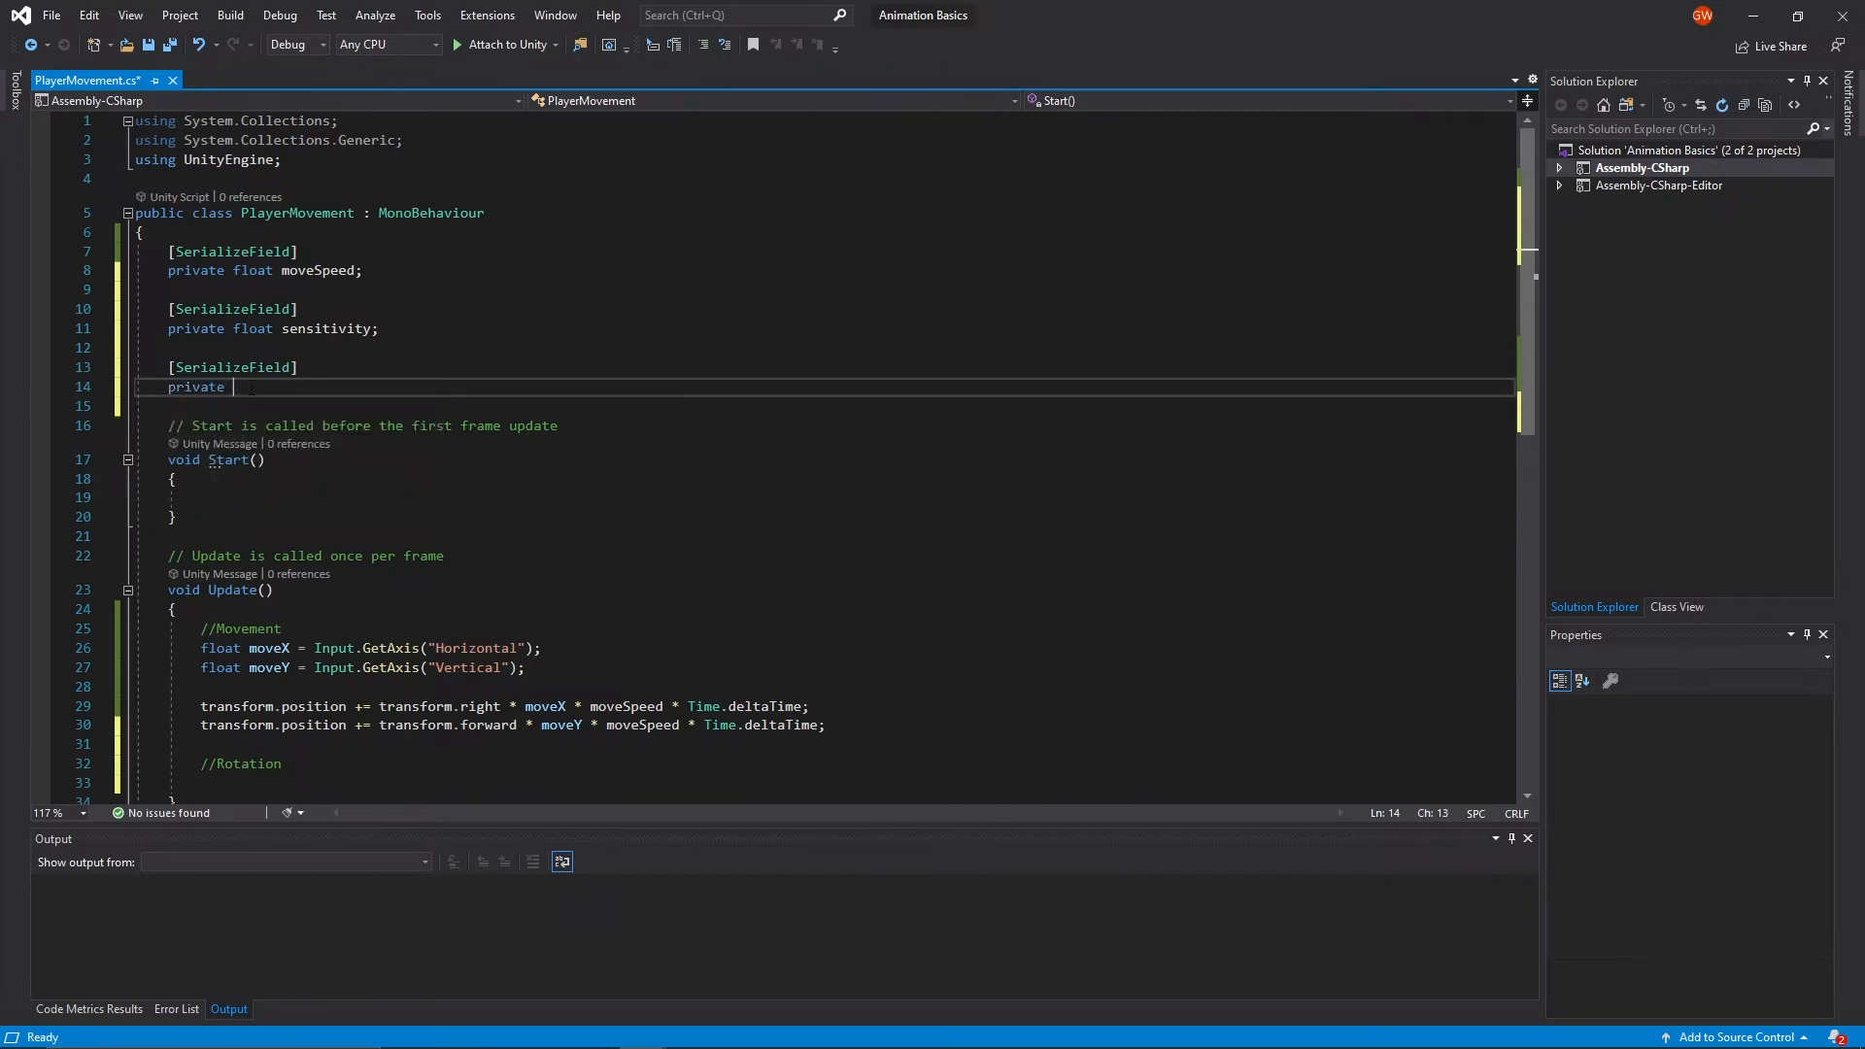
type("Transform")
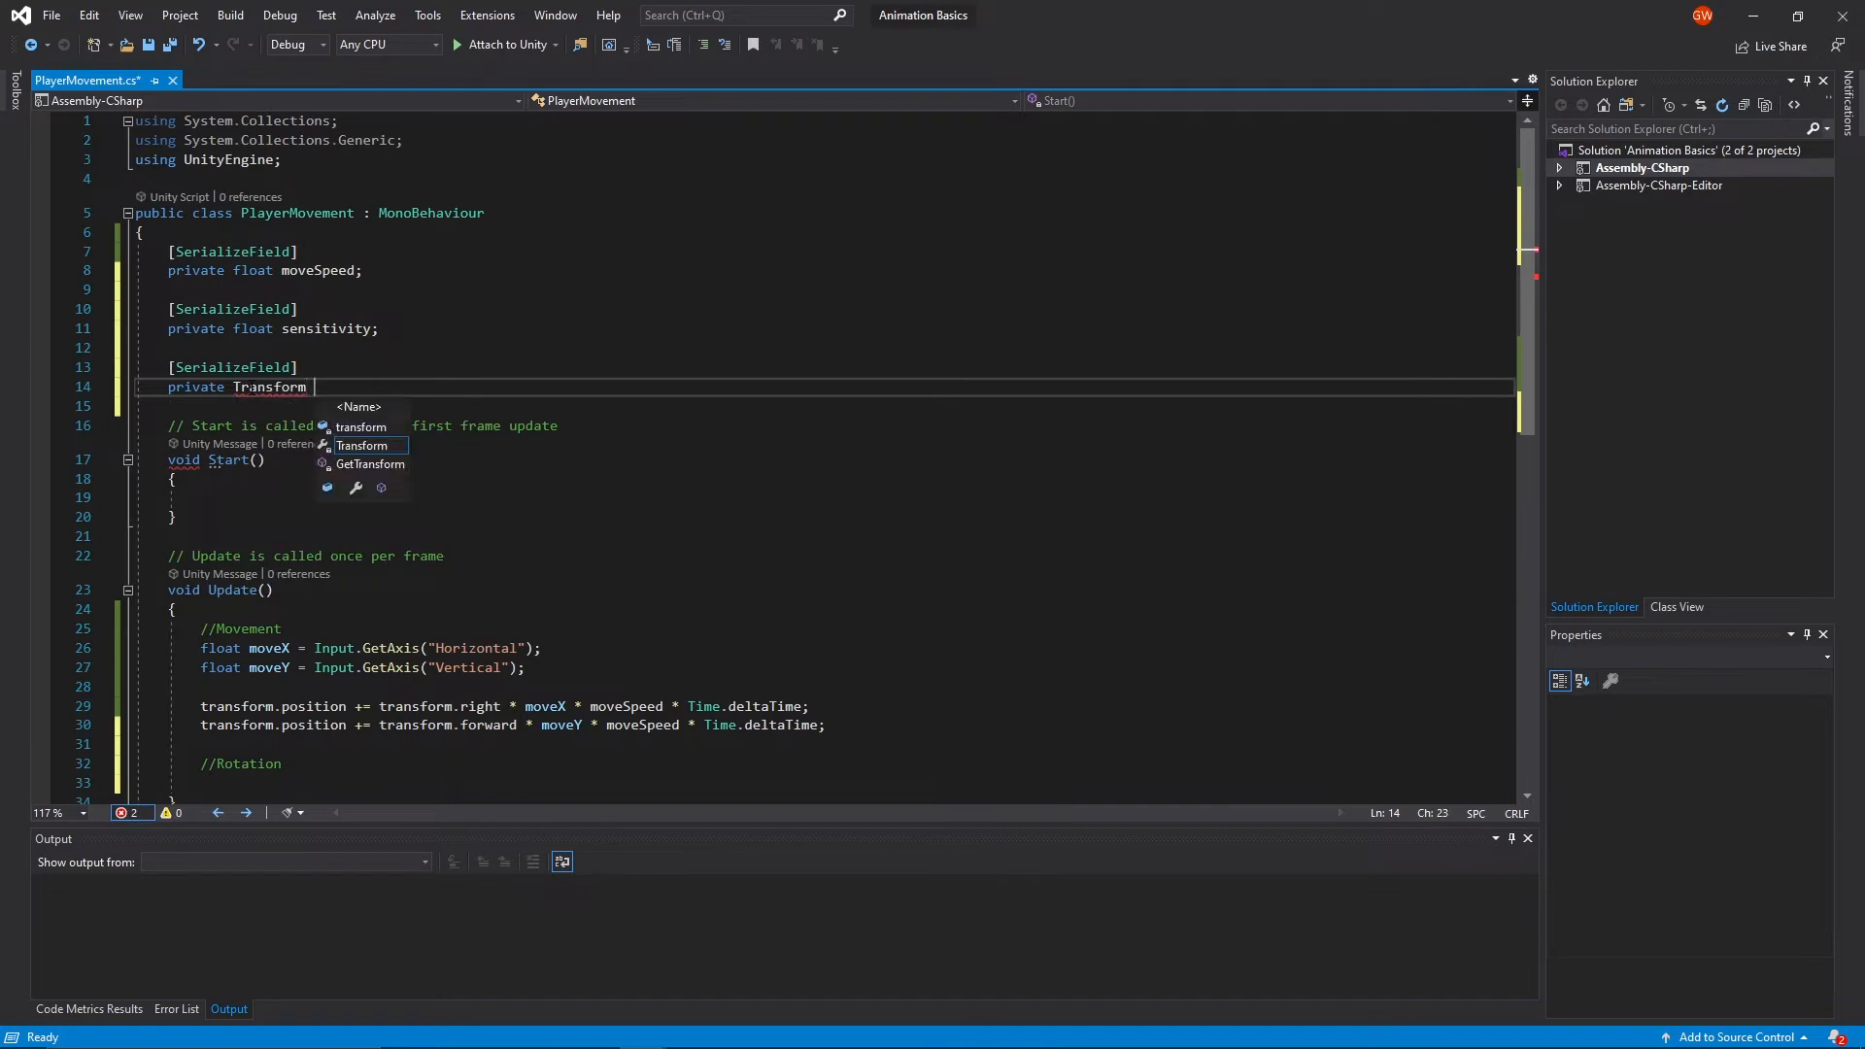
type("lookPos;")
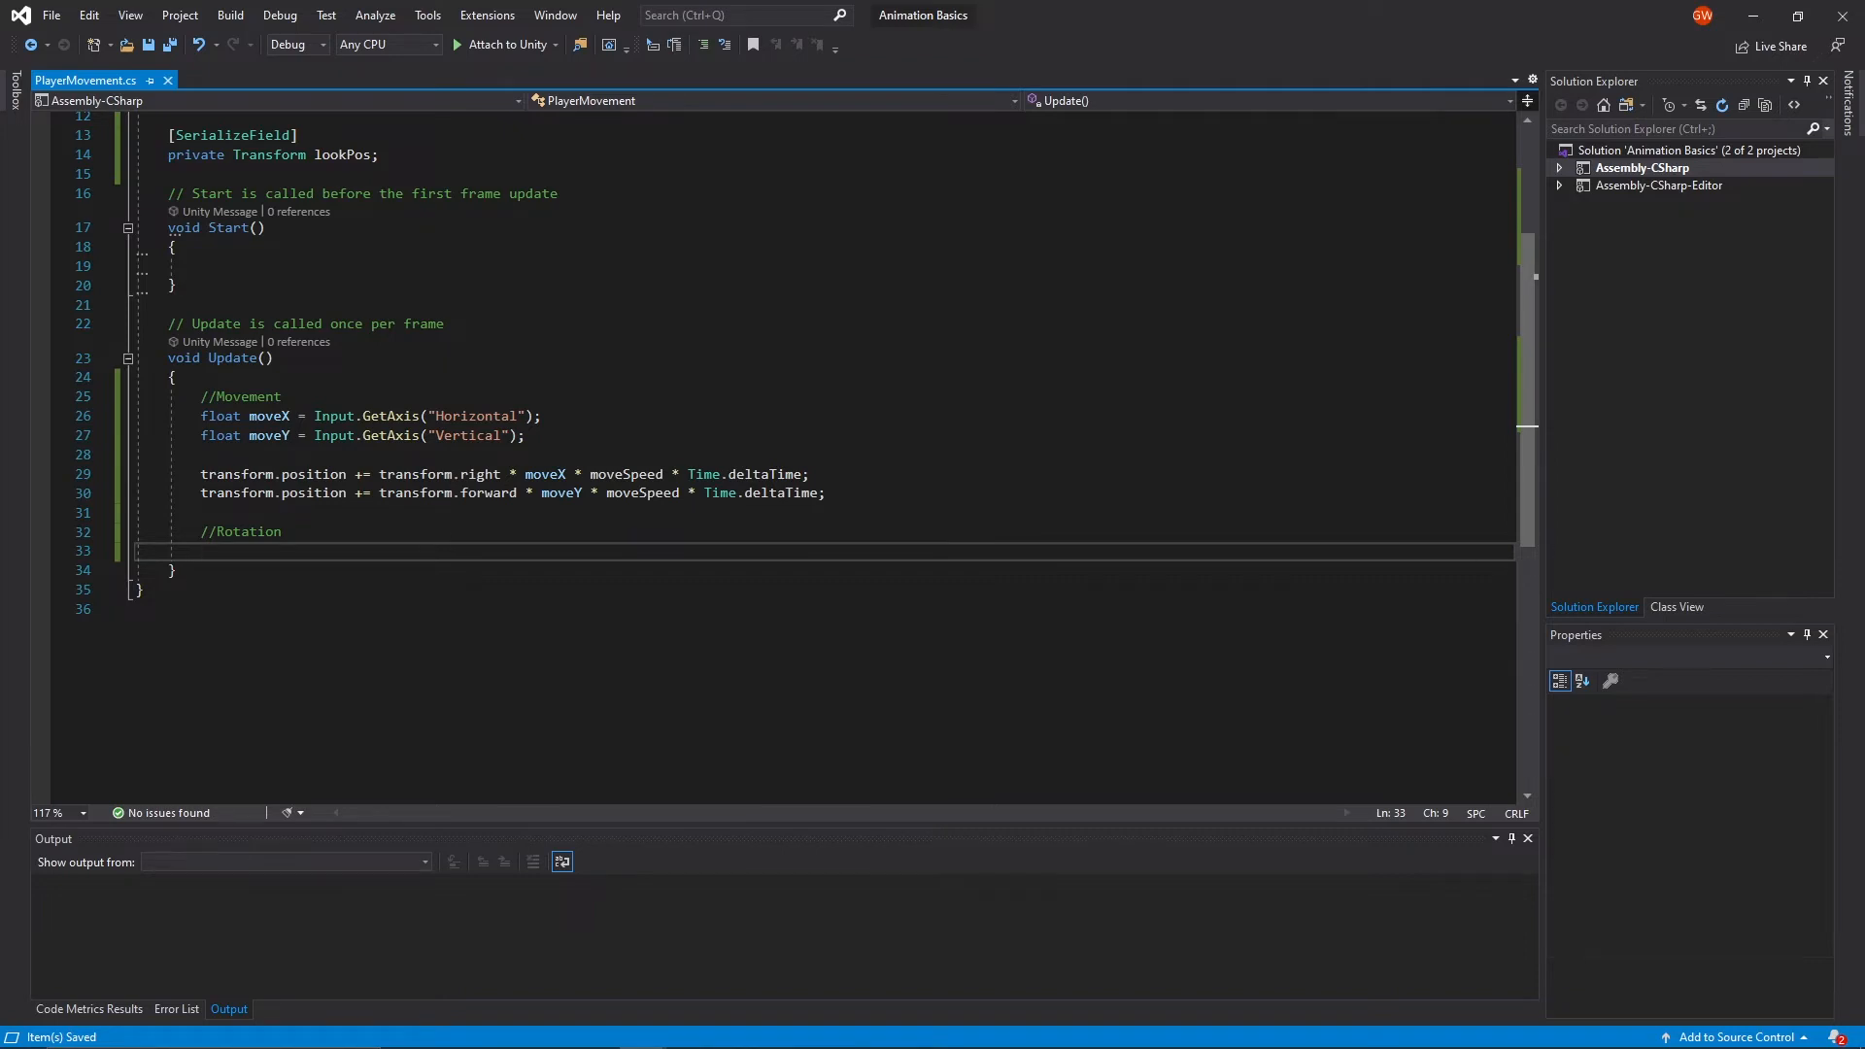
- Under //Rotation, add float mouseX = Input.GetAxis("Mouse X");
type("f")
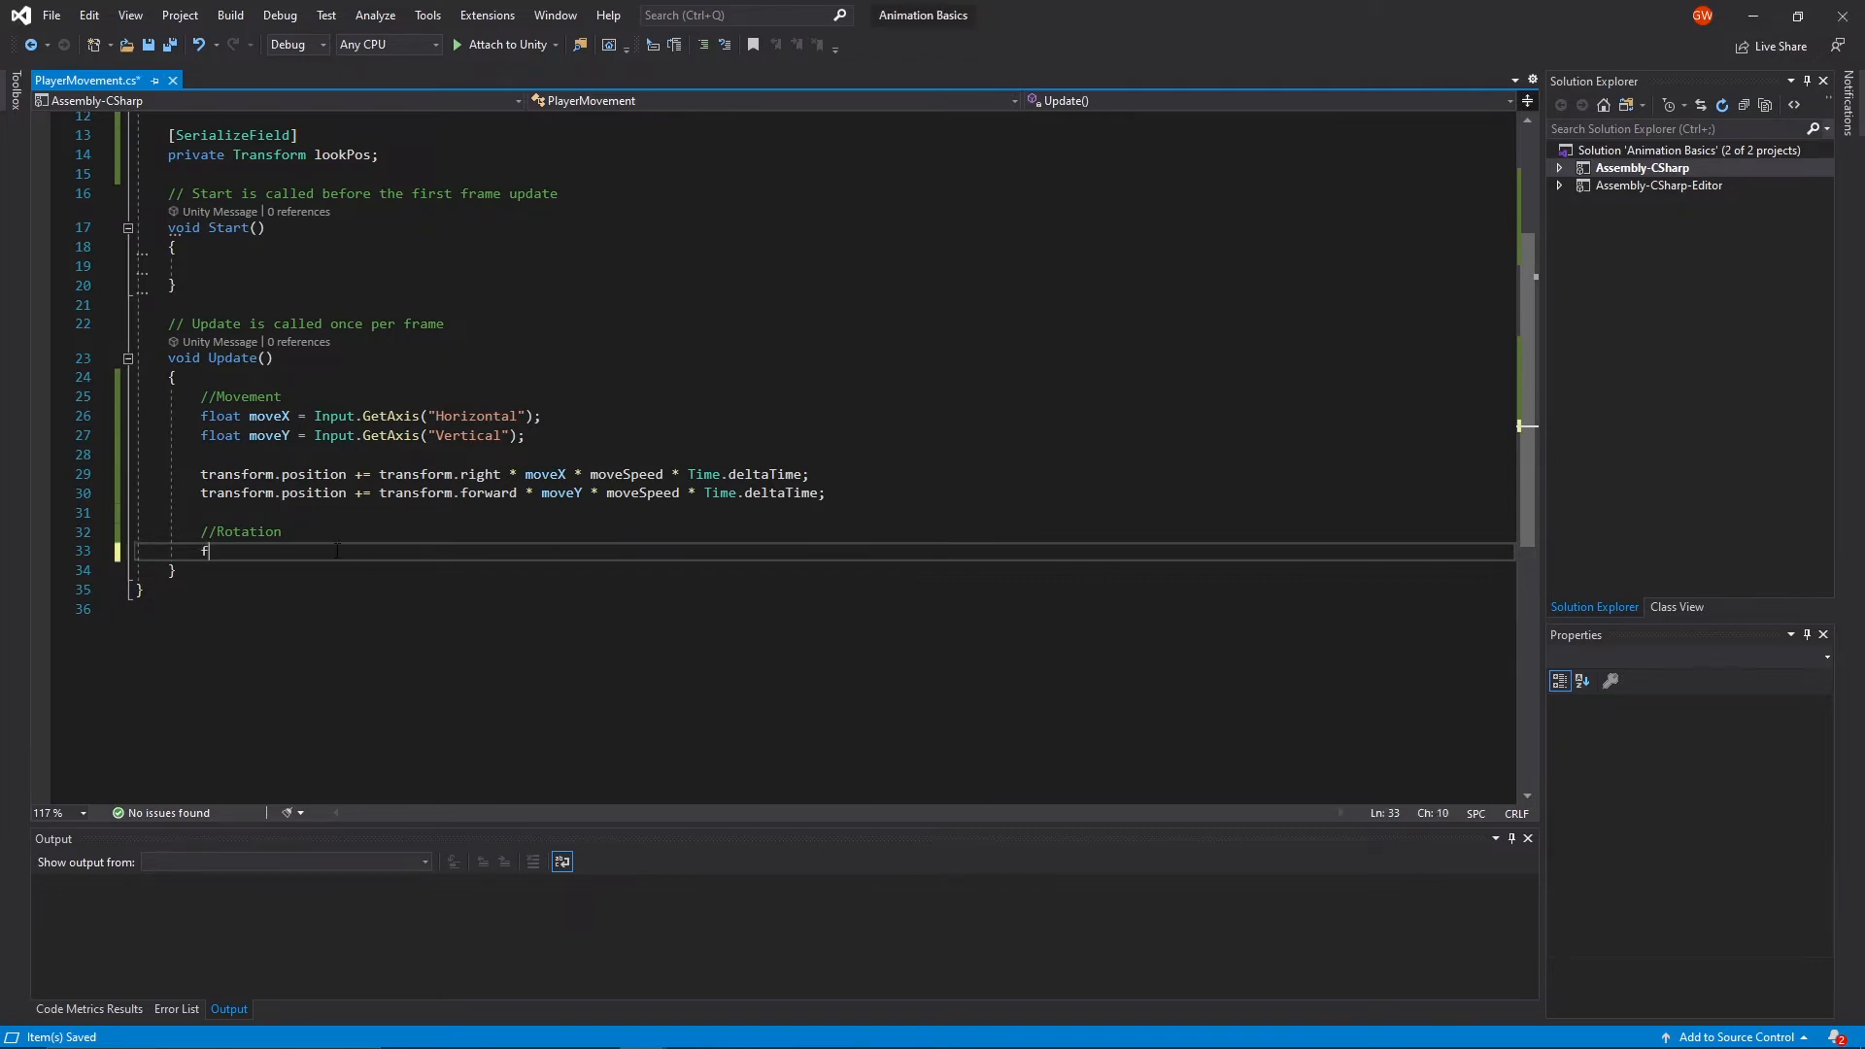
type("loat m")
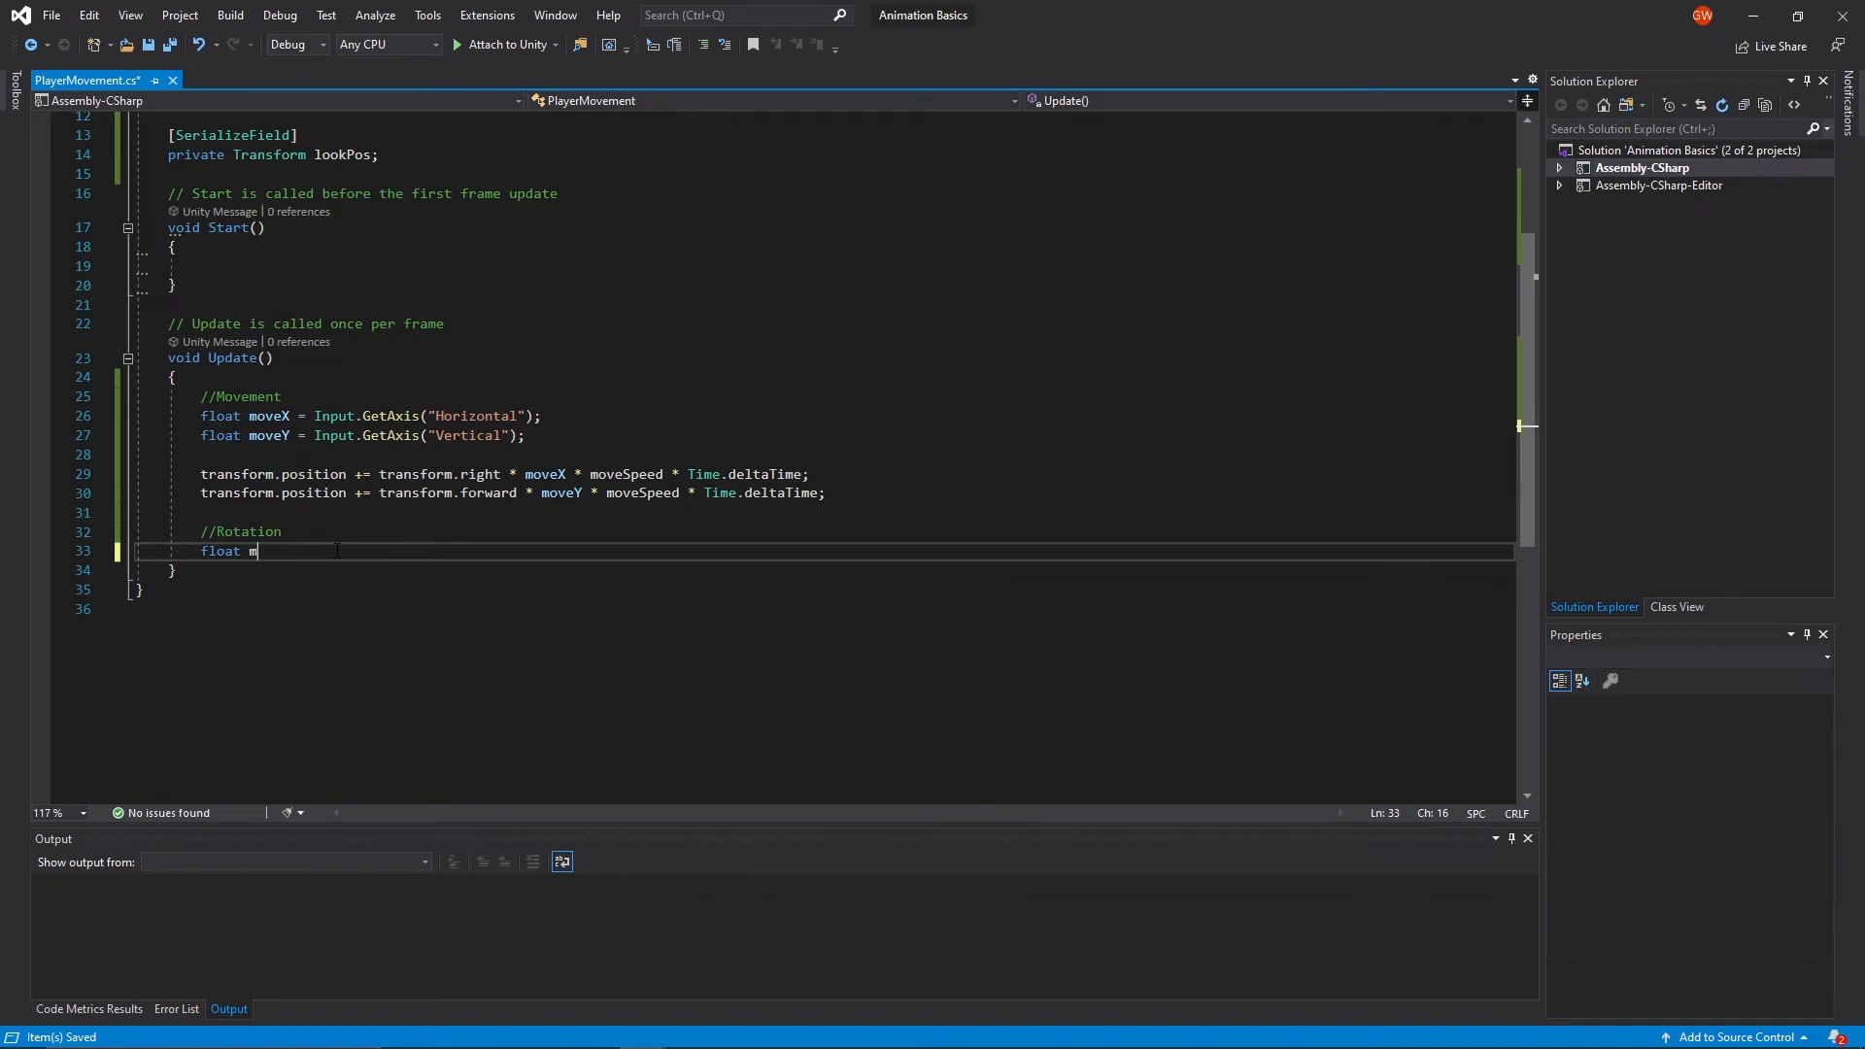
type("ouseX =")
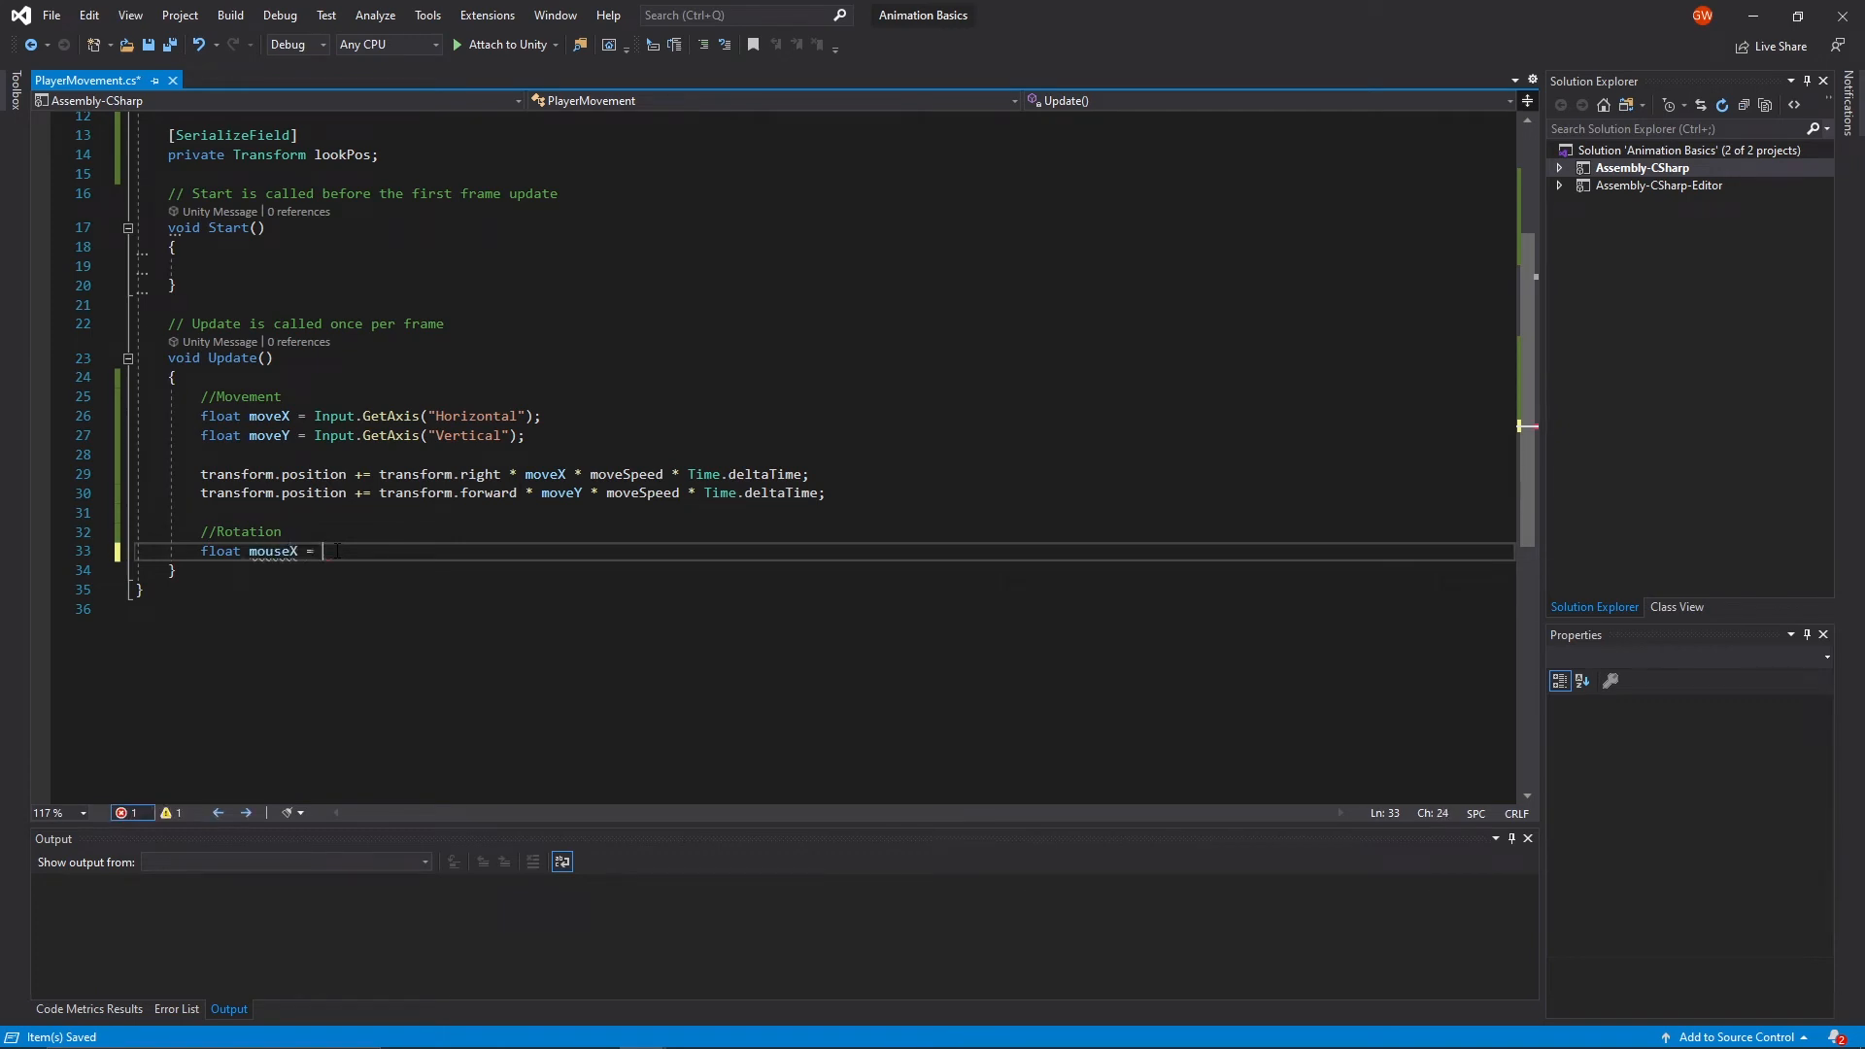
type("Input.GetAxis(\"Mouse")
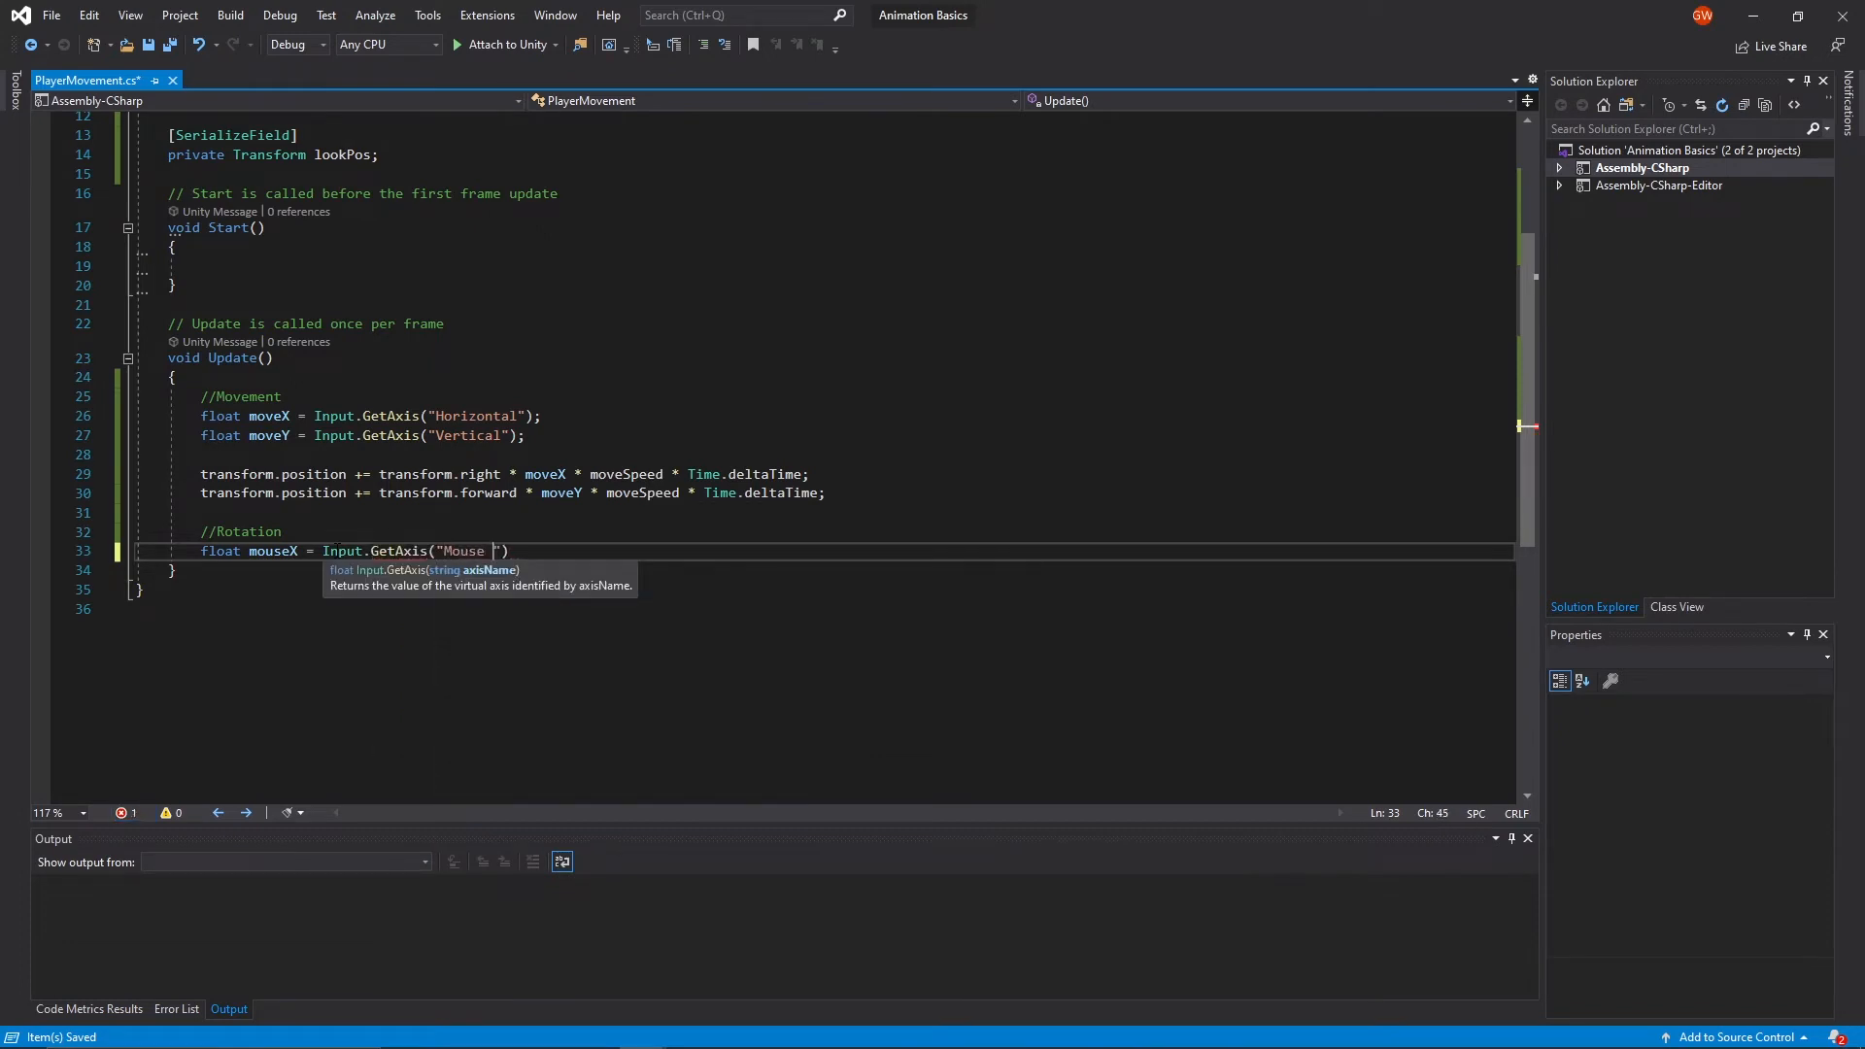
type("X\");")
type("float")
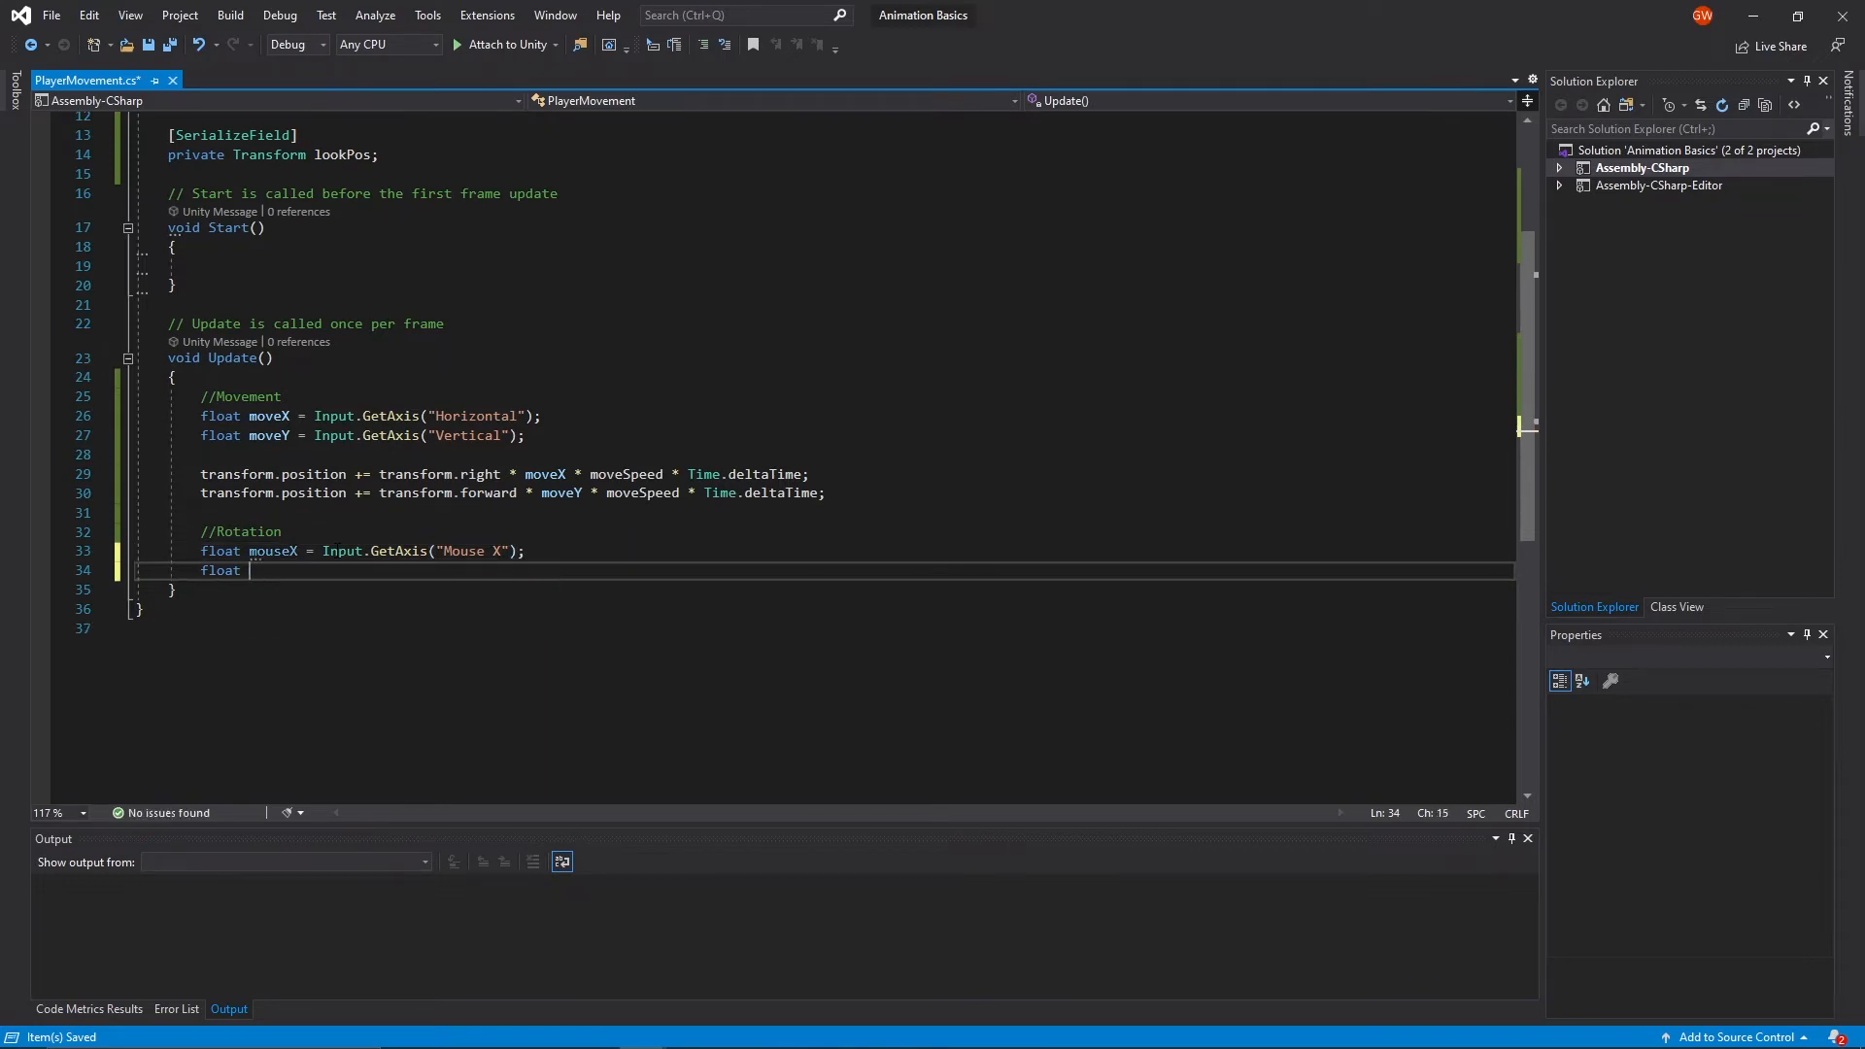
- Add float mouseY = Input.GetAxis("Mouse Y") and multiply both mouse lines by sensitivity
type("mouseY")
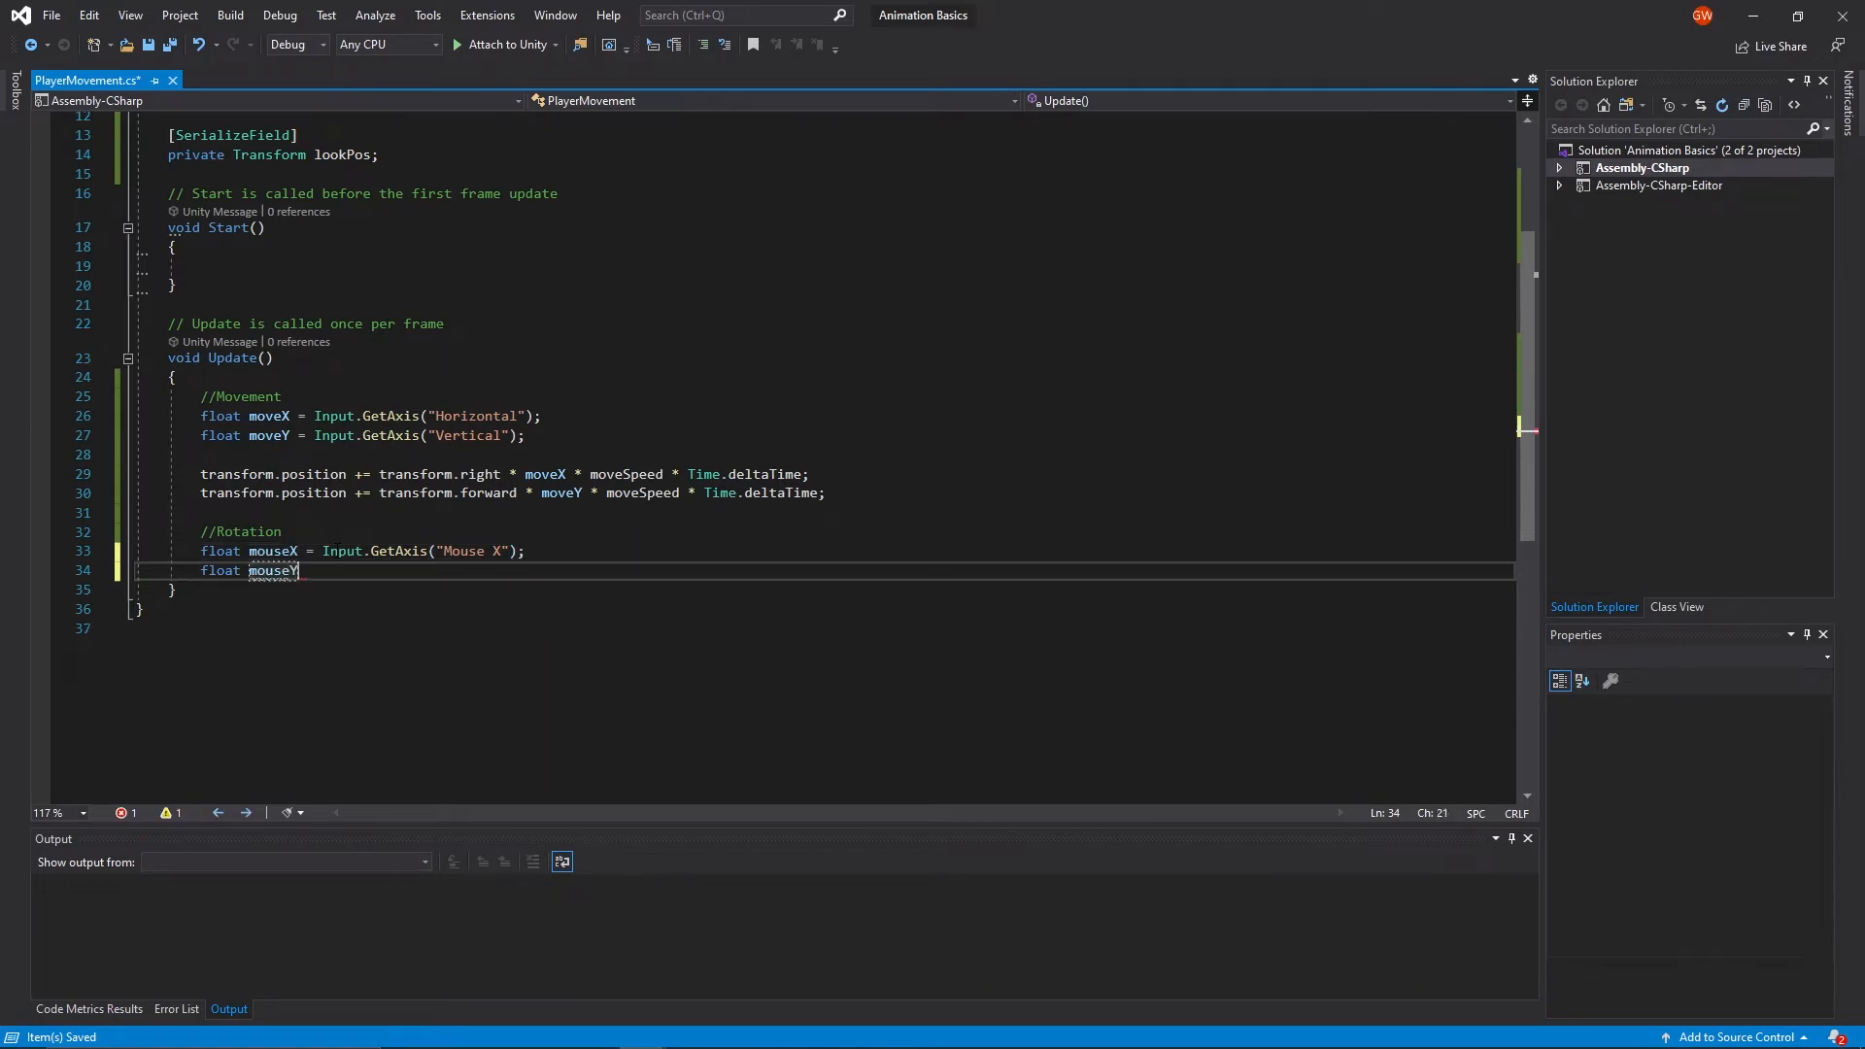
type("= u")
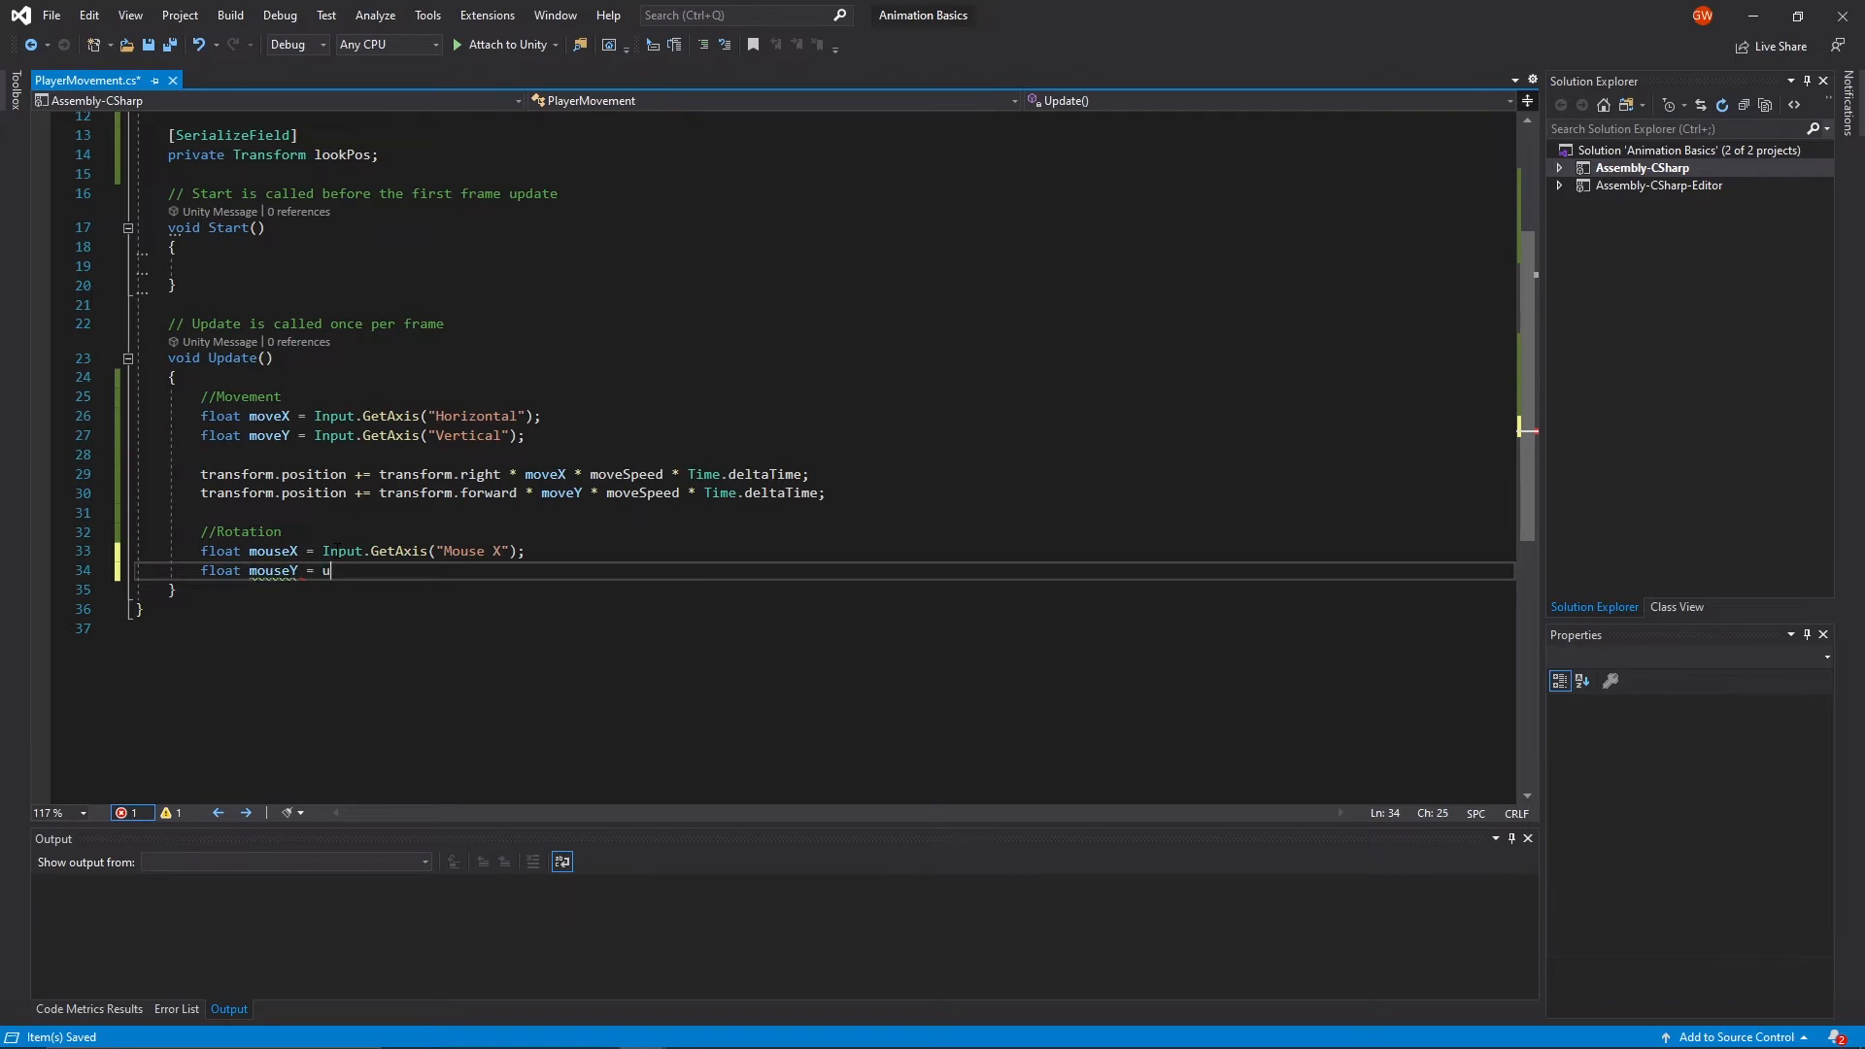
type("nput.GetAxis(\"Mouse Y\");")
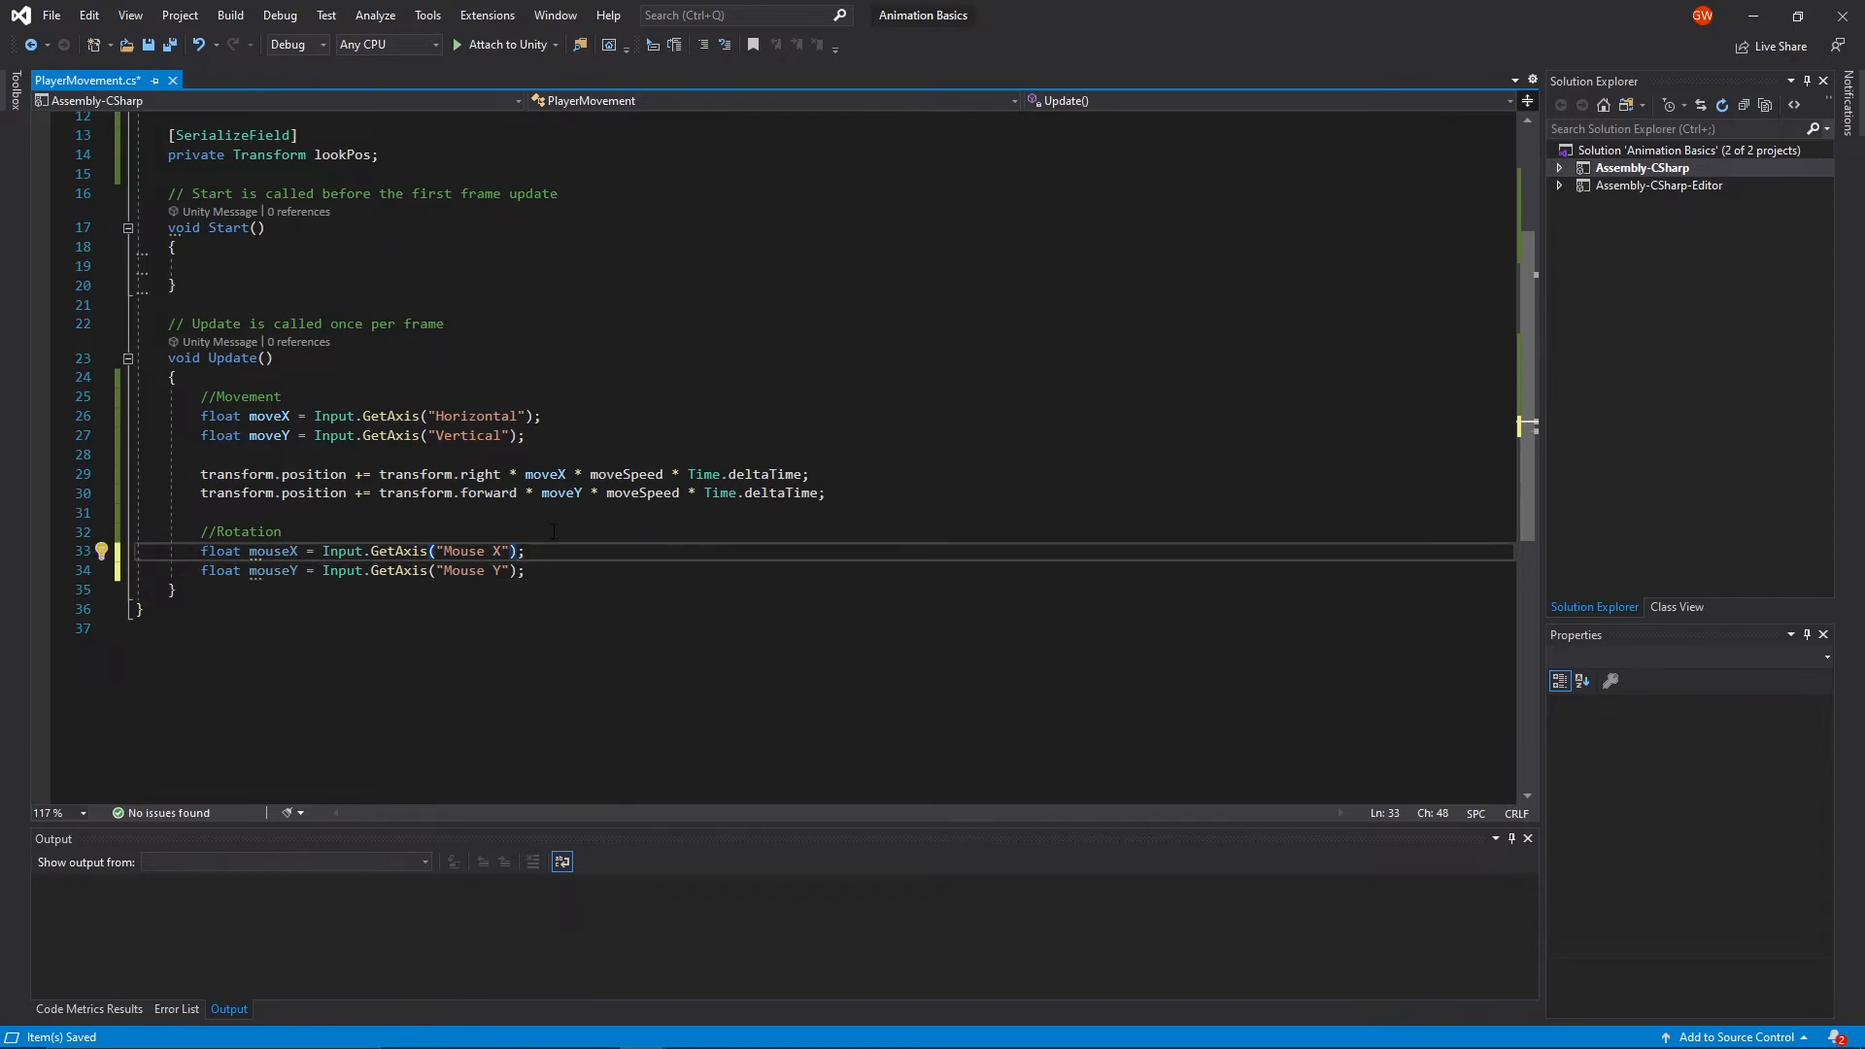
type("* sensitivity")
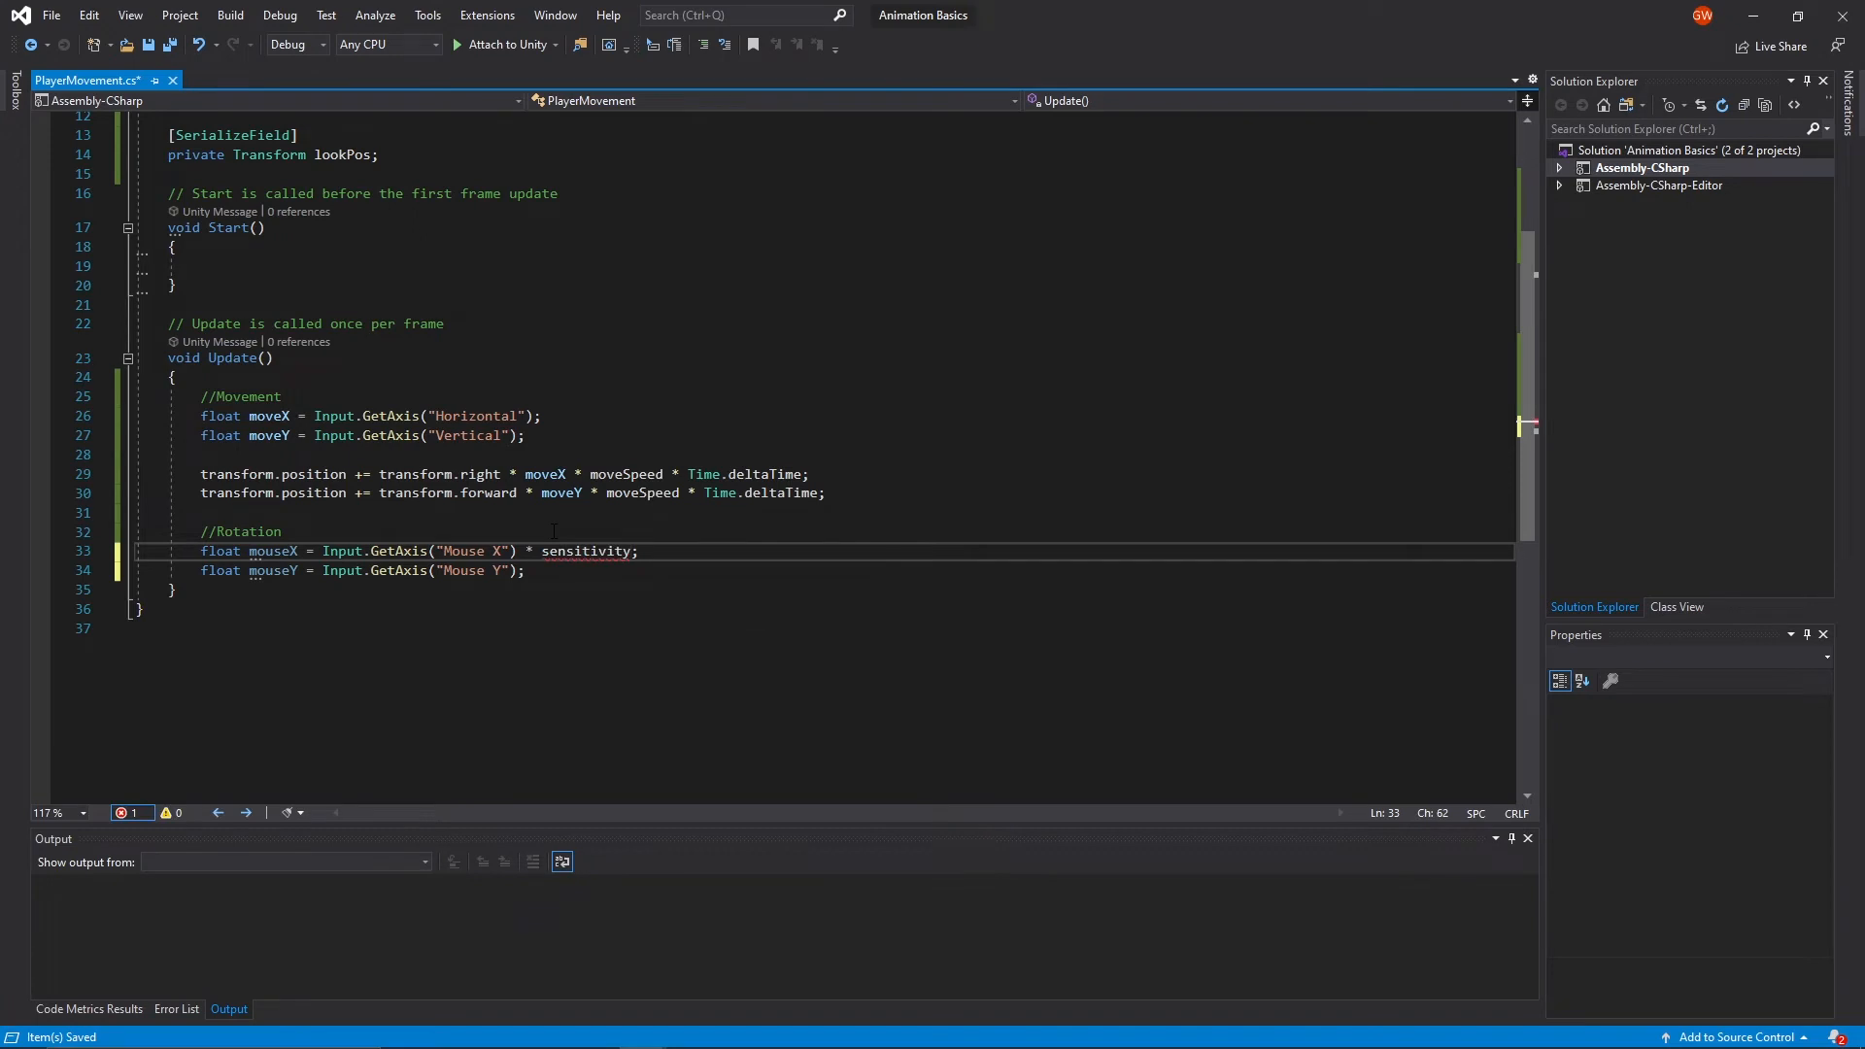
type("* sensitivity;")
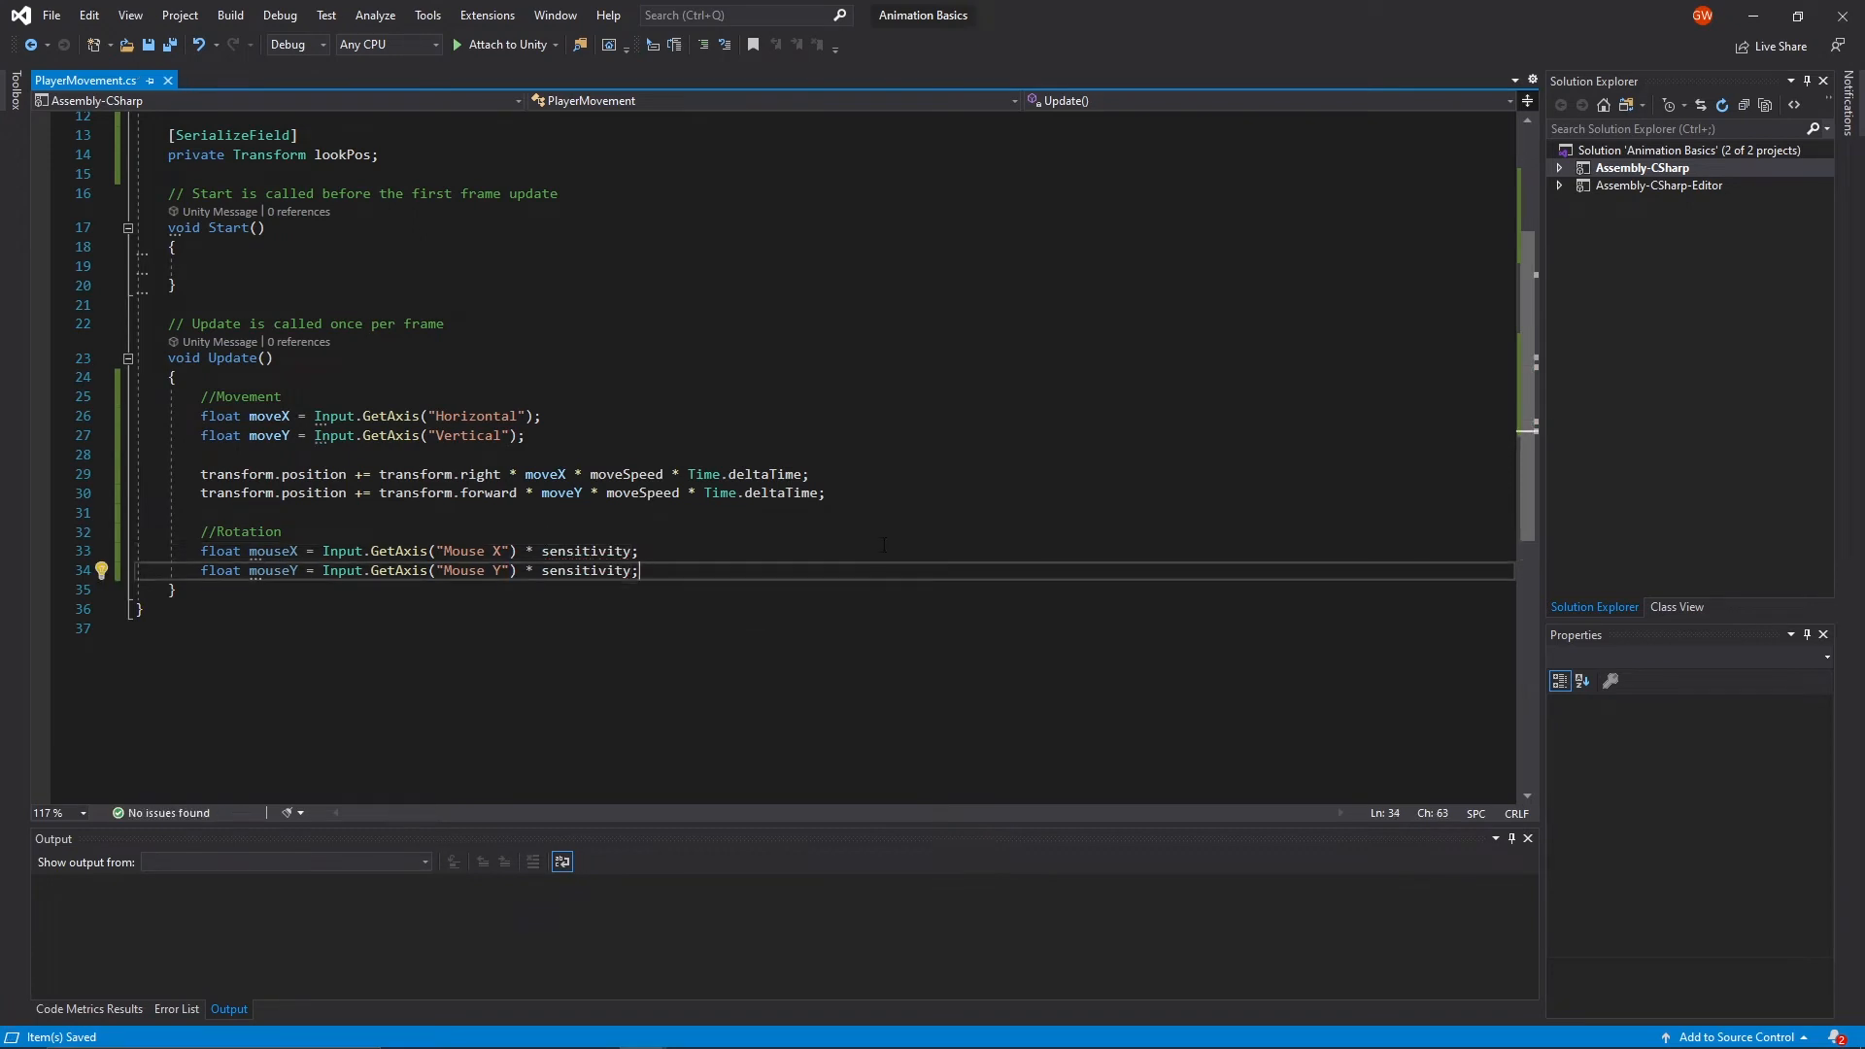
key("Enter")
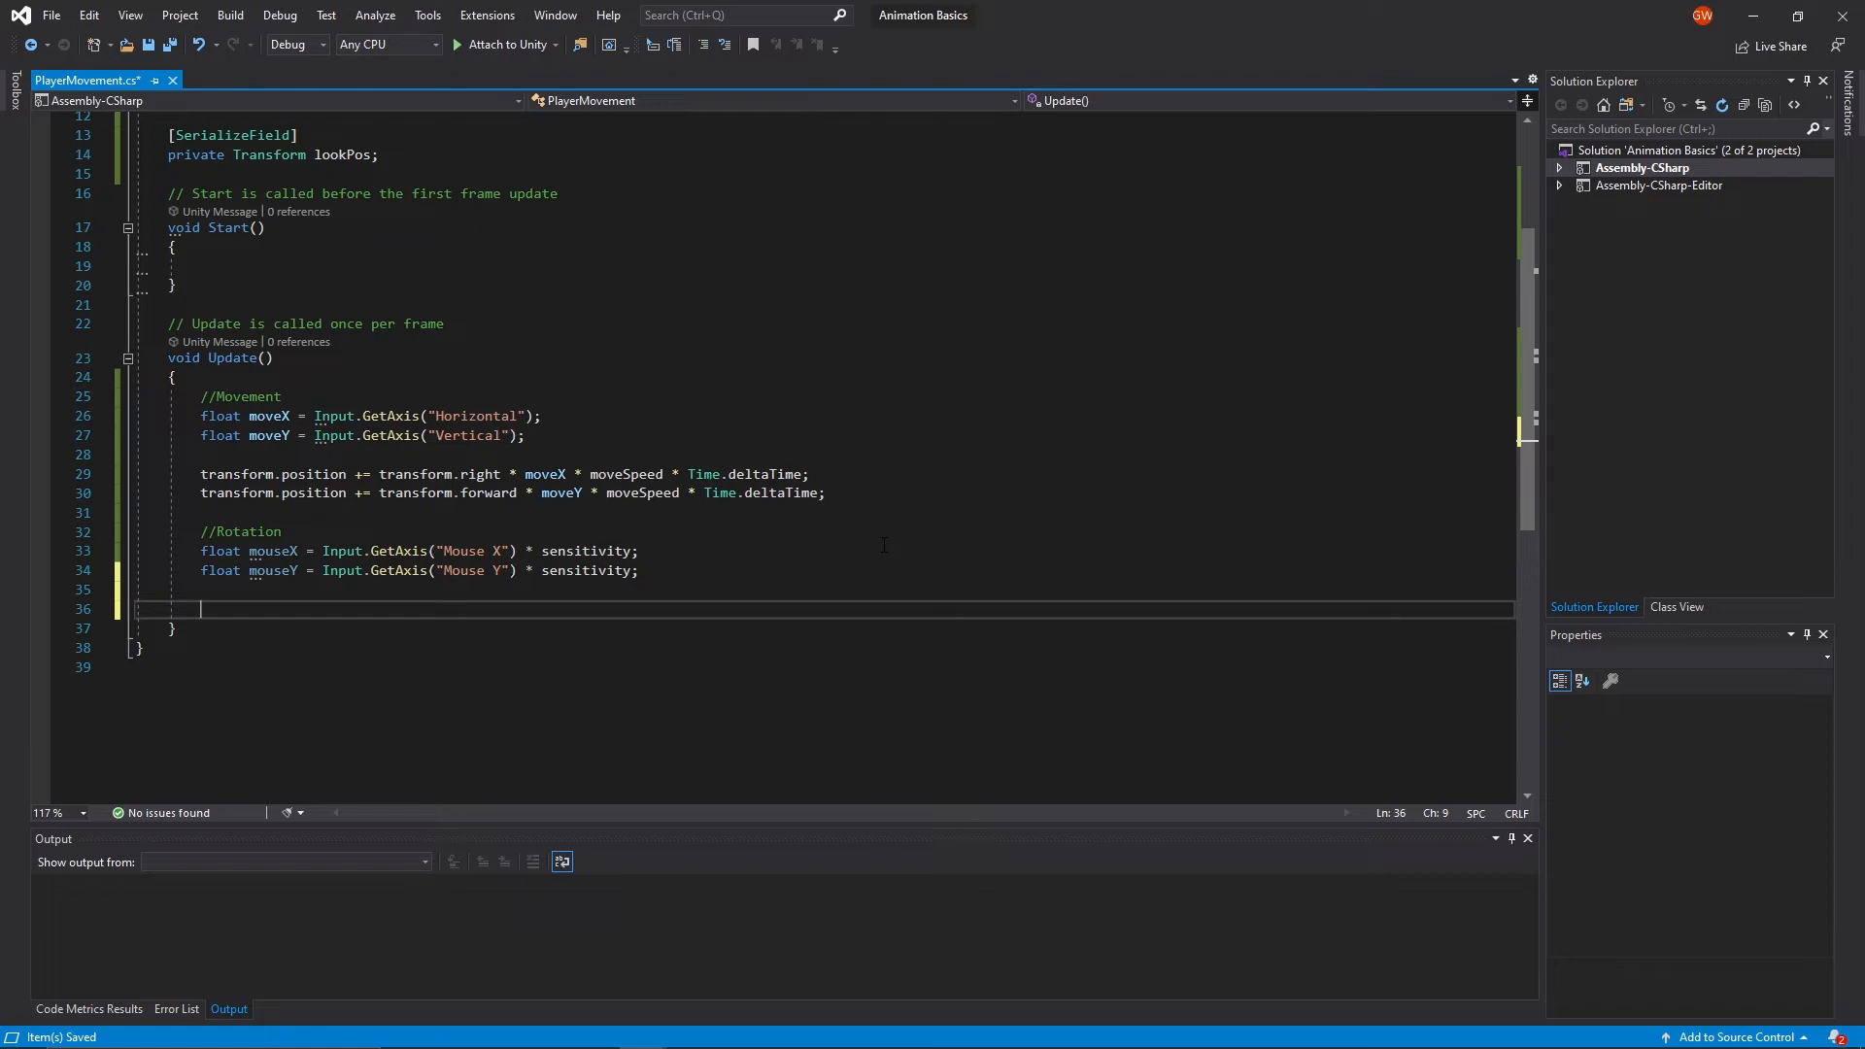
- Declare private float rotX, rotY; below the lookPos field
scroll("up", 3)
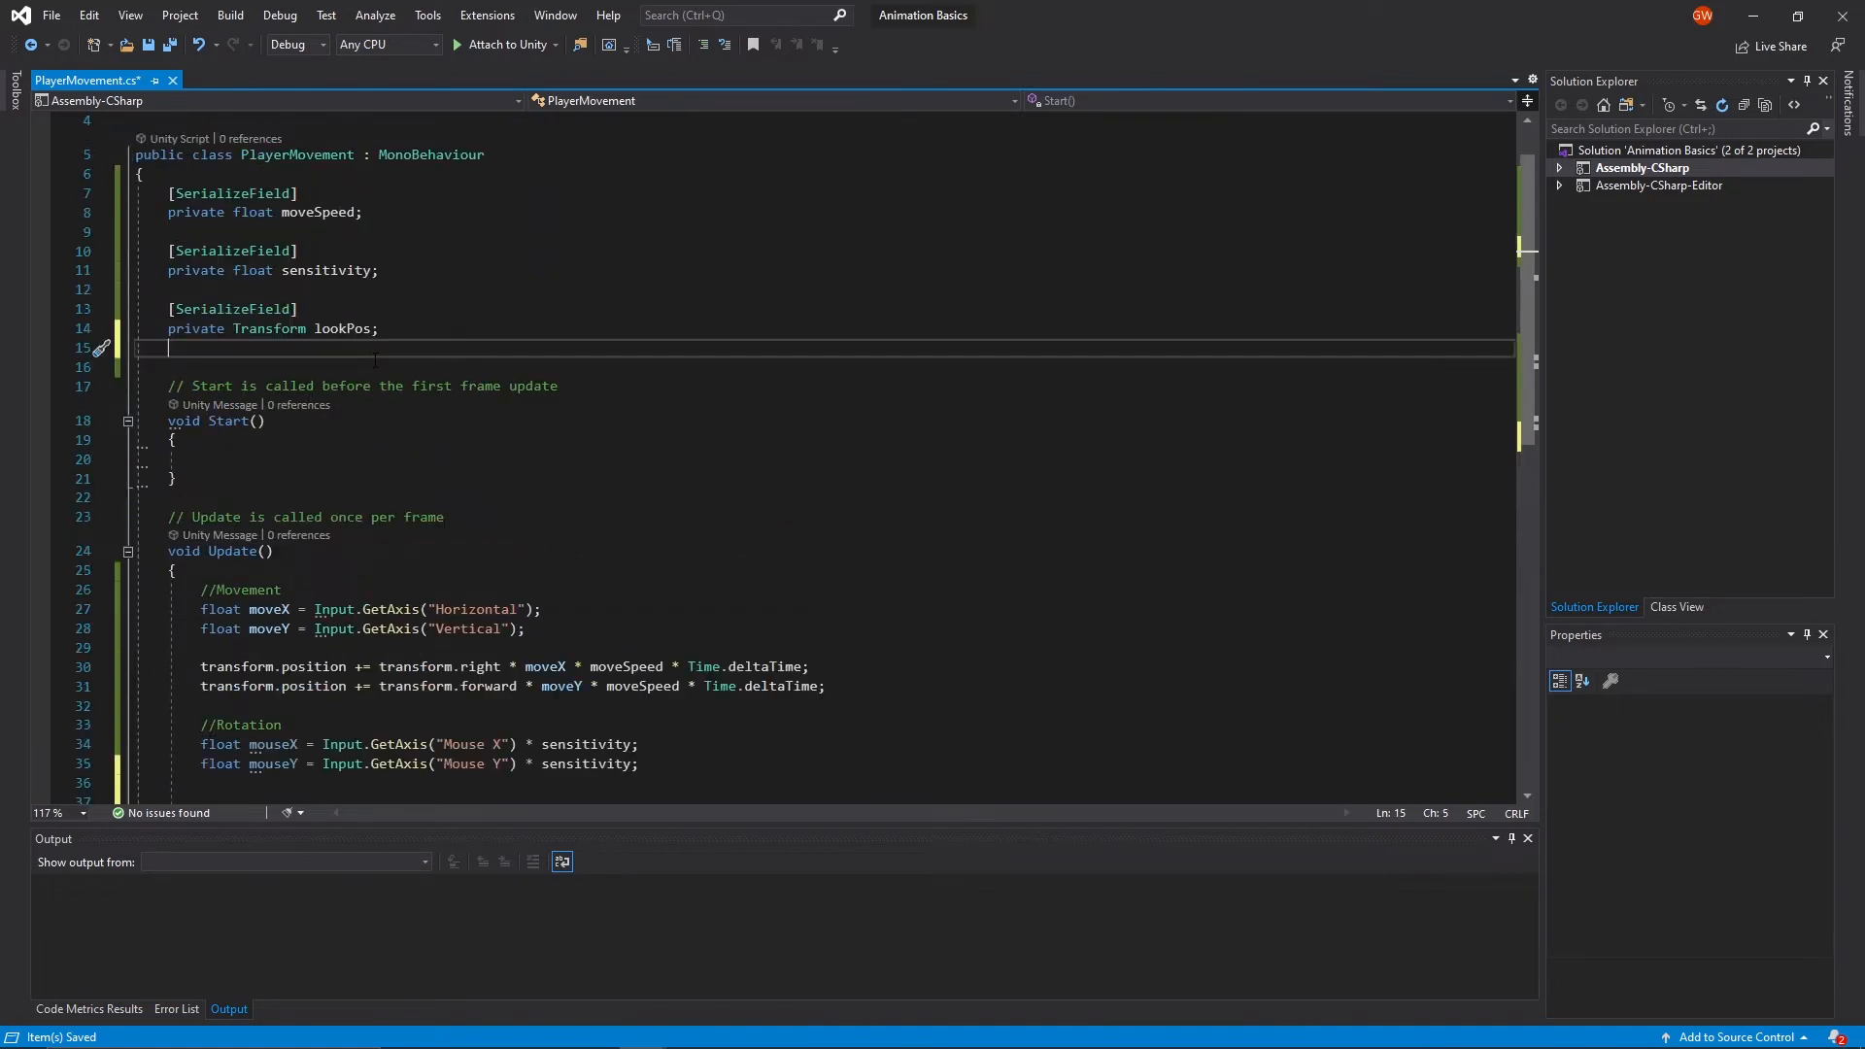
type("pr")
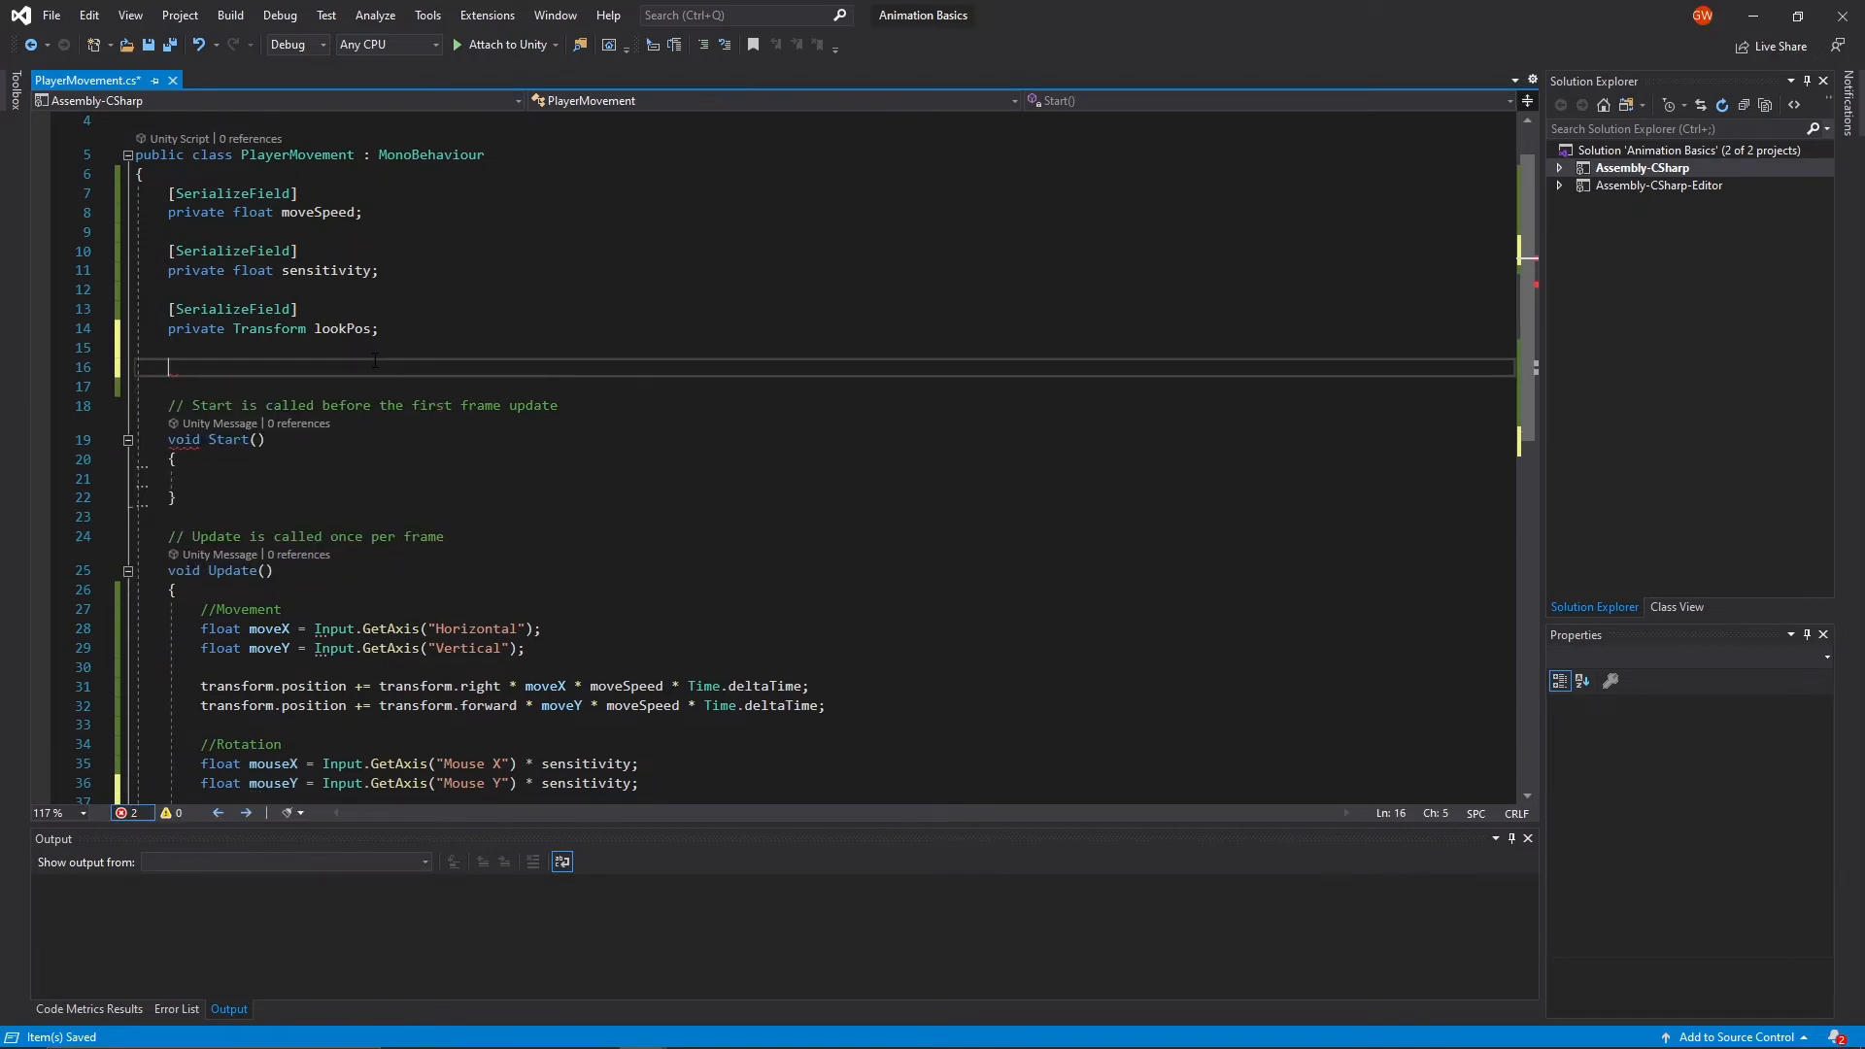
type("private")
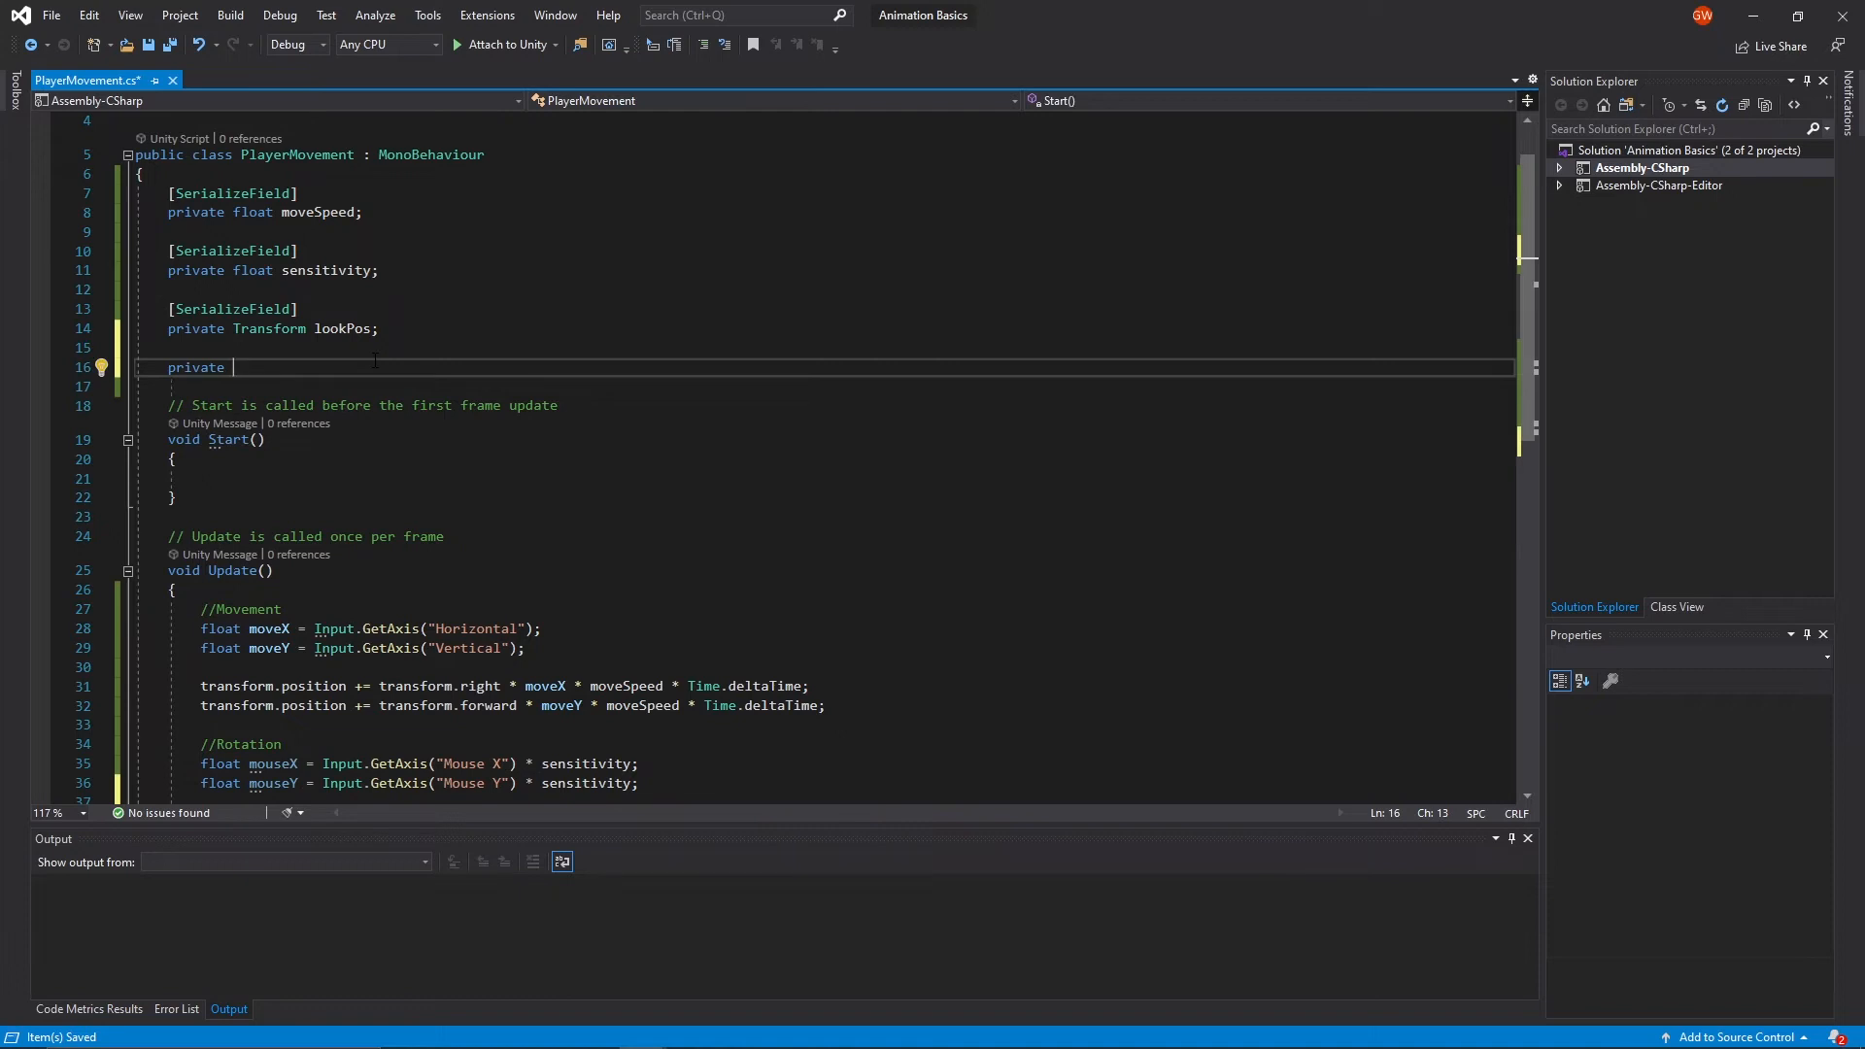
type("float rot")
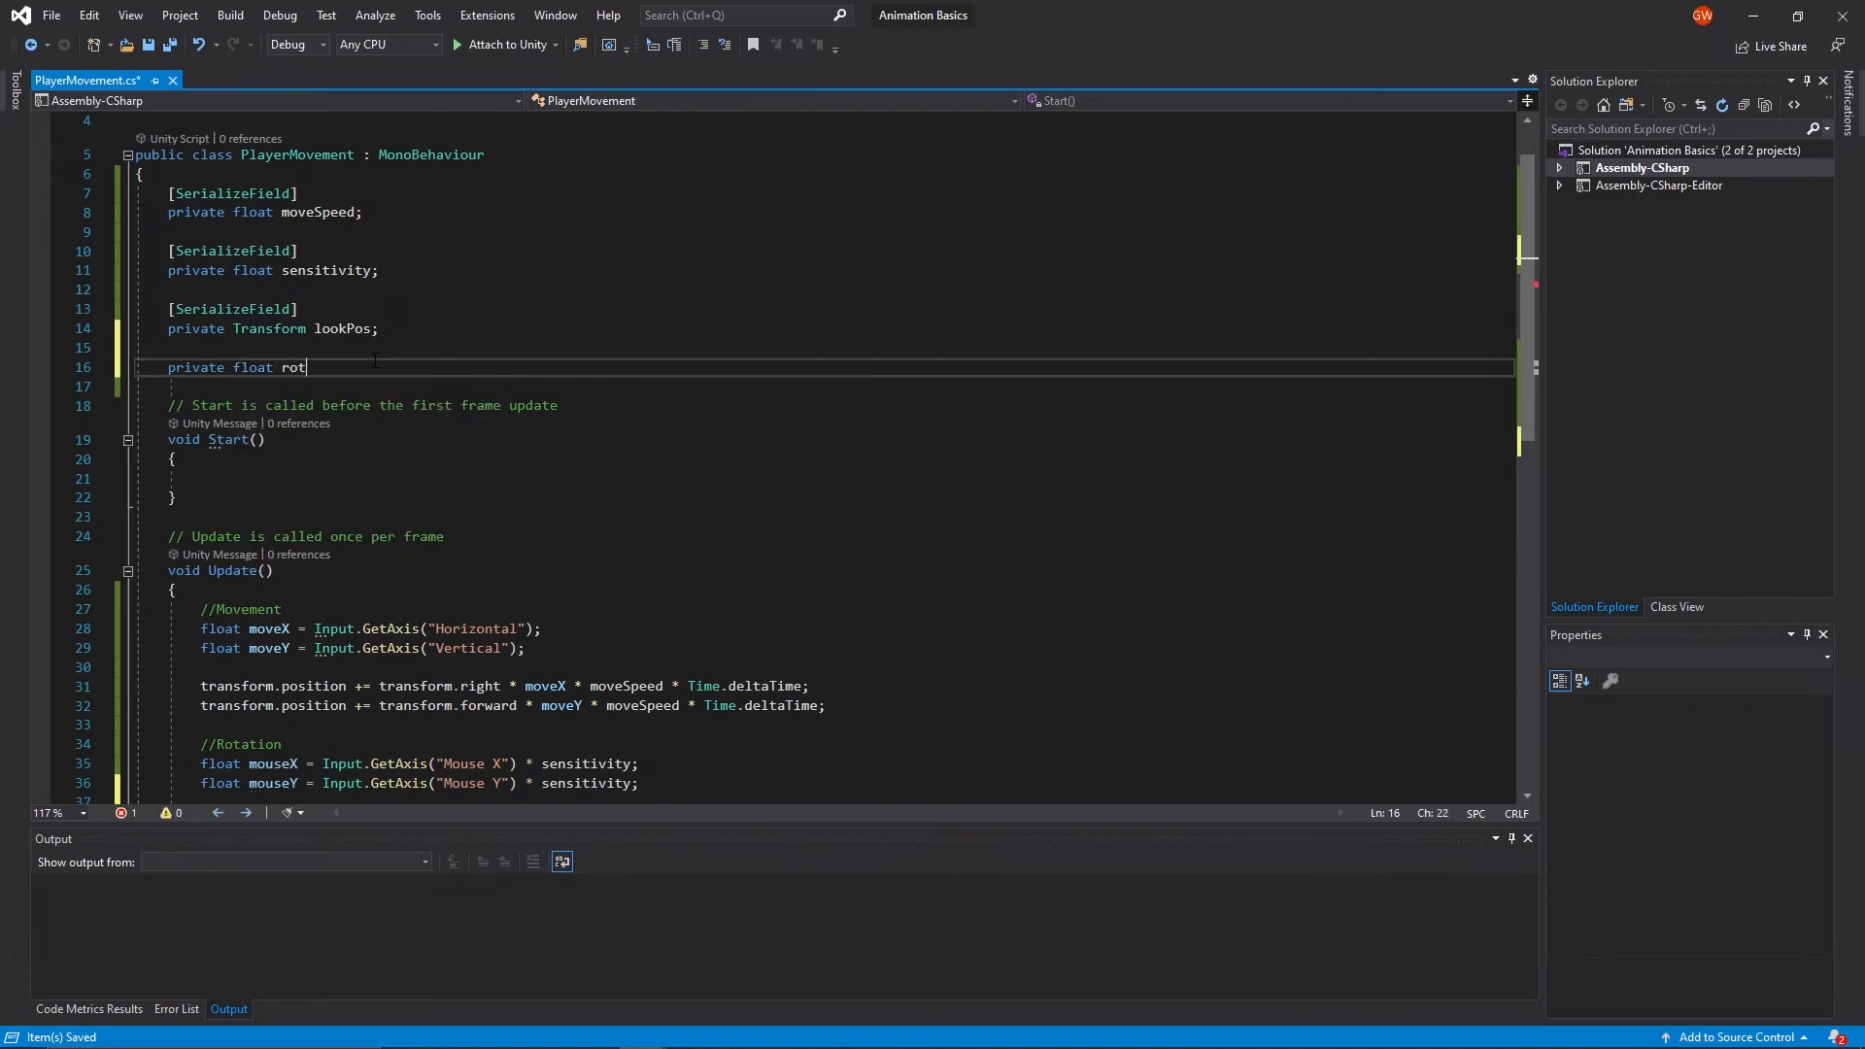
type("X, rotY;")
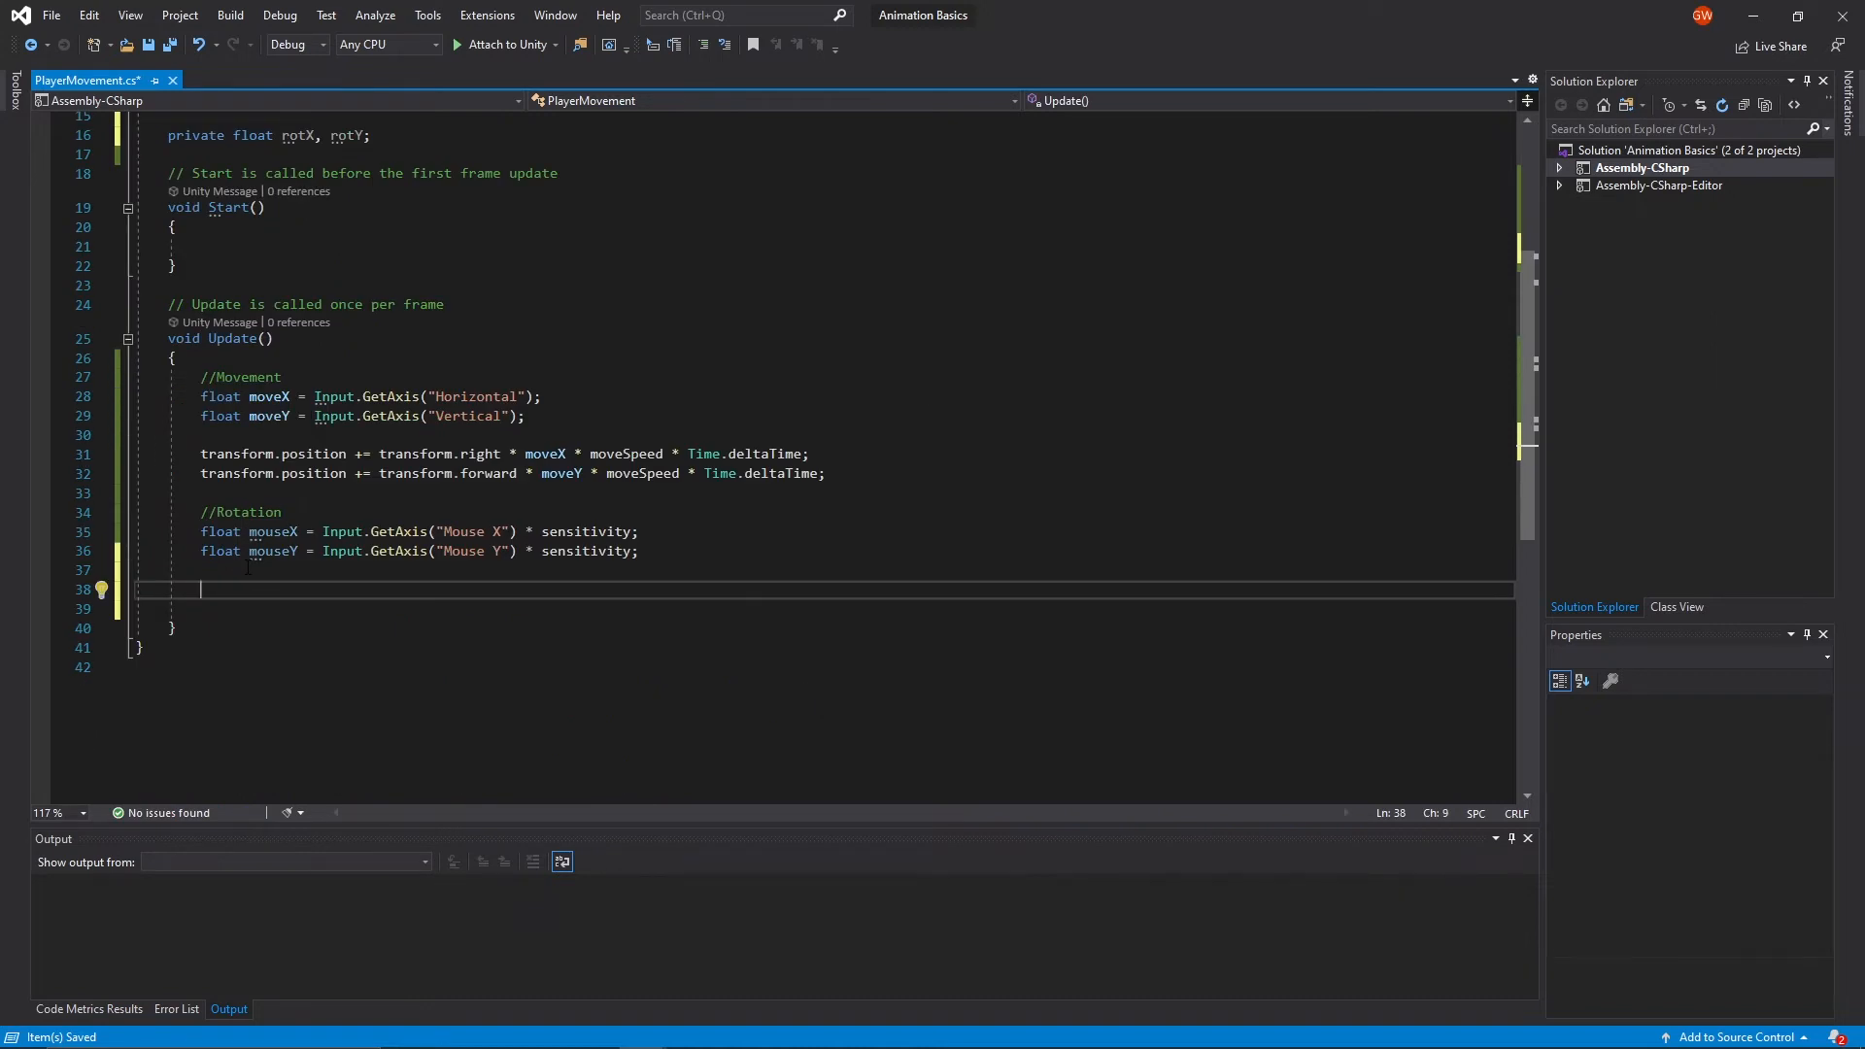
- In Update, add rotY += mouseX; and rotX += mouseY;
type("rotY += mouseX")
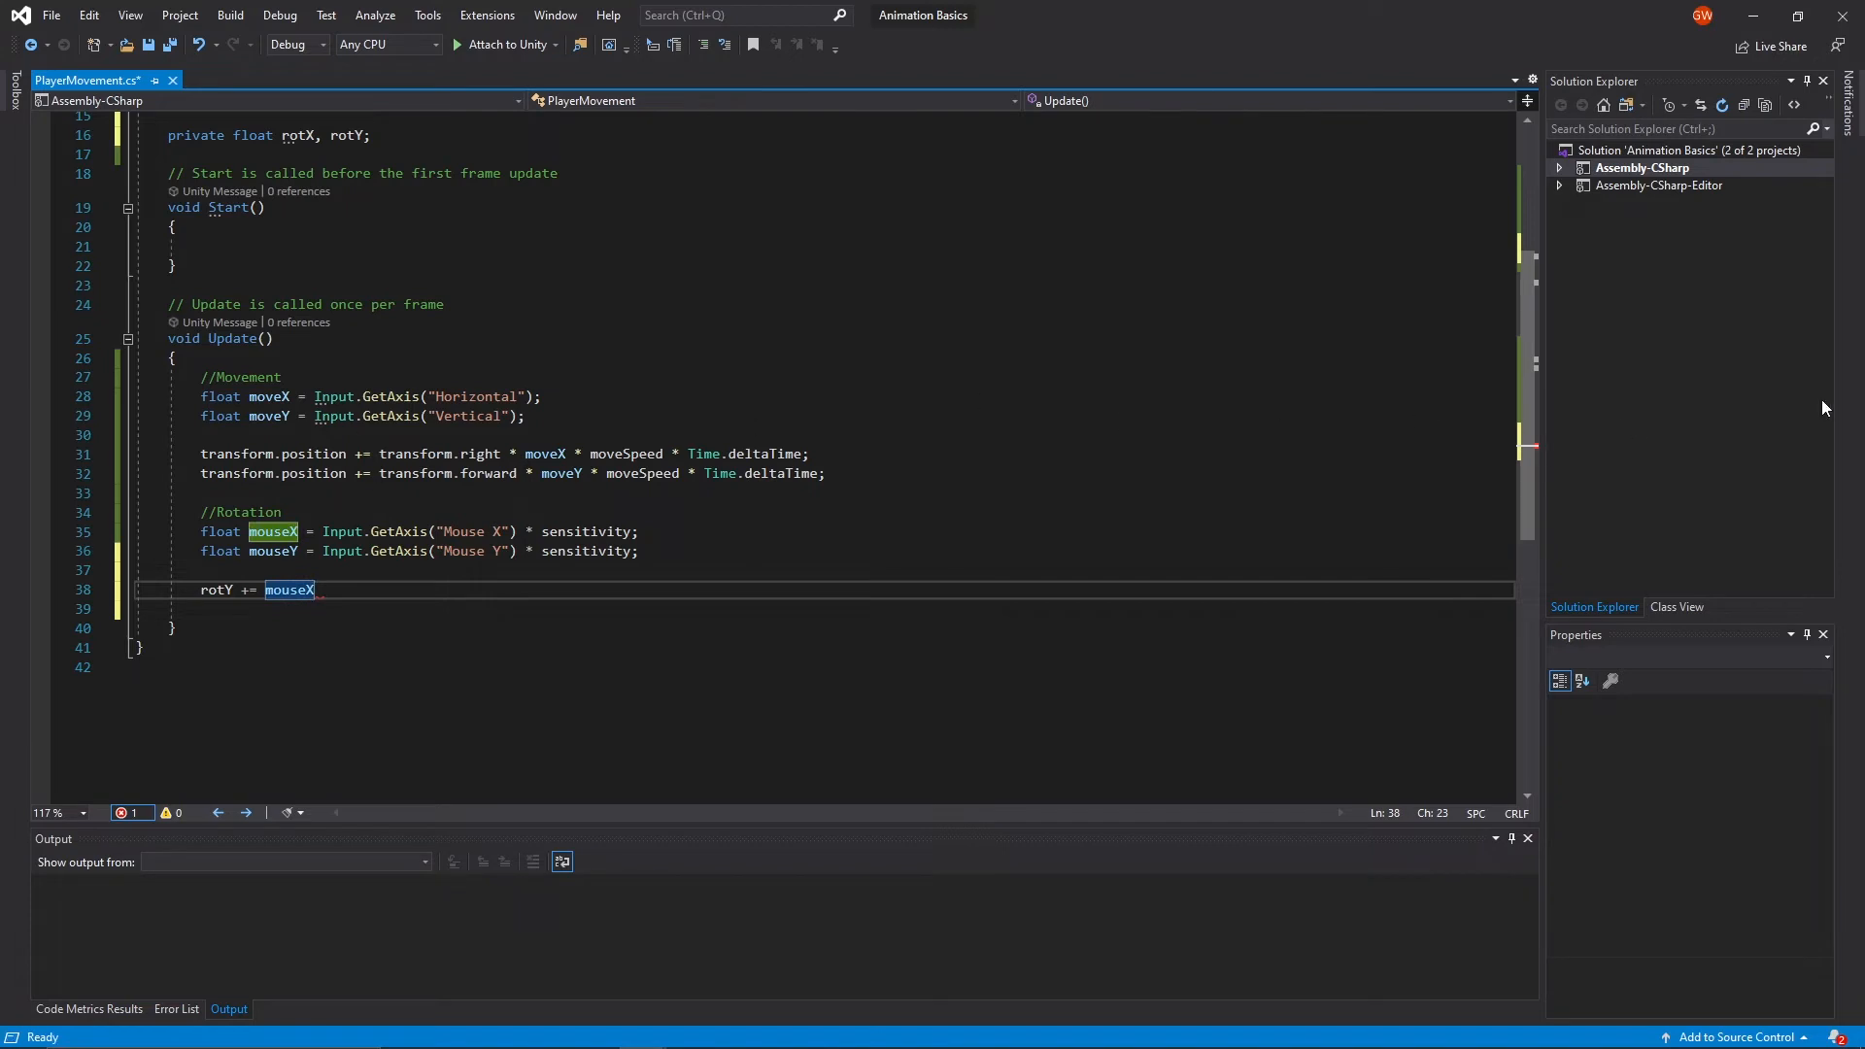
mouse_move(1053, 396)
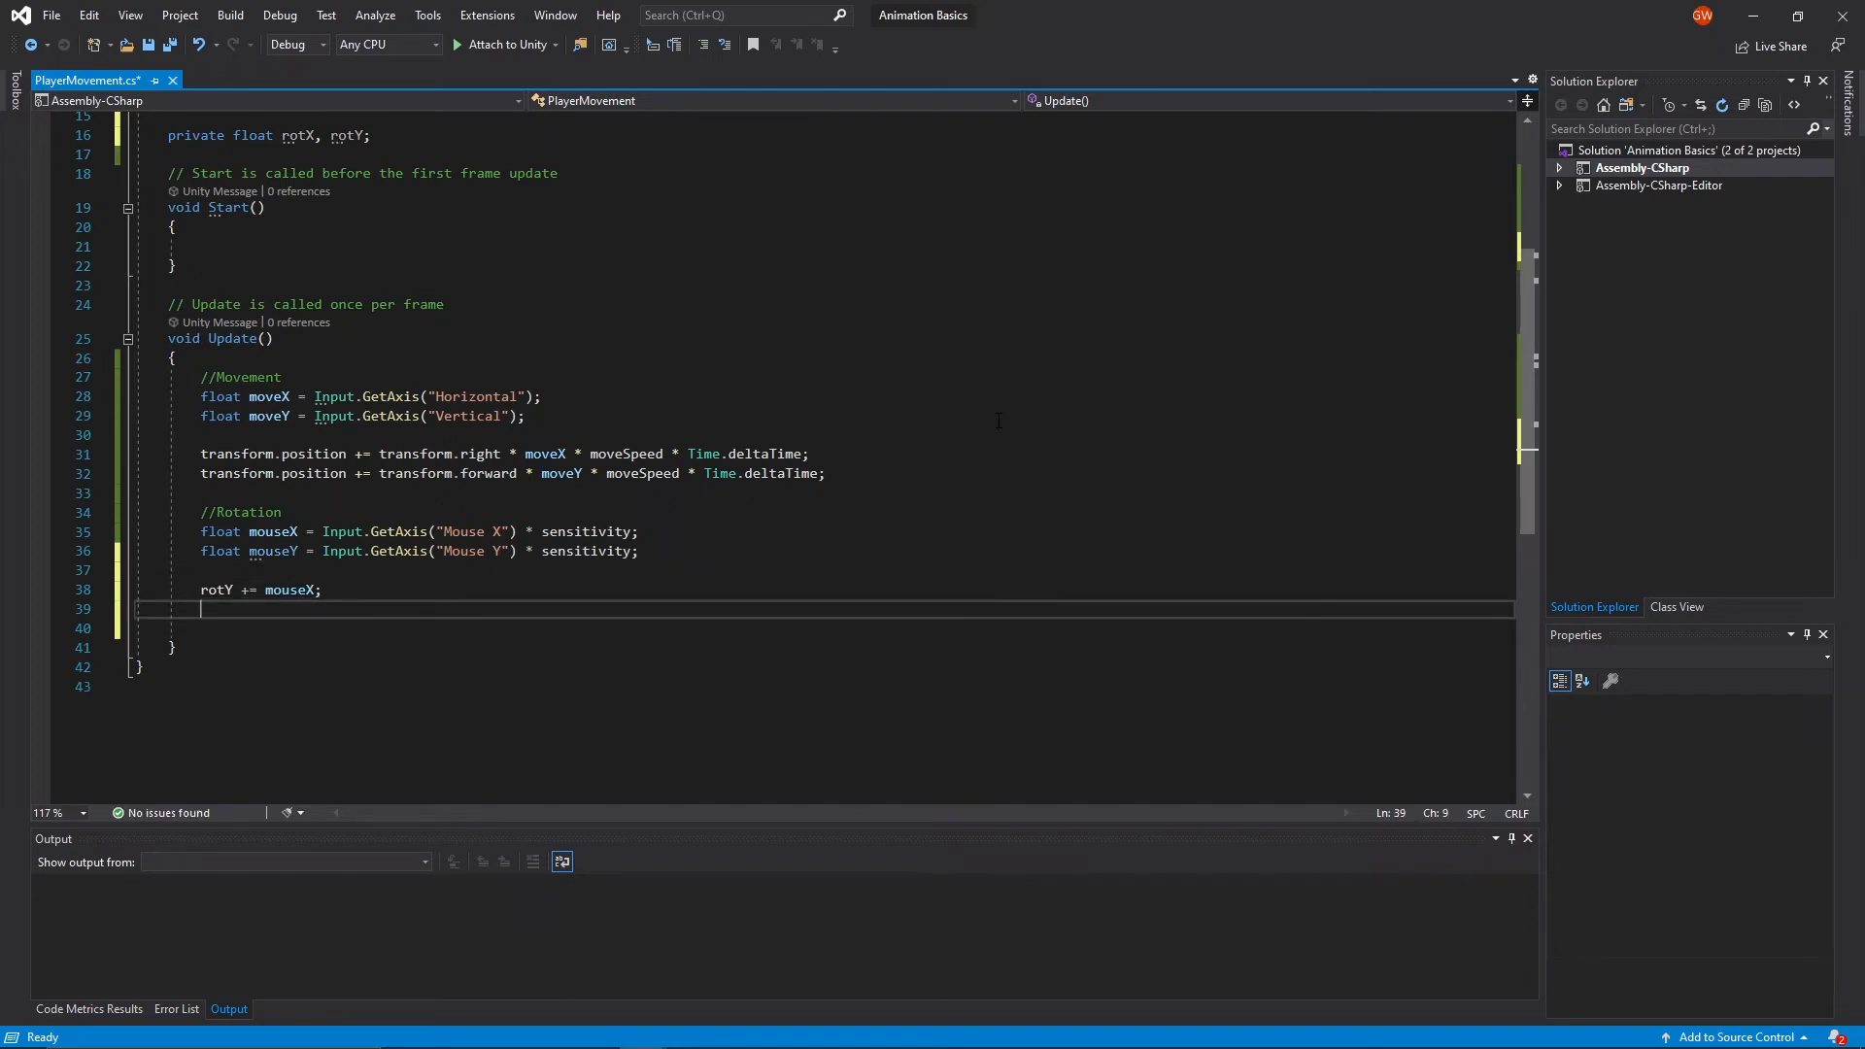
type("ro")
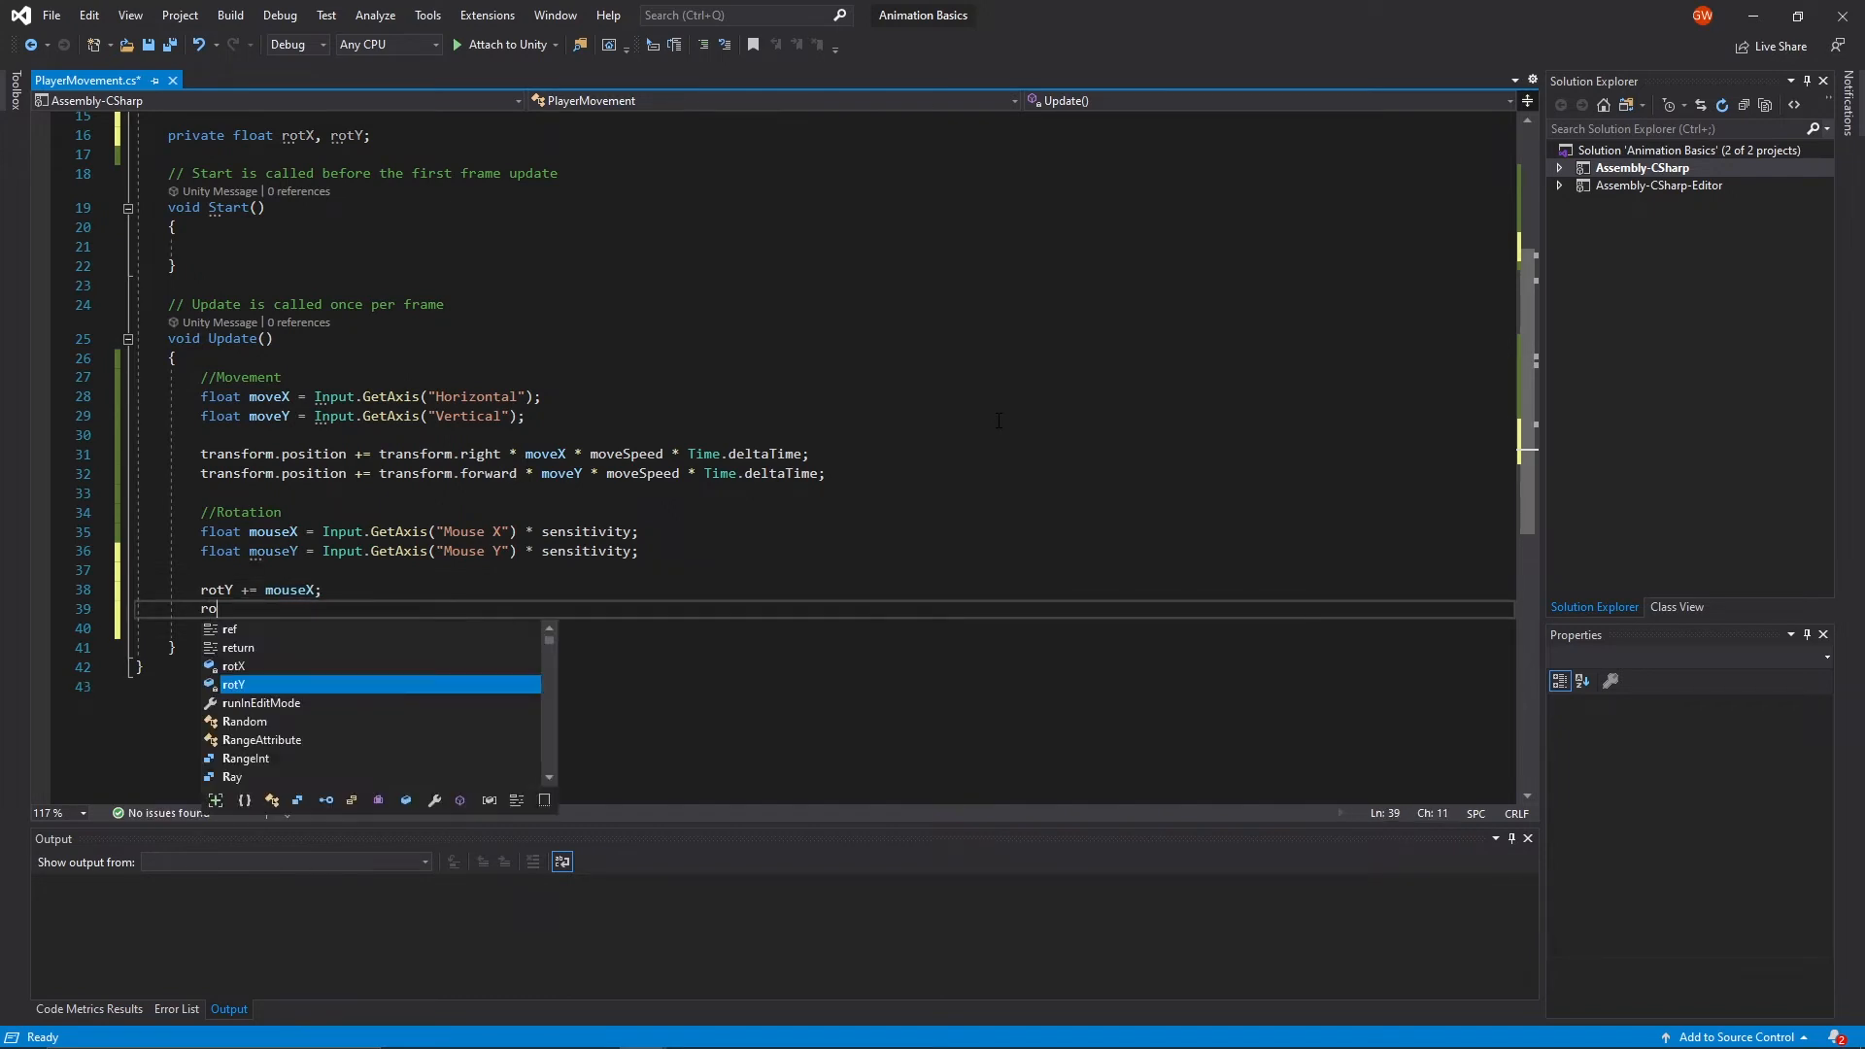
type("tX")
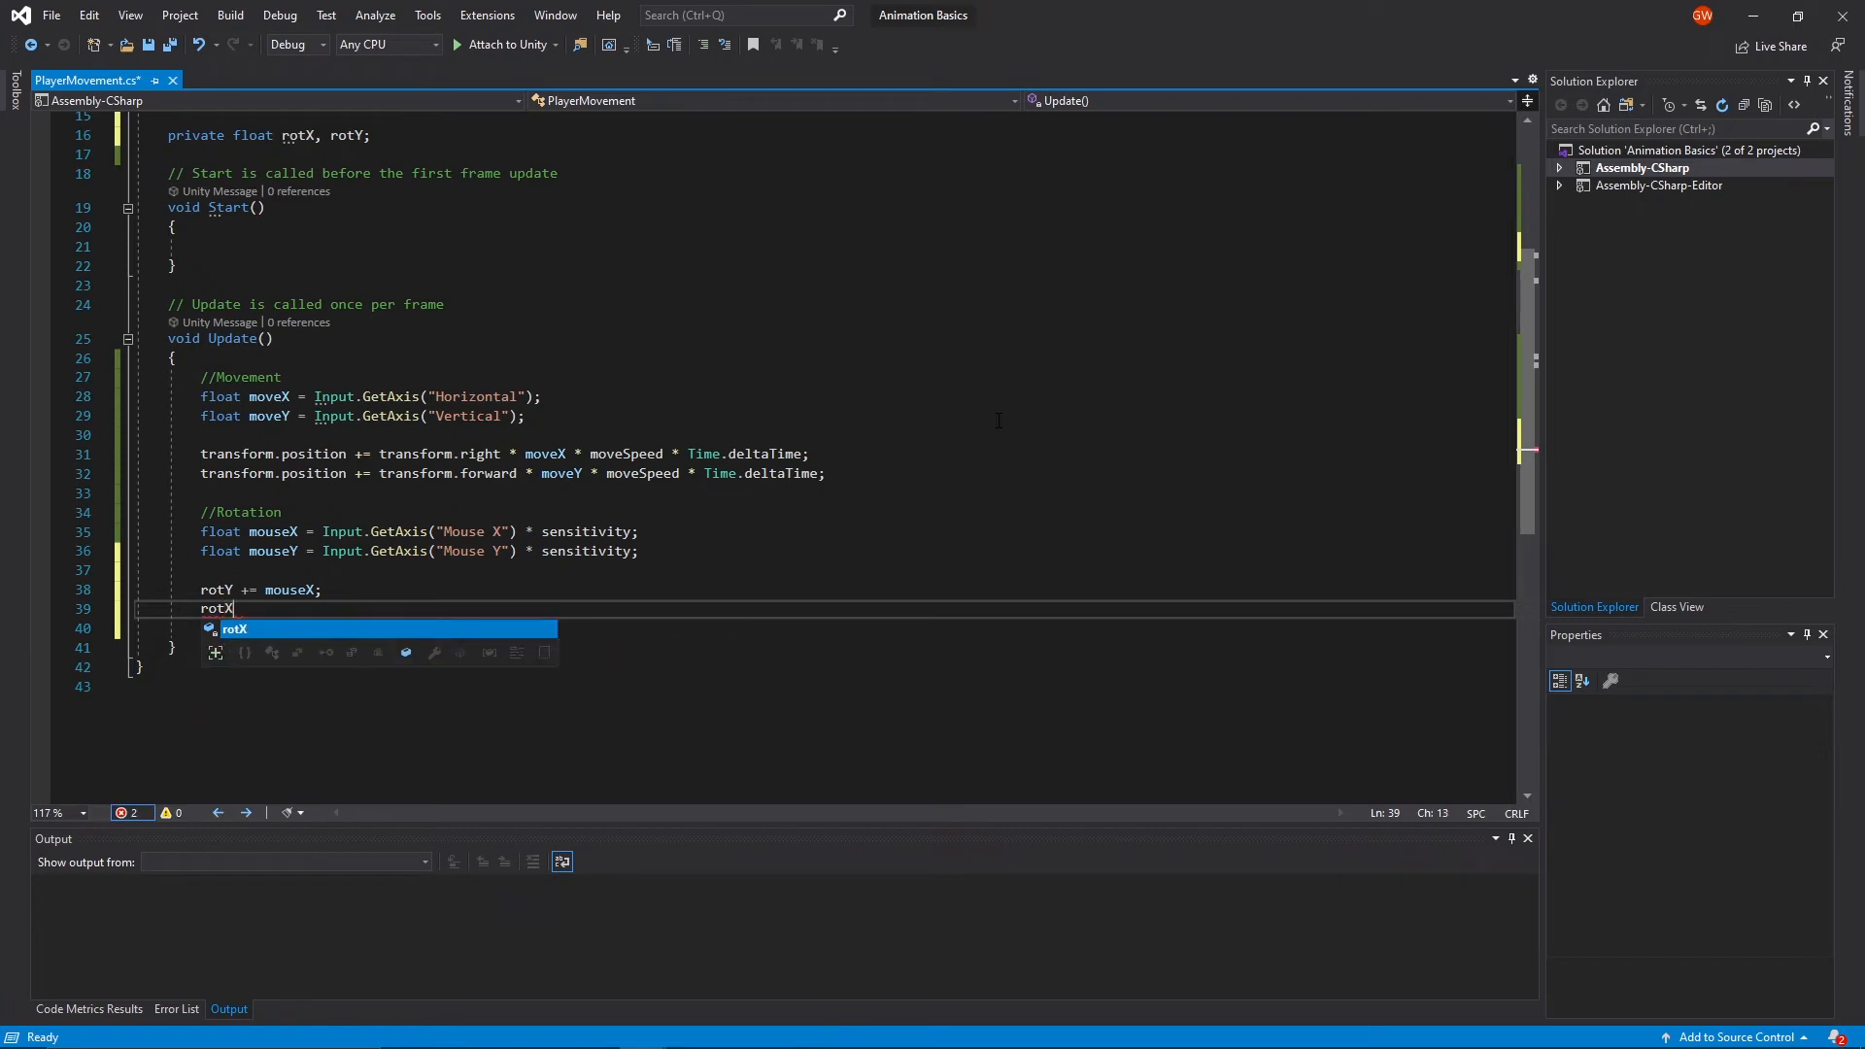
type("+= mouseY;")
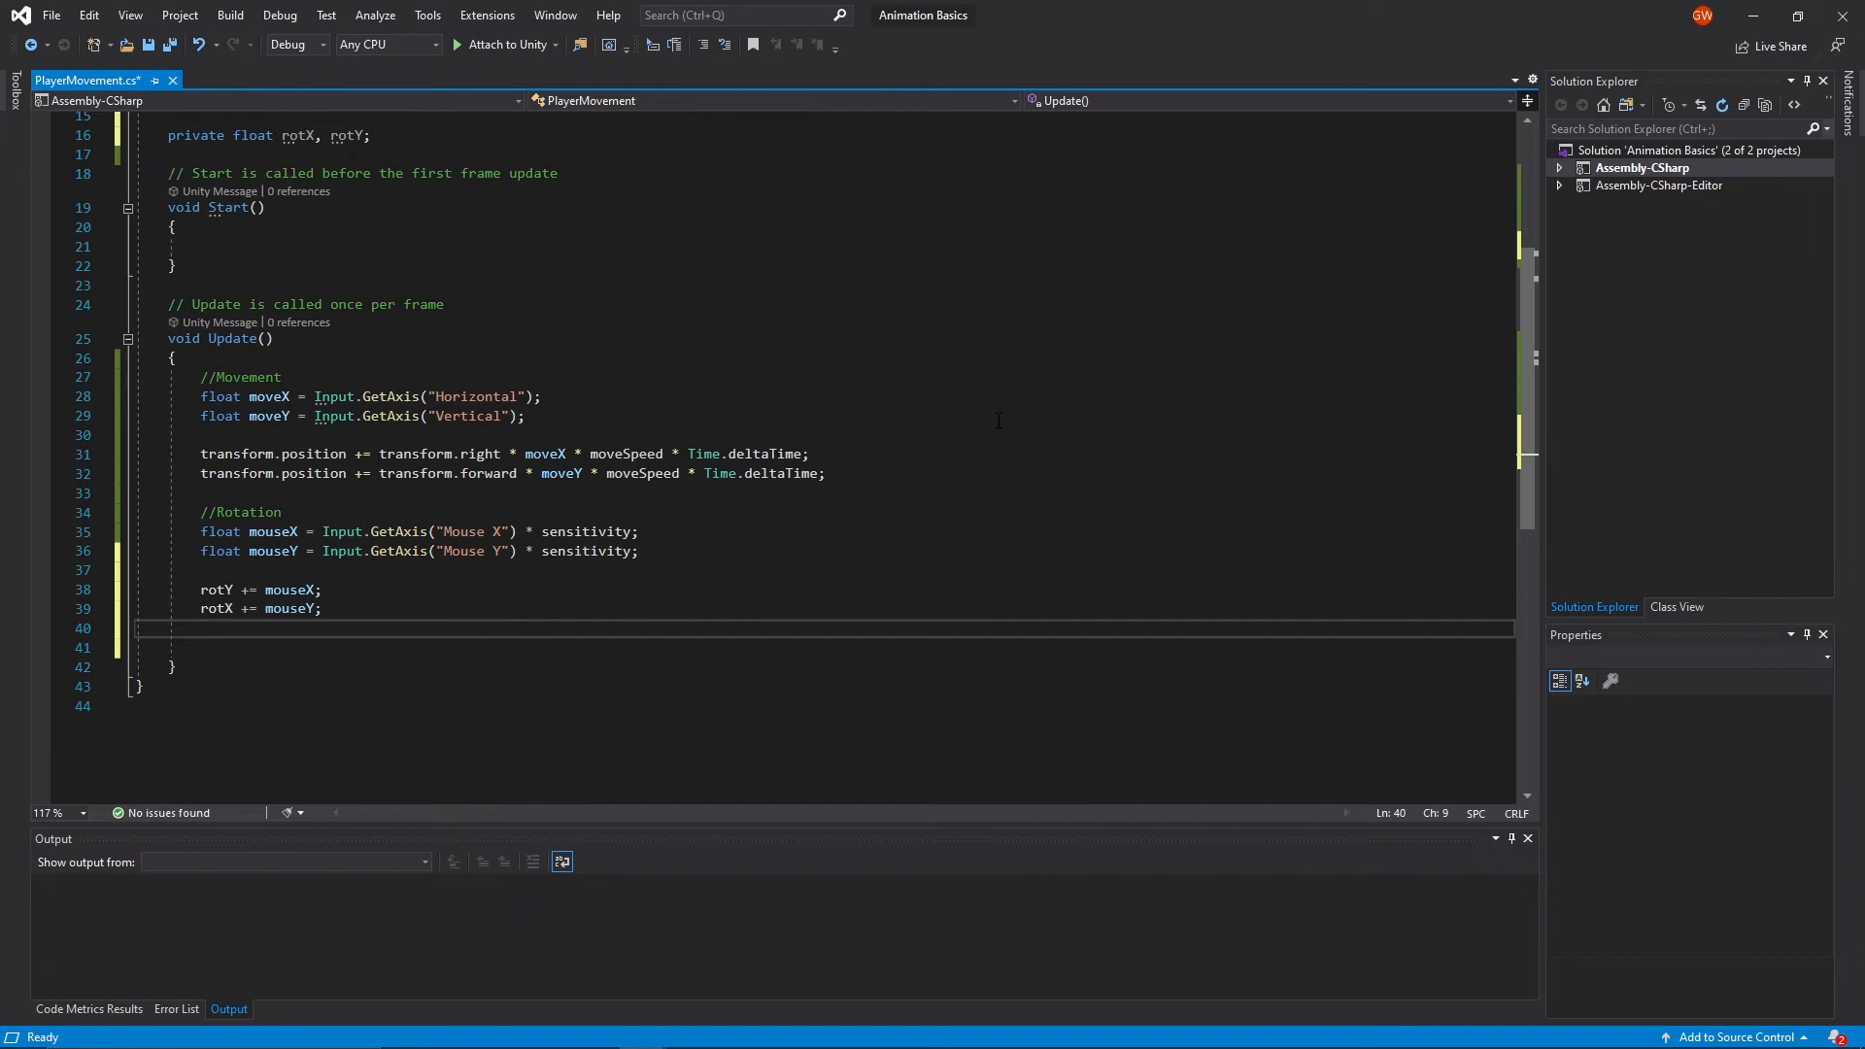
- Clamp rotX between -90 and 90 with Mathf.Clamp in Update()
type("rotX =")
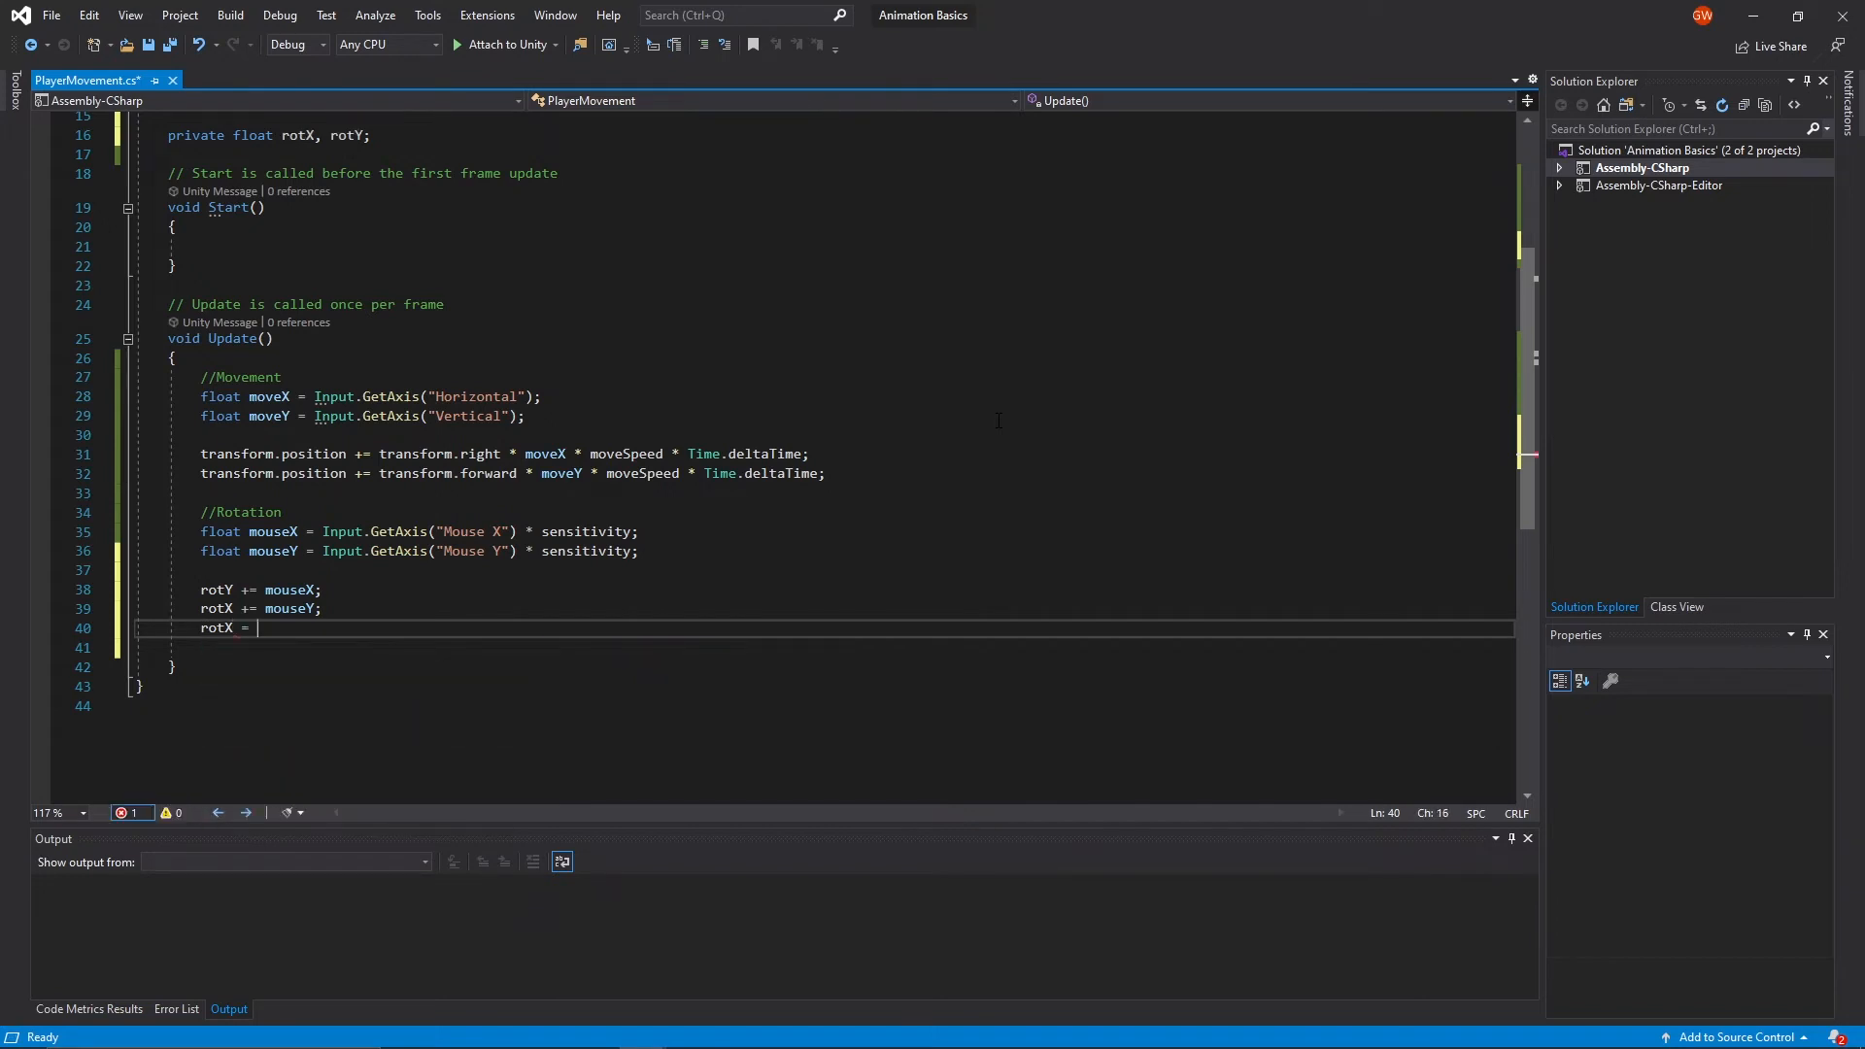
type("Mathf.cl")
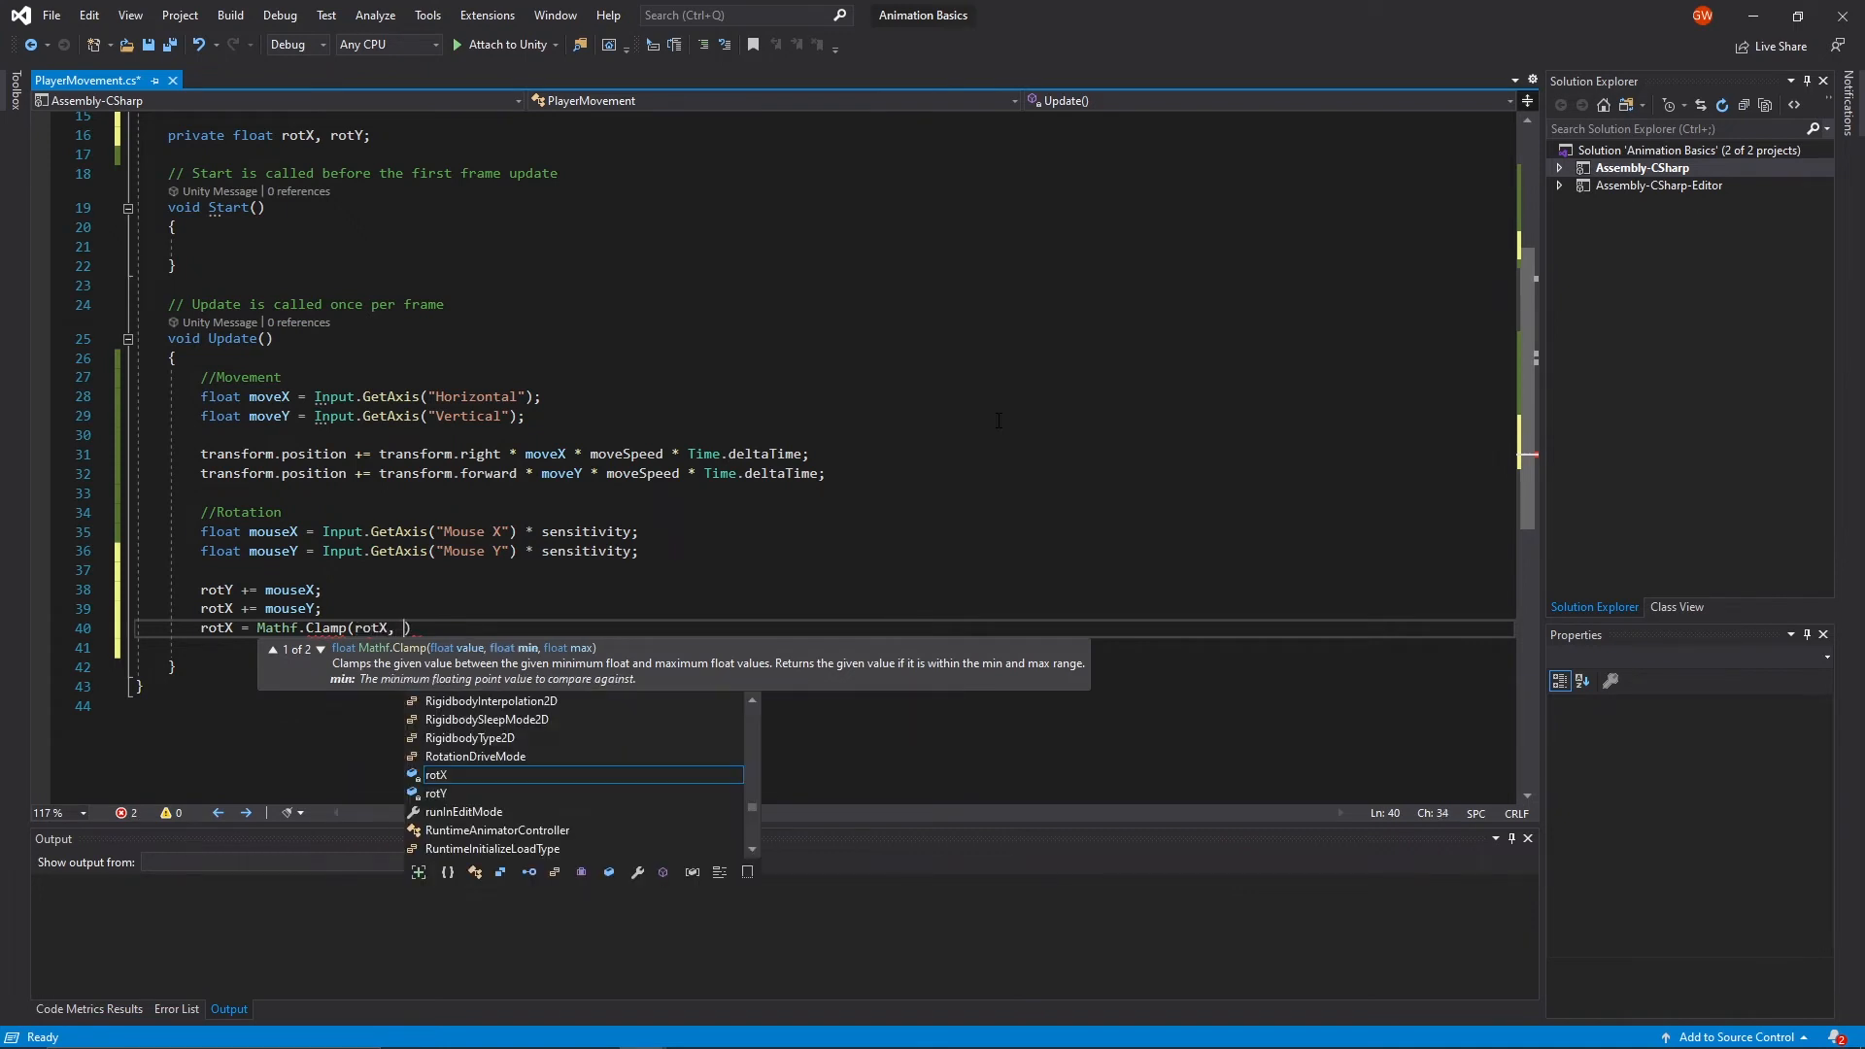
type("-90")
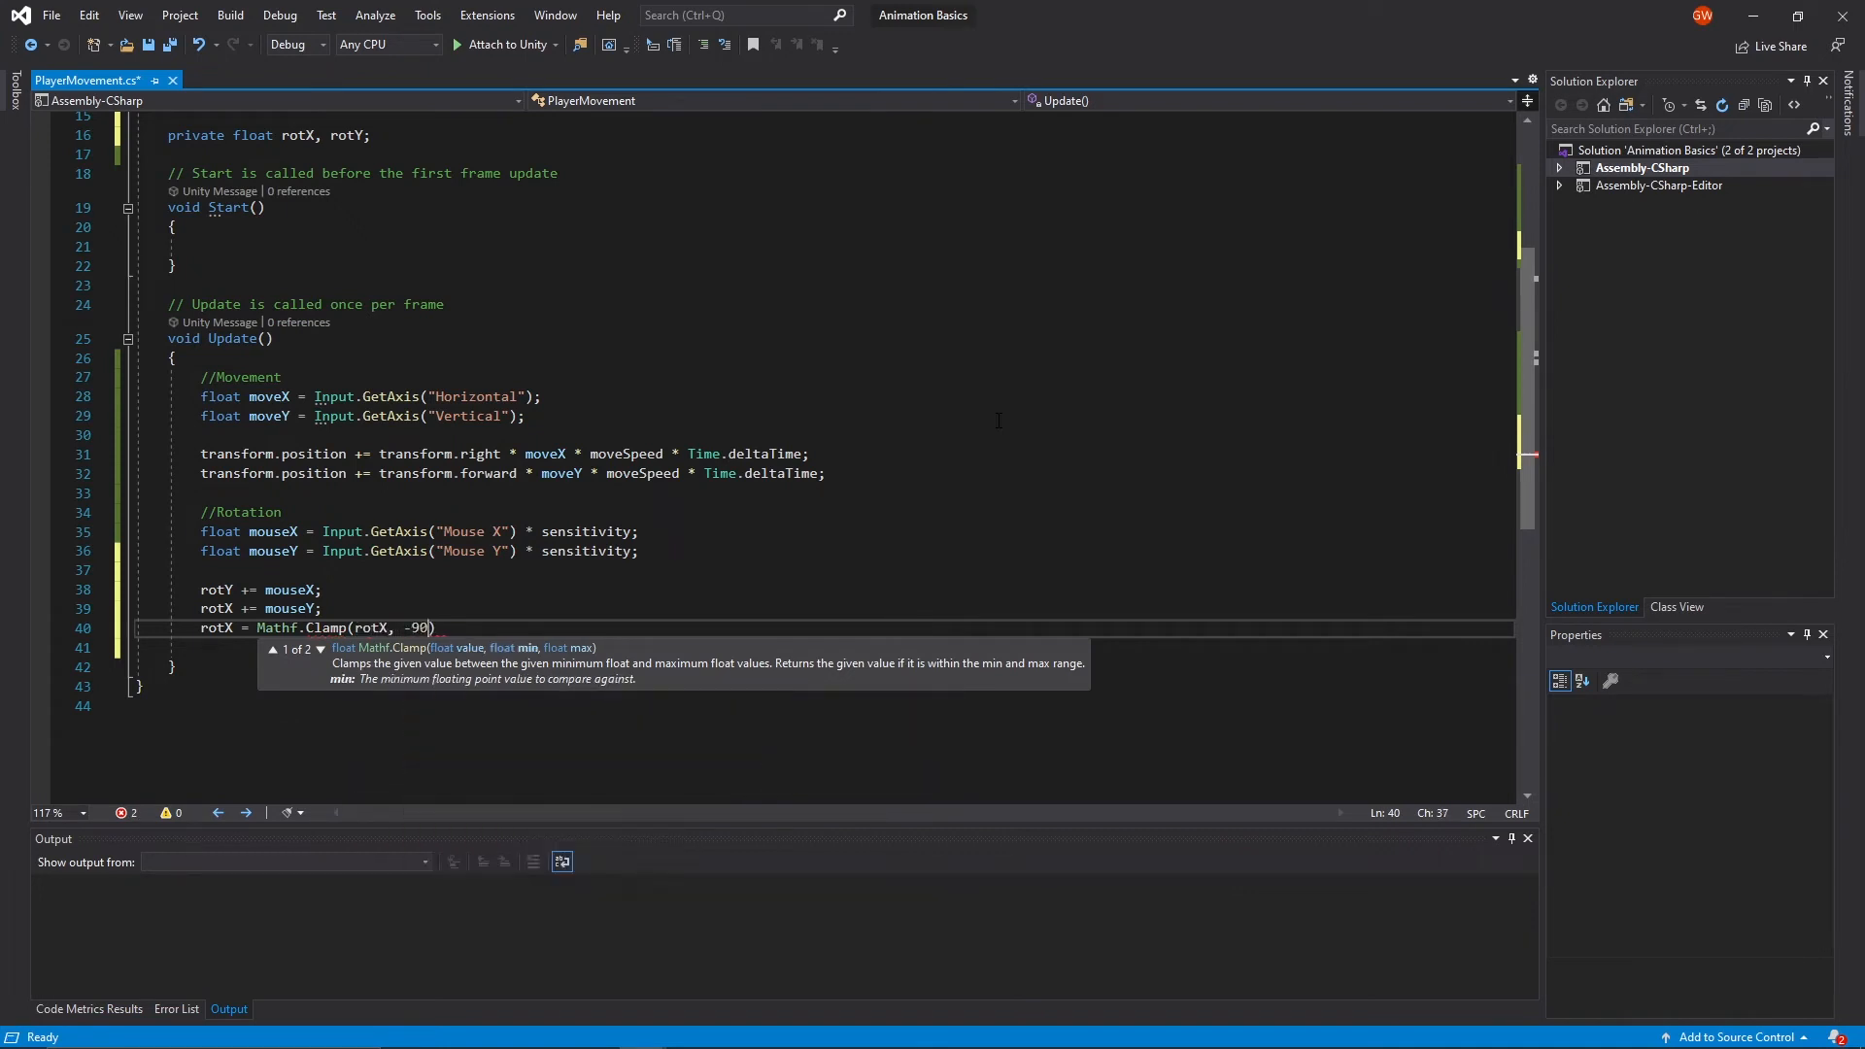
type(", 90);")
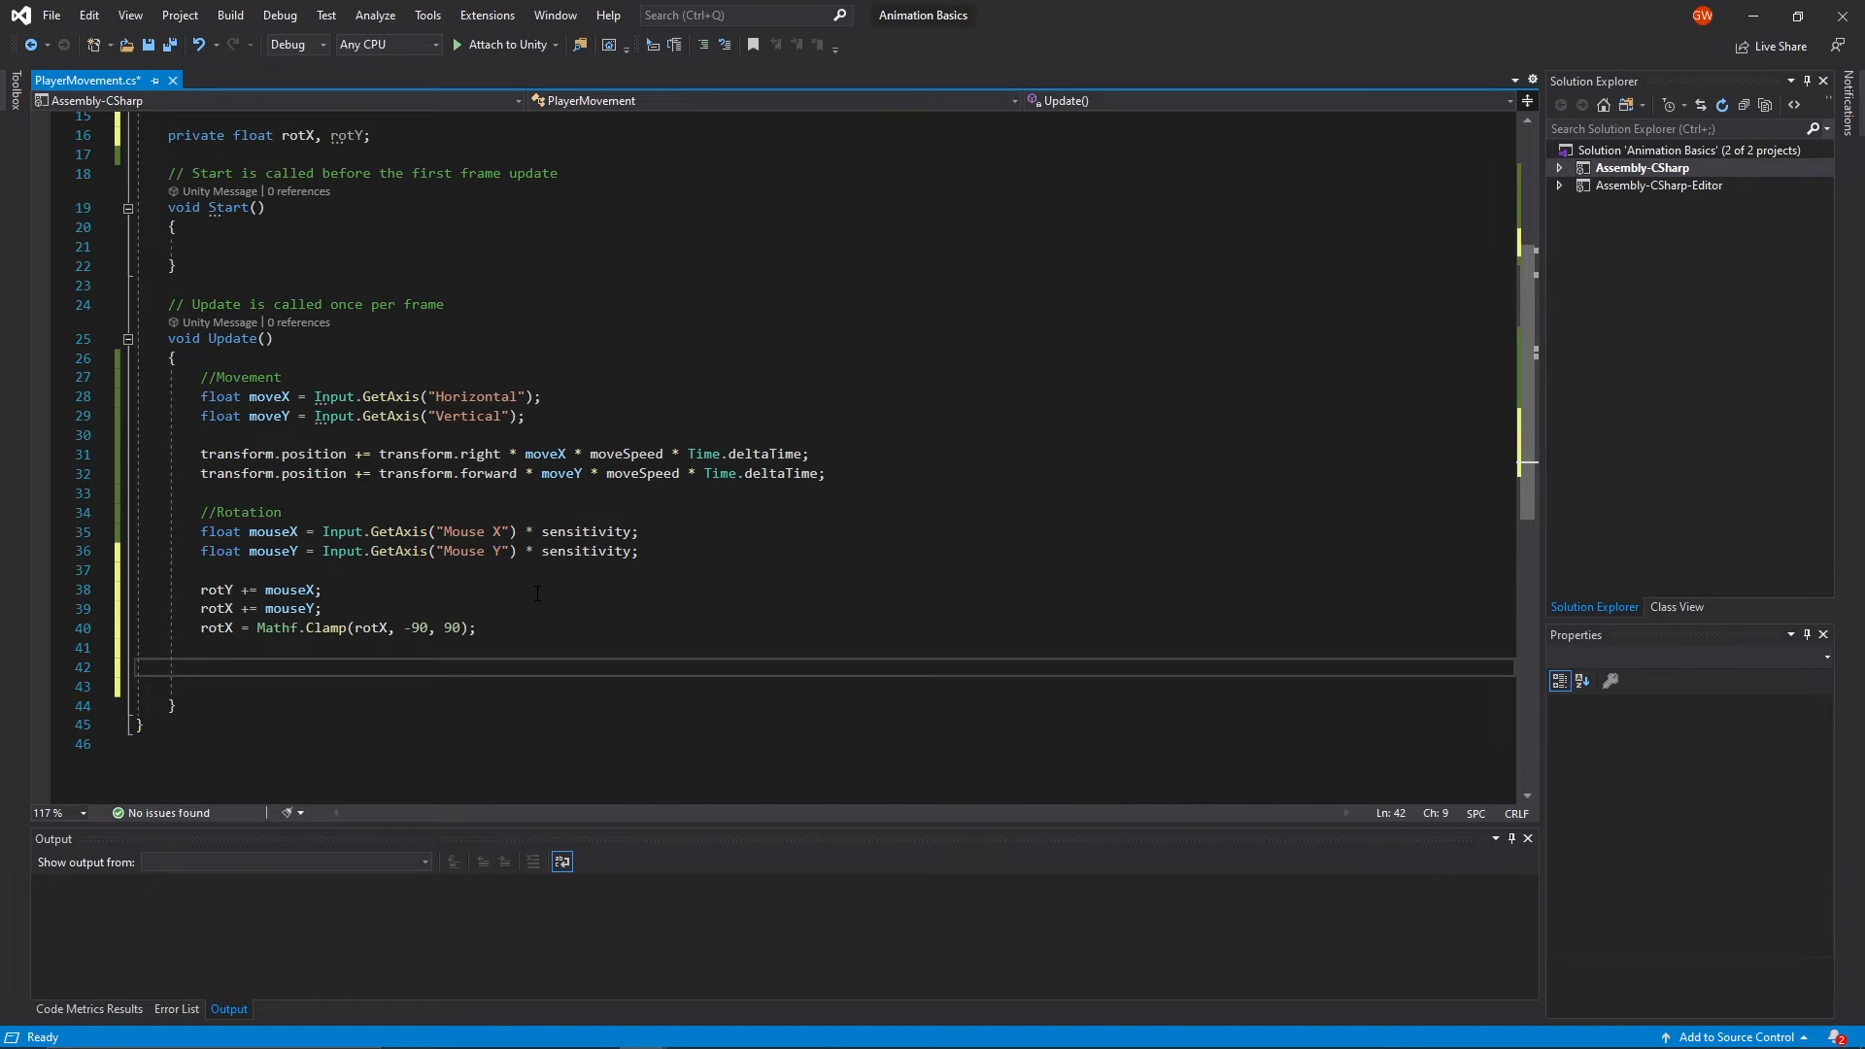
- Set transform.eulerAngles to new Vector3(0, rotY, 0) so the character turns only around the vertical axis
type("transform.")
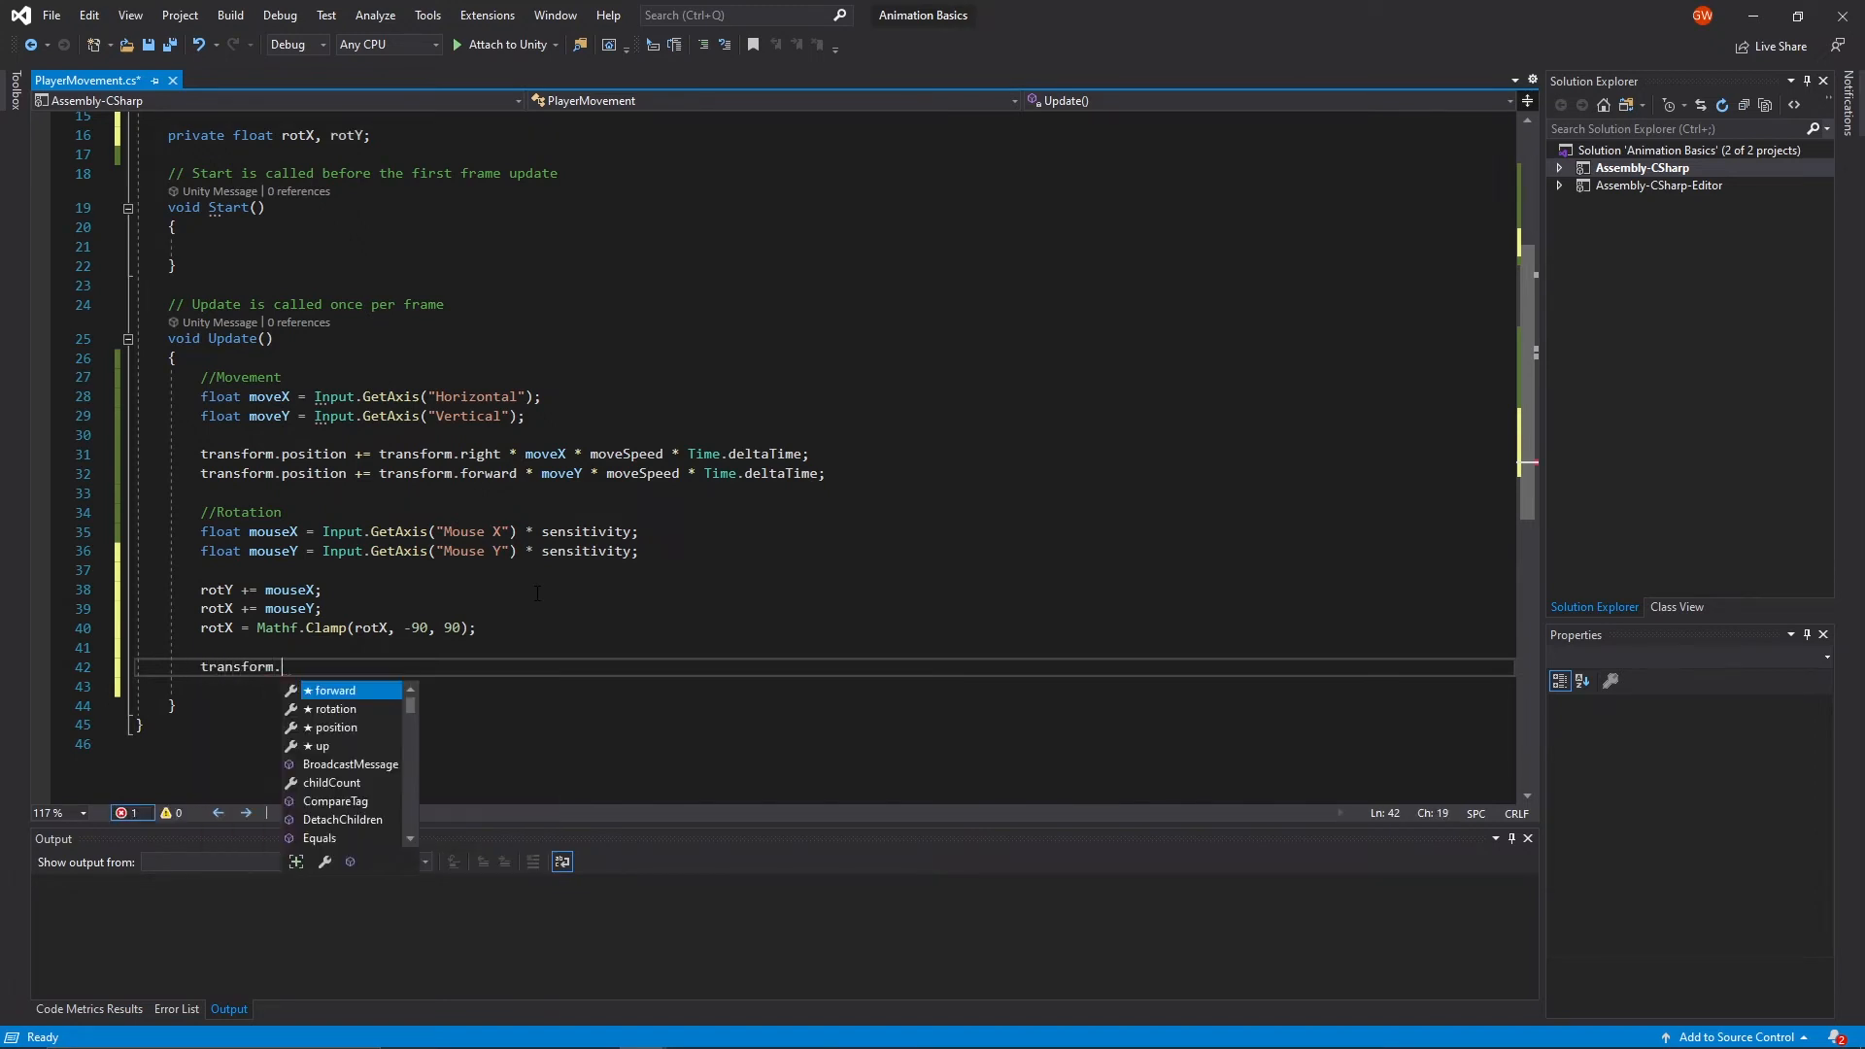
type("eulerAngles =")
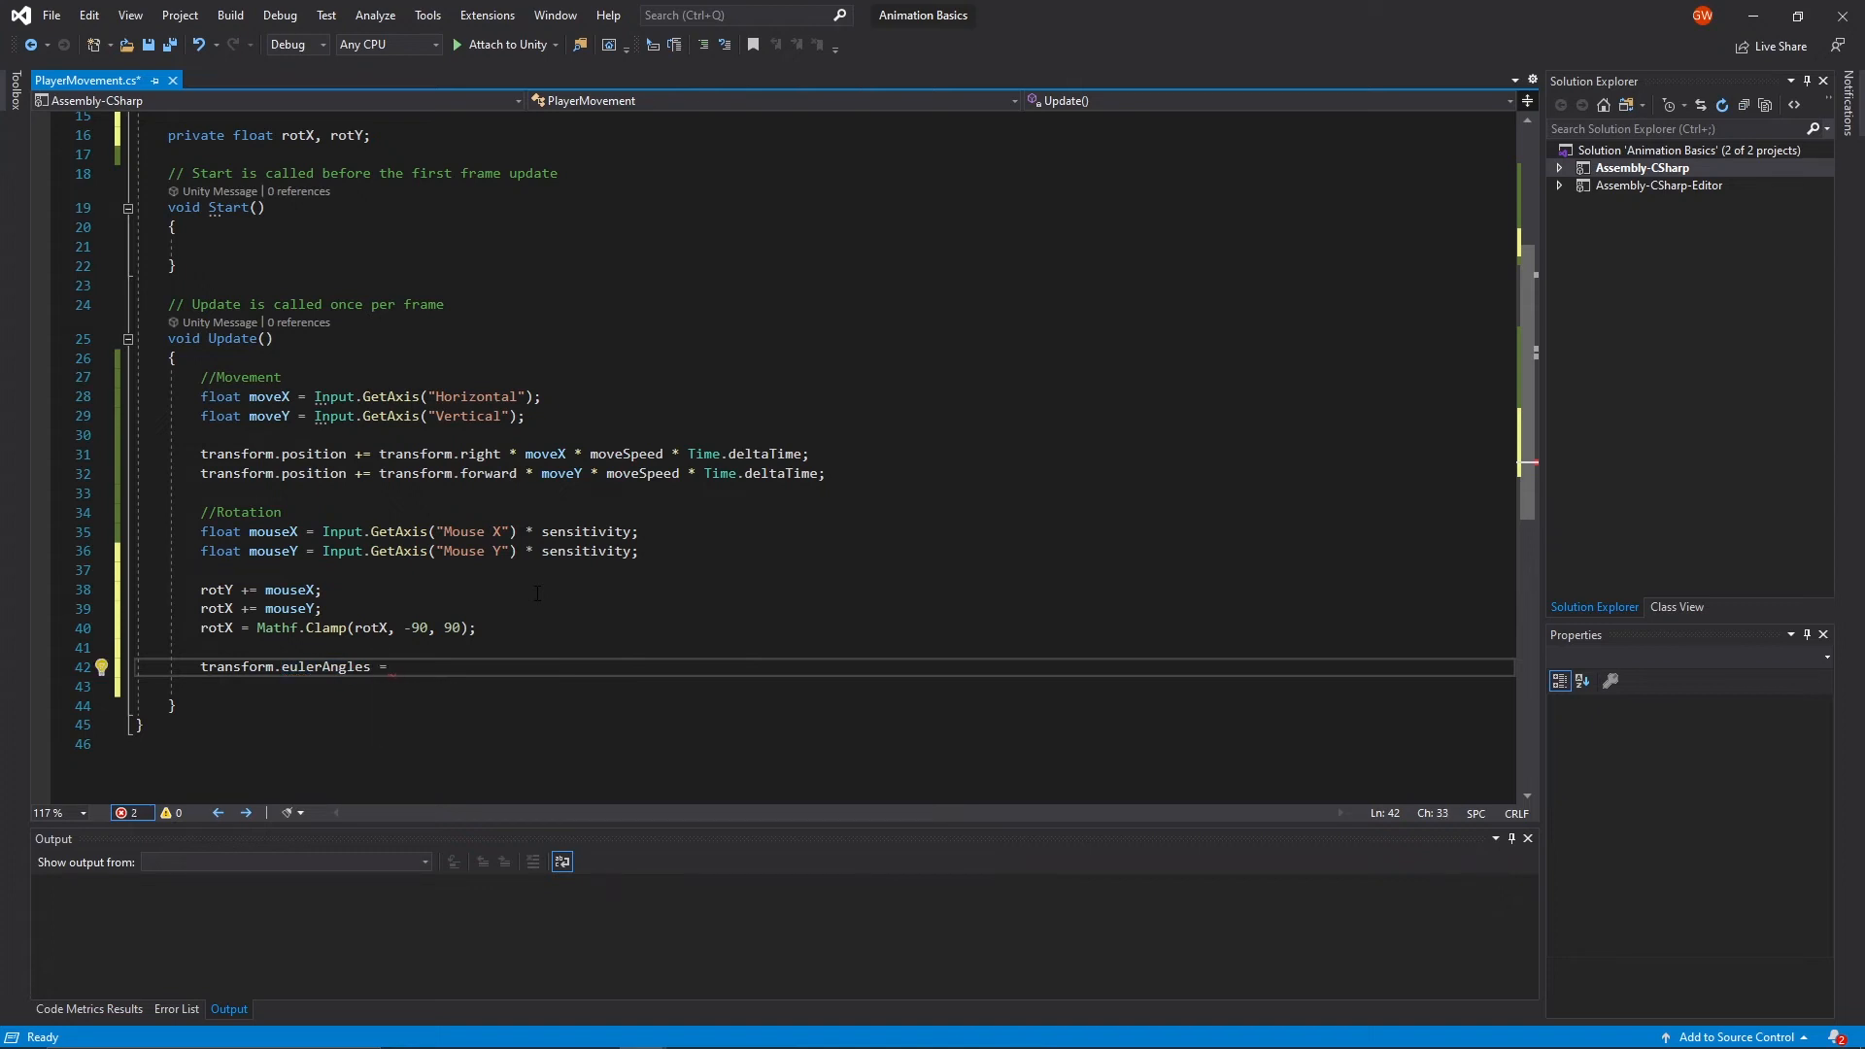
type("new Vector3")
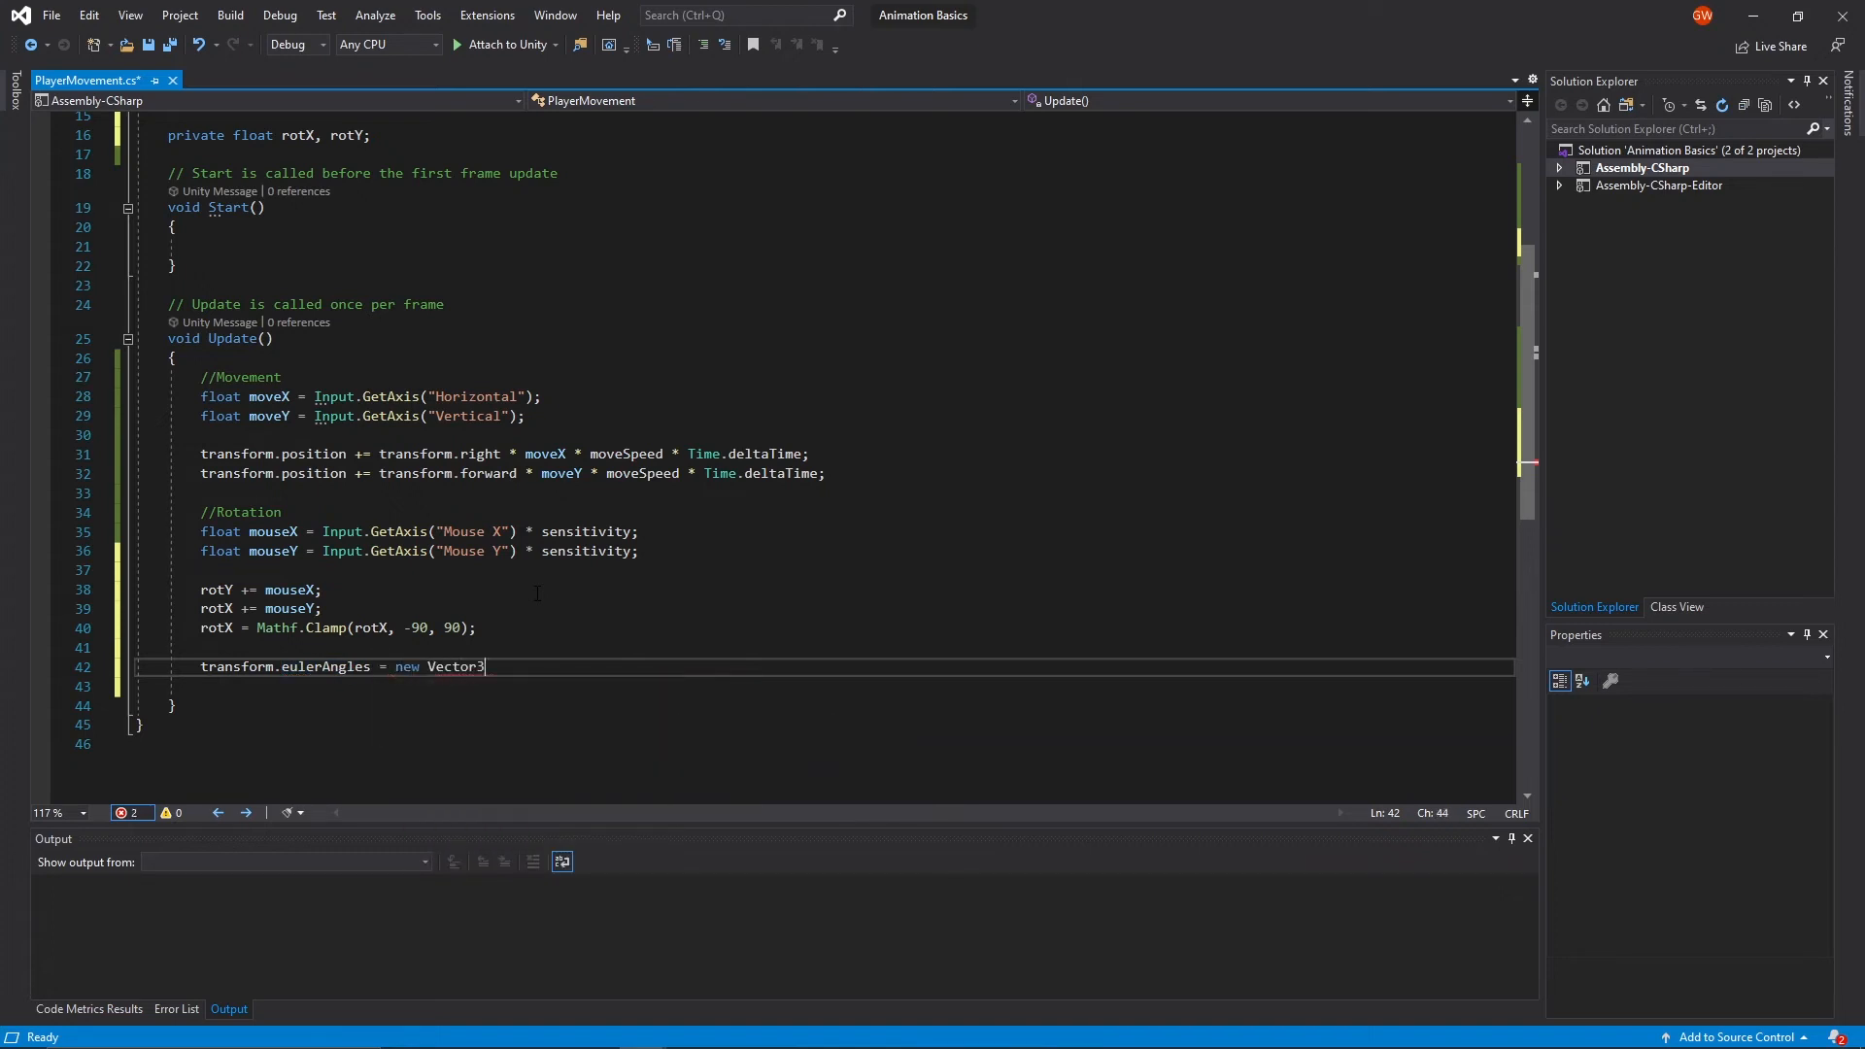
type("(0, )")
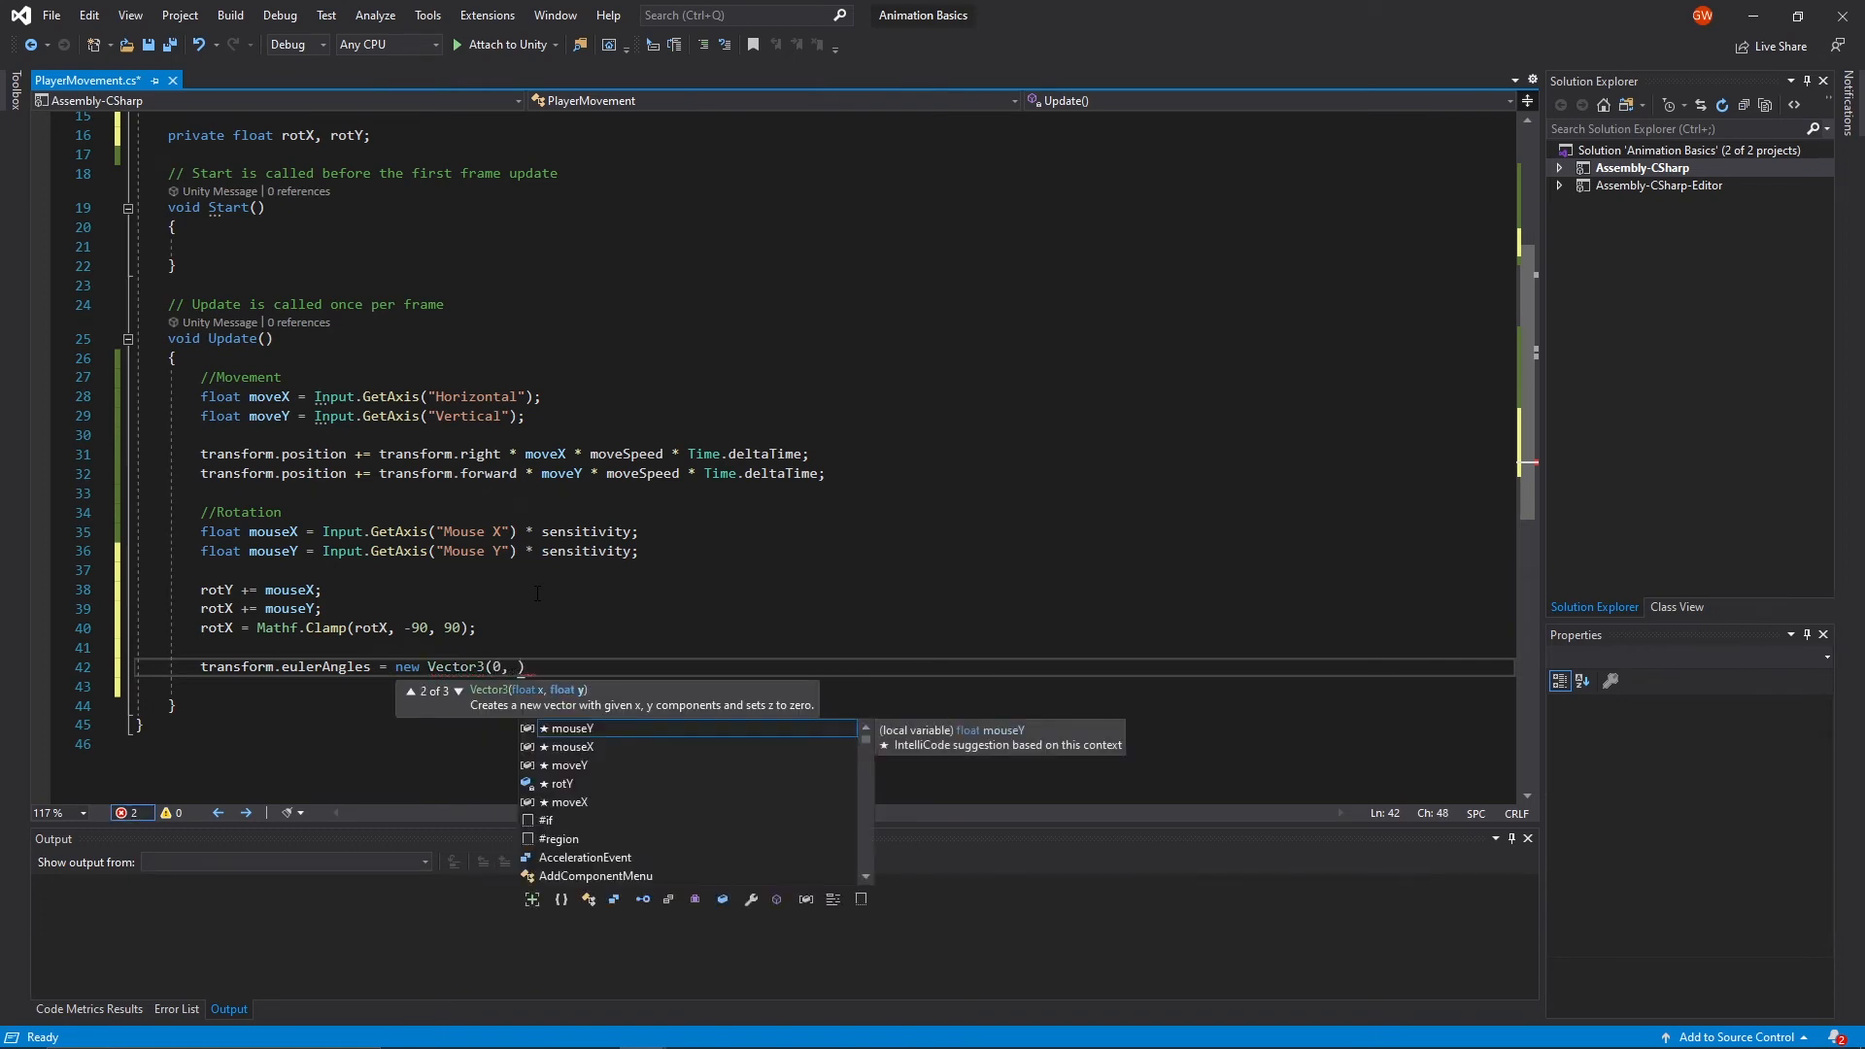
type("rotY, 0")
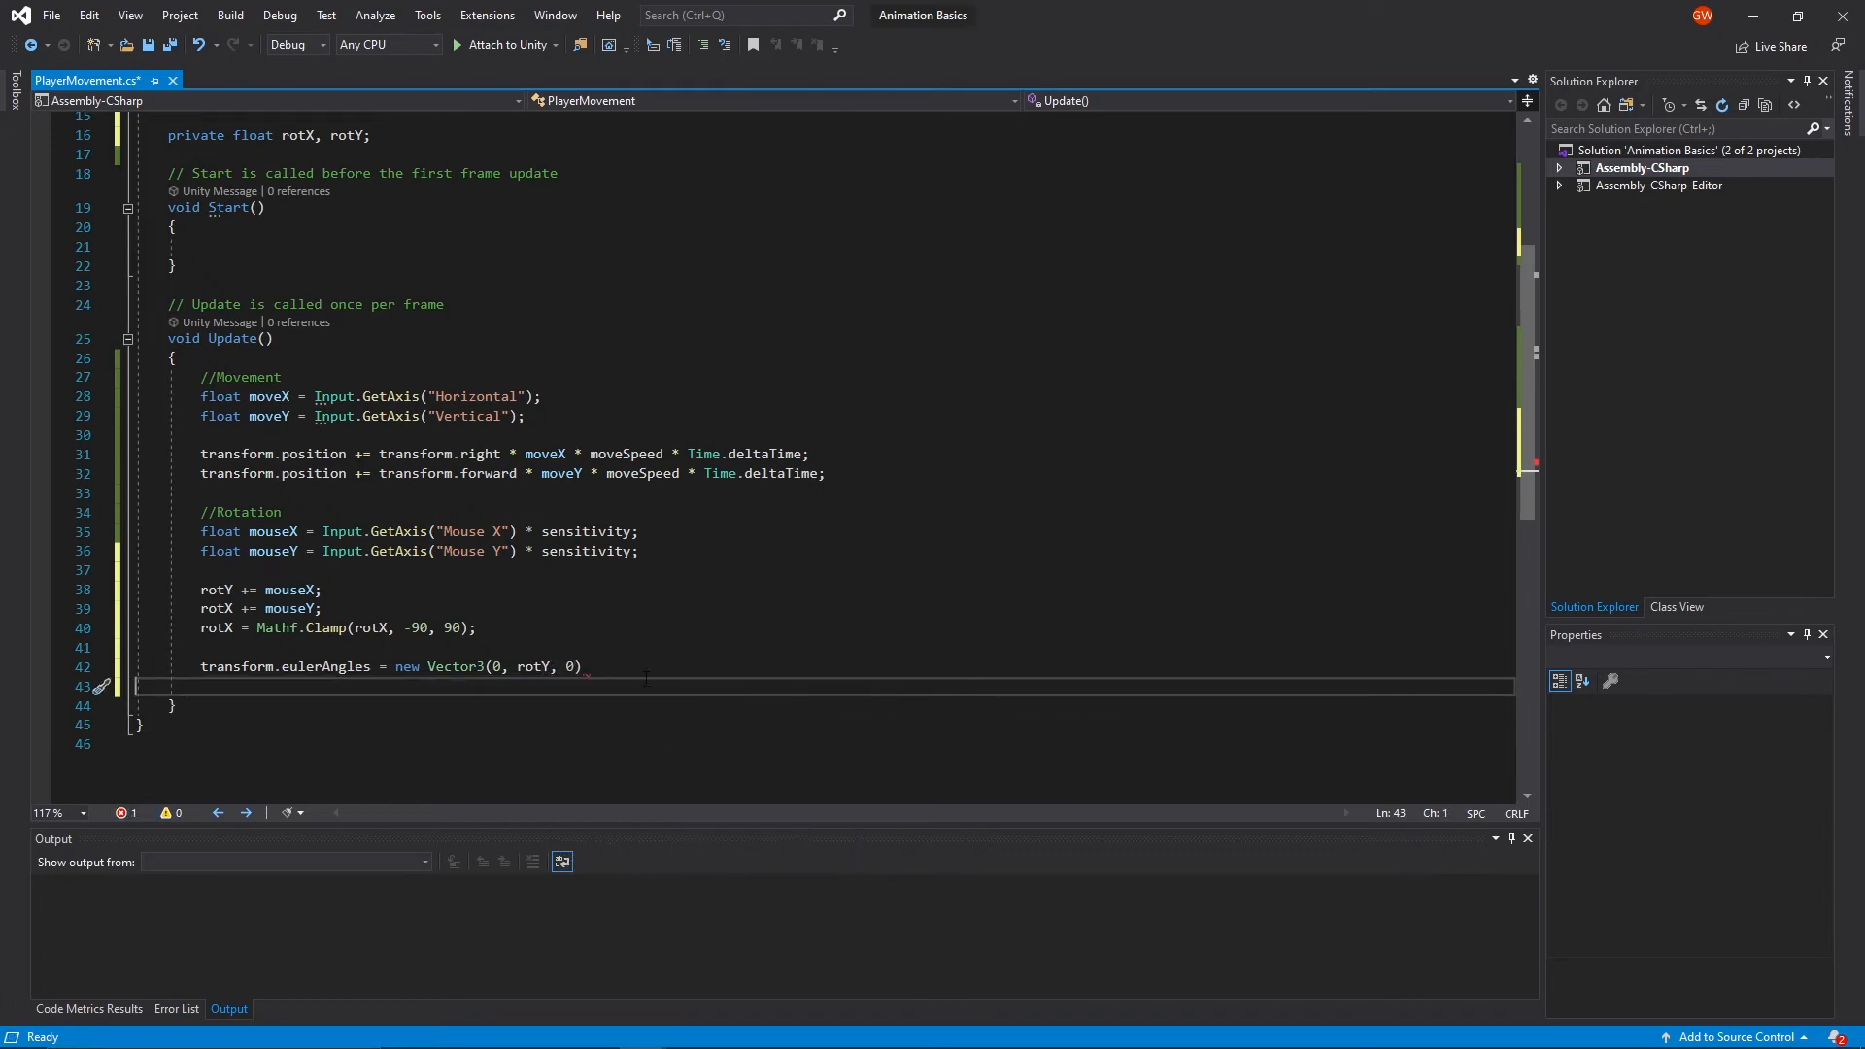
type(";")
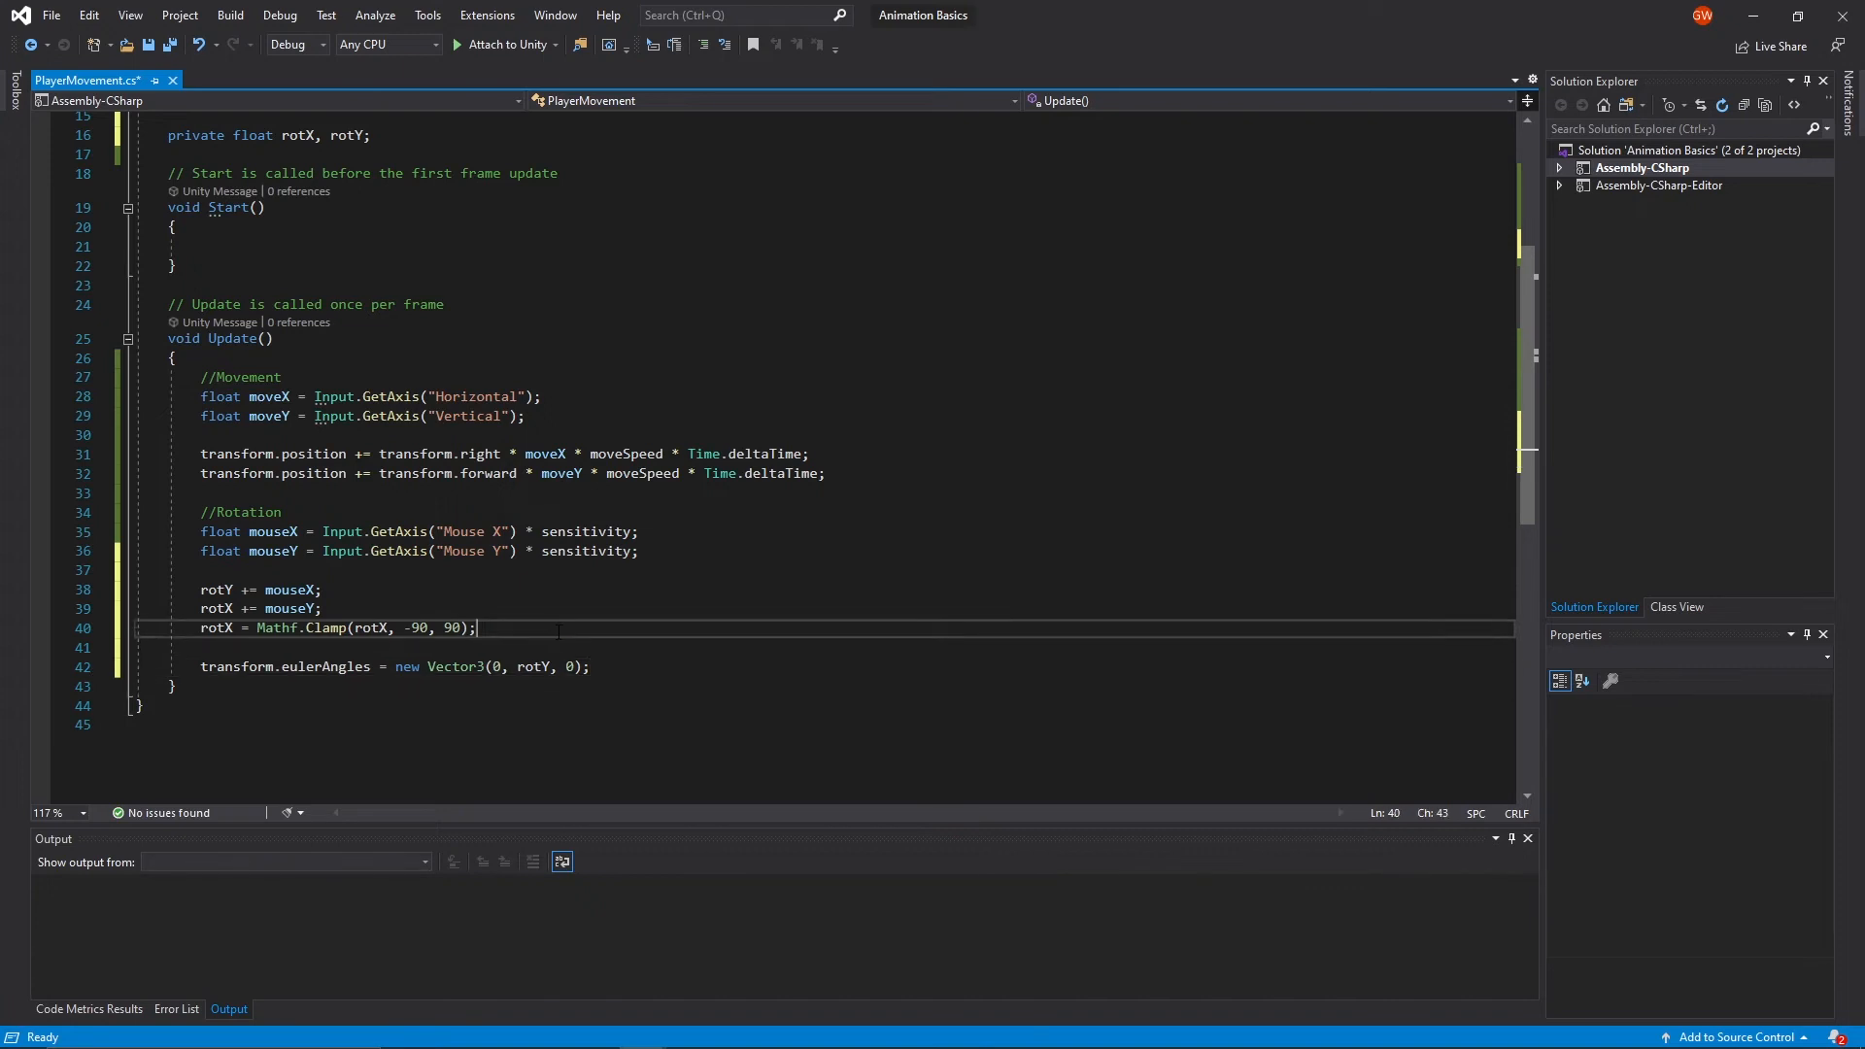
- Save the script, select HumanMale_Character_FREE and set its Player Movement Sensitivity to 100
key("ctrl+s")
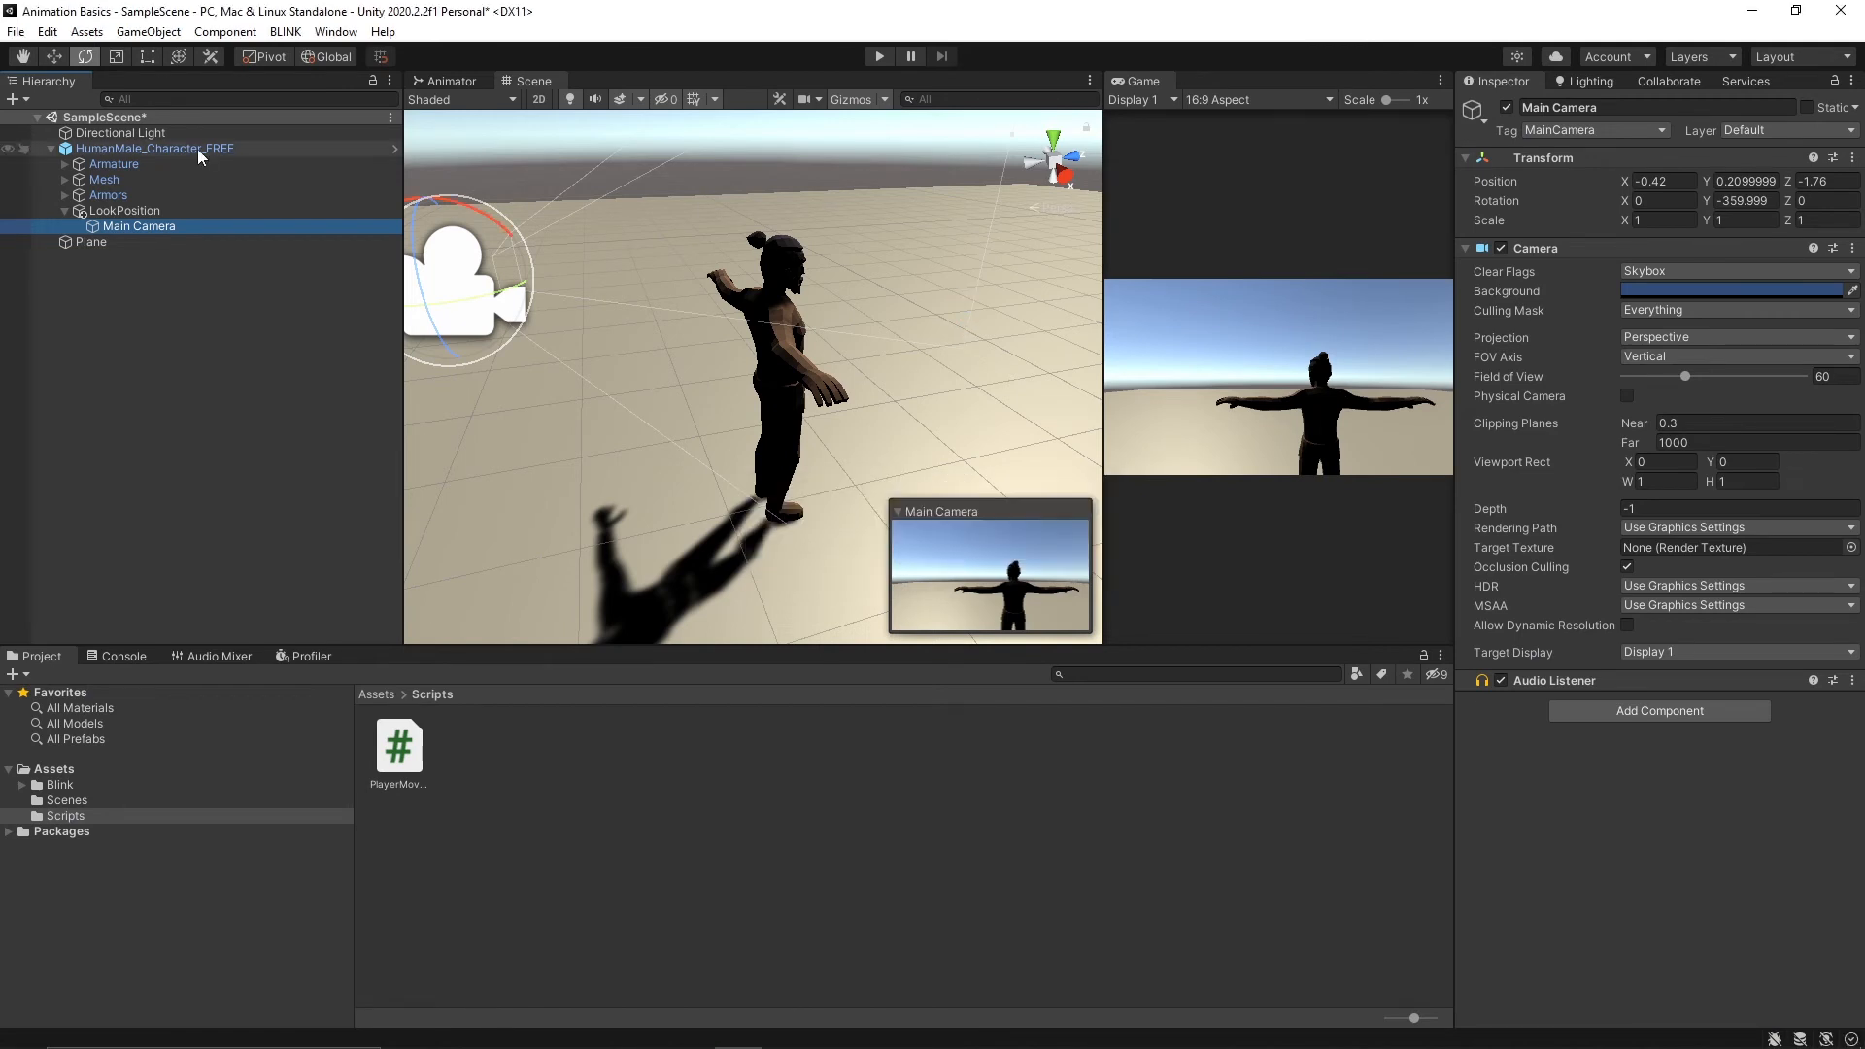
left_click(155, 147)
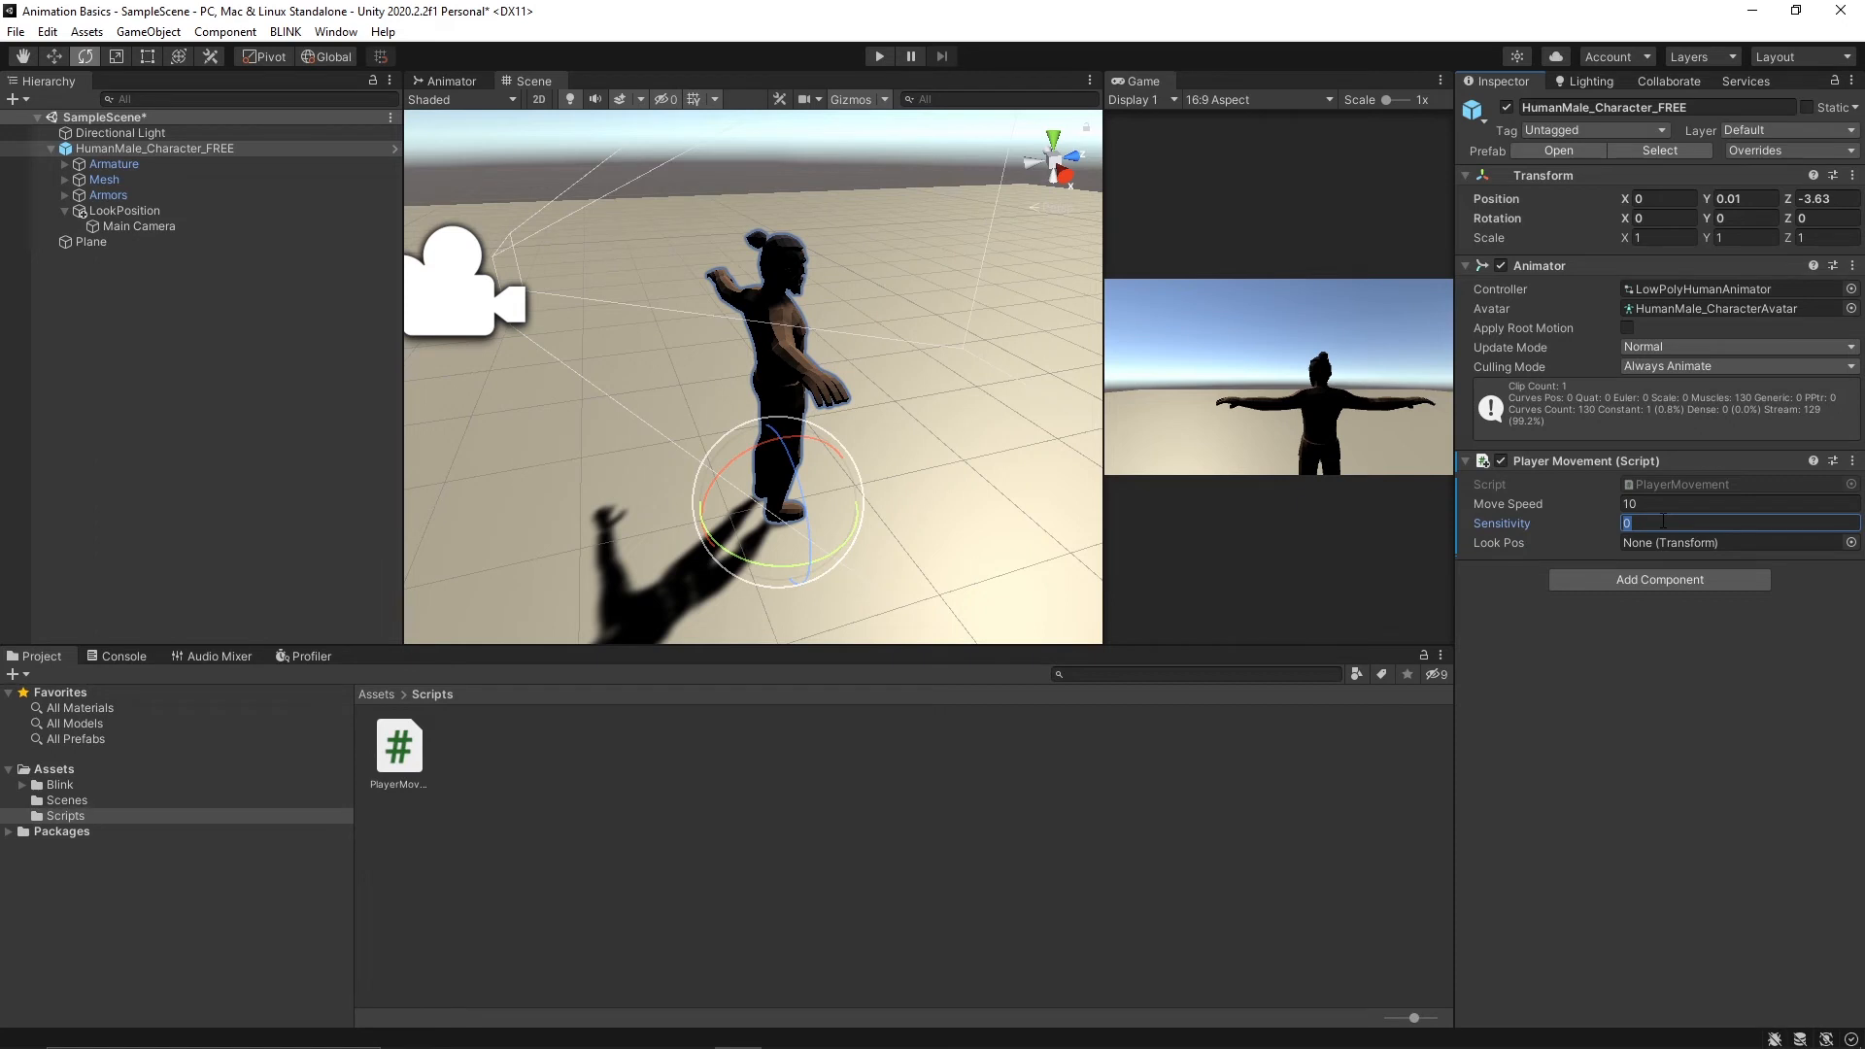
type("100")
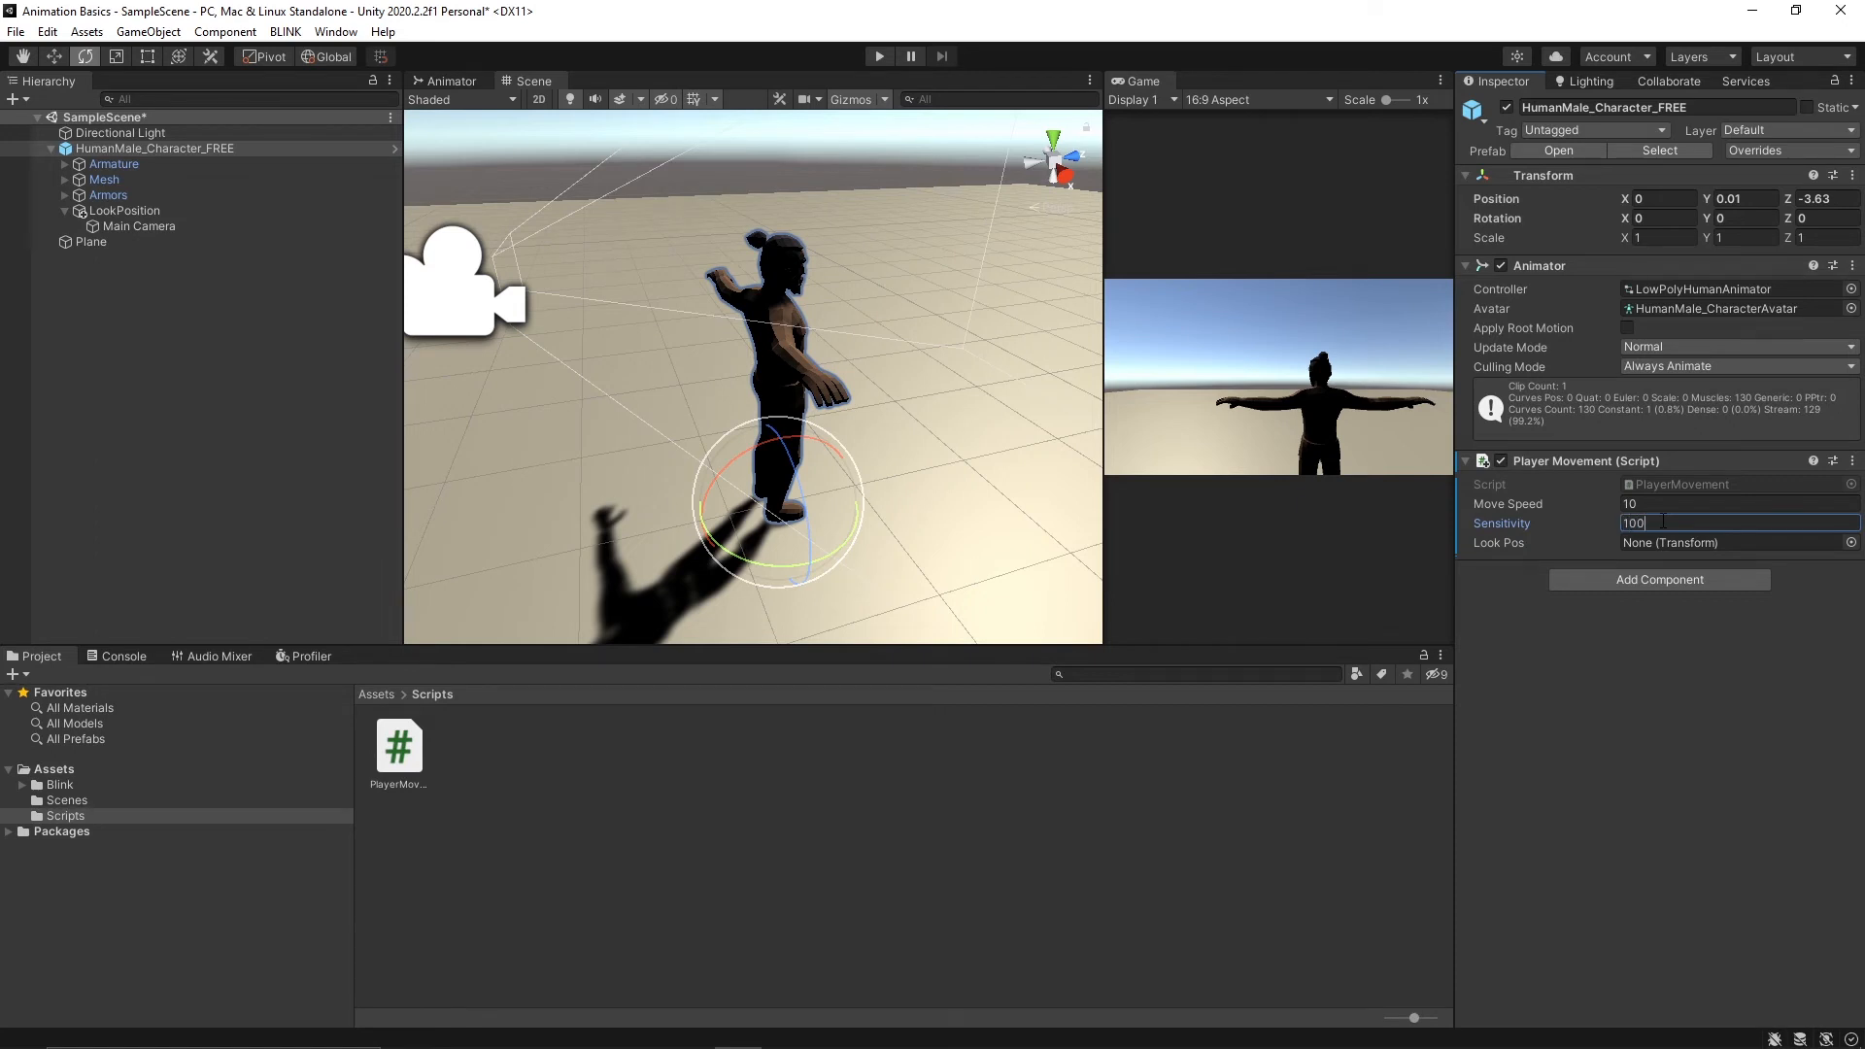
mouse_move(151, 210)
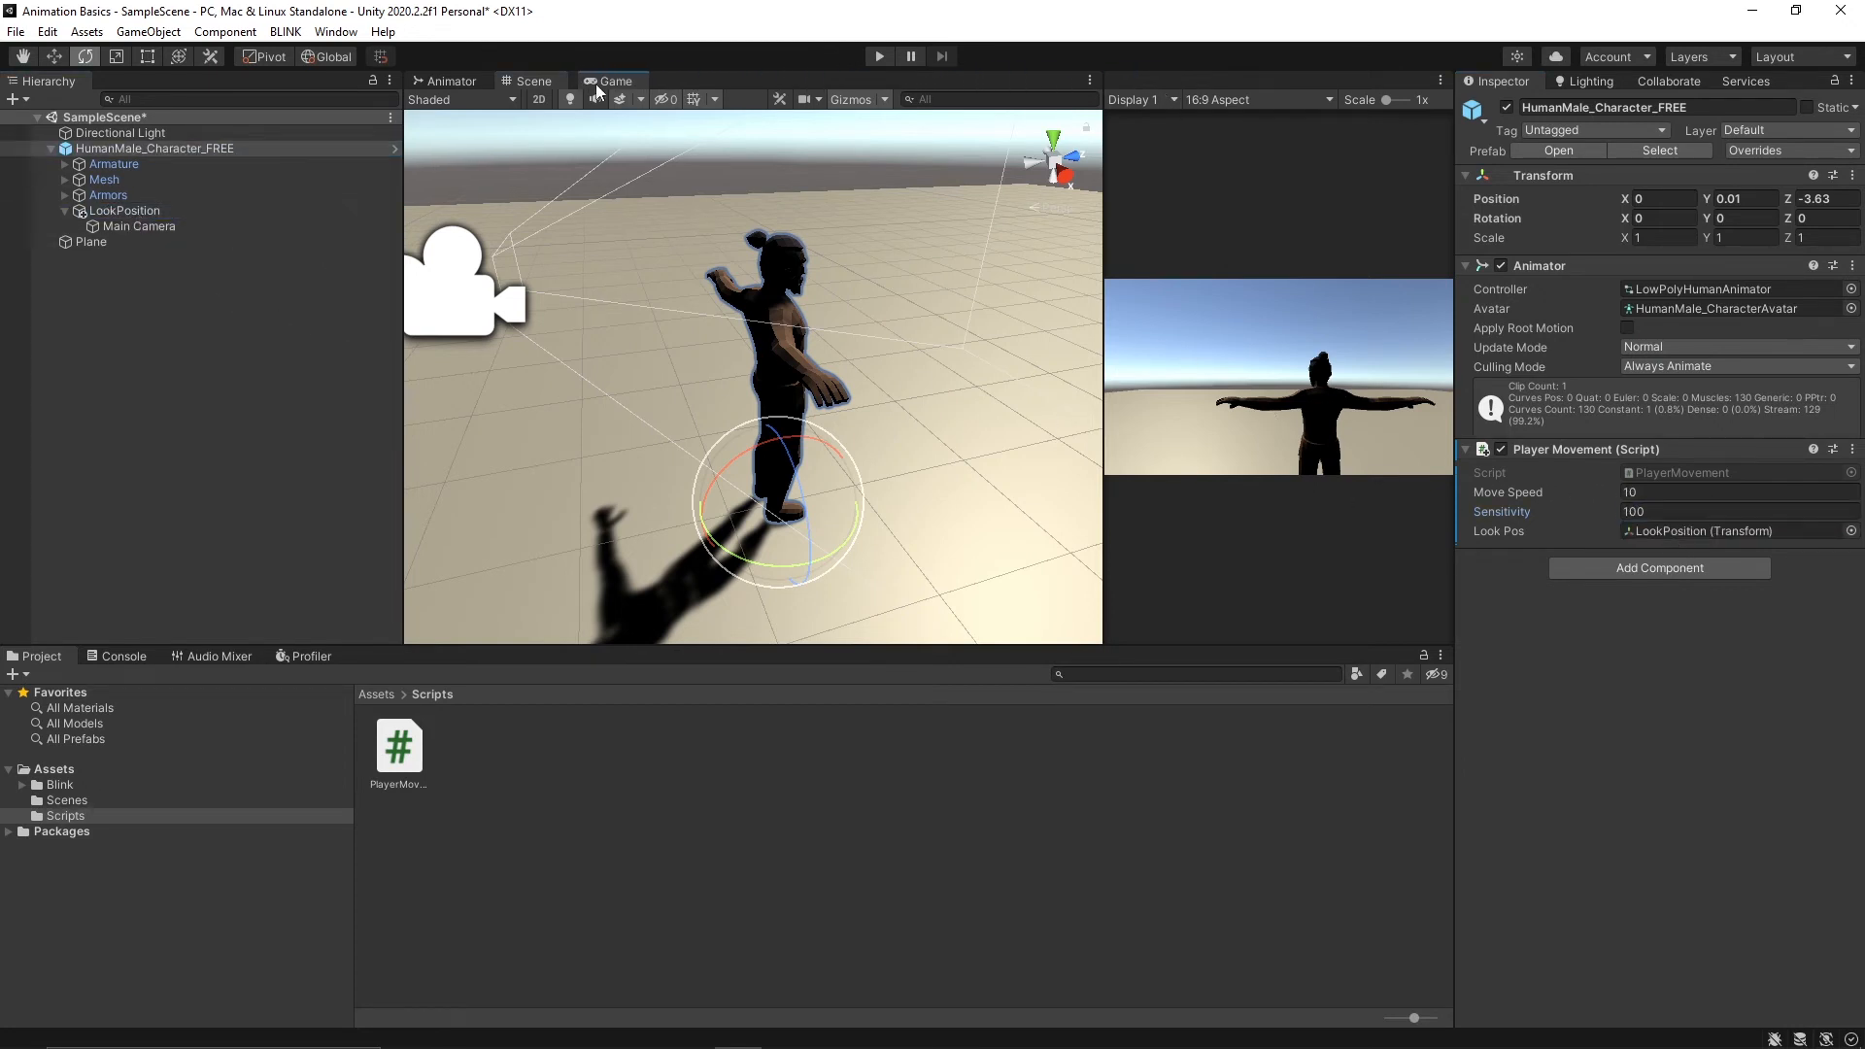
- Play the scene in the Game view and move the mouse to check the character turns left and right
left_click(878, 56)
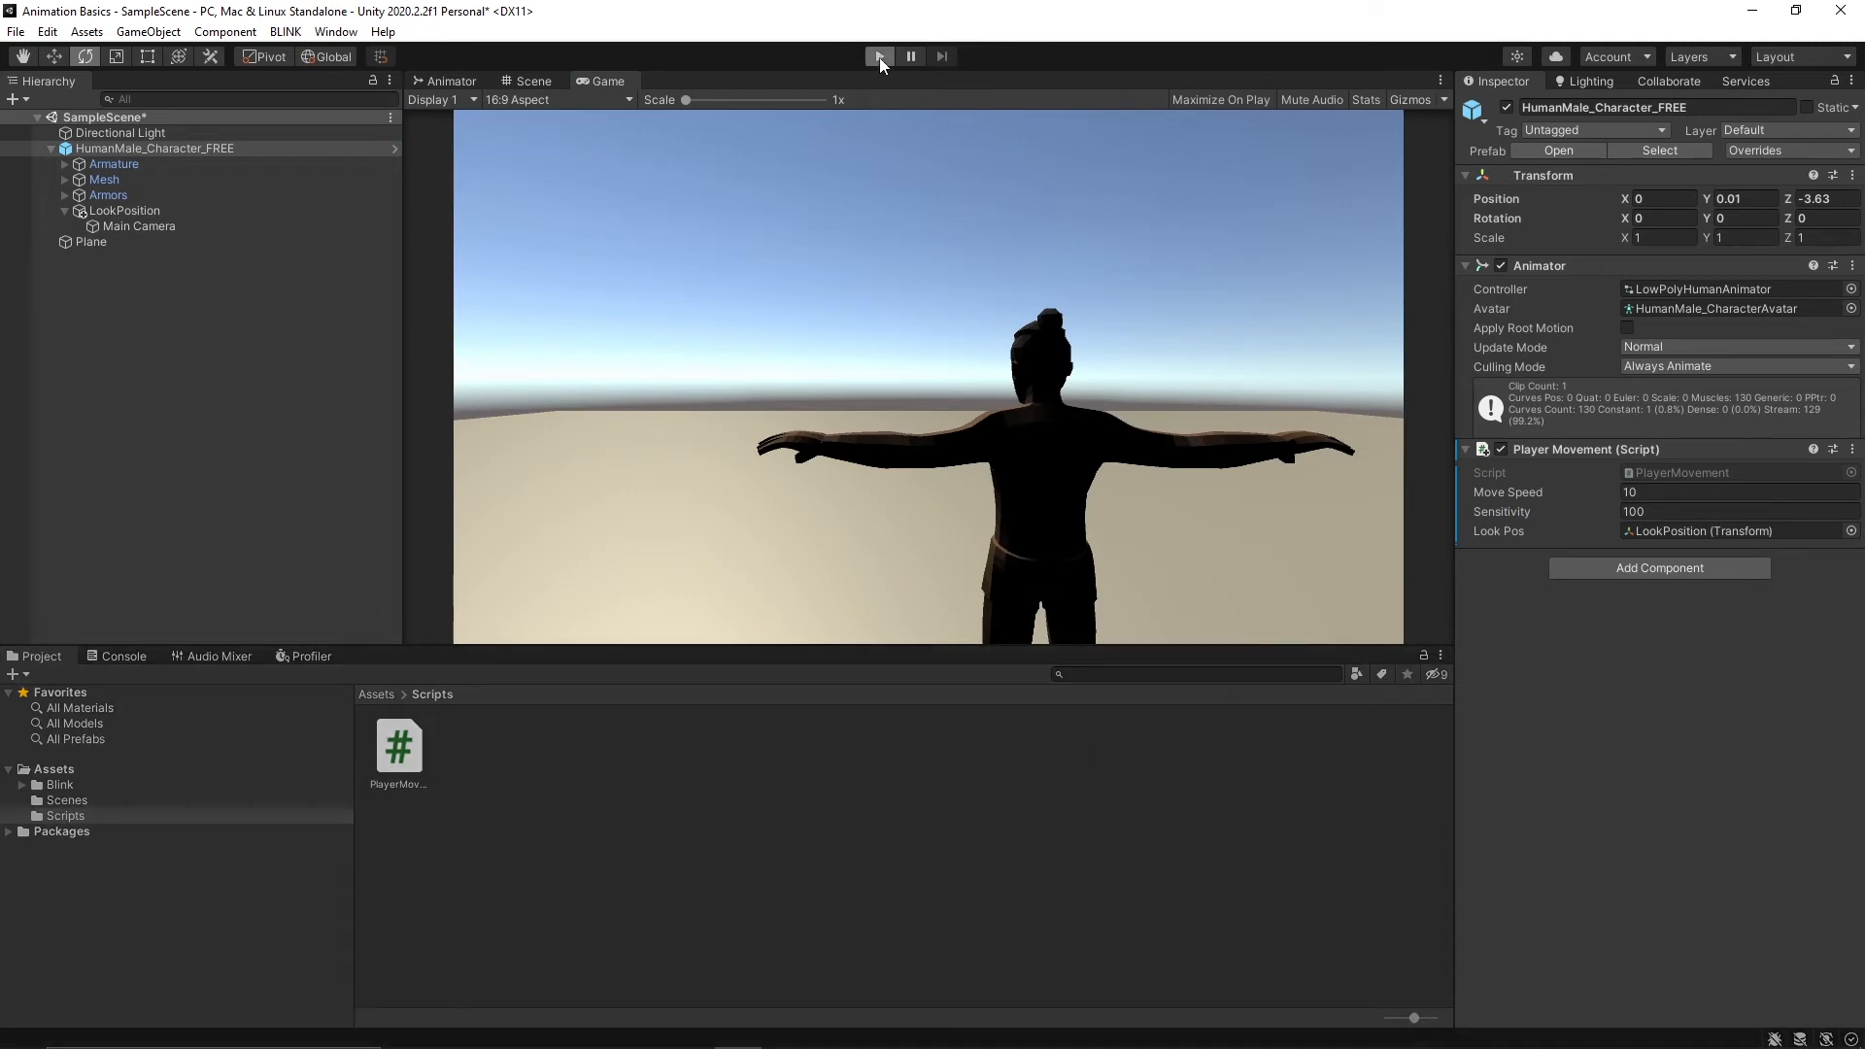
left_click(878, 57)
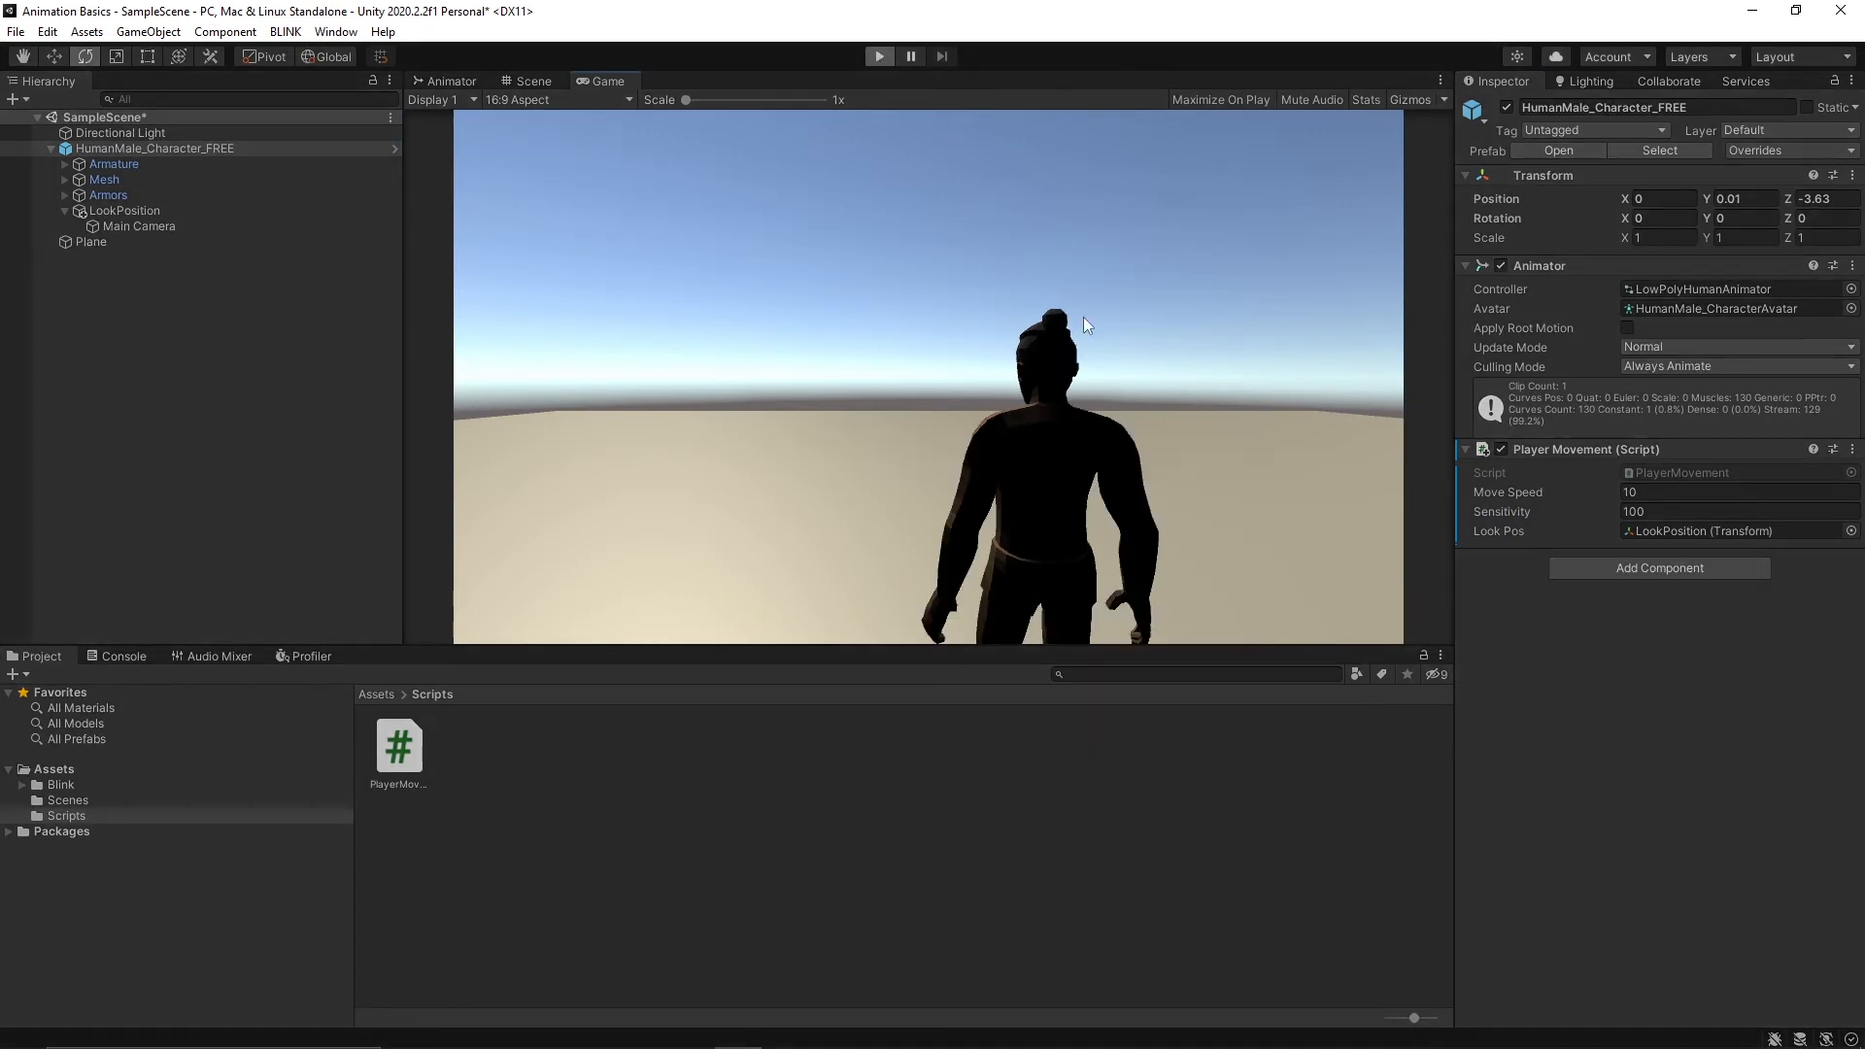
left_click(877, 56)
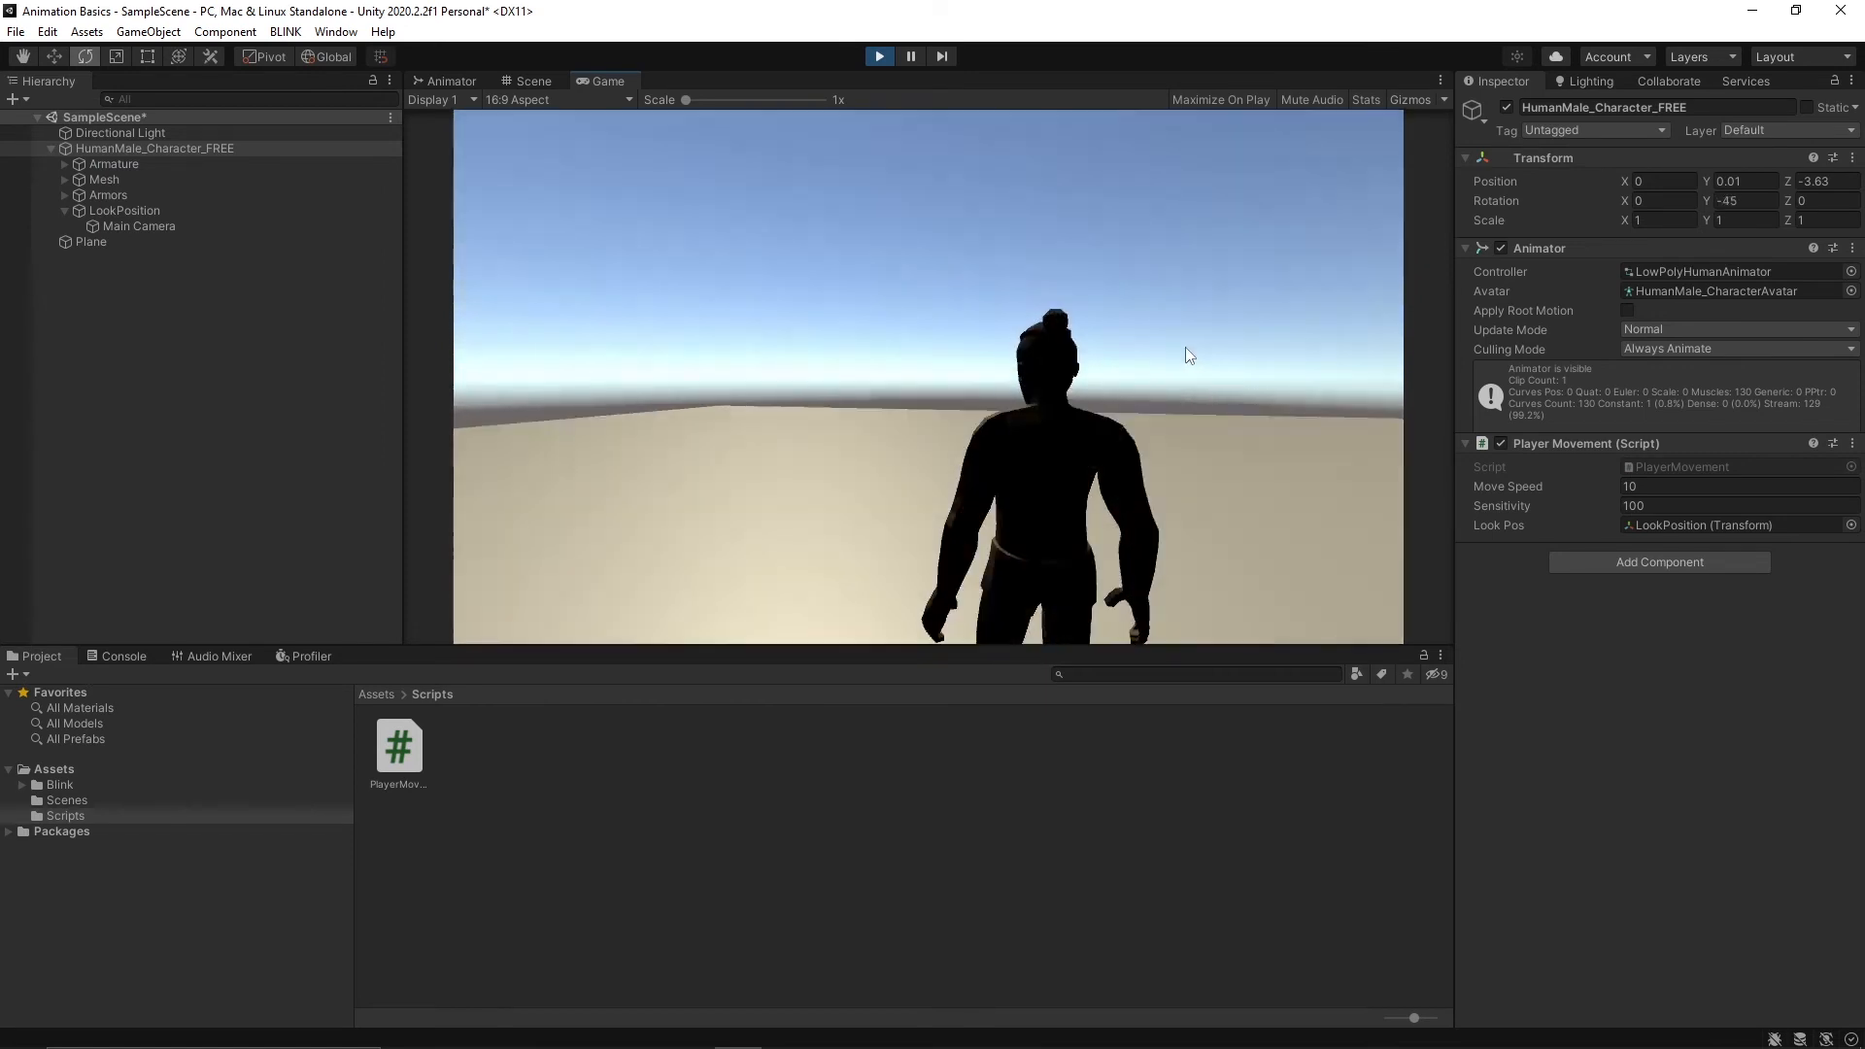
mouse_move(1249, 363)
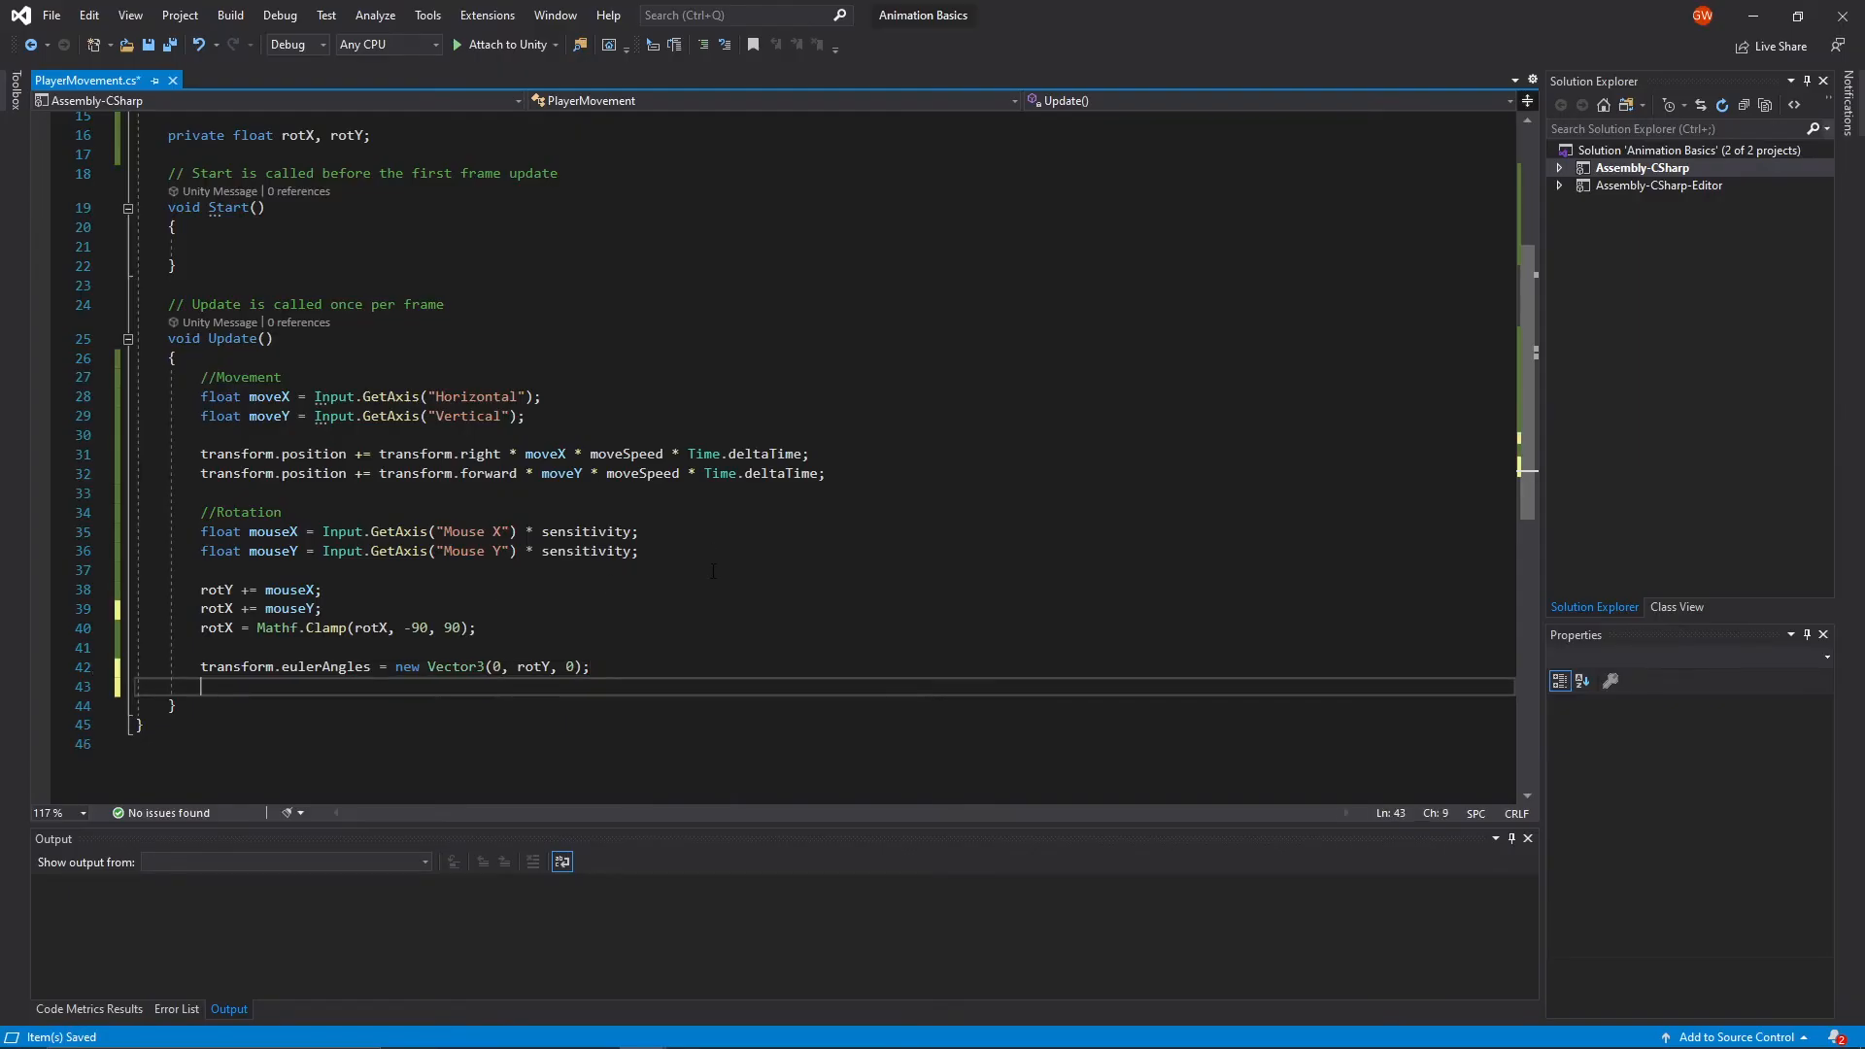
- Start the line lookPos.eulerAngles = new Vector3(...) in Update()
type("lookPos.eulerAngles =")
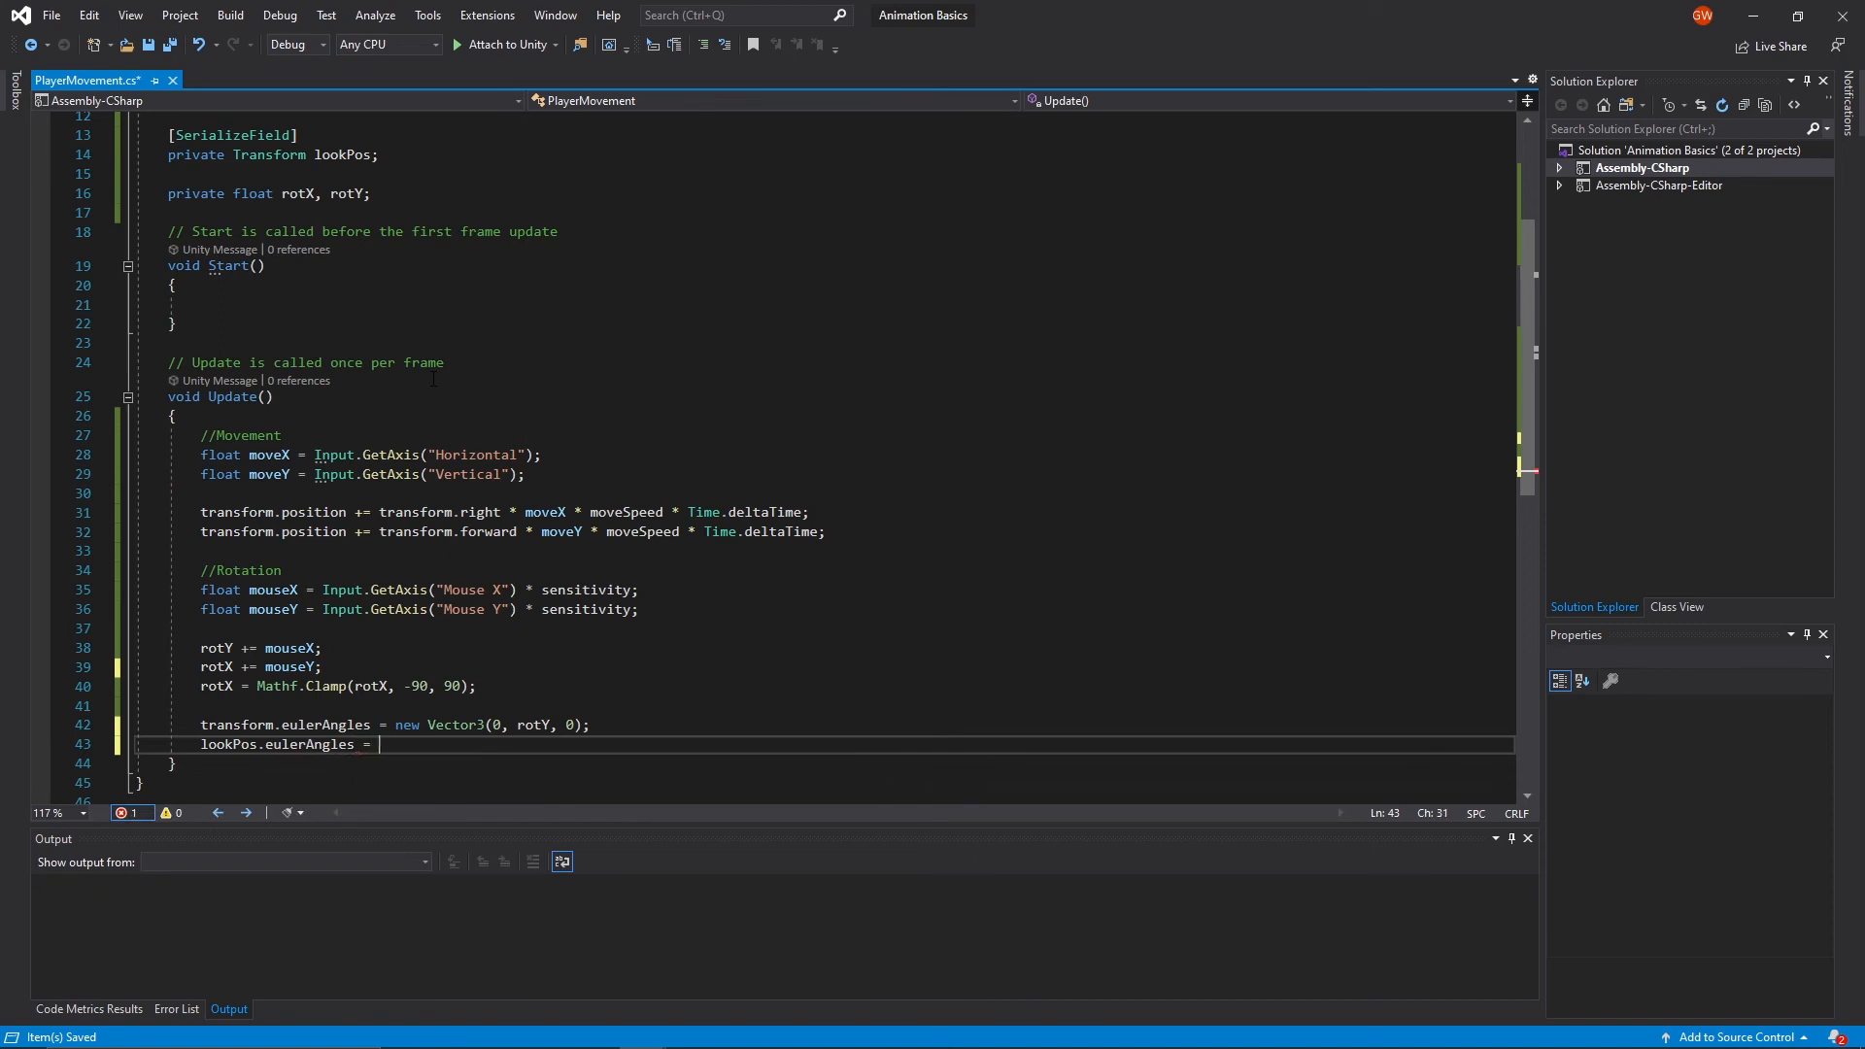
type("new Vect")
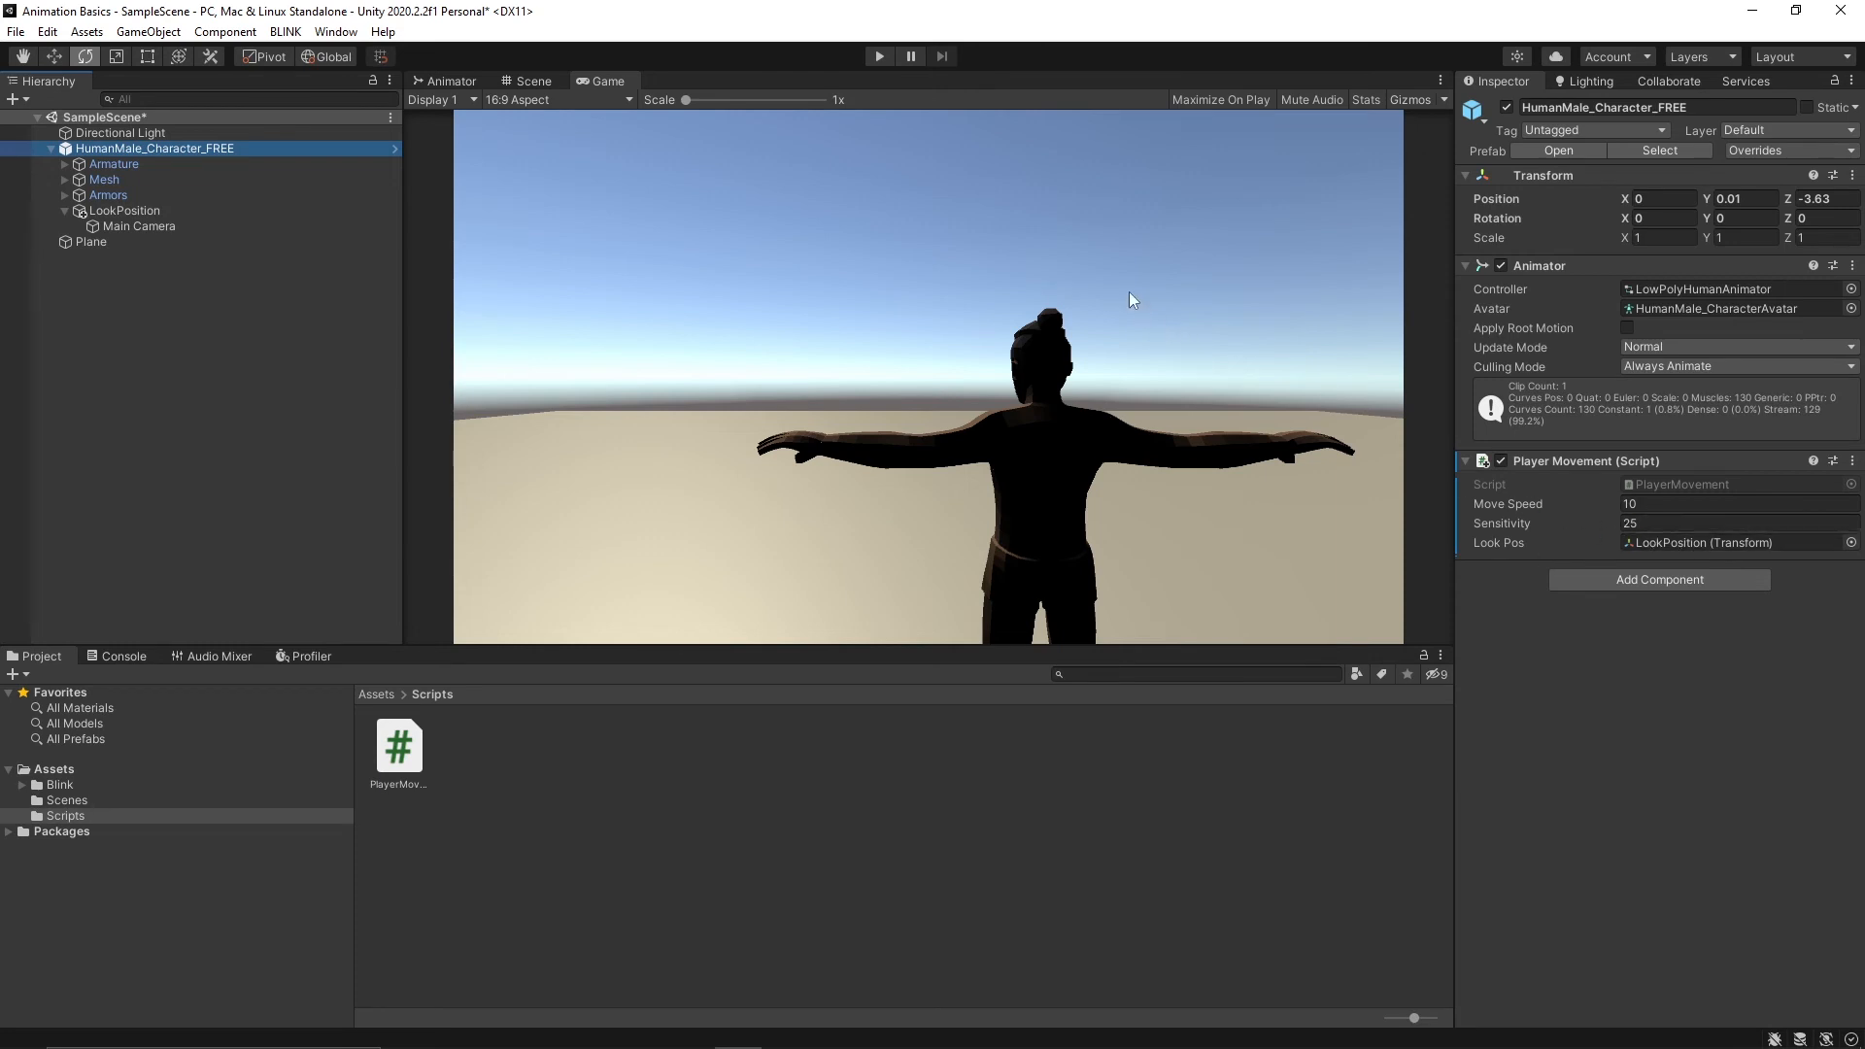
- Test the mouse look in the Game view with Sensitivity at 25
left_click(878, 56)
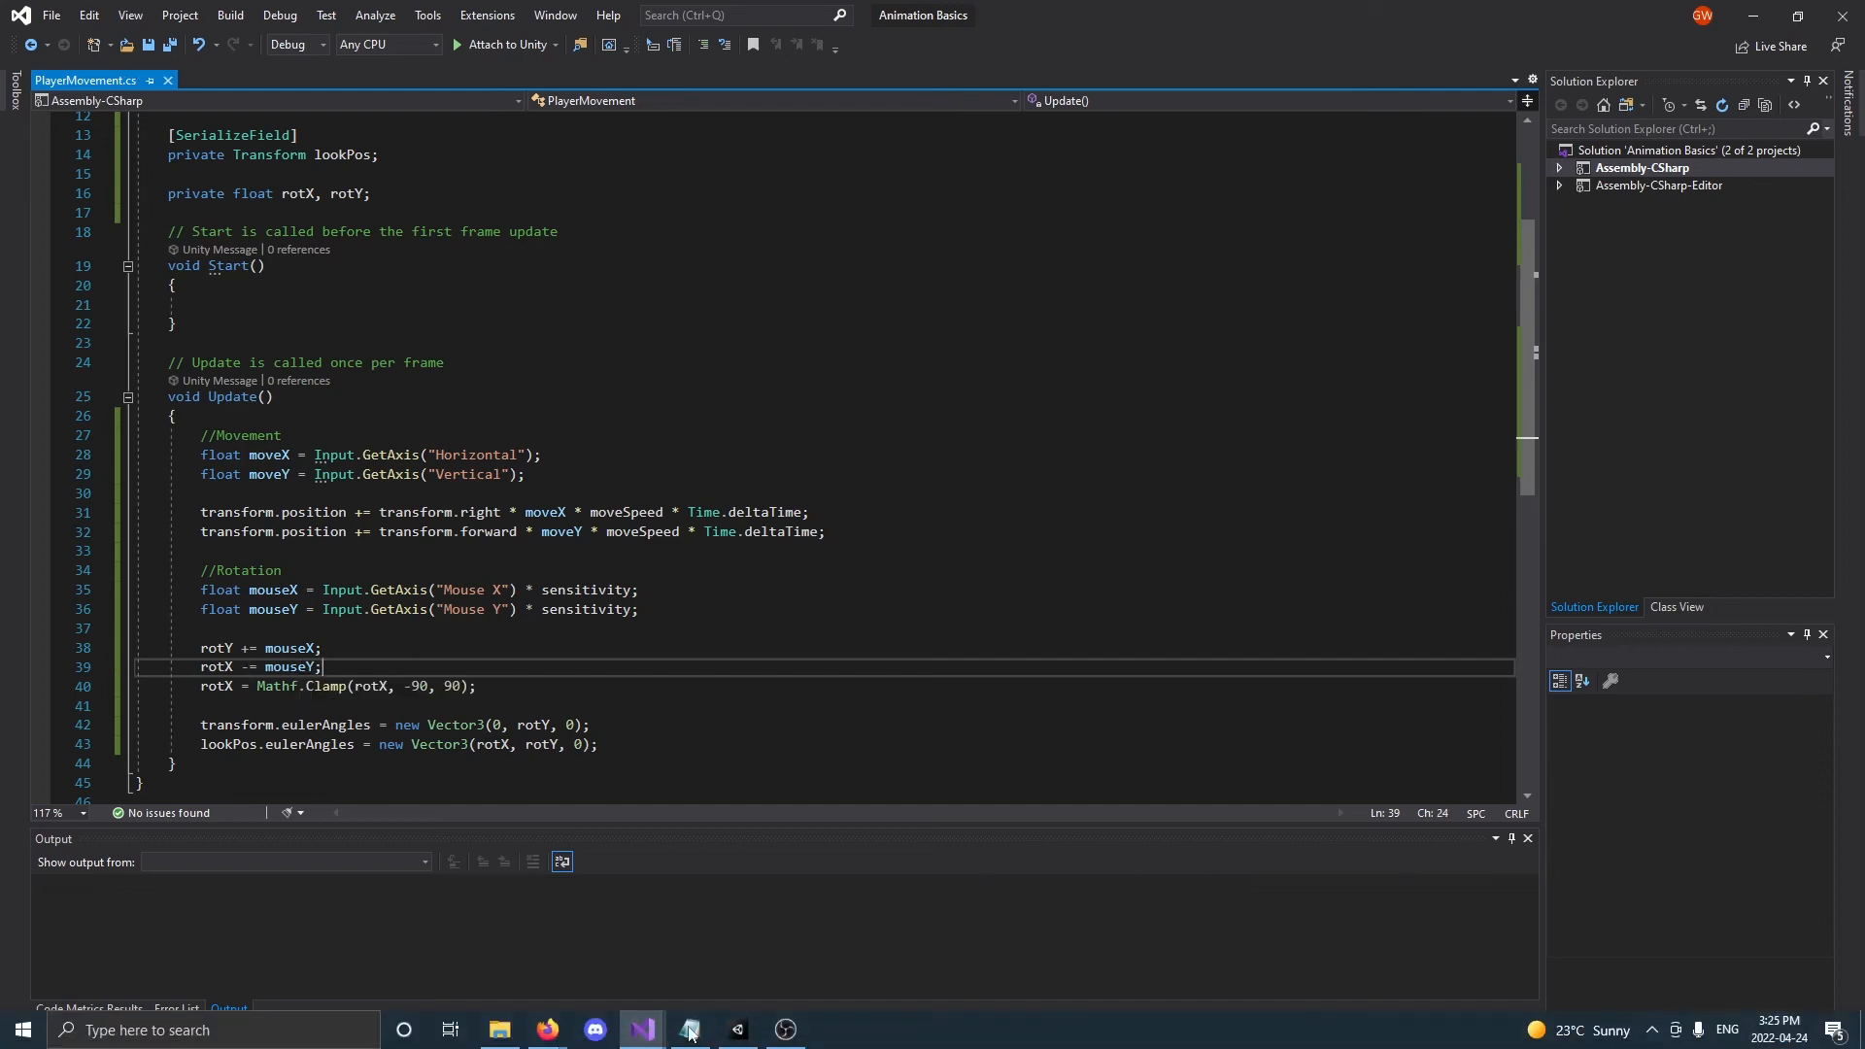
- Bring Unity to the front and play the scene to test looking up and down
left_click(688, 1030)
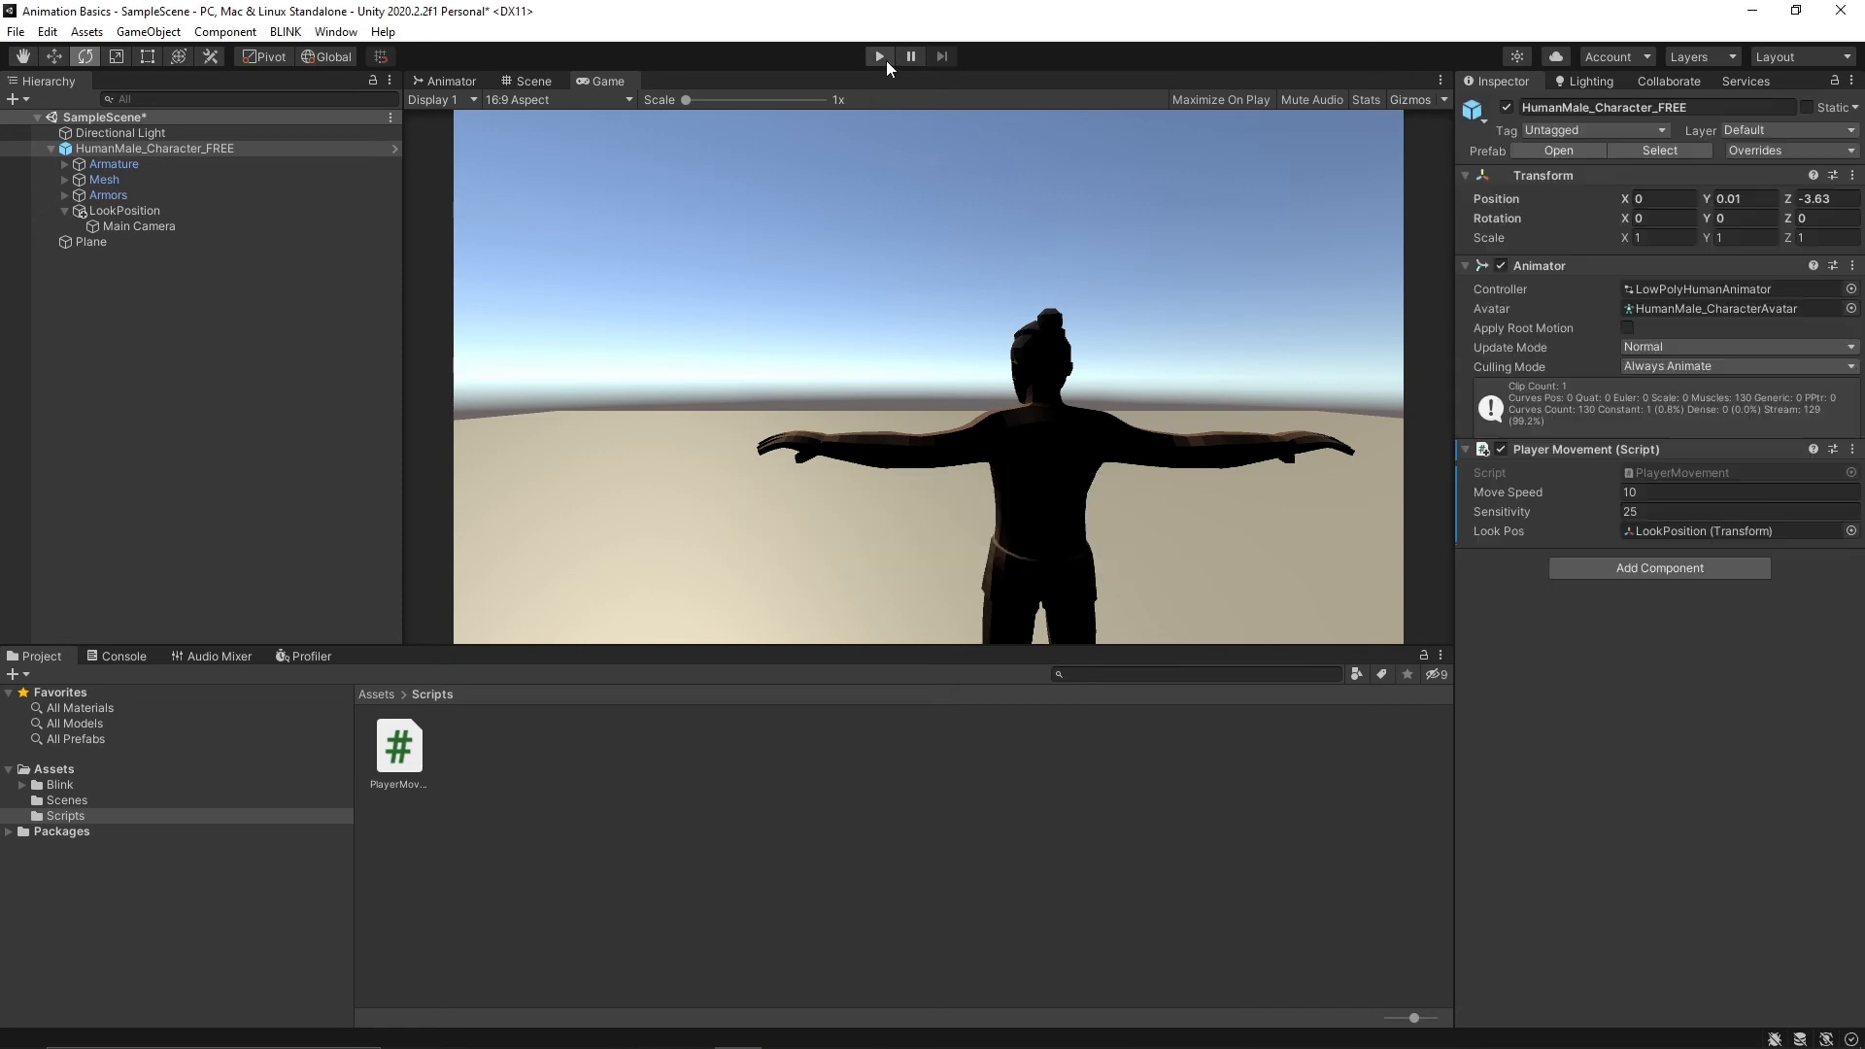
left_click(877, 56)
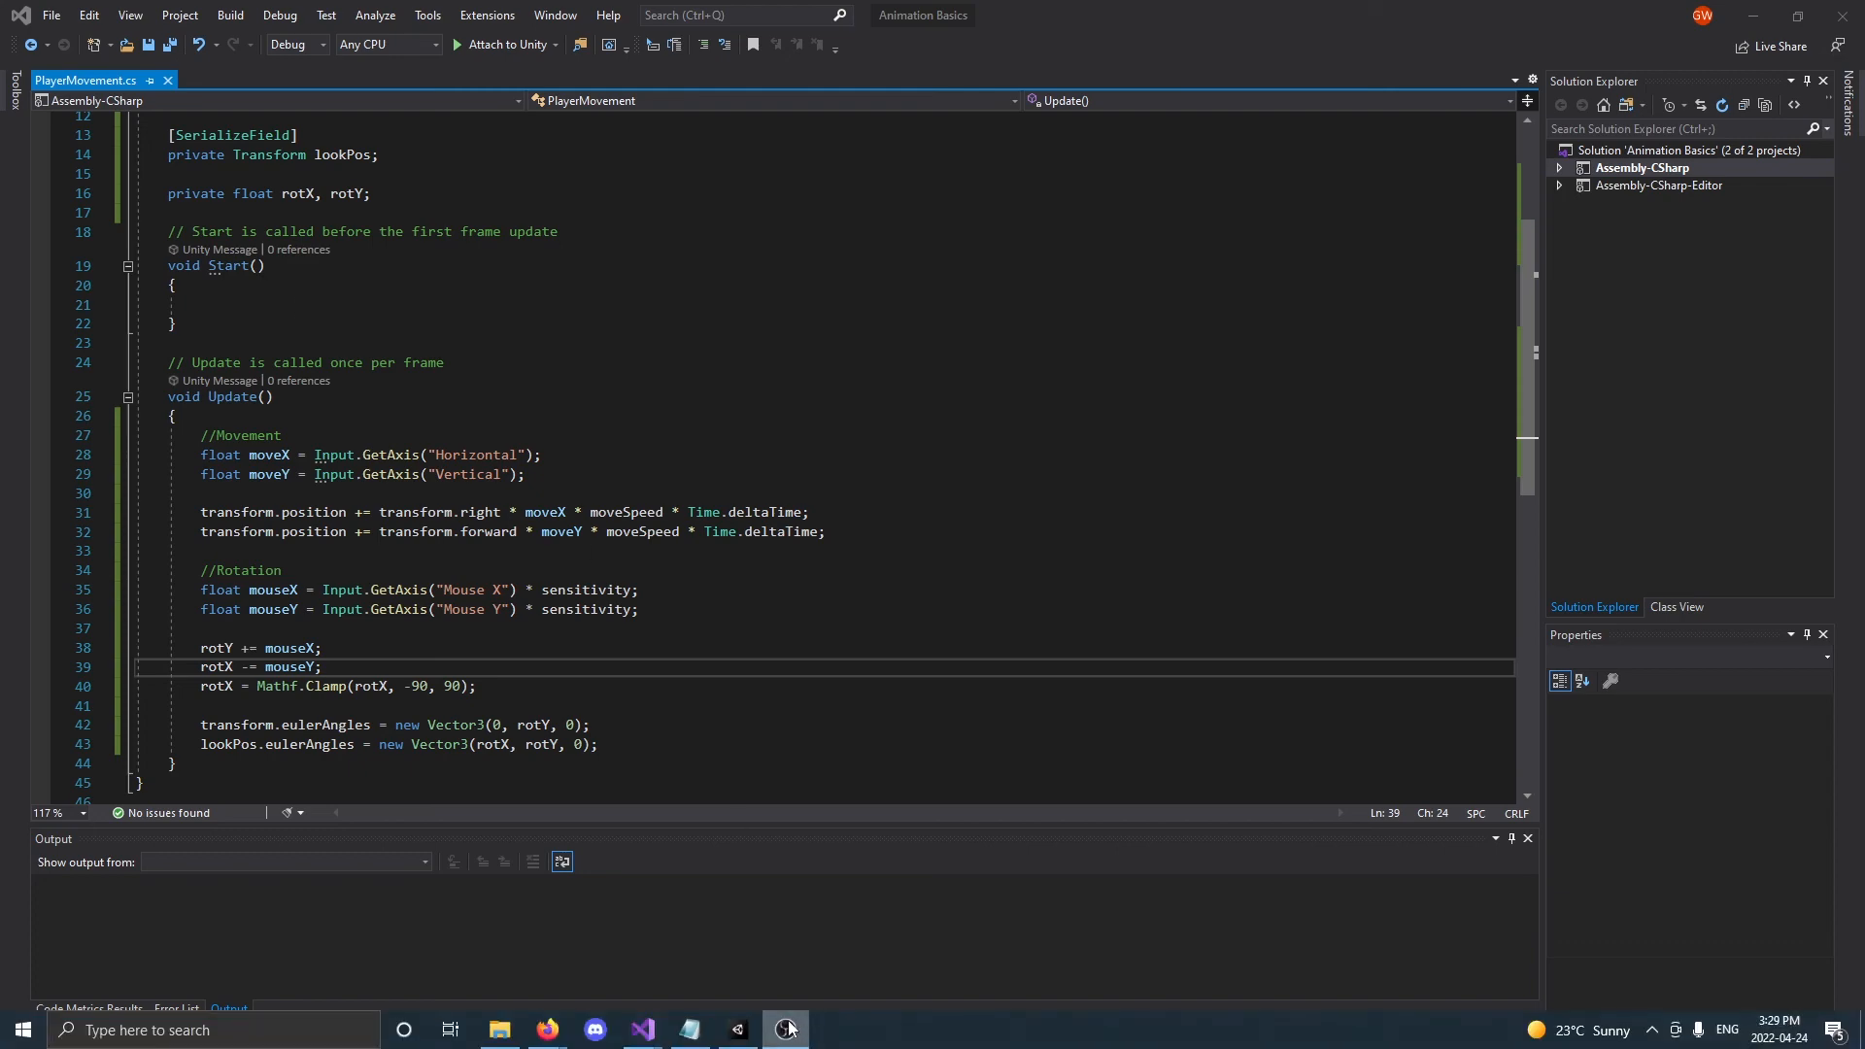
mouse_move(738, 1029)
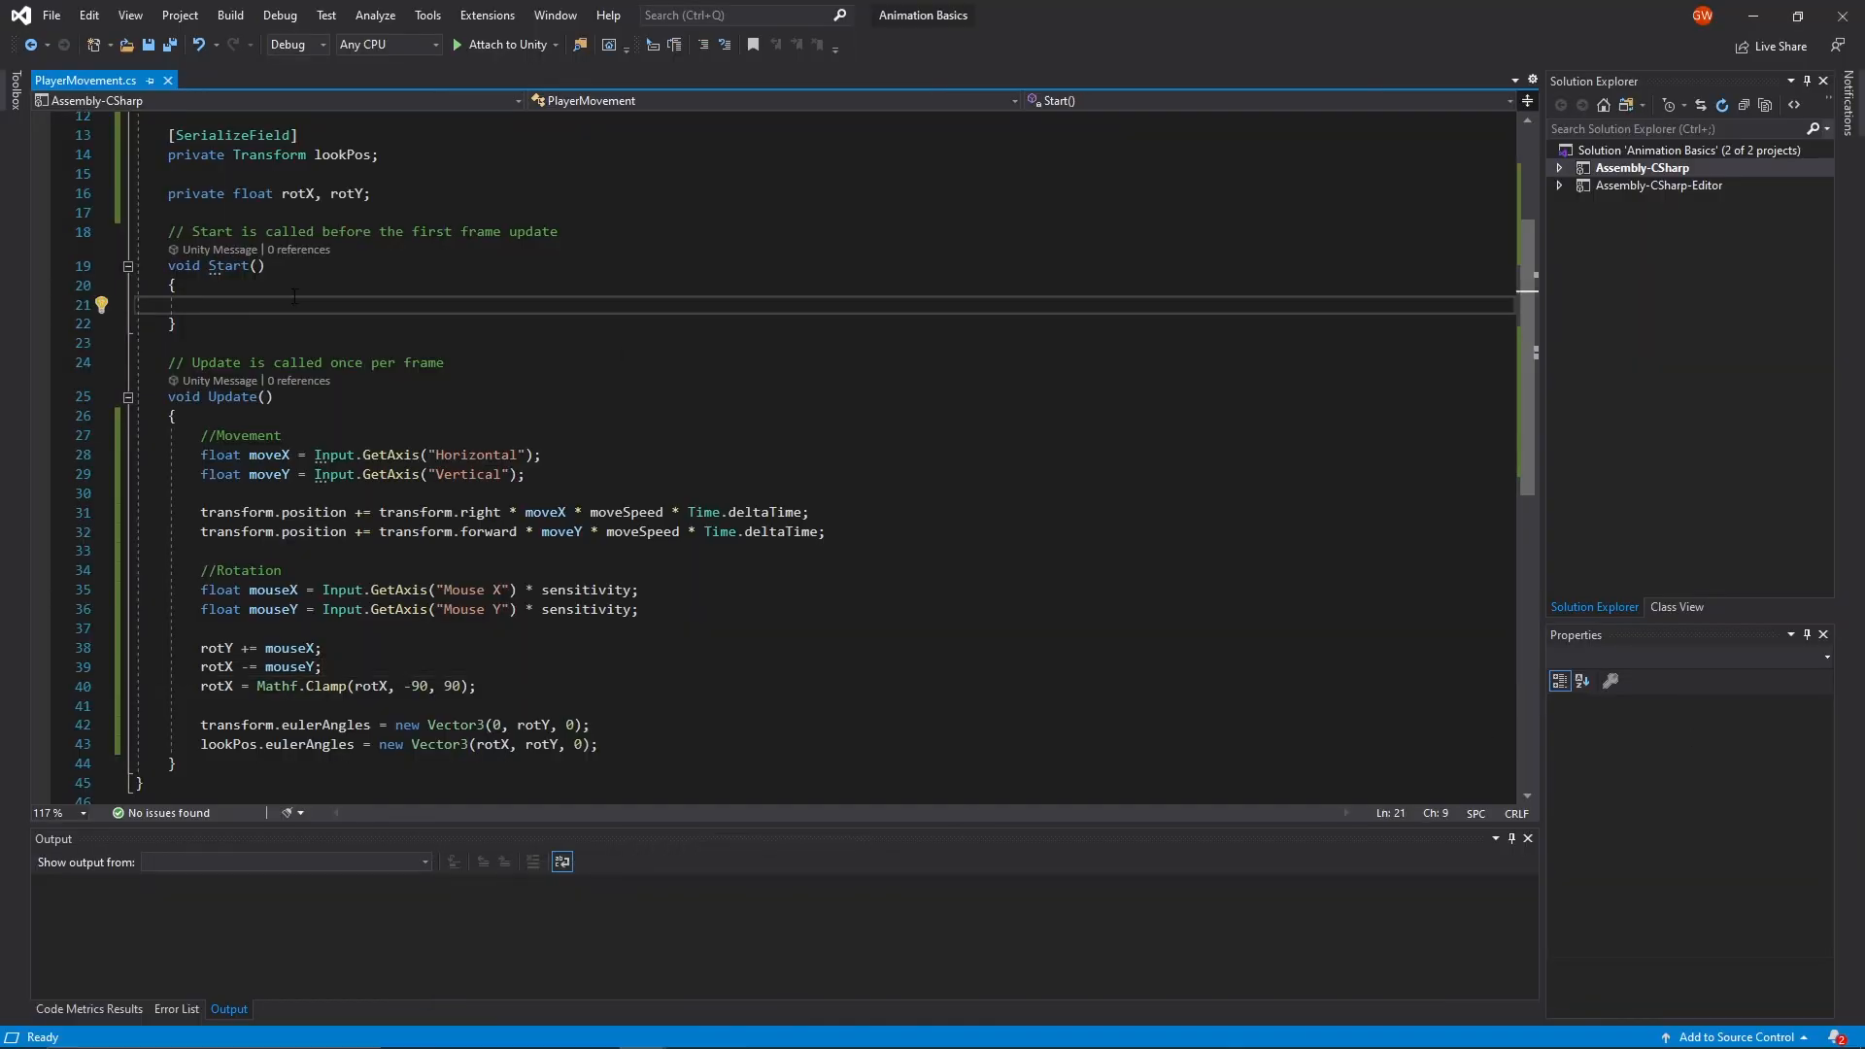
- Set Cursor.lockState = CursorLockMode.Locked in Start(), completing it with IntelliSense
type("Cursor.lockState")
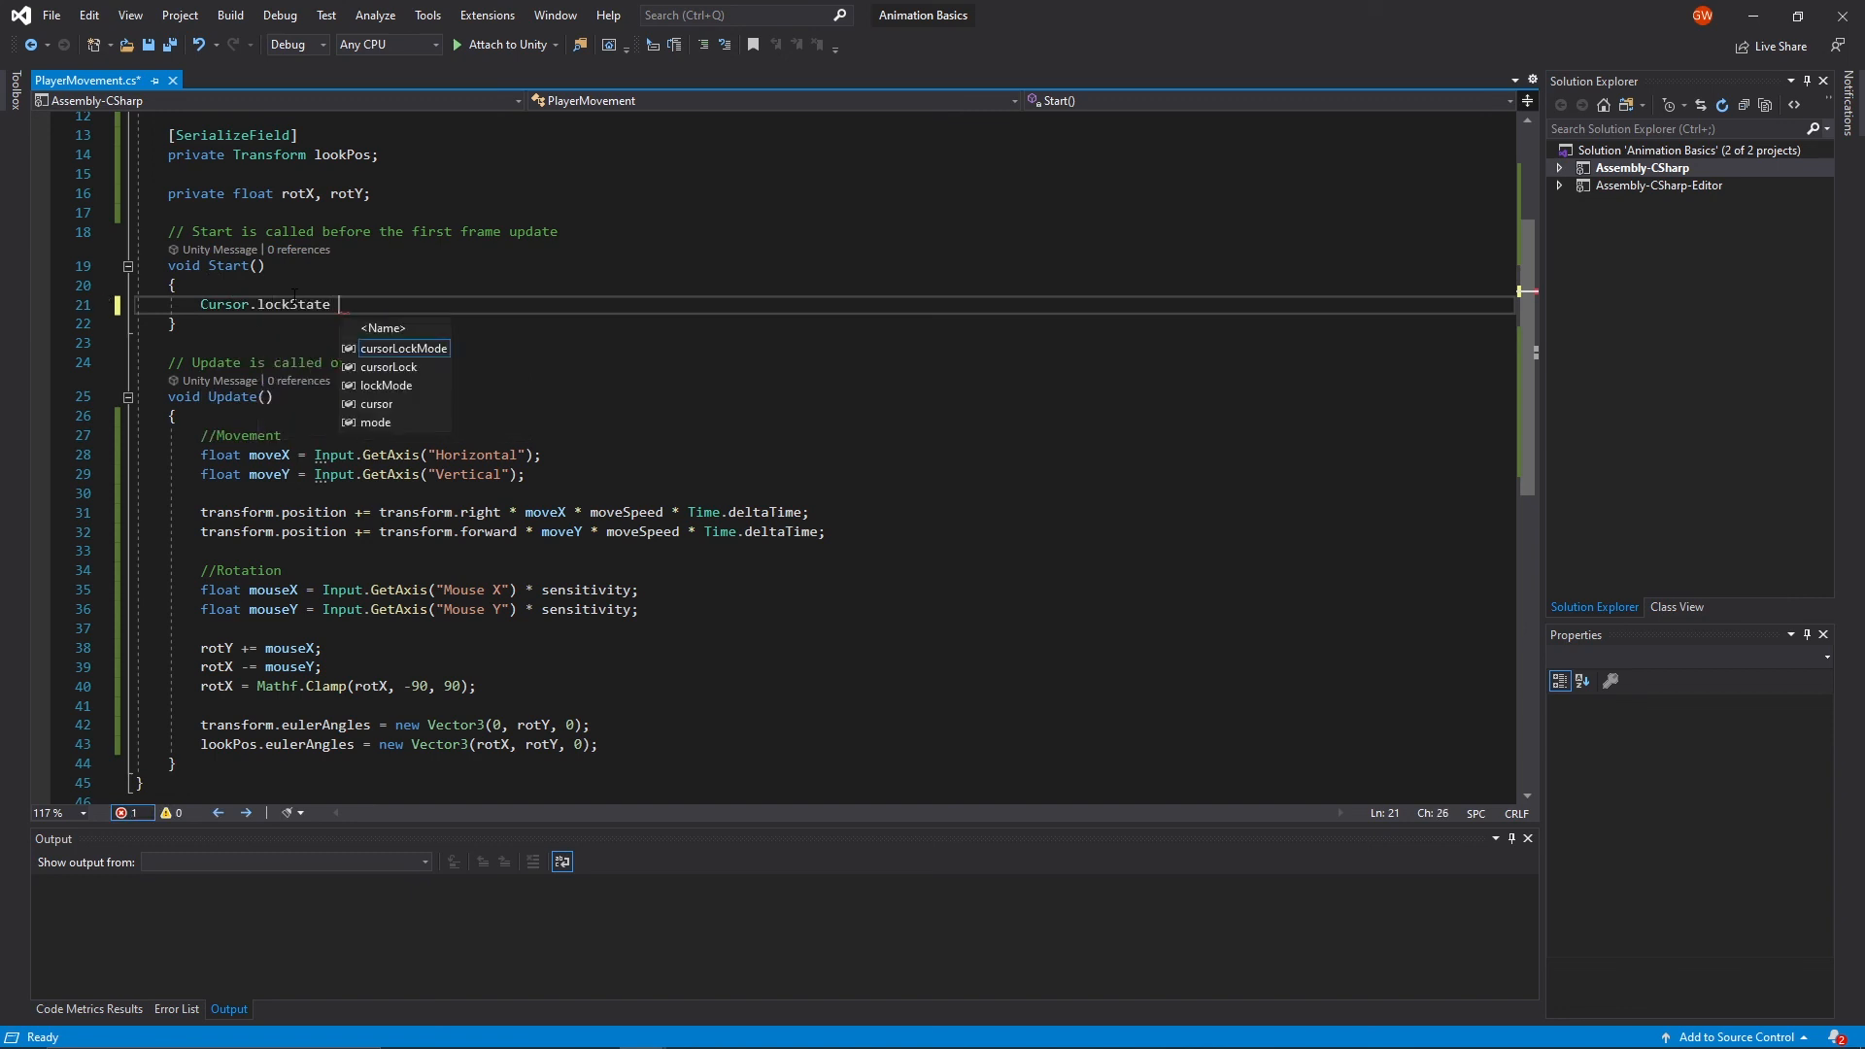
type("= cursorLockMode.Locked;")
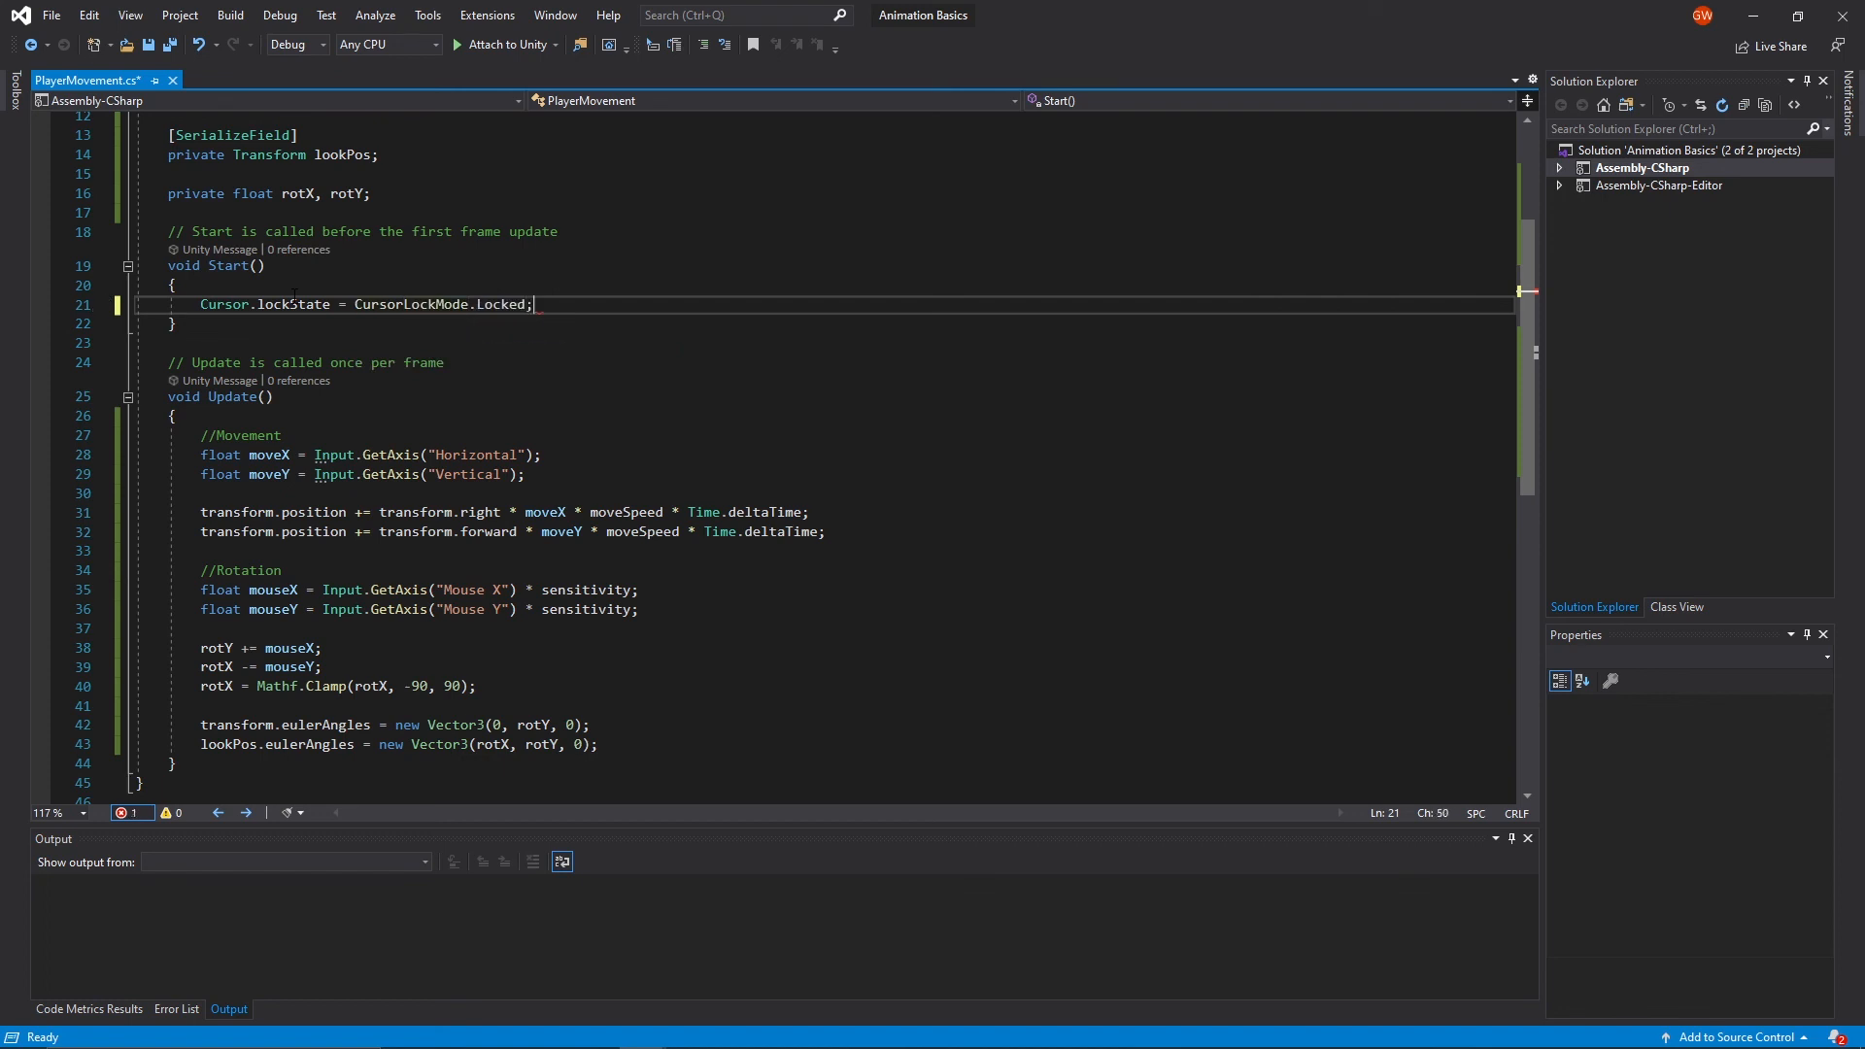
double_click(294, 302)
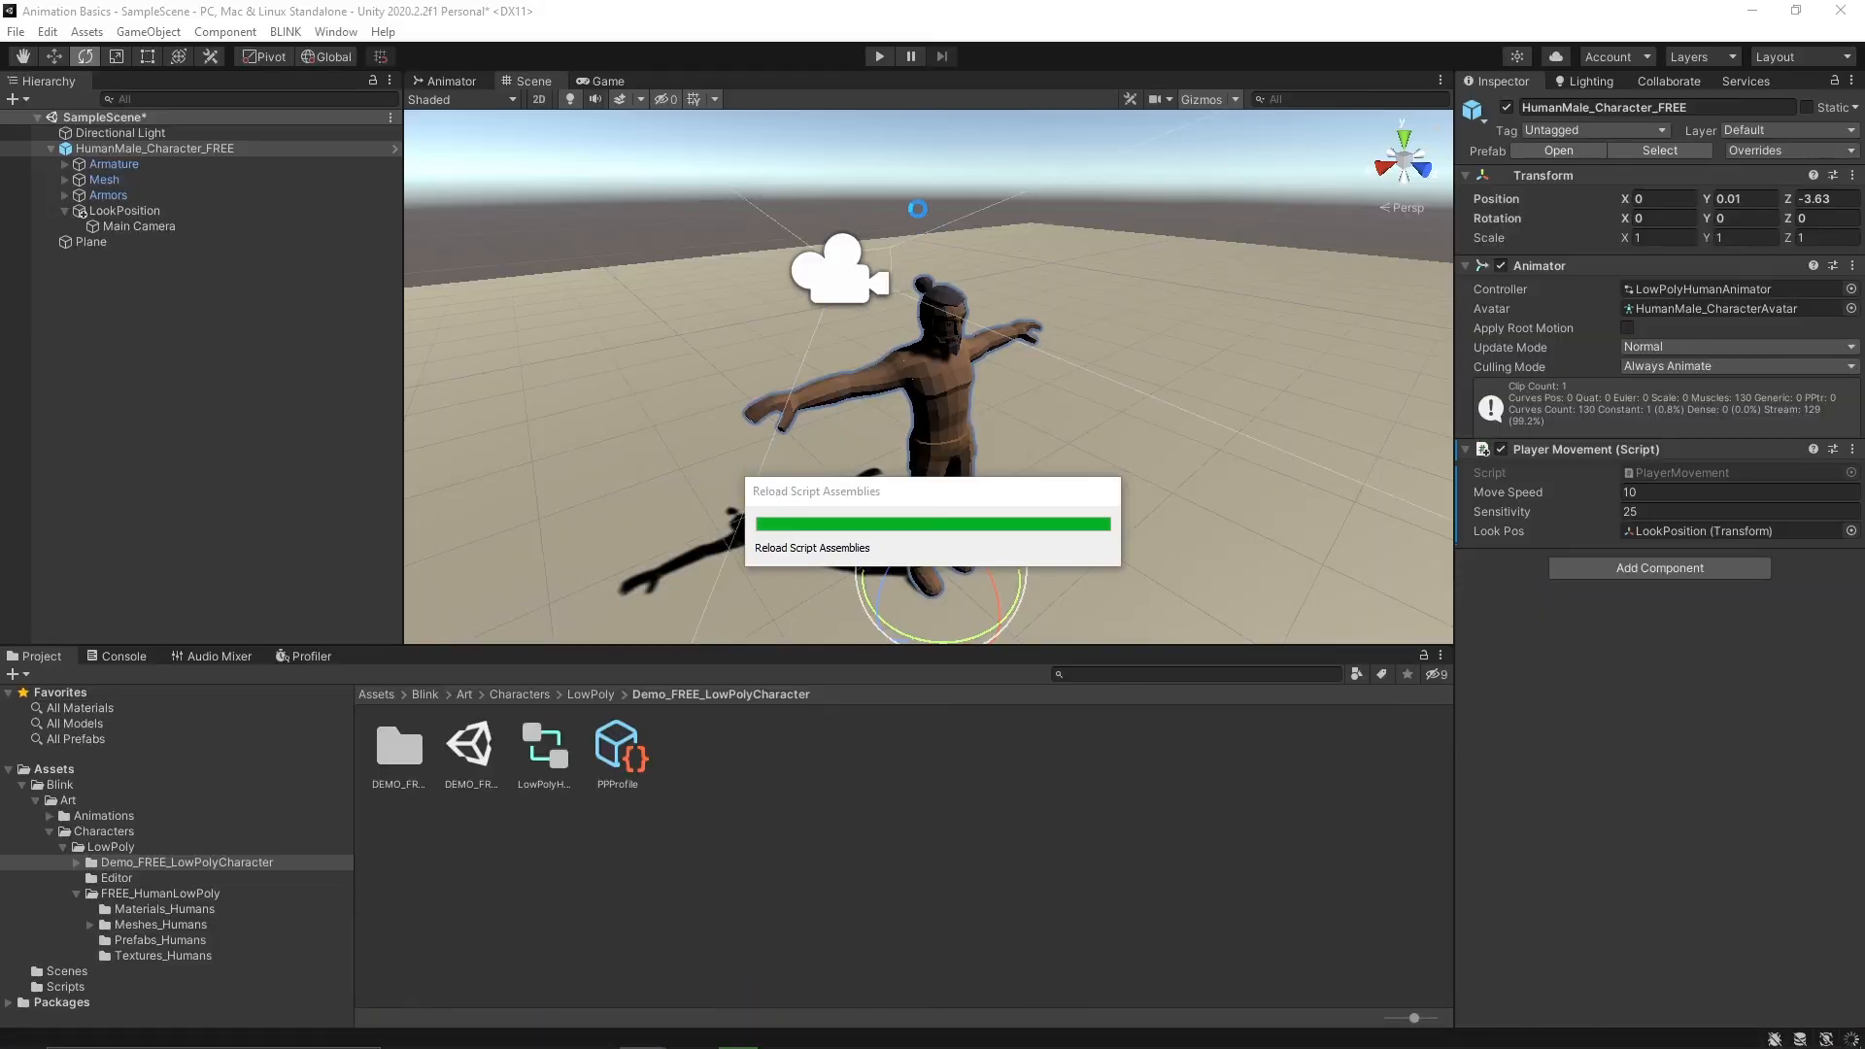
- Play the scene to test the locked cursor with movement and turning
left_click(878, 56)
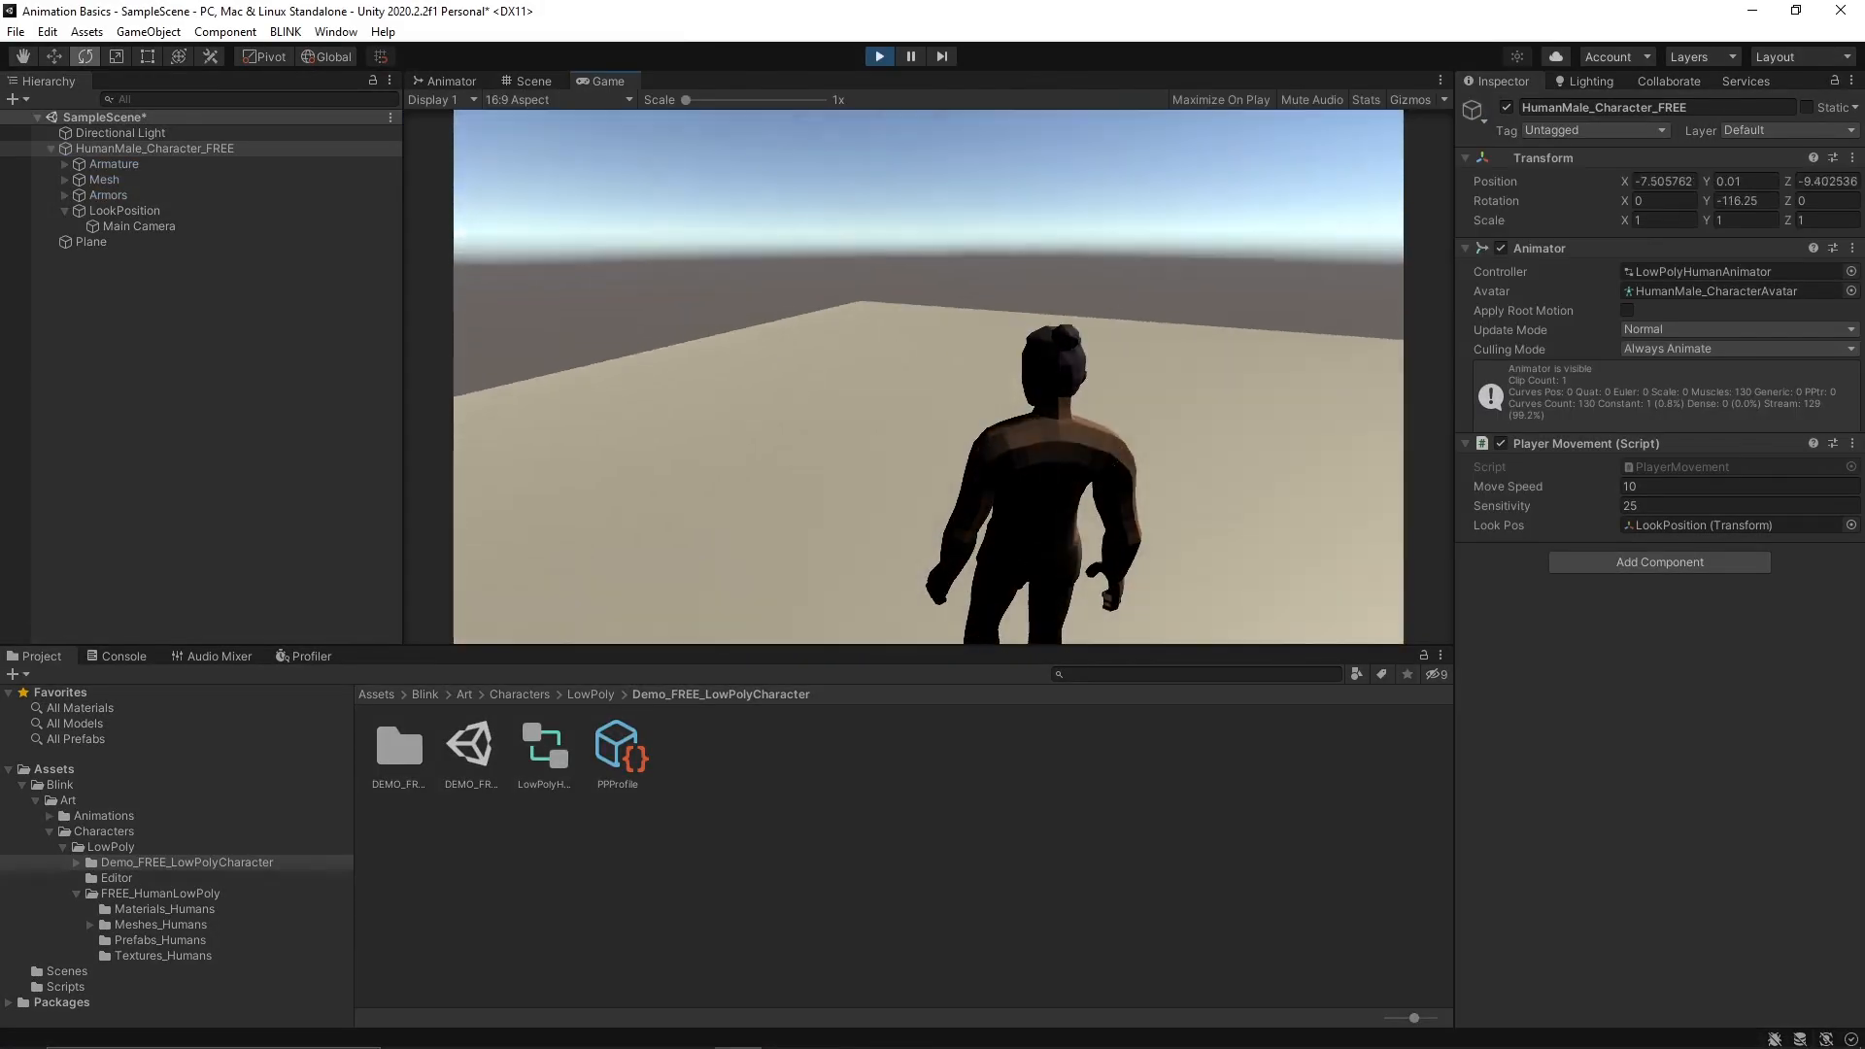